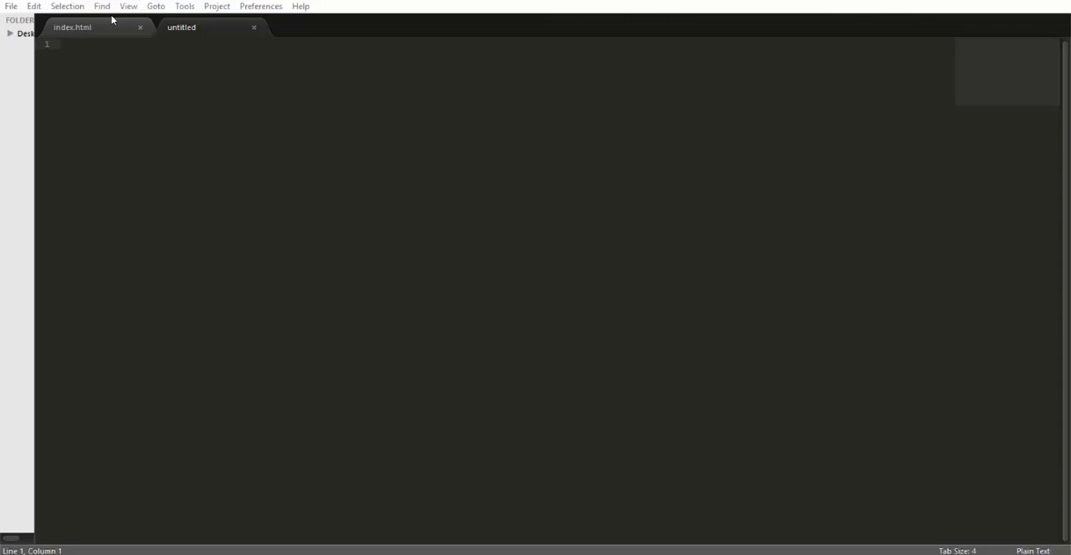
{"action": "mouse_move", "coordinate": [152, 30]}
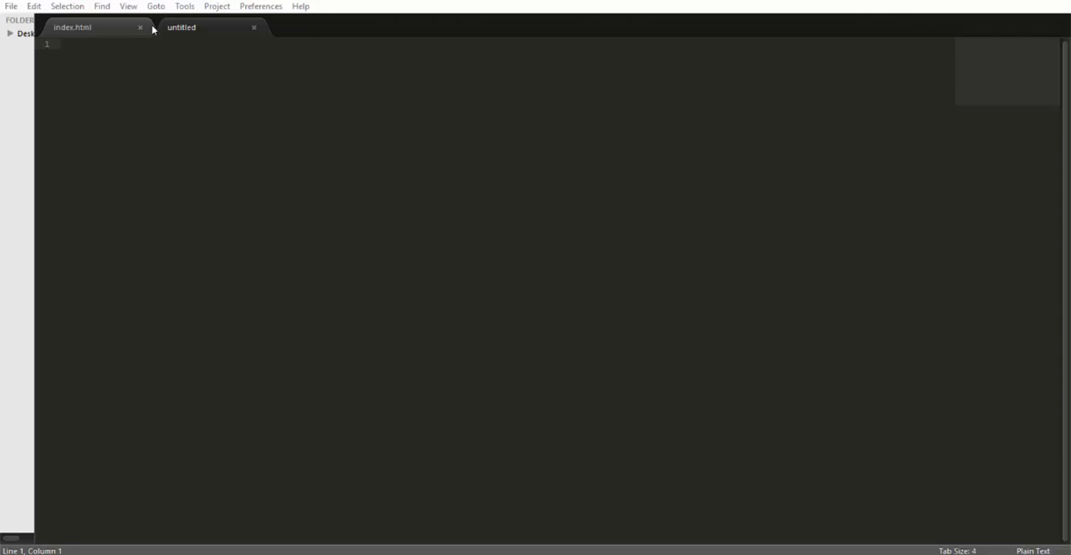
{"action": "mouse_move", "coordinate": [100, 40]}
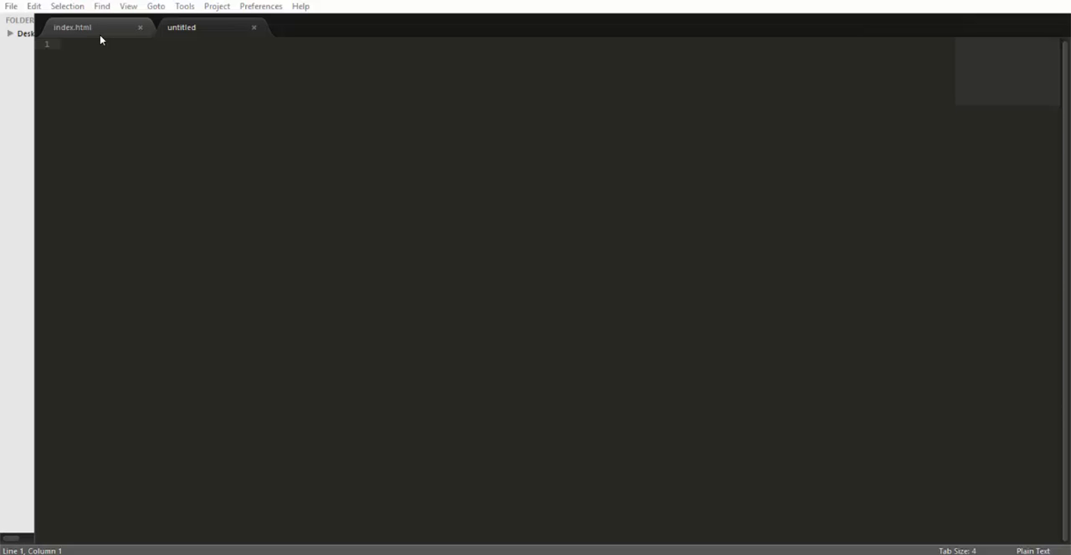
{"action": "mouse_move", "coordinate": [167, 3]}
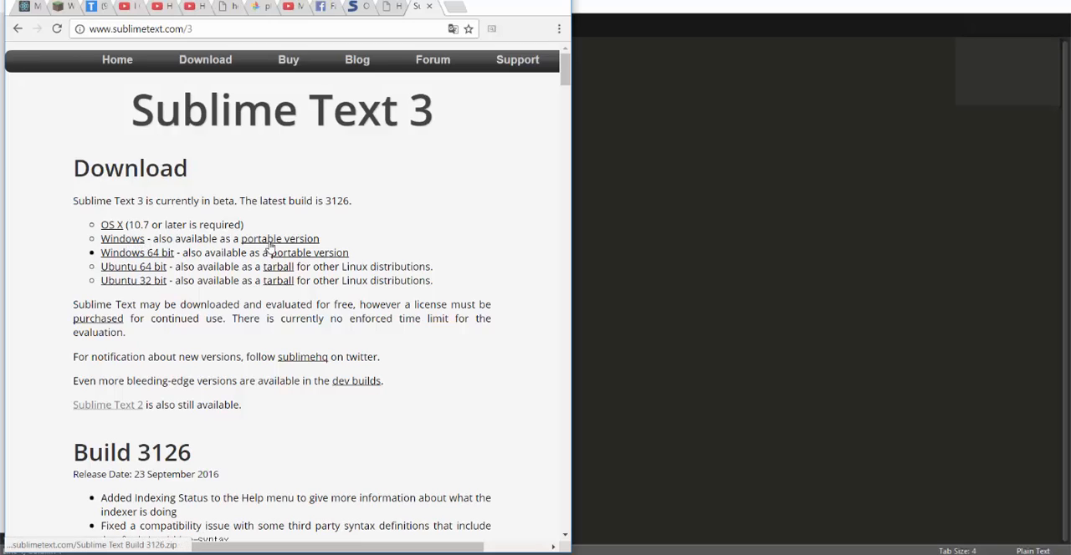
{"action": "mouse_move", "coordinate": [232, 258]}
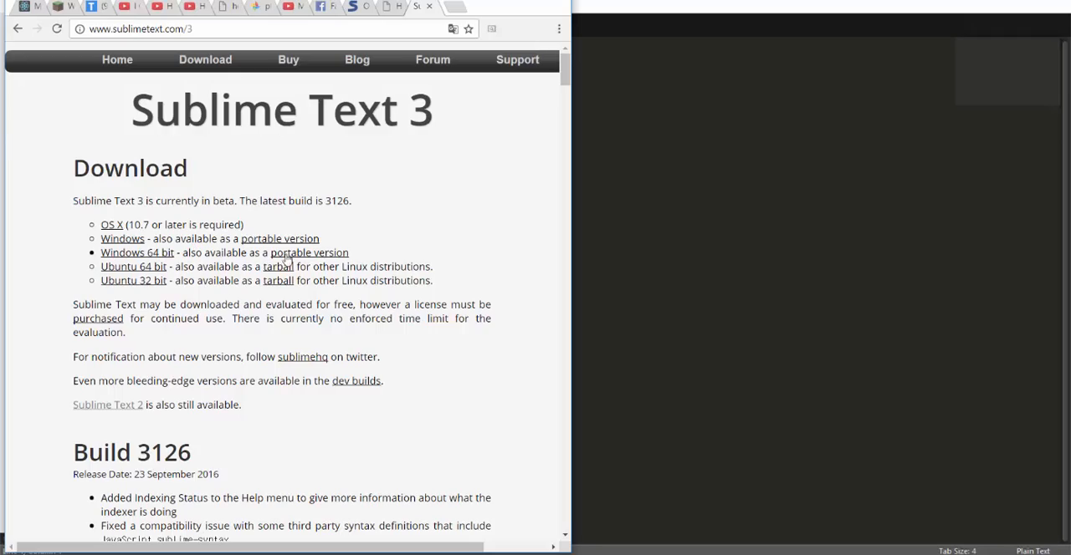
Step: Look through the other open tabs and return to the empty untitled file
{"action": "scroll", "scroll_direction": "down", "scroll_amount": 3}
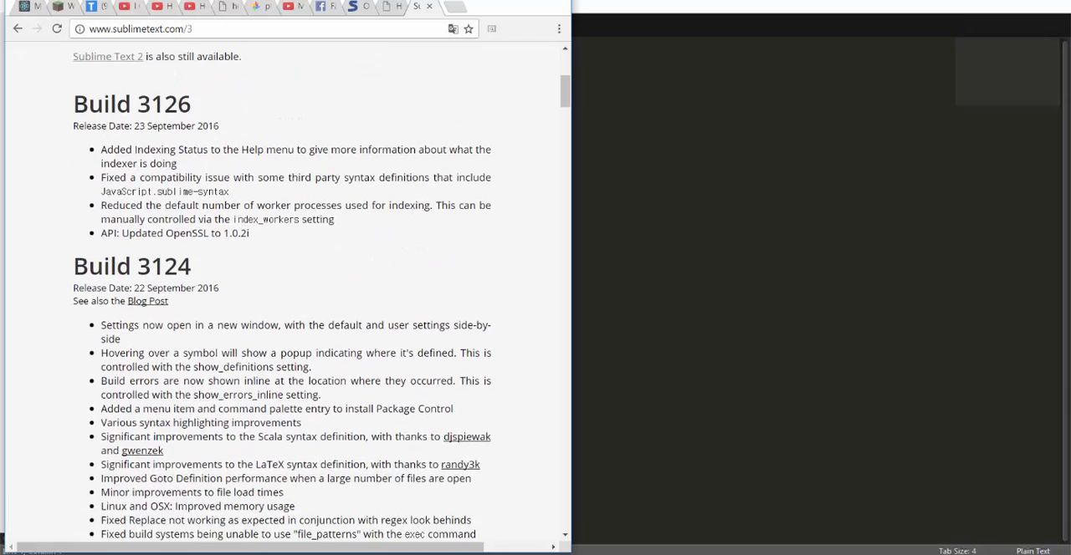
{"action": "scroll", "scroll_direction": "up", "scroll_amount": 3}
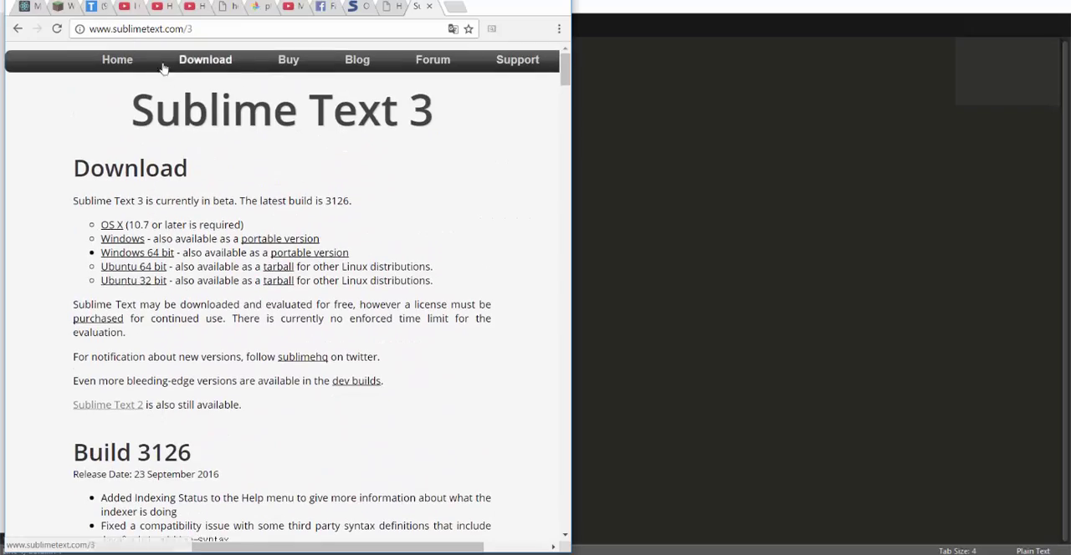
{"action": "mouse_move", "coordinate": [221, 216]}
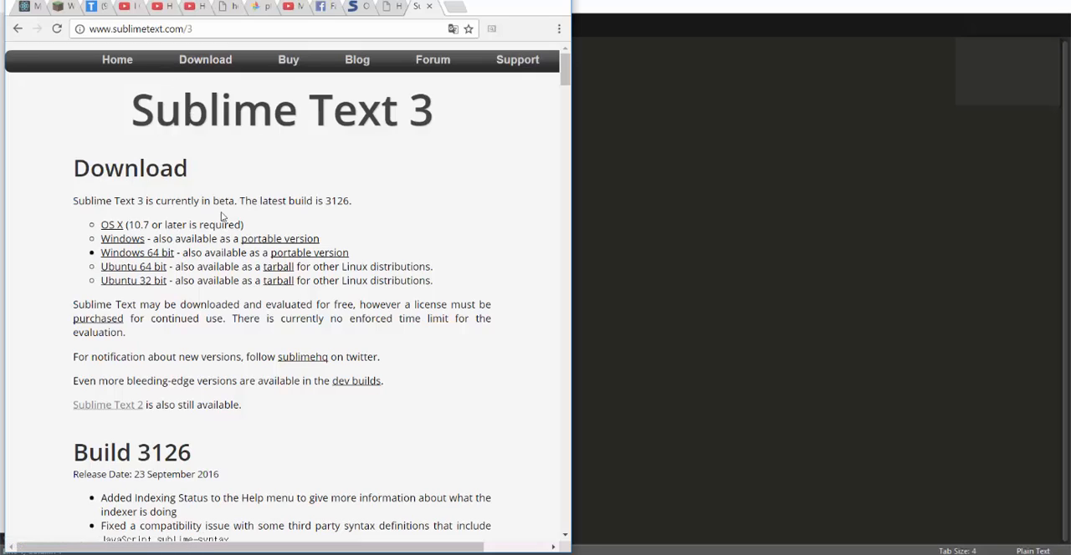
{"action": "mouse_move", "coordinate": [592, 130]}
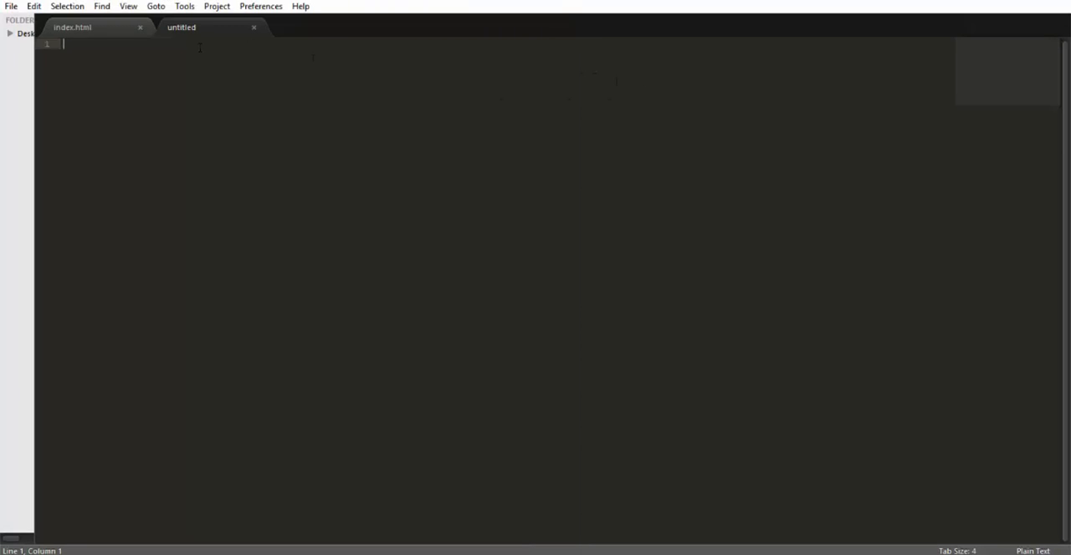
{"action": "left_click", "coordinate": [72, 26]}
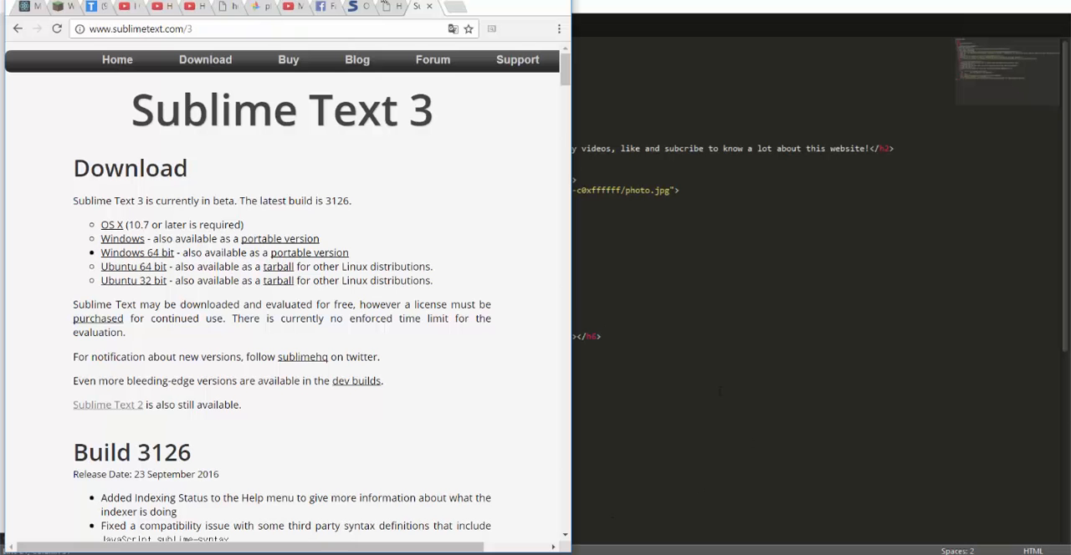
{"action": "left_click", "coordinate": [428, 7]}
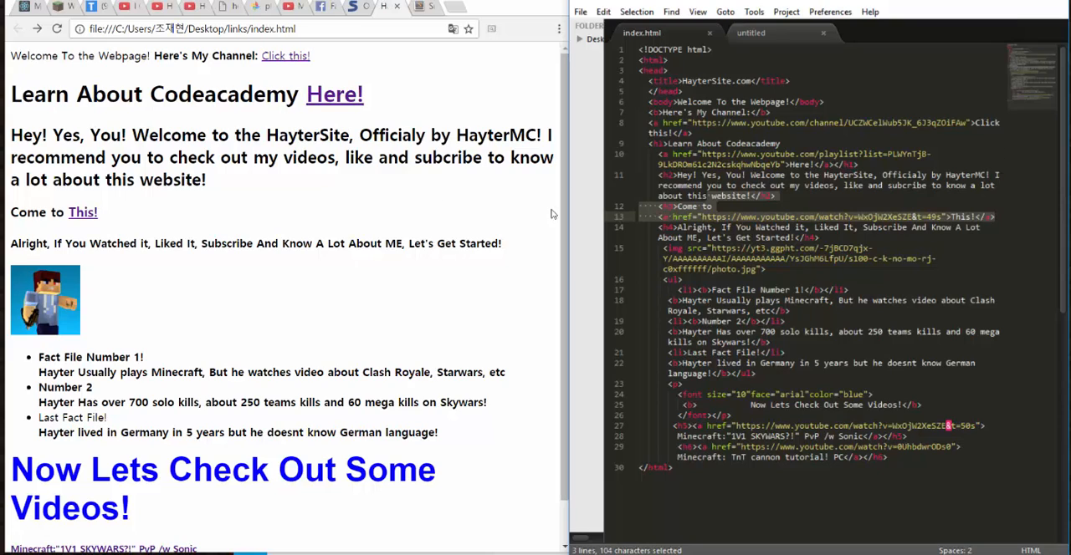
{"action": "mouse_move", "coordinate": [705, 552]}
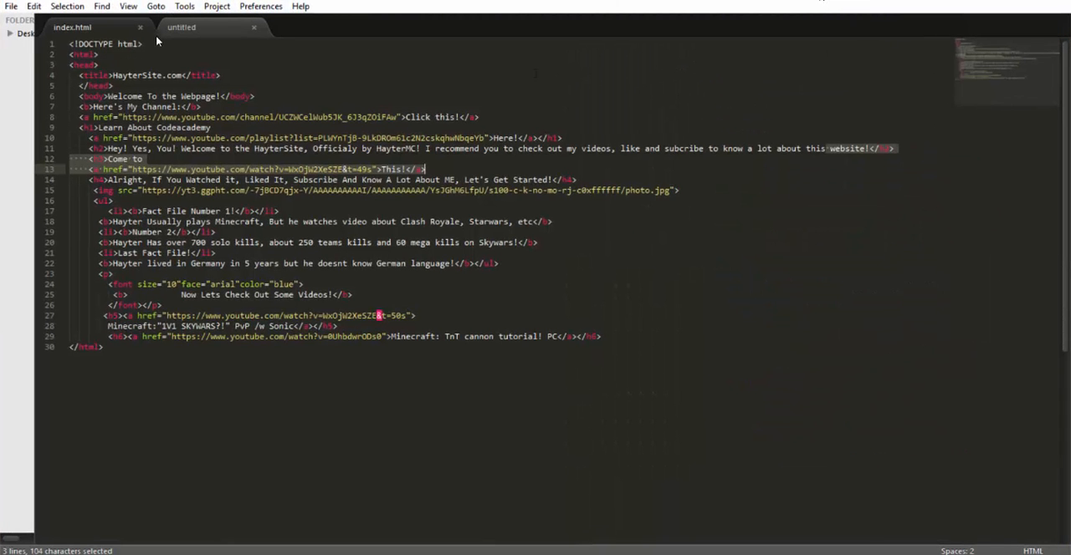
{"action": "left_click", "coordinate": [180, 26]}
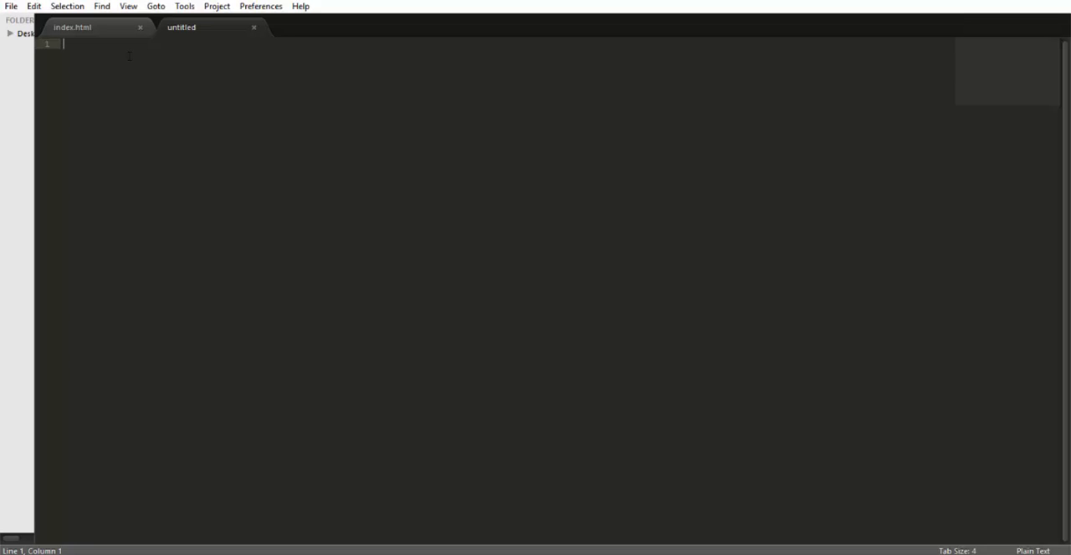
Step: Erase a stray pair of angle brackets and run a File menu command twice
{"action": "type", "text": "<>"}
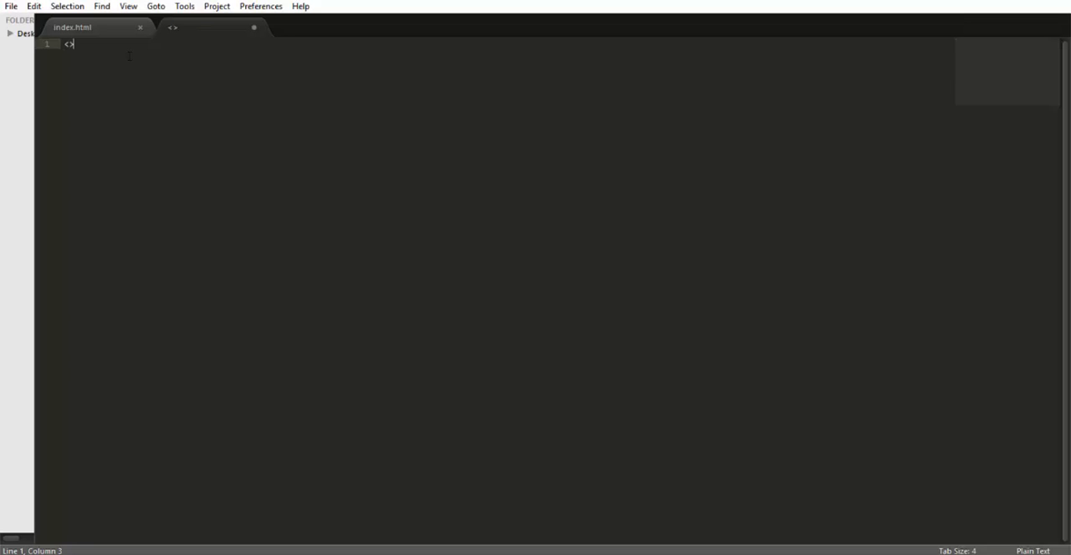
{"action": "key", "text": "Backspace"}
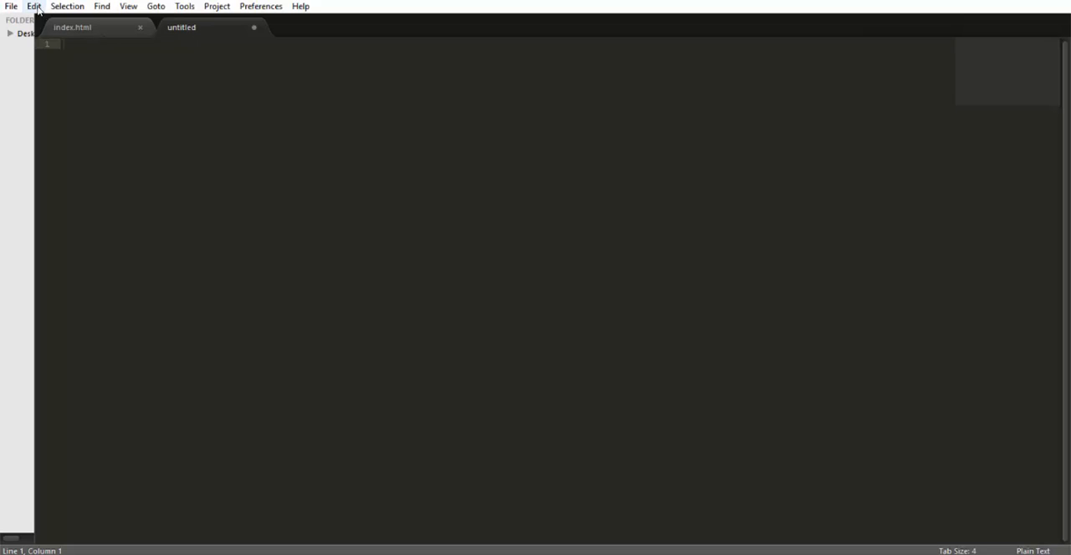
{"action": "left_click", "coordinate": [10, 5]}
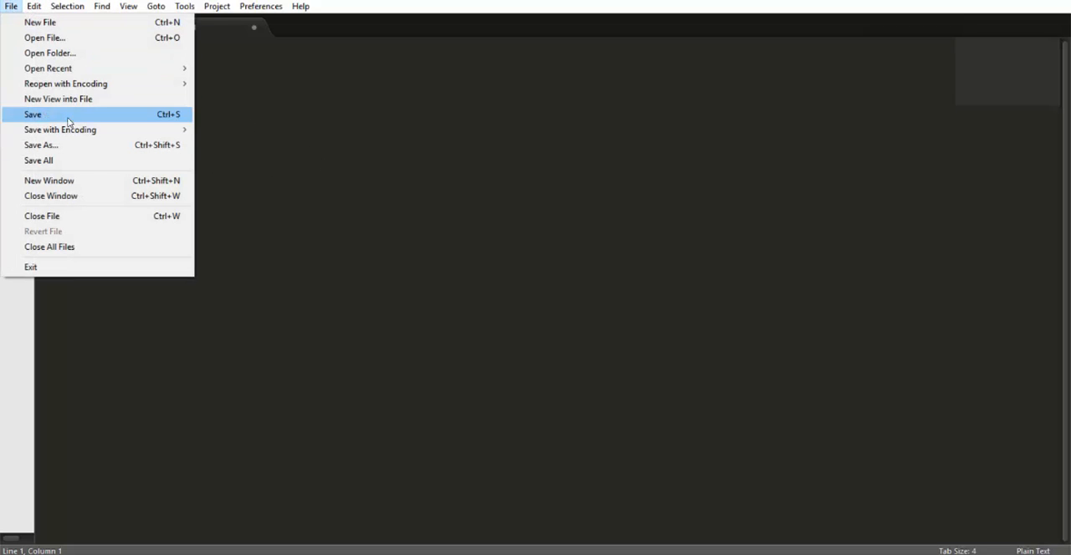
{"action": "mouse_move", "coordinate": [453, 150]}
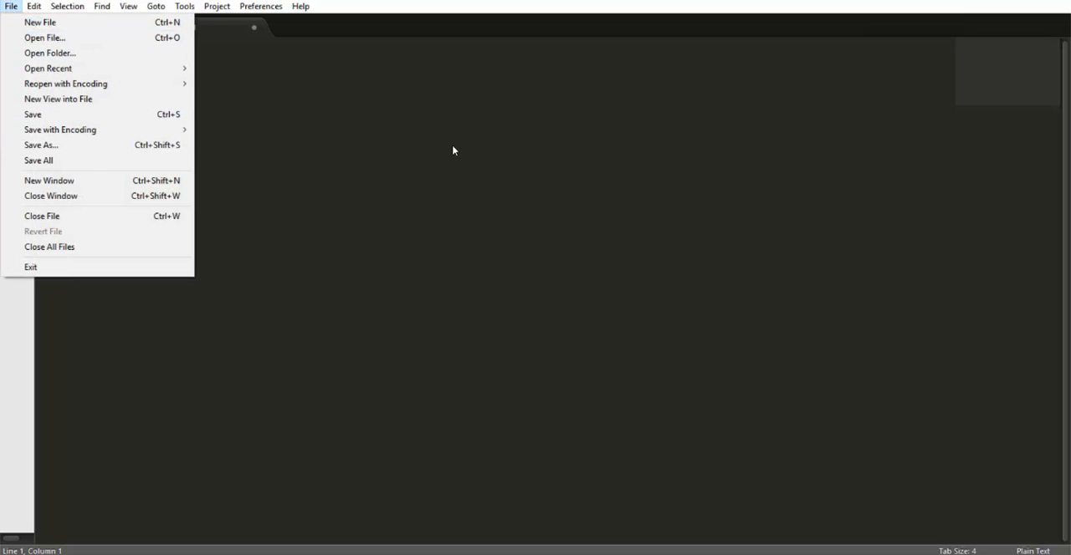
{"action": "left_click", "coordinate": [40, 21]}
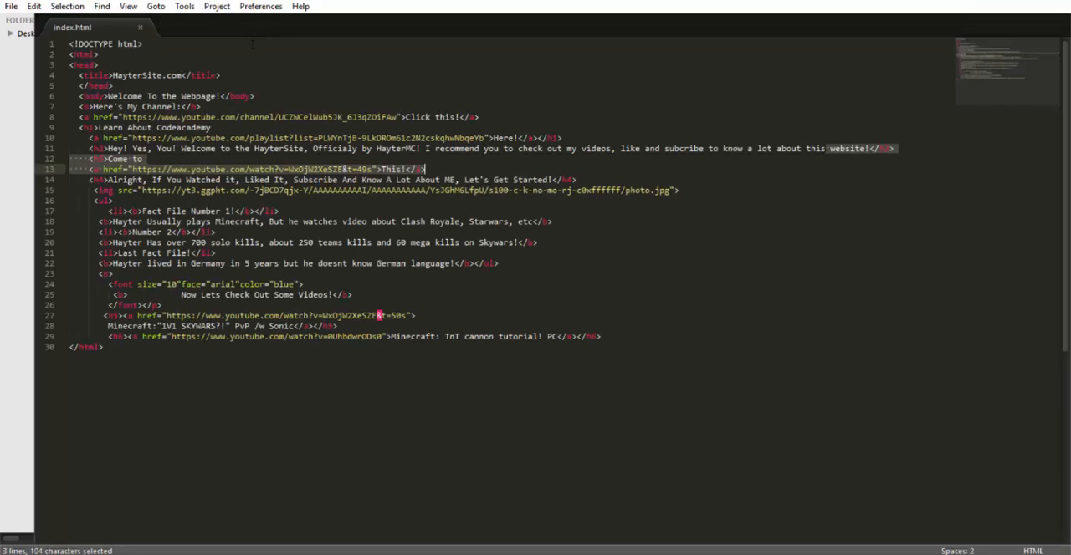
{"action": "left_click", "coordinate": [10, 5]}
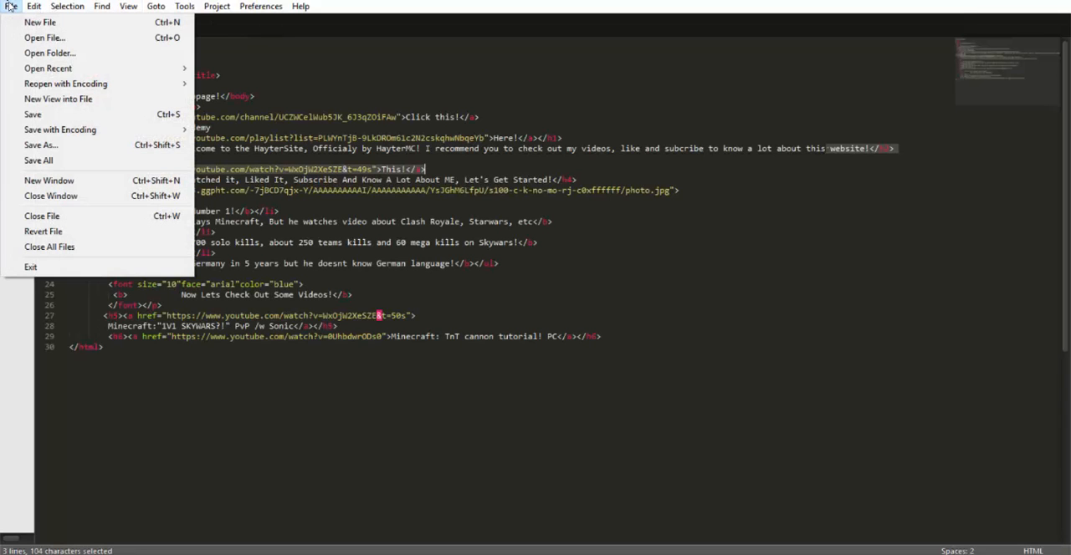
{"action": "left_click", "coordinate": [40, 22]}
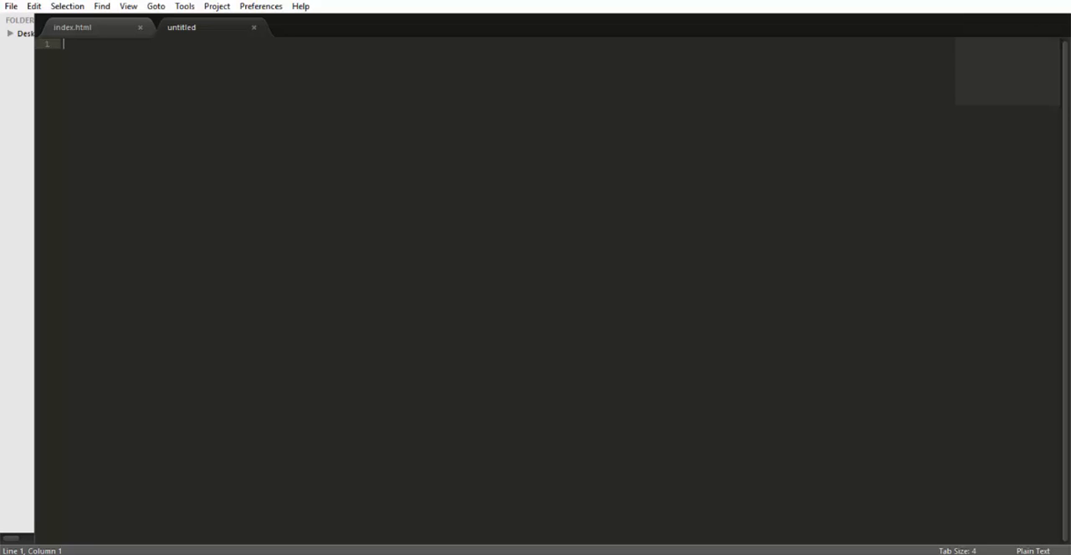
Step: Write <!DOCTYPE html> on line 1 and start an empty line 2
{"action": "type", "text": "<>"}
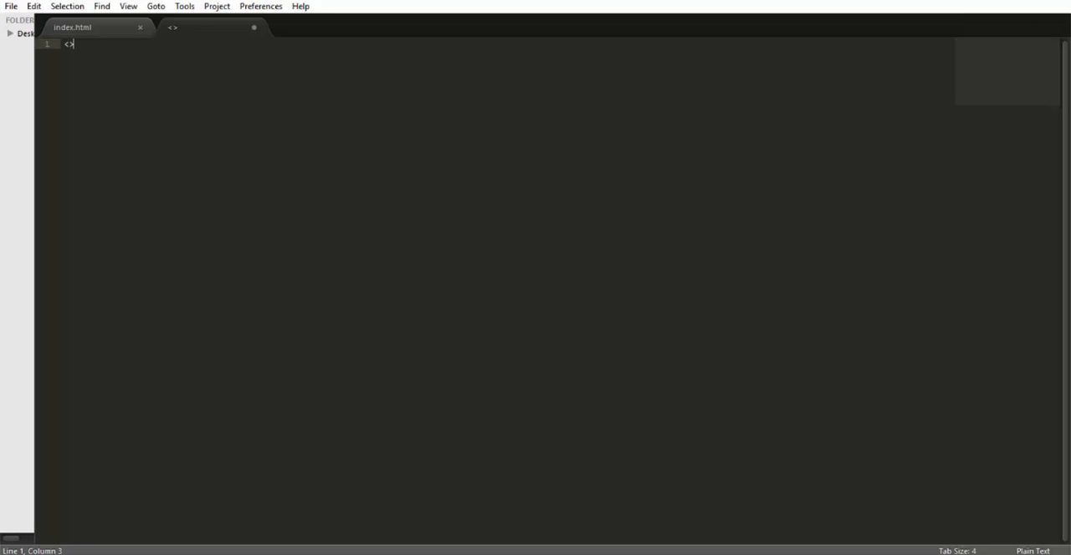
{"action": "key", "text": "Backspace"}
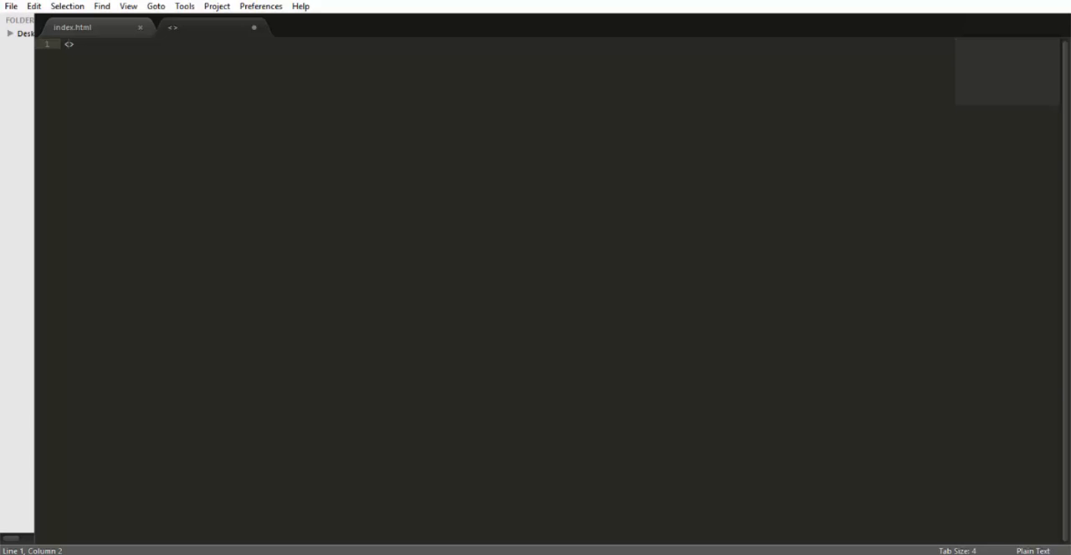
{"action": "type", "text": "!DOCTYP"}
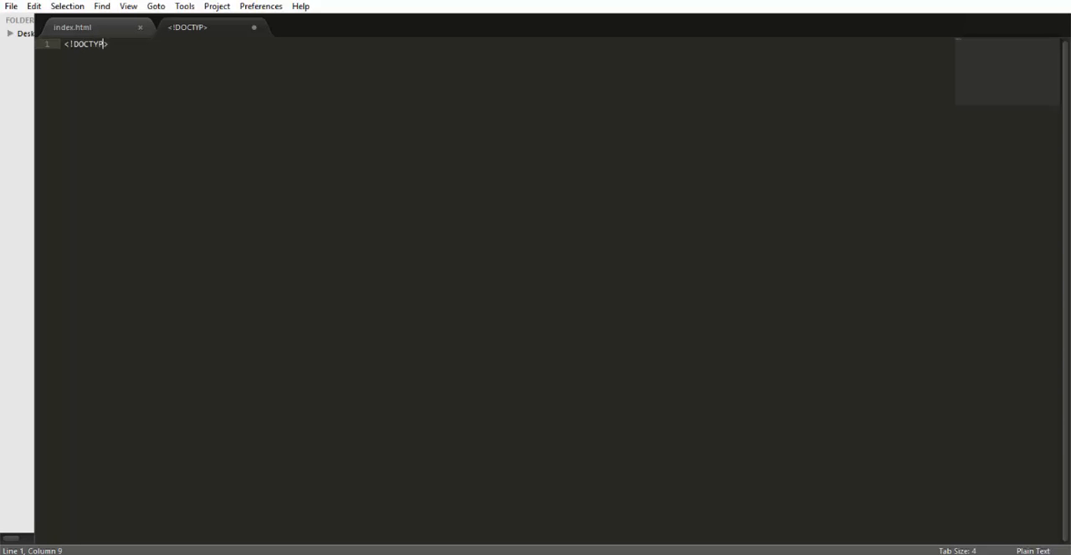
{"action": "type", "text": "E"}
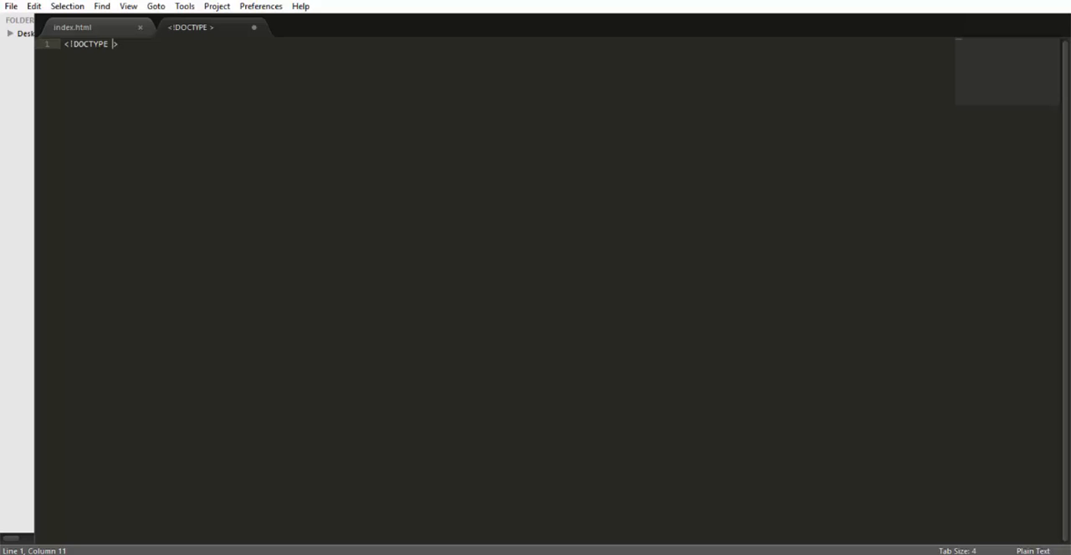
{"action": "type", "text": "h"}
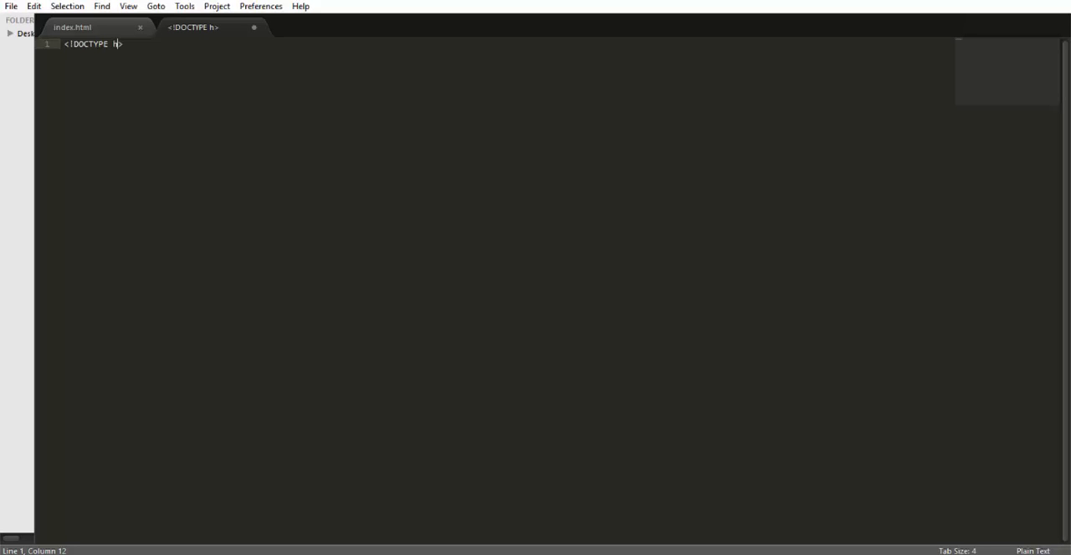
{"action": "type", "text": "tml"}
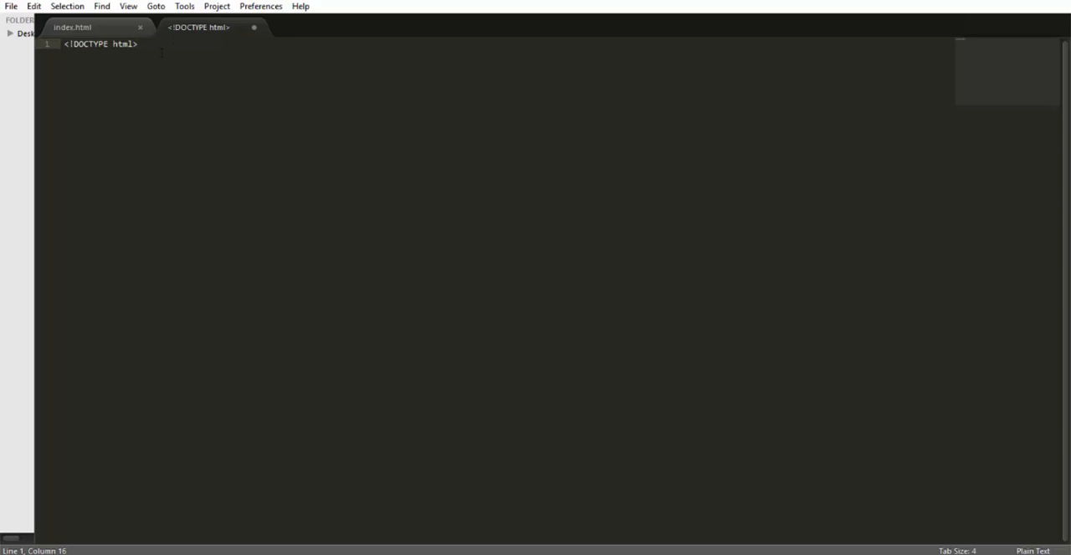
{"action": "key", "text": "Return"}
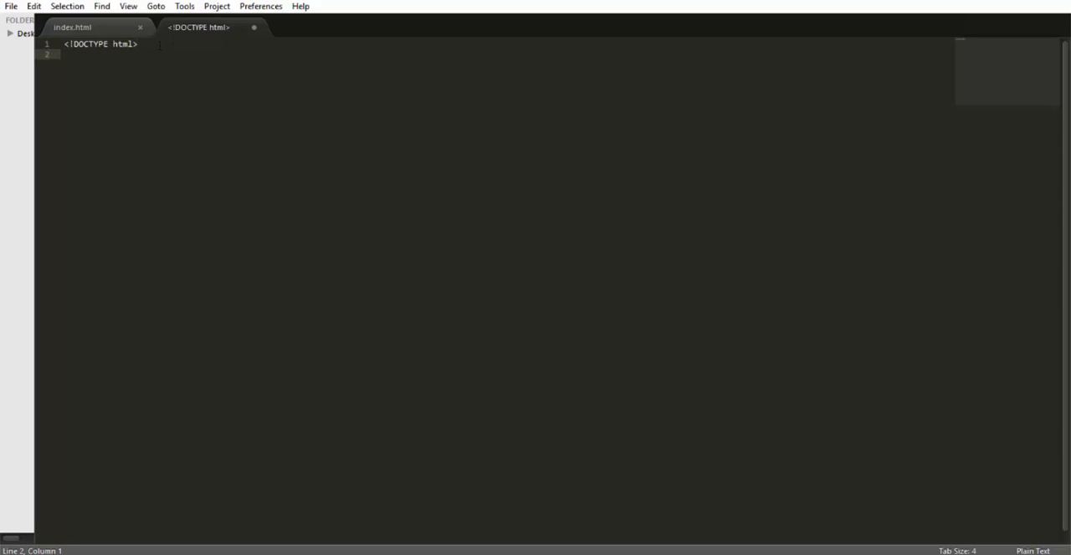
{"action": "mouse_move", "coordinate": [109, 119]}
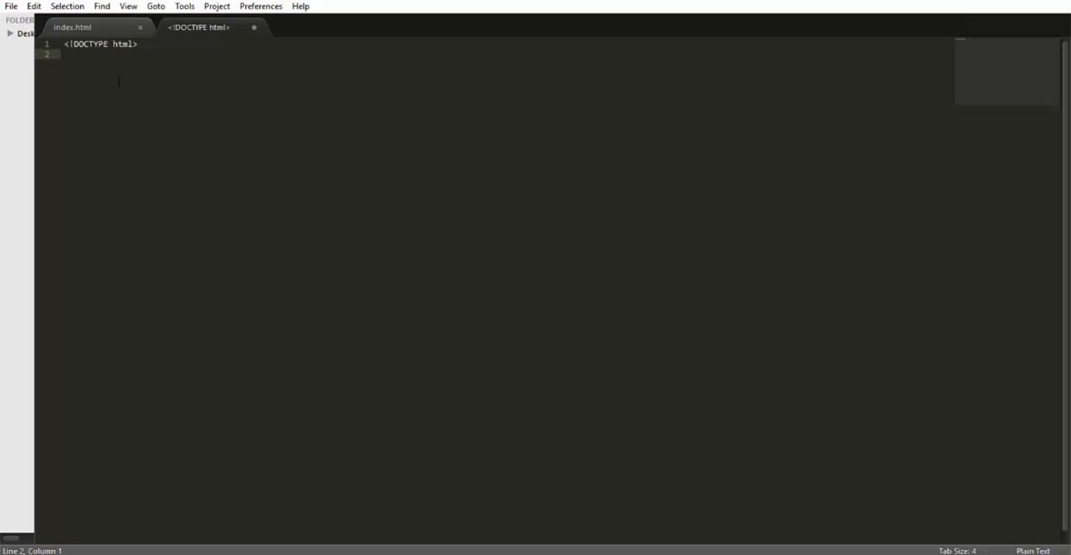
Step: Add opening <html> and closing </html> tags below the doctype
{"action": "type", "text": "<H"}
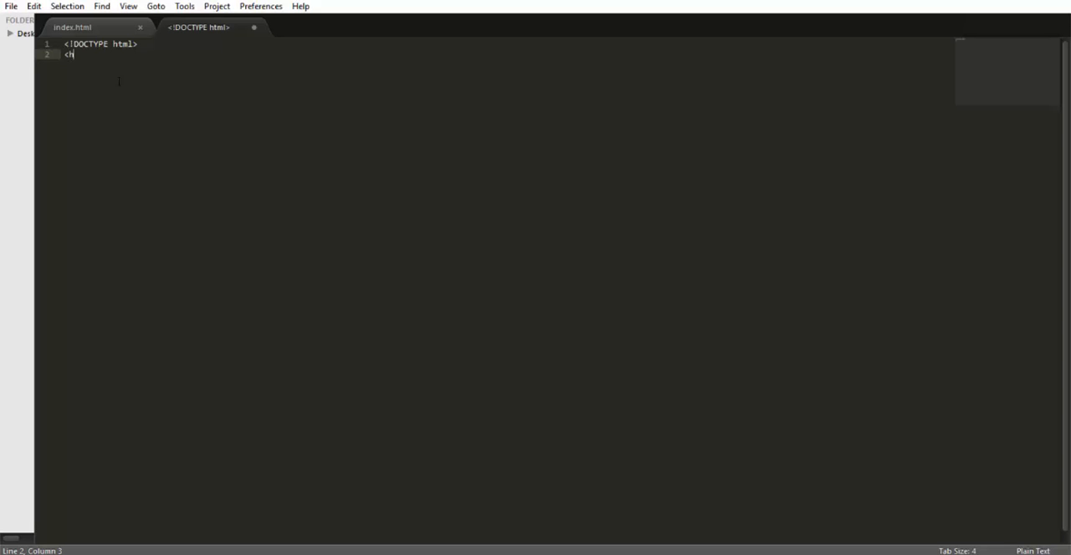
{"action": "type", "text": "tml"}
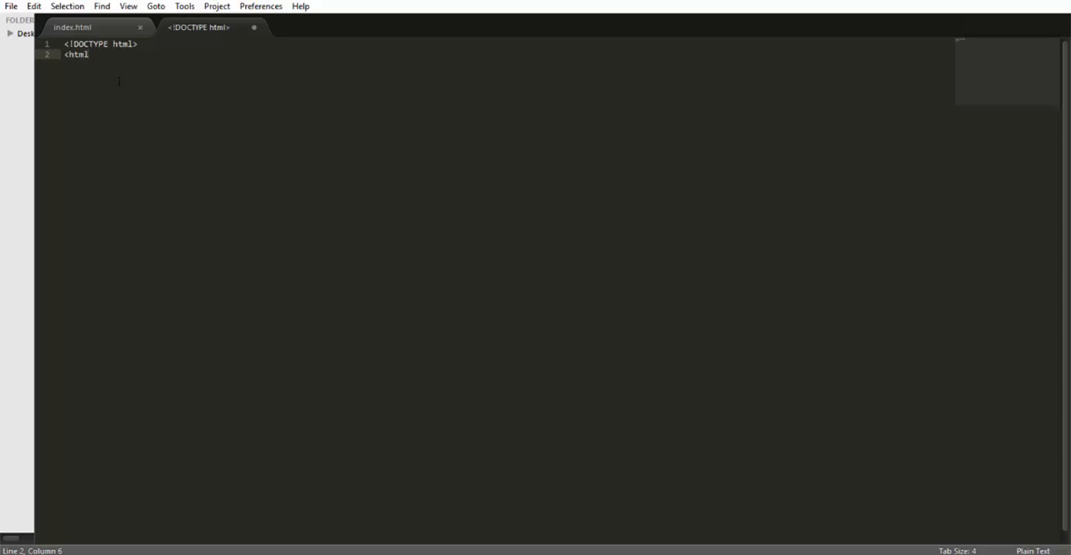
{"action": "type", "text": ">"}
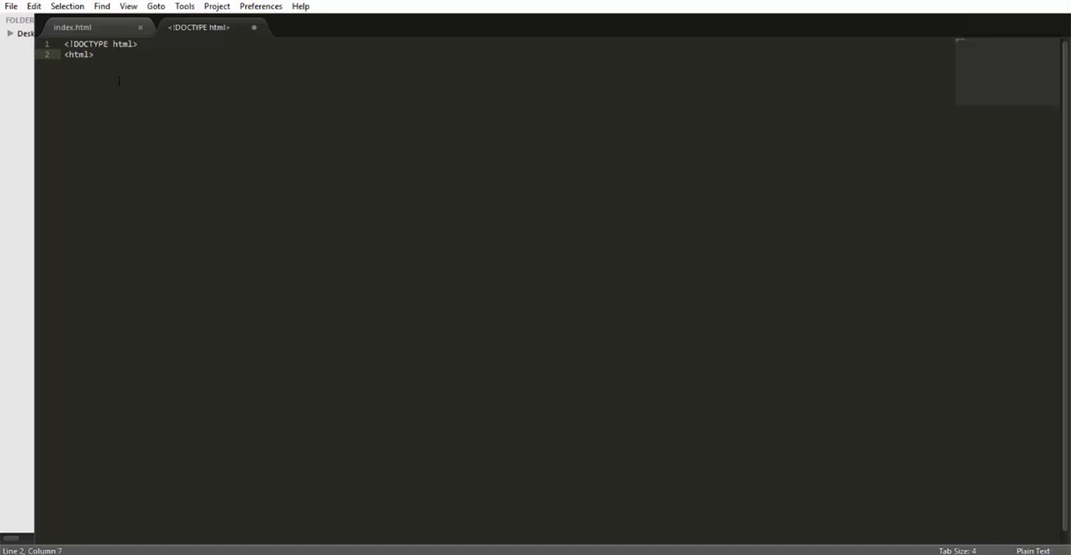
{"action": "type", "text": "</"}
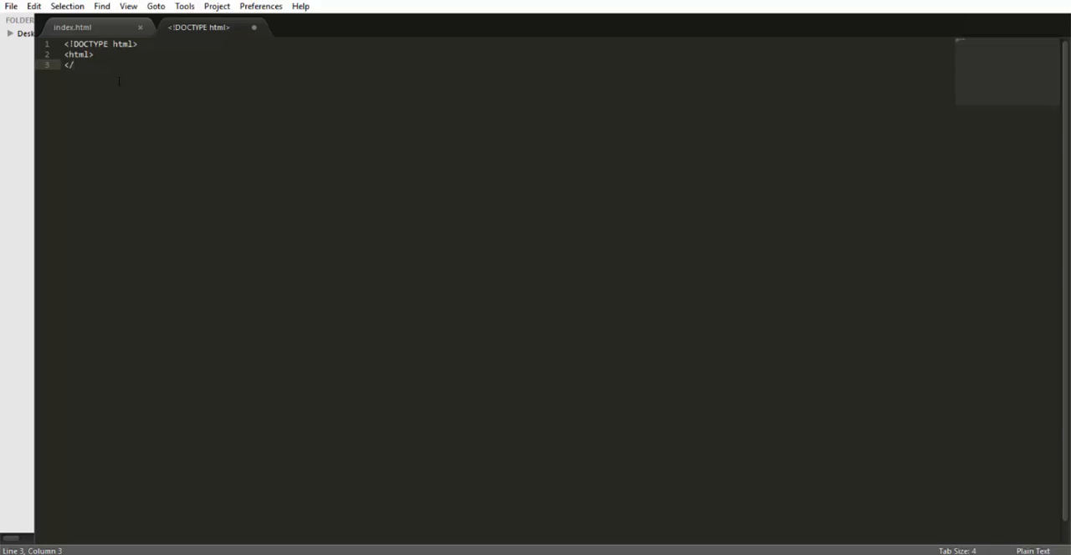
{"action": "type", "text": "html>"}
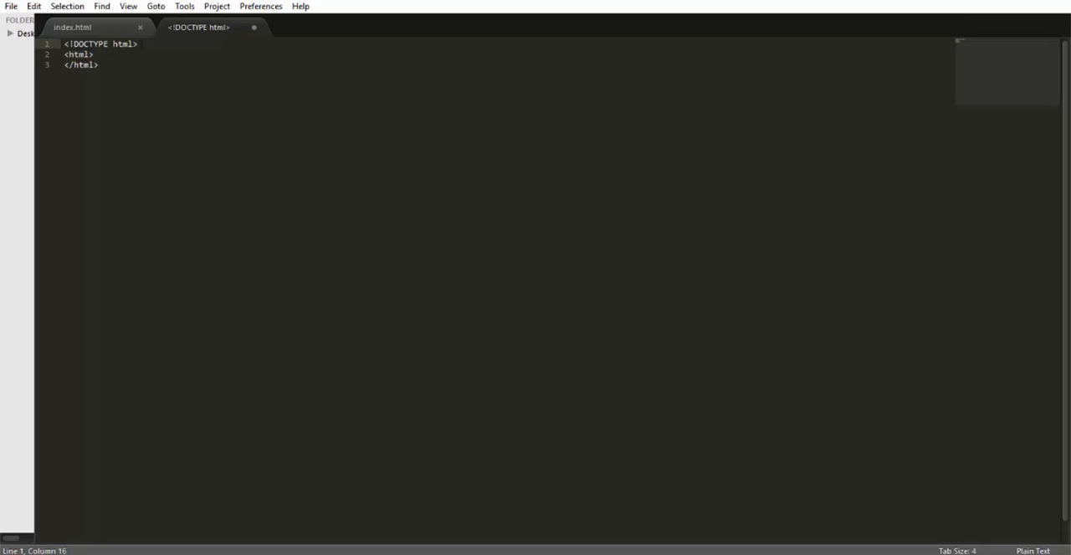
Step: Remove the mistaken </!DOCTY closing text and place the cursor inside the html element
{"action": "type", "text": "</!D"}
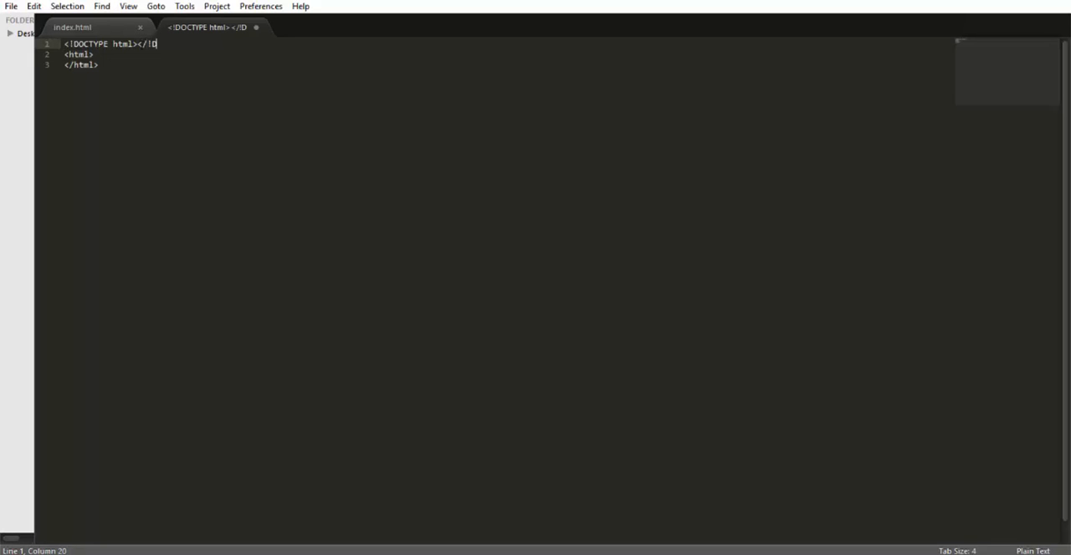
{"action": "type", "text": "OCTYPE h"}
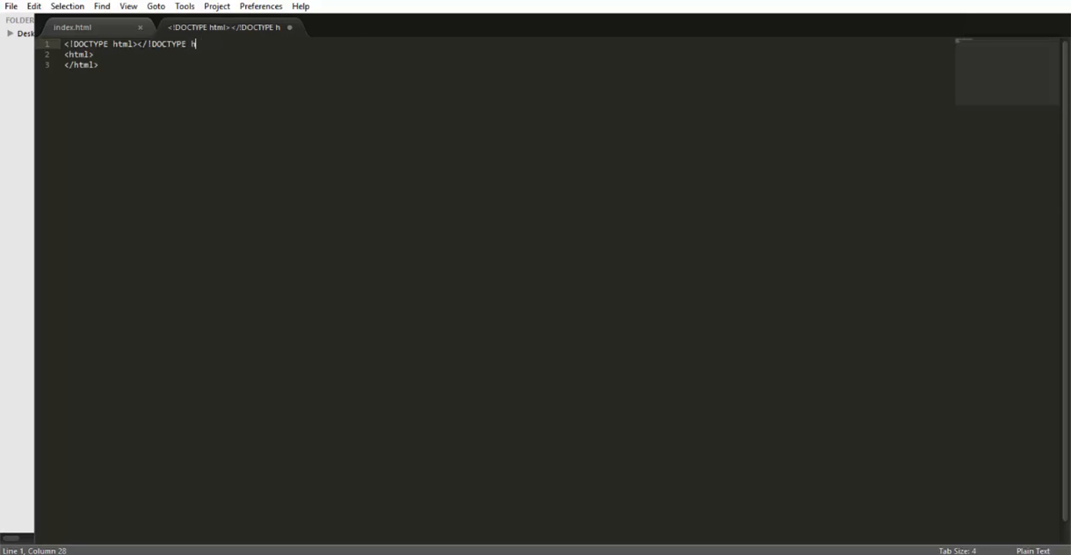
{"action": "type", "text": "tml"}
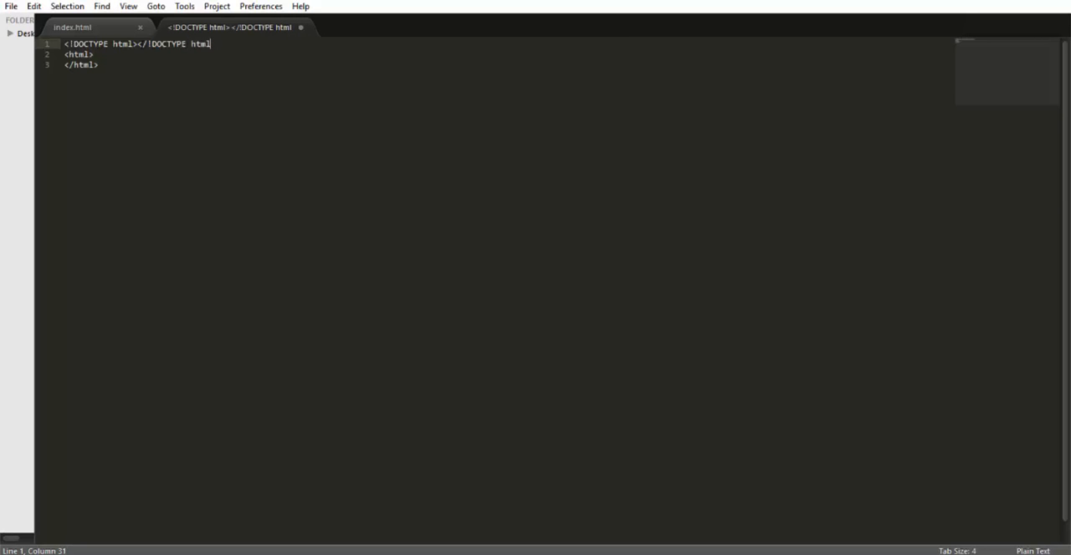
{"action": "key", "text": "Backspace"}
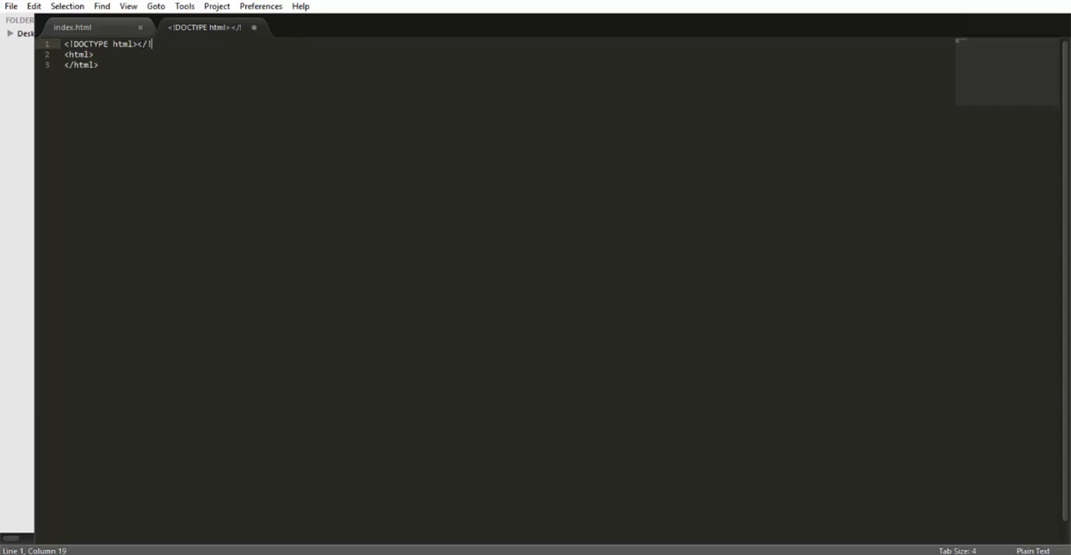
{"action": "key", "text": "BackSpace"}
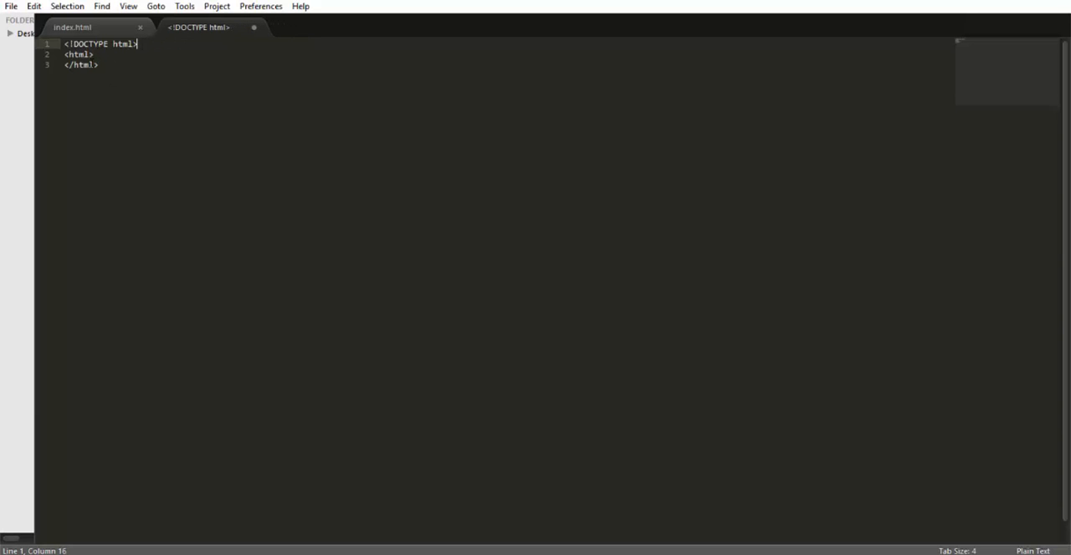
{"action": "left_click", "coordinate": [94, 53]}
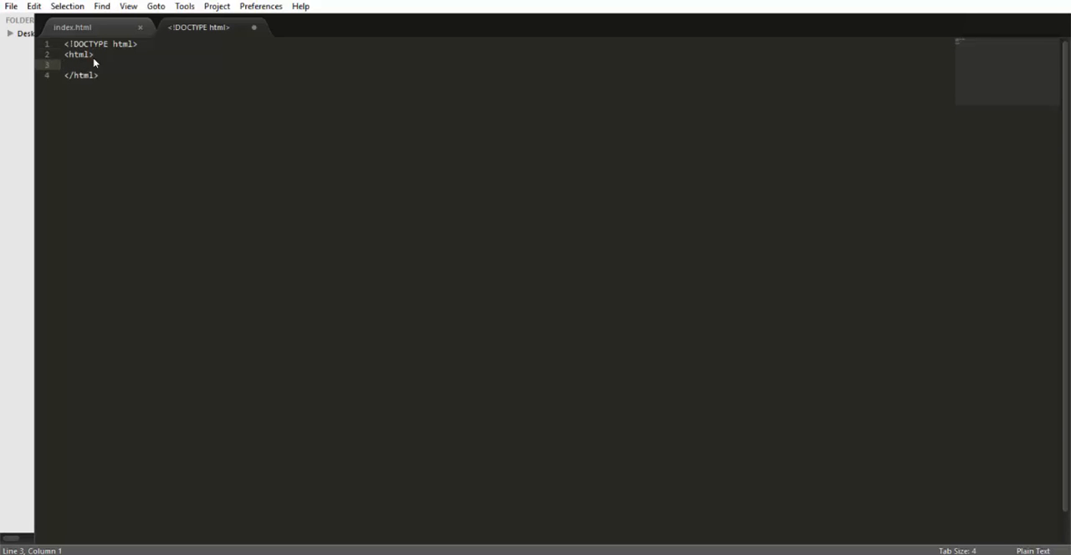
Step: Add <head> and </head> tags inside the html element with an empty line between
{"action": "type", "text": "<"}
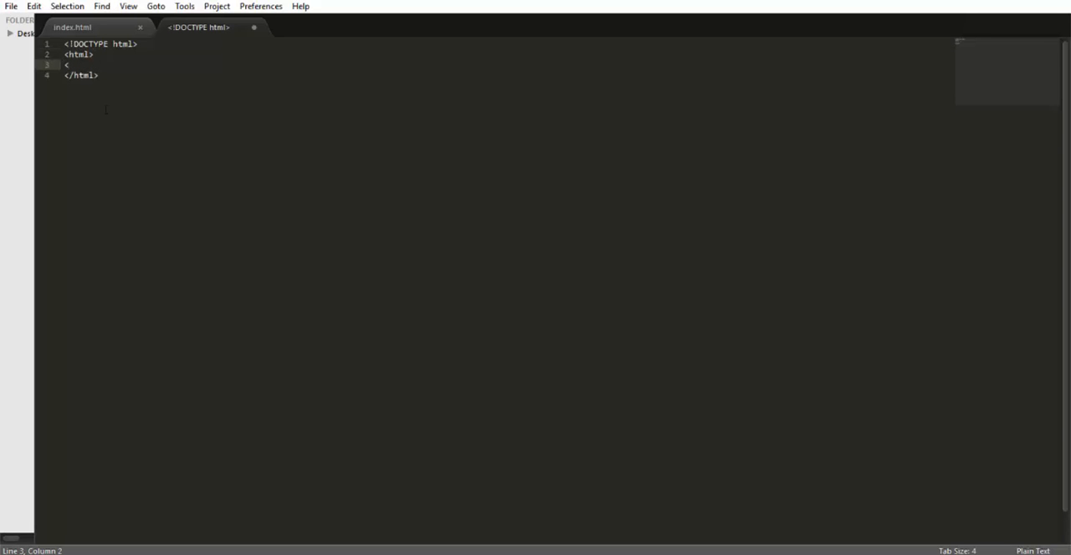
{"action": "type", "text": "head>"}
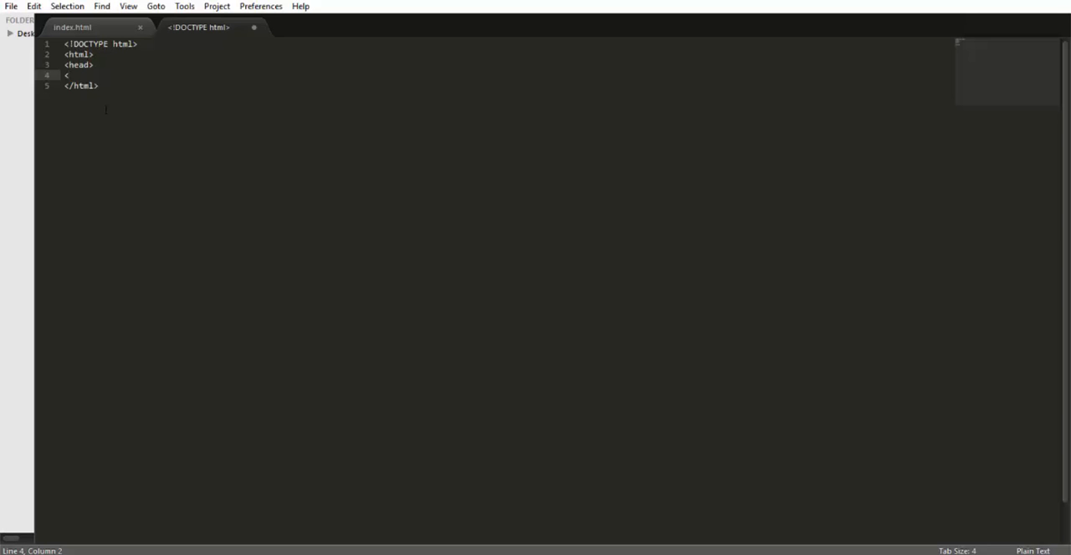
{"action": "type", "text": "/he"}
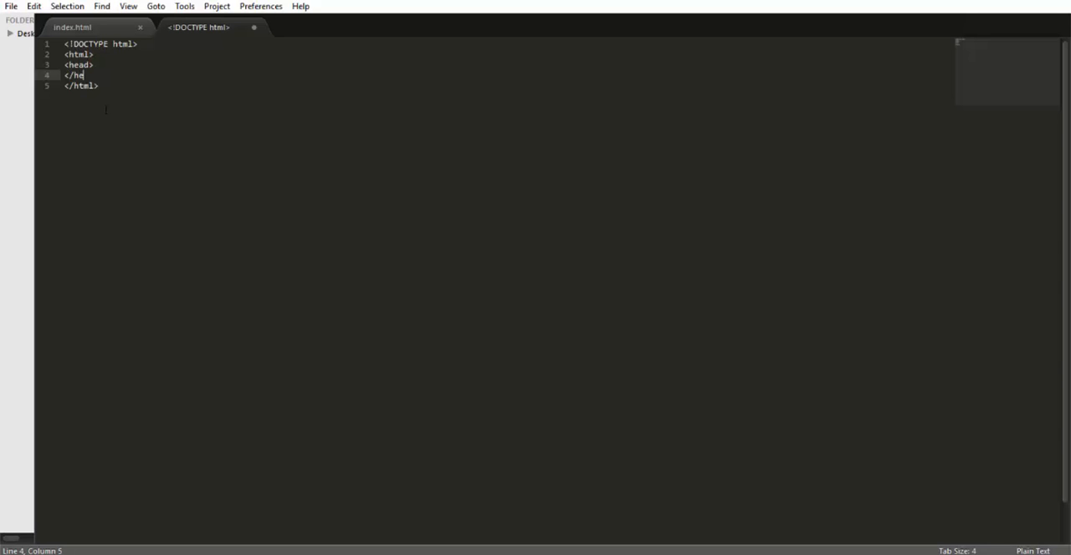
{"action": "type", "text": "ad>"}
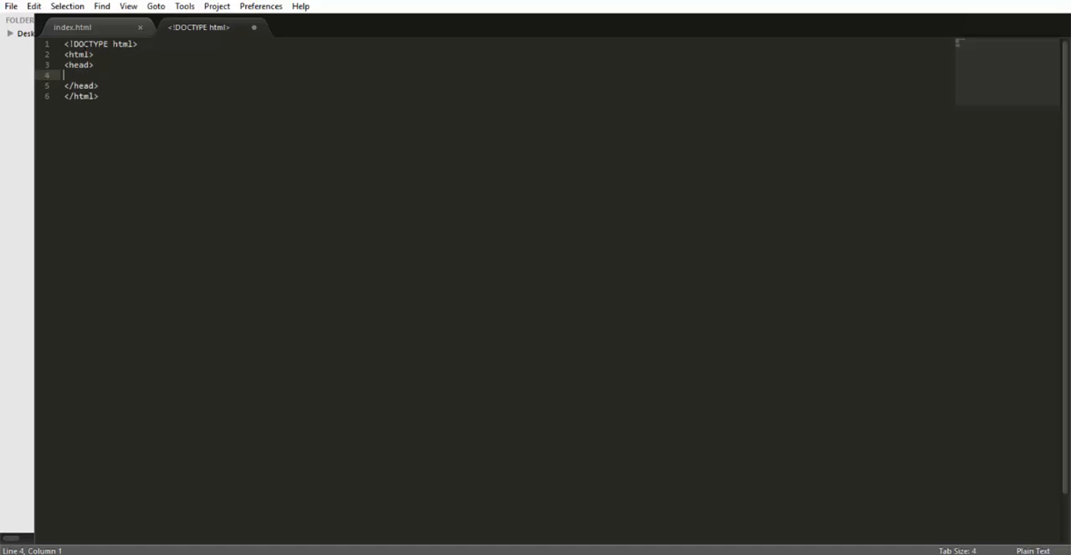
Step: Add a title element reading Hello World inside the head
{"action": "type", "text": "<"}
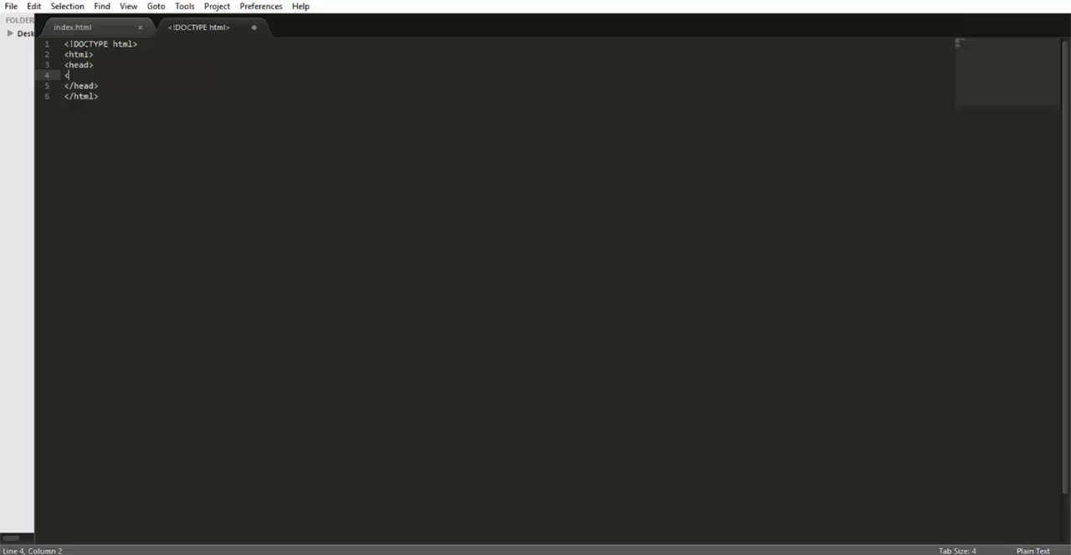
{"action": "type", "text": "tit"}
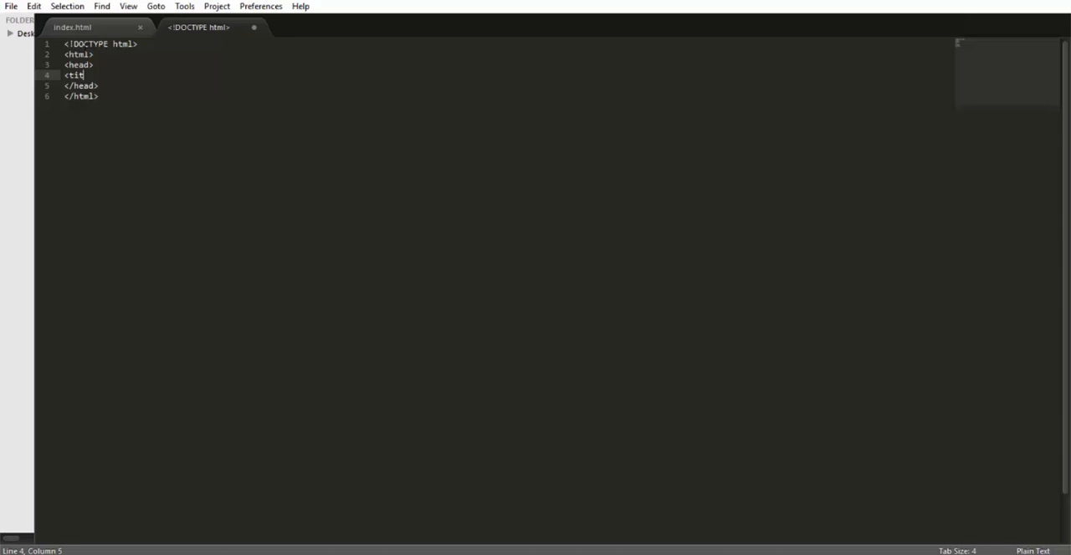
{"action": "type", "text": "le>"}
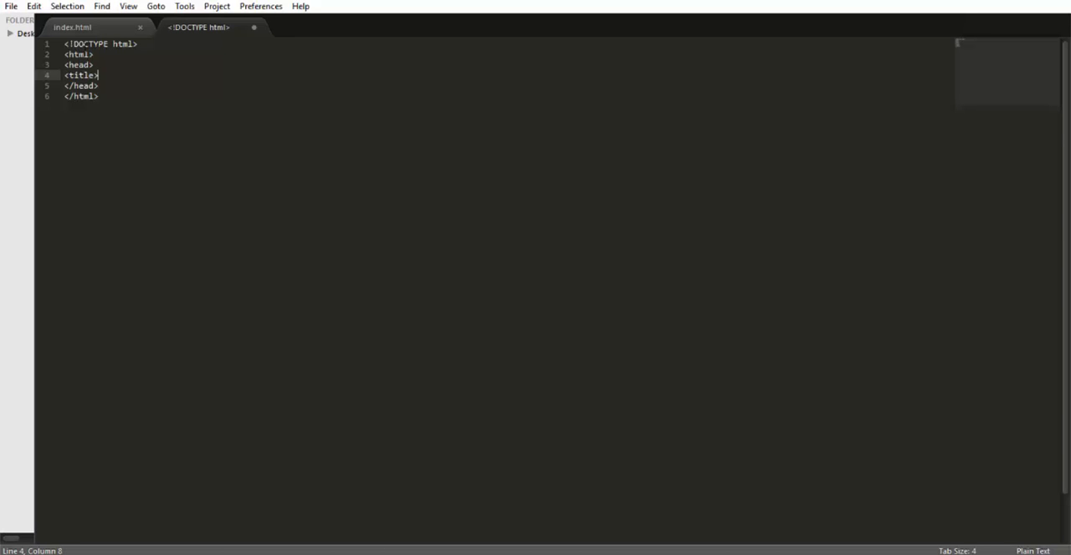
{"action": "type", "text": "</title>"}
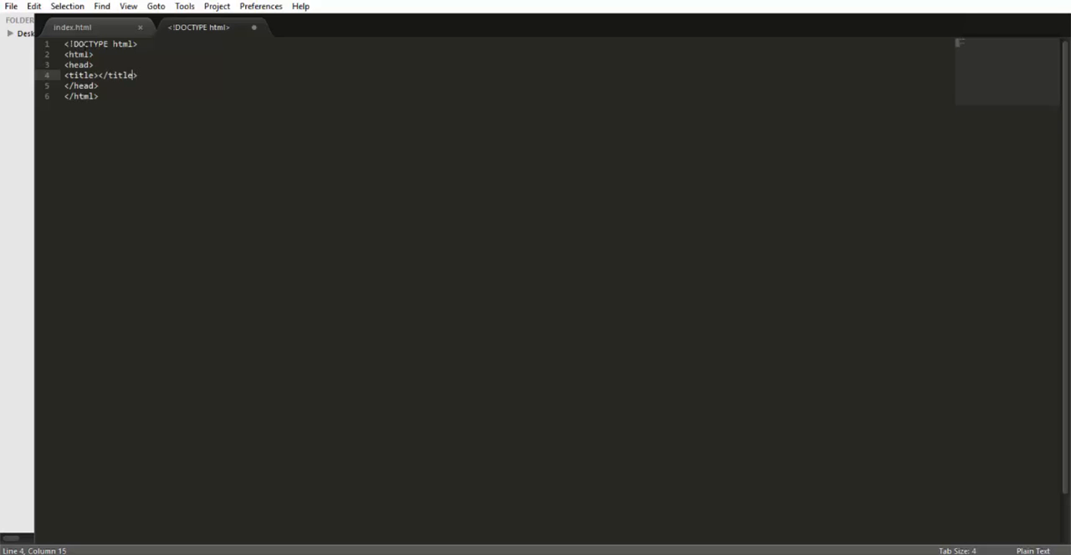
{"action": "left_click", "coordinate": [99, 75]}
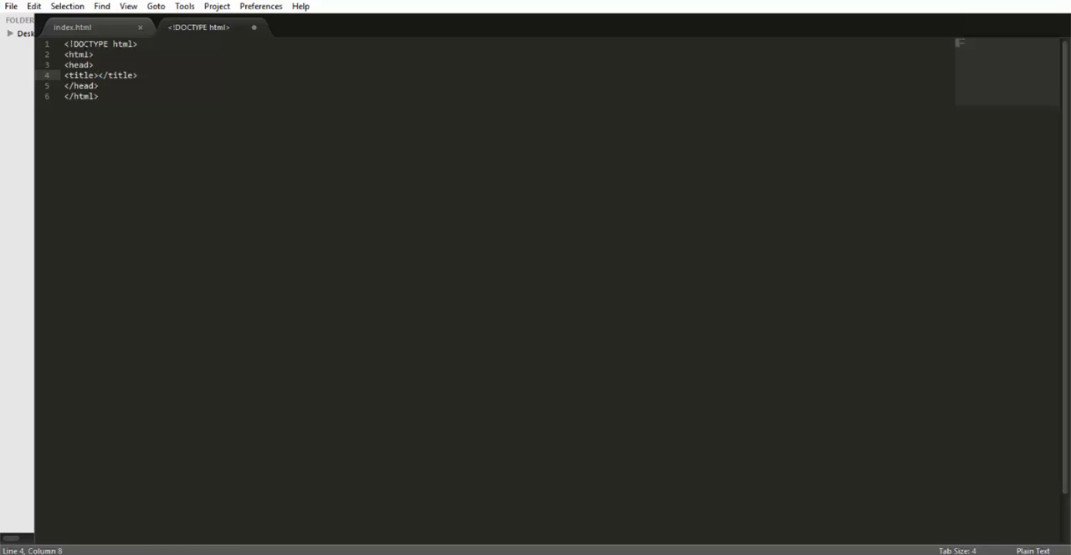
{"action": "type", "text": "Hello W"}
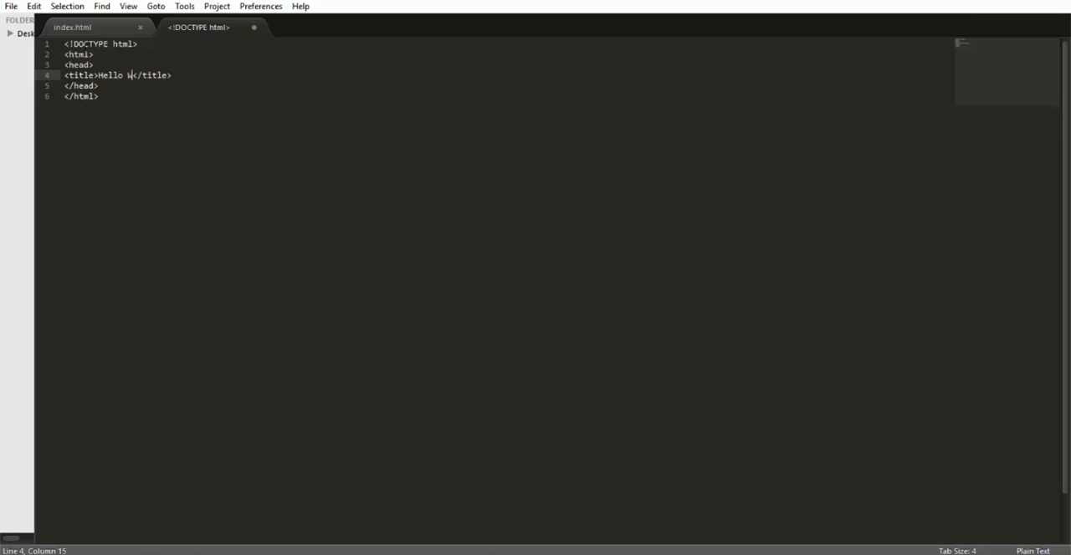
{"action": "type", "text": "orld"}
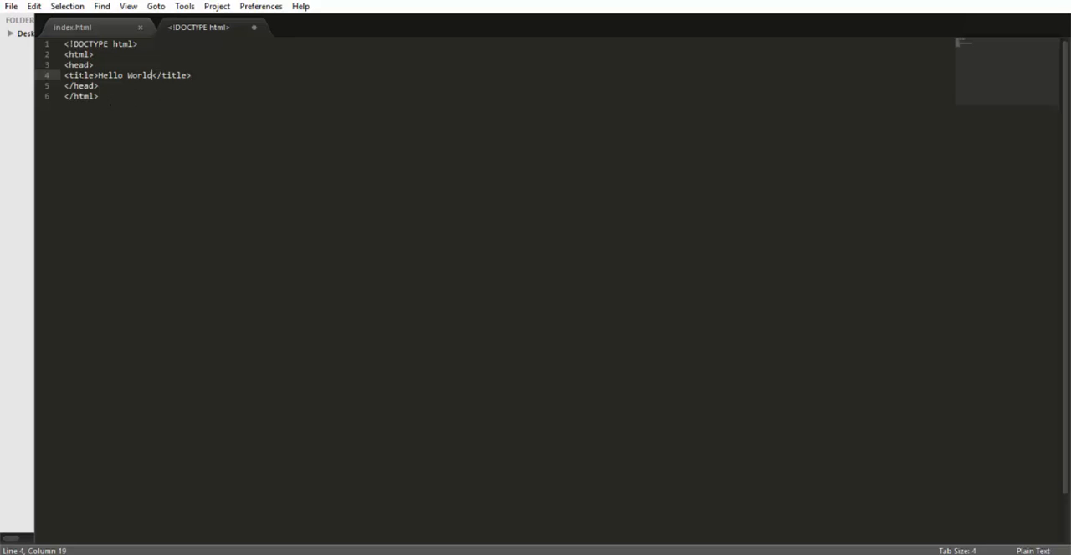
{"action": "left_click", "coordinate": [10, 5]}
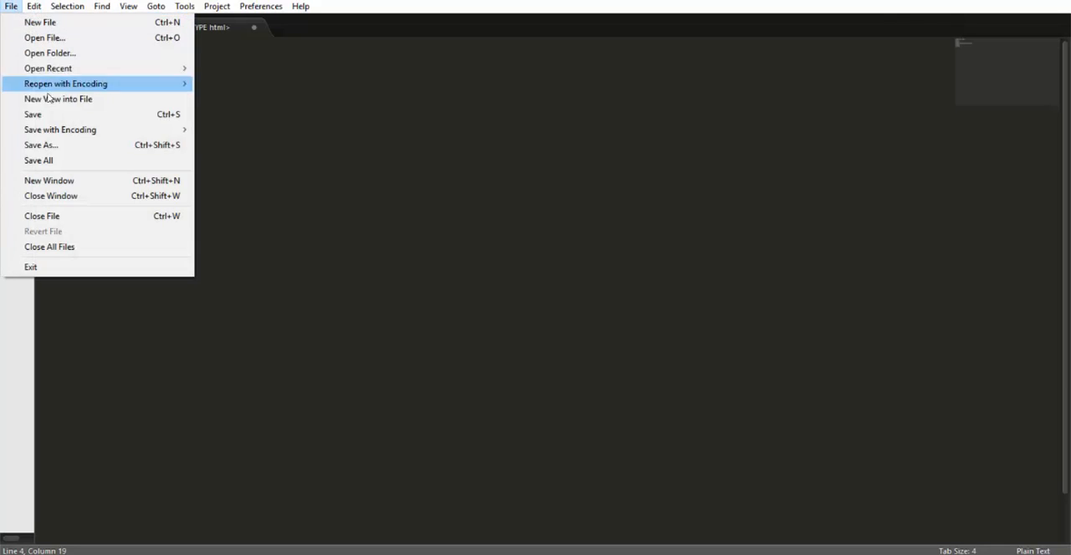
Step: Save the page as an HTML file named Tutorial in the Desktop links folder
{"action": "left_click", "coordinate": [40, 144]}
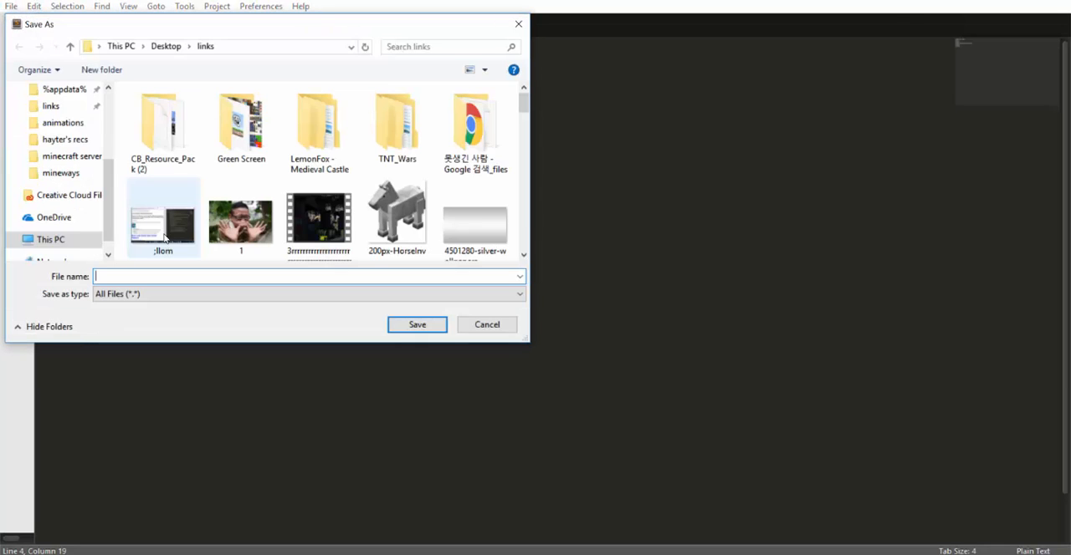
{"action": "left_click", "coordinate": [519, 295]}
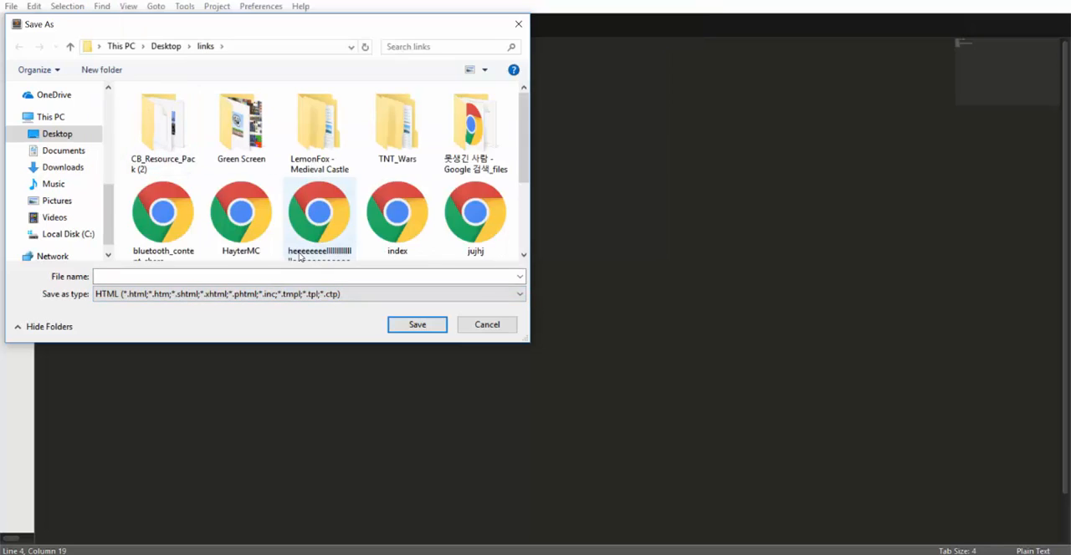
{"action": "scroll", "scroll_direction": "down", "scroll_amount": 3}
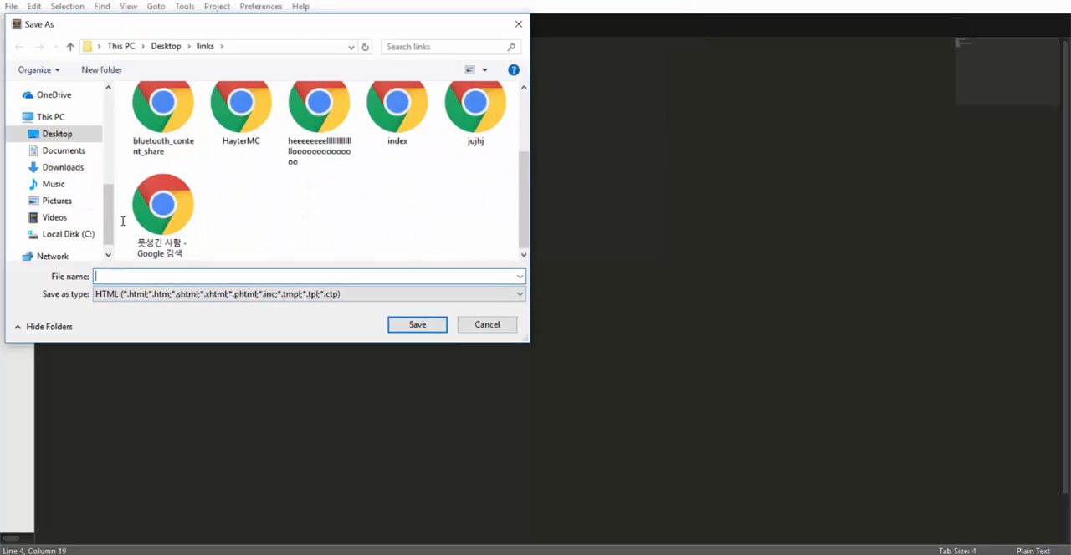
{"action": "scroll", "scroll_direction": "up", "scroll_amount": 3}
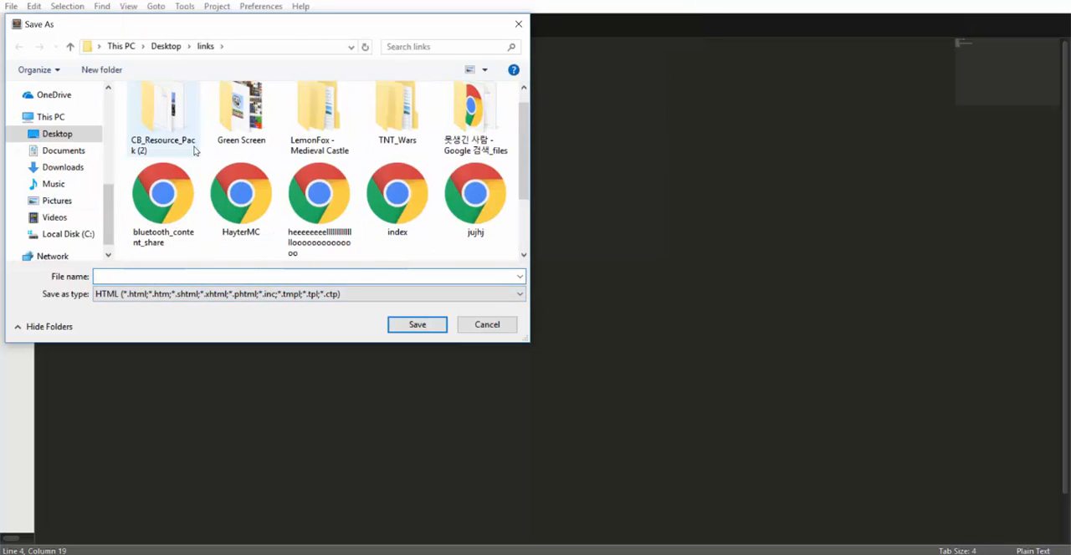
{"action": "type", "text": "Tuto"}
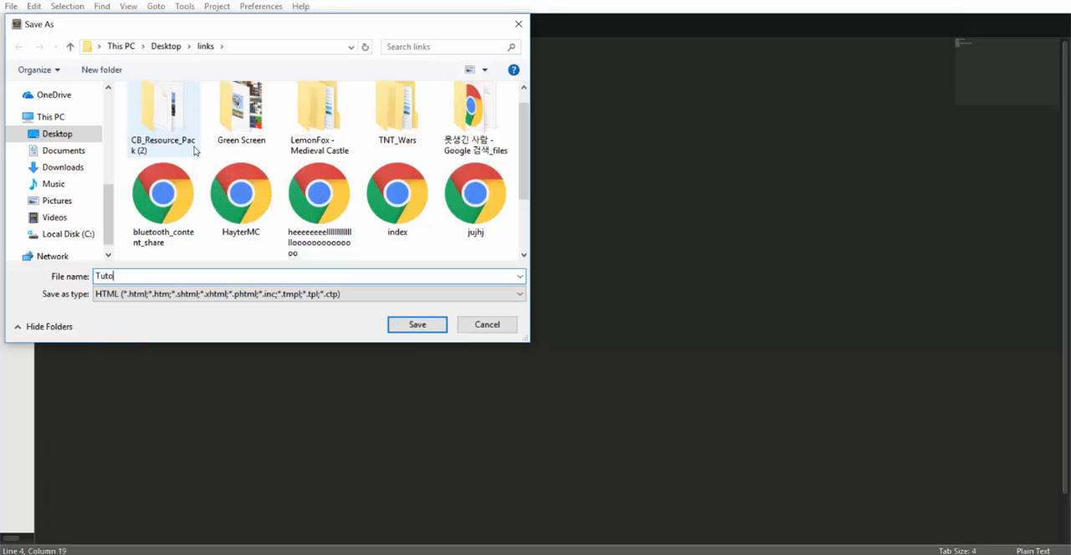
{"action": "type", "text": "rial"}
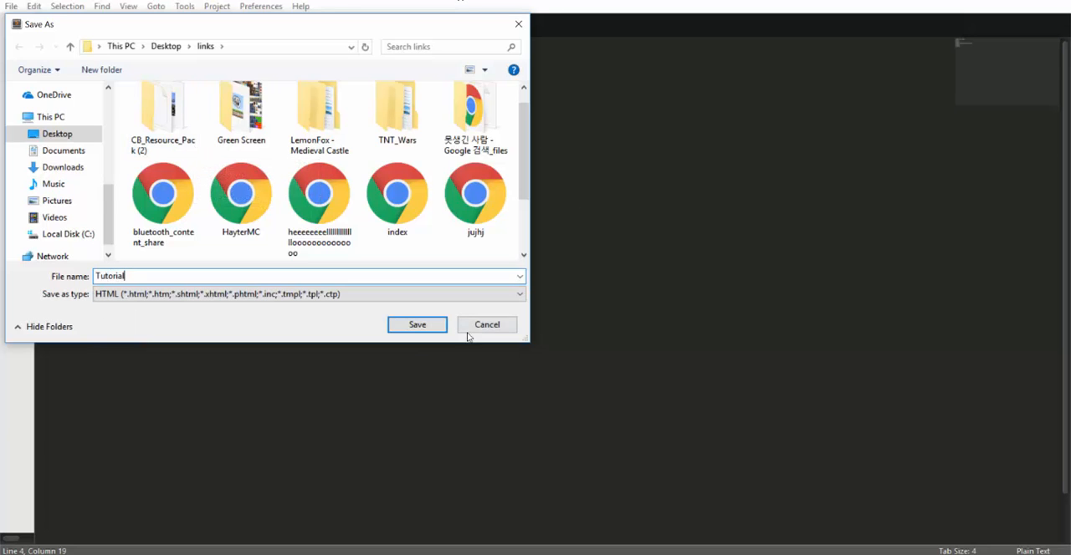
{"action": "left_click", "coordinate": [417, 324]}
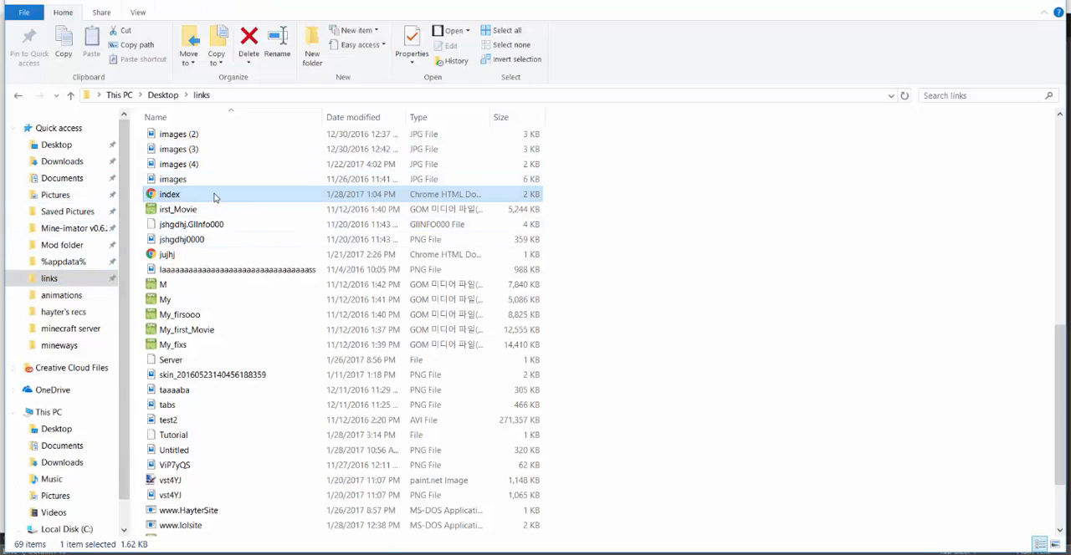
Step: Find the Tutorial file in the links folder and open it in Sublime Text
{"action": "scroll", "scroll_direction": "up", "scroll_amount": 3}
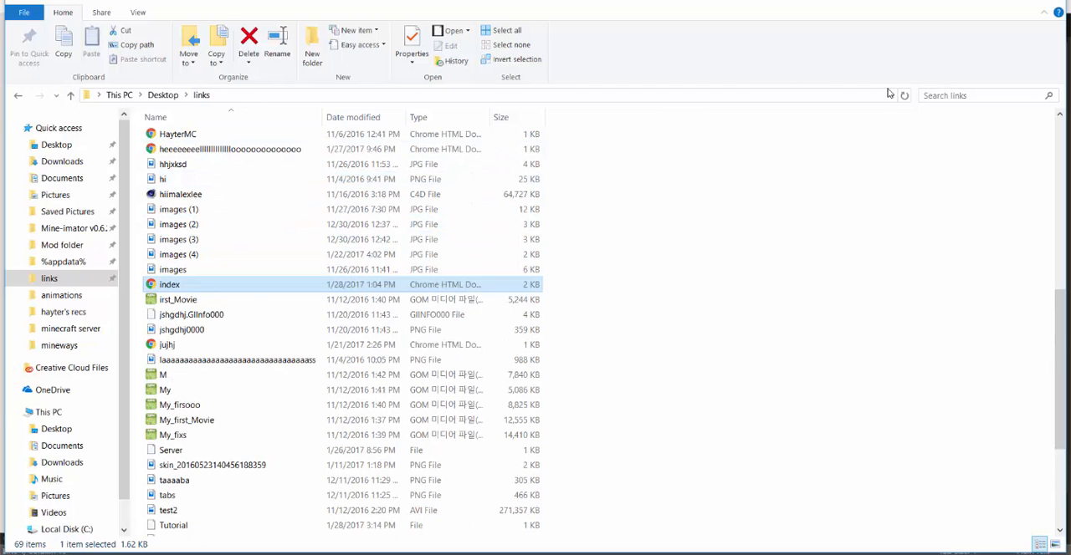
{"action": "scroll", "scroll_direction": "up", "scroll_amount": 3}
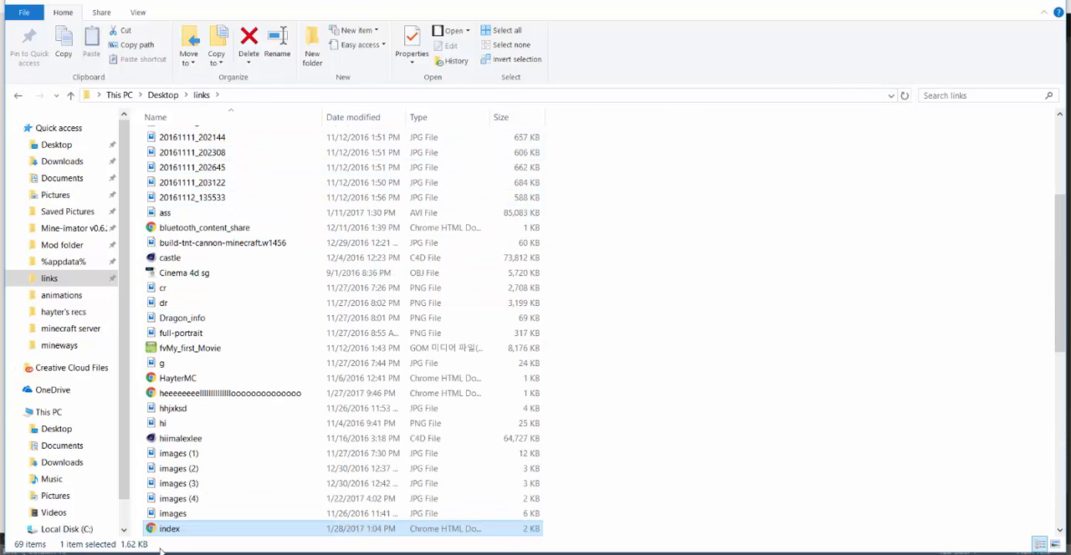
{"action": "scroll", "scroll_direction": "up", "scroll_amount": 3}
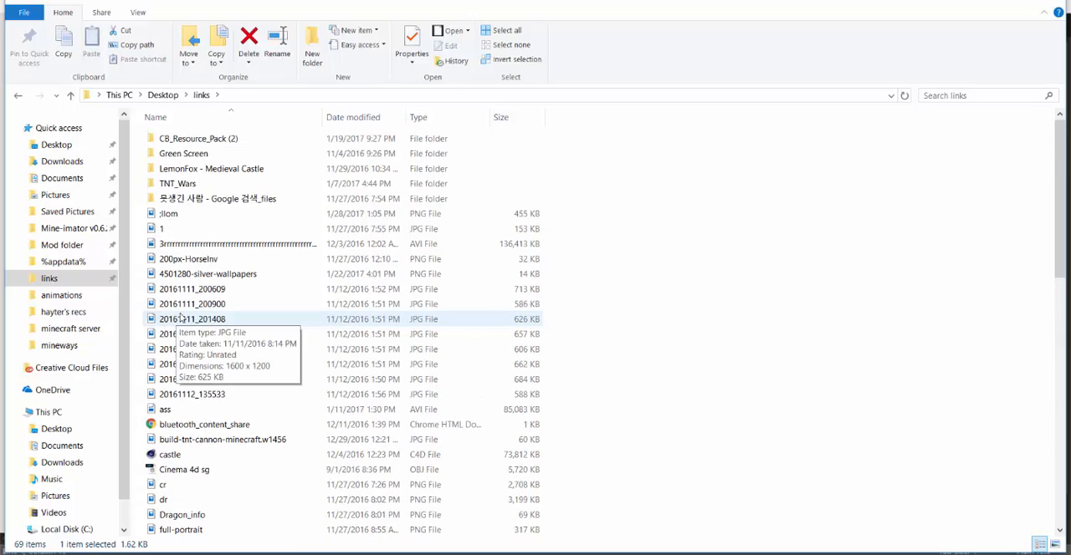
{"action": "mouse_move", "coordinate": [258, 98]}
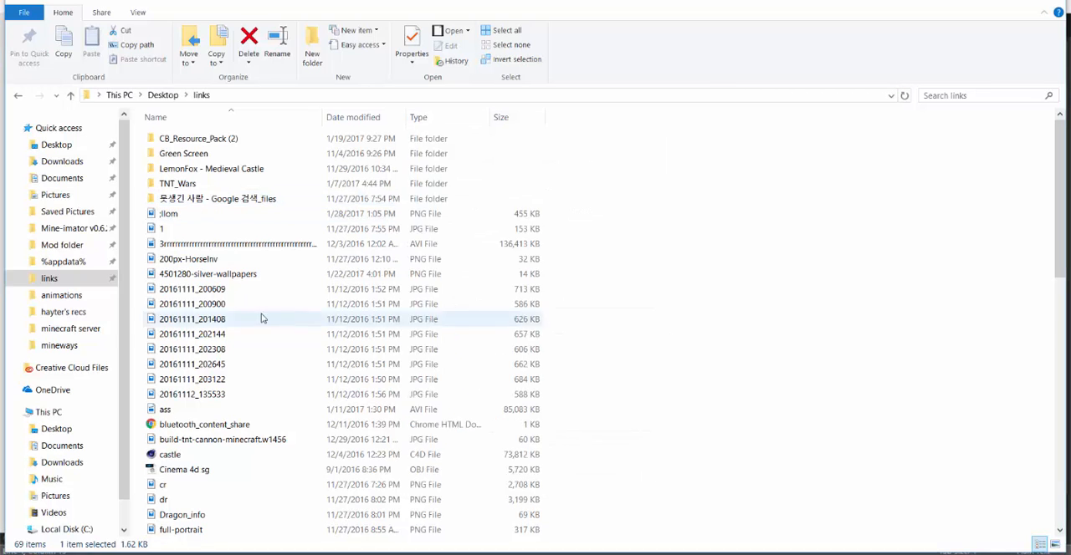
{"action": "scroll", "scroll_direction": "down", "scroll_amount": 3}
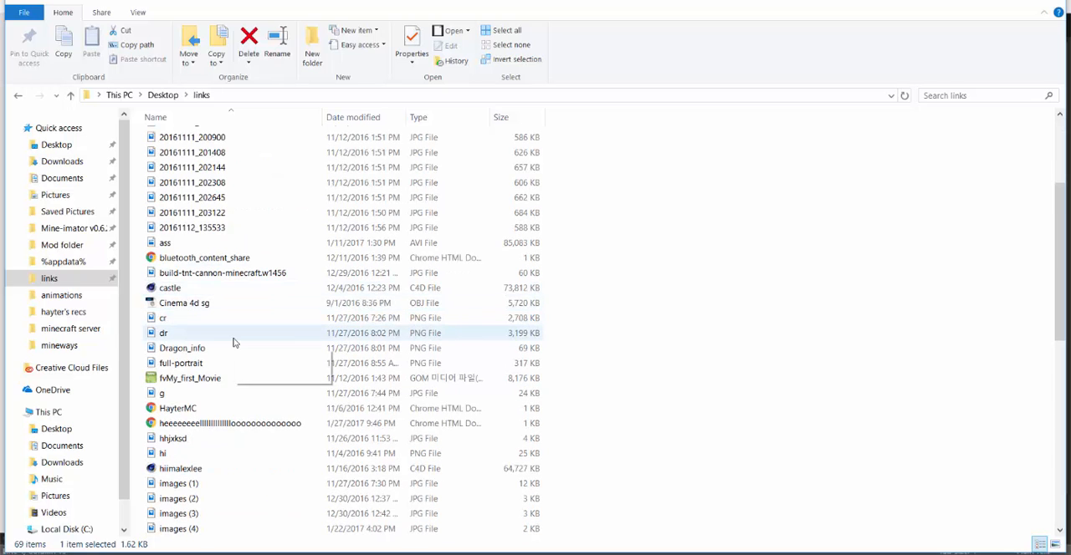
{"action": "scroll", "scroll_direction": "down", "scroll_amount": 3}
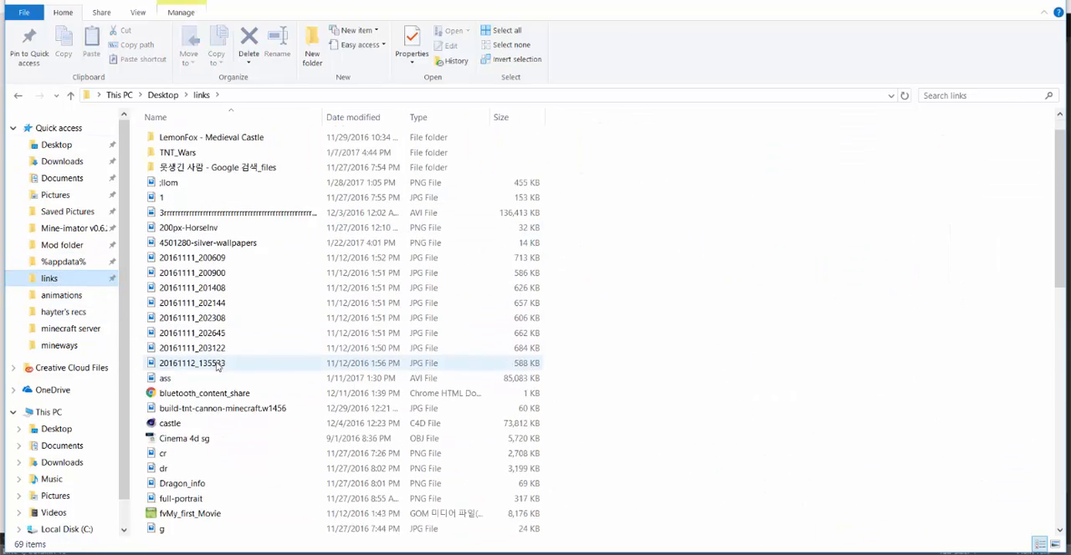
{"action": "scroll", "scroll_direction": "down", "scroll_amount": 3}
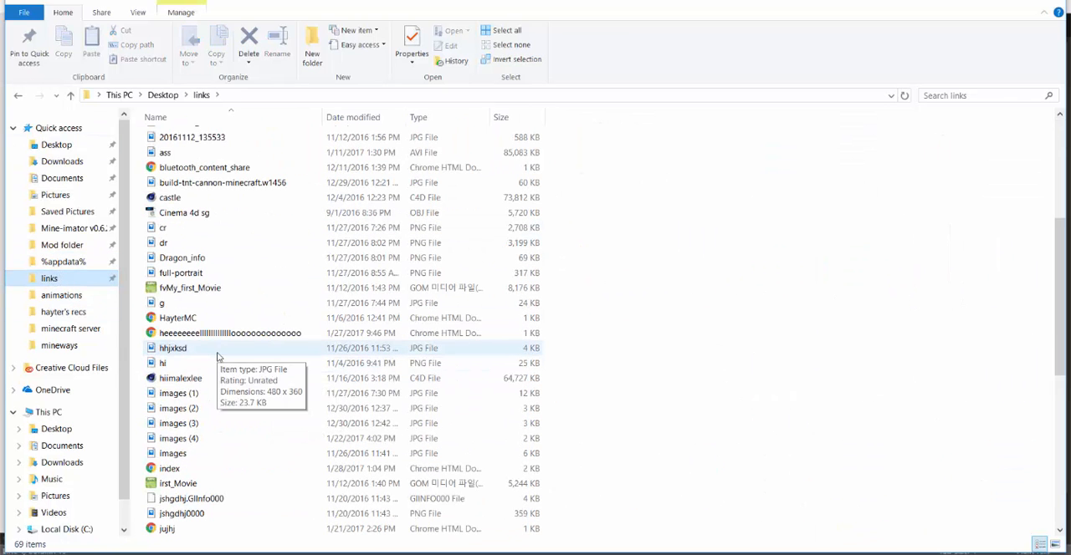
{"action": "scroll", "scroll_direction": "down", "scroll_amount": 3}
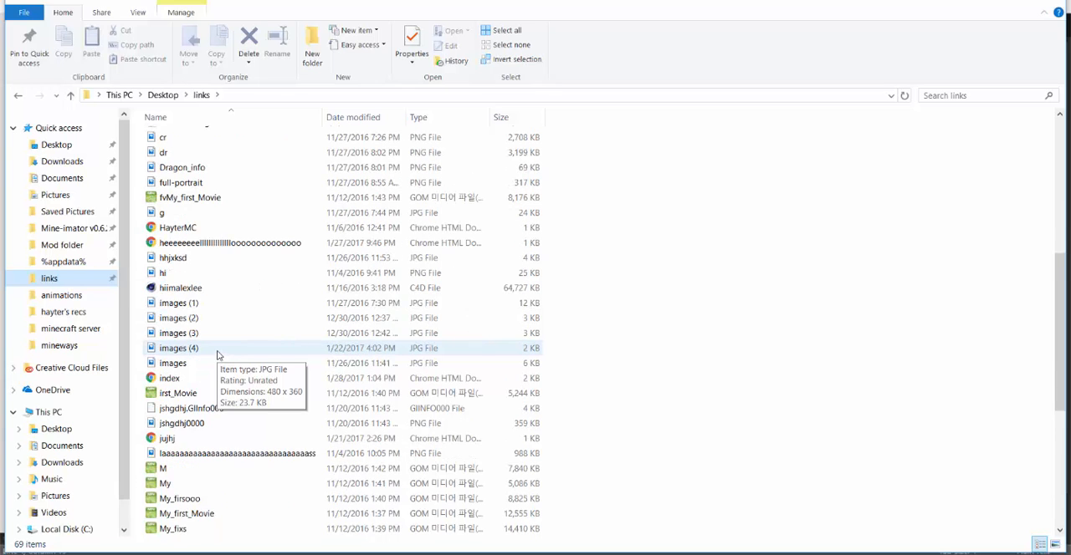
{"action": "scroll", "scroll_direction": "down", "scroll_amount": 3}
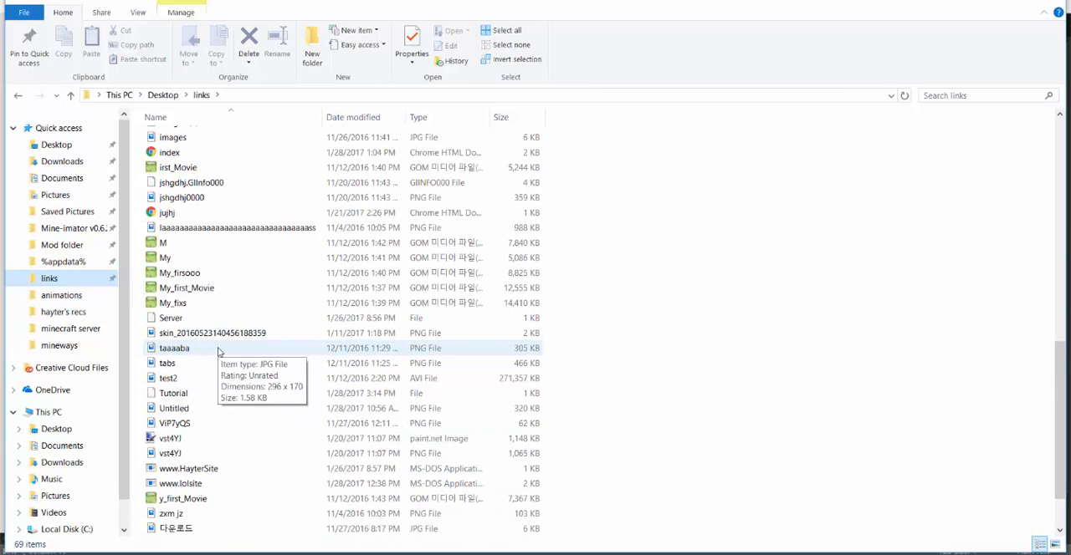
{"action": "scroll", "scroll_direction": "down", "scroll_amount": 3}
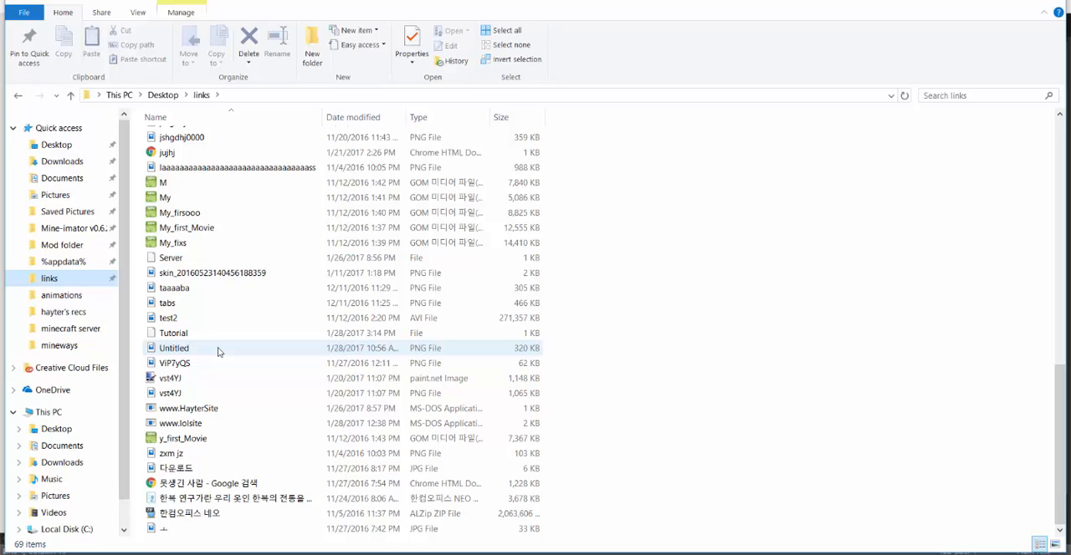
{"action": "left_click", "coordinate": [174, 333]}
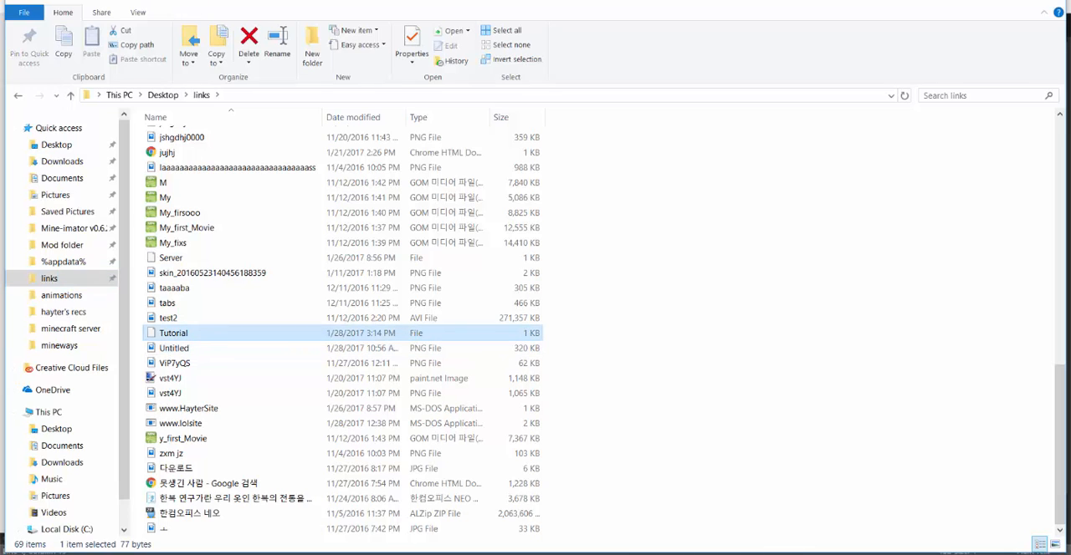
{"action": "double_click", "coordinate": [174, 333]}
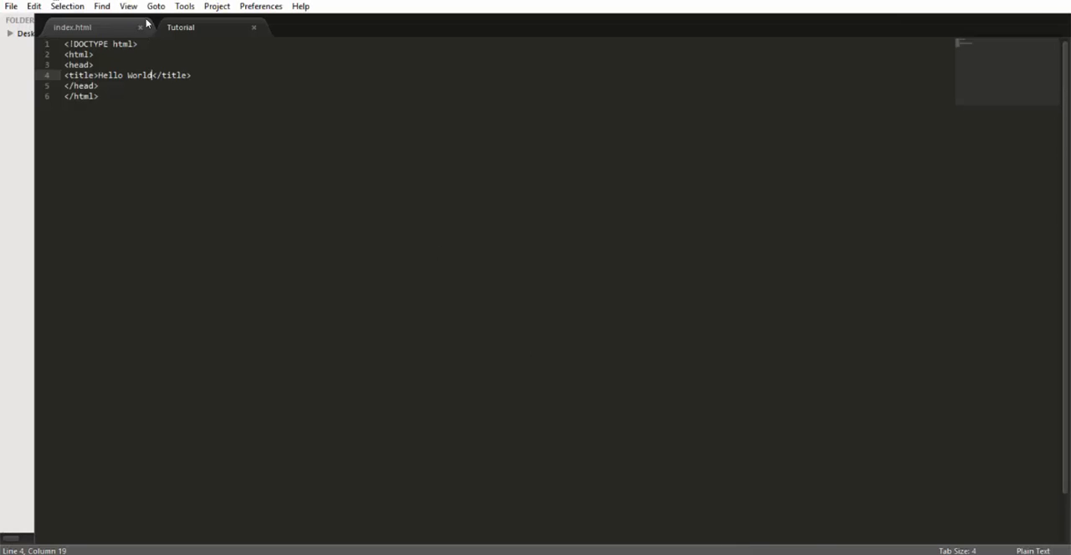
{"action": "mouse_move", "coordinate": [214, 34]}
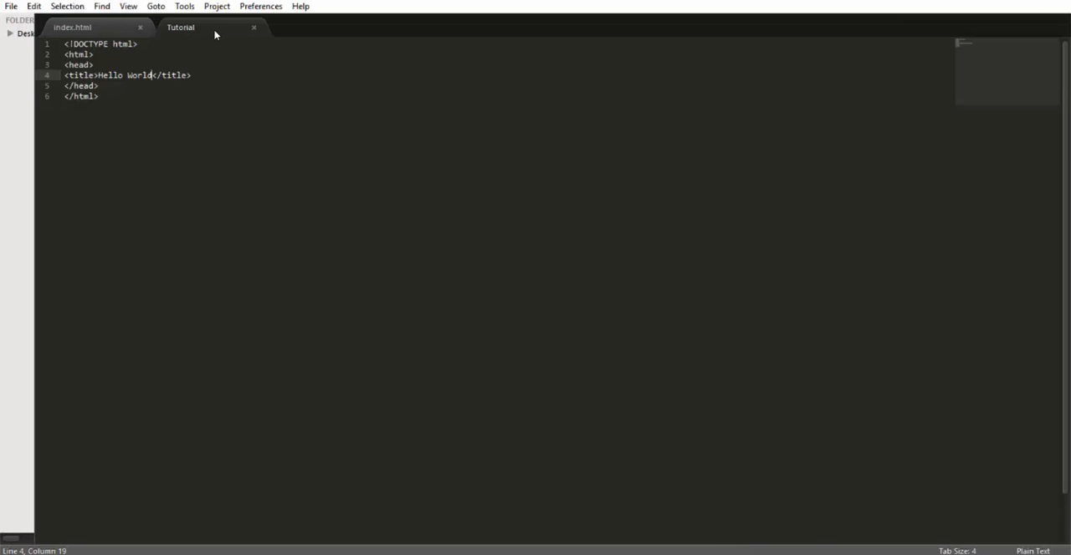
Step: Save the document as index.html in the links folder, replacing the existing file
{"action": "left_click", "coordinate": [10, 5]}
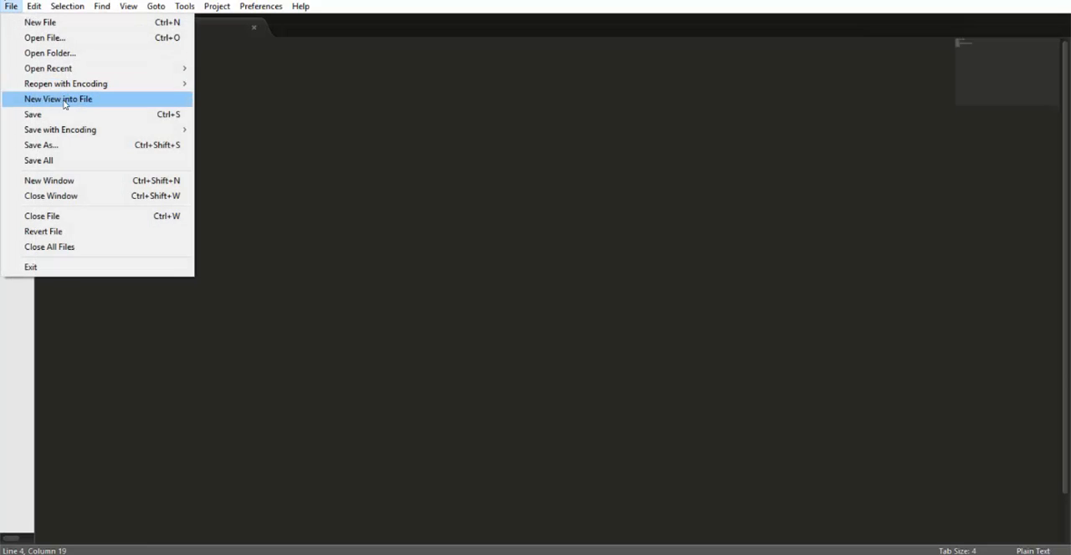
{"action": "left_click", "coordinate": [41, 144]}
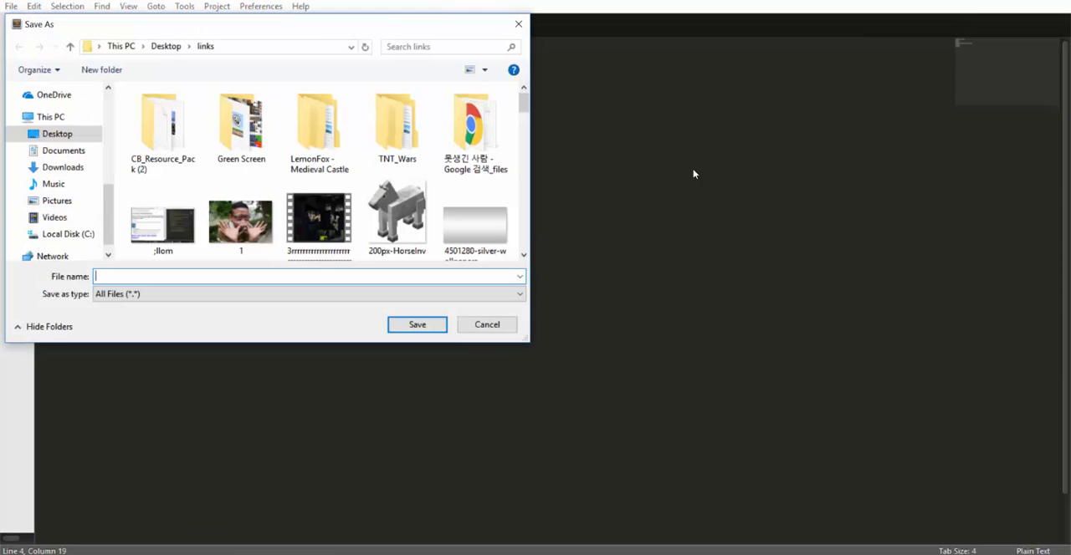
{"action": "scroll", "scroll_direction": "down", "scroll_amount": 3}
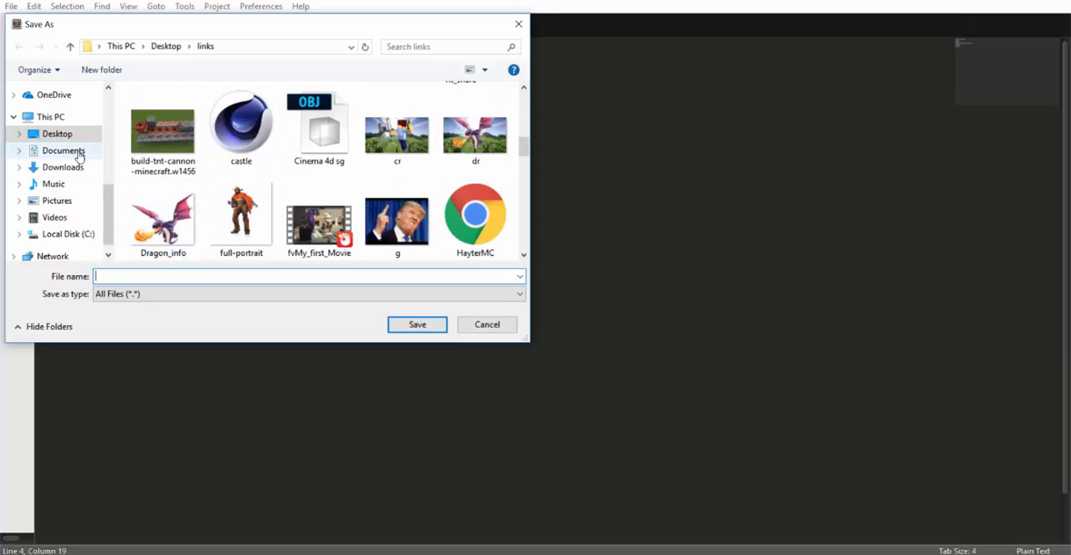
{"action": "type", "text": "in"}
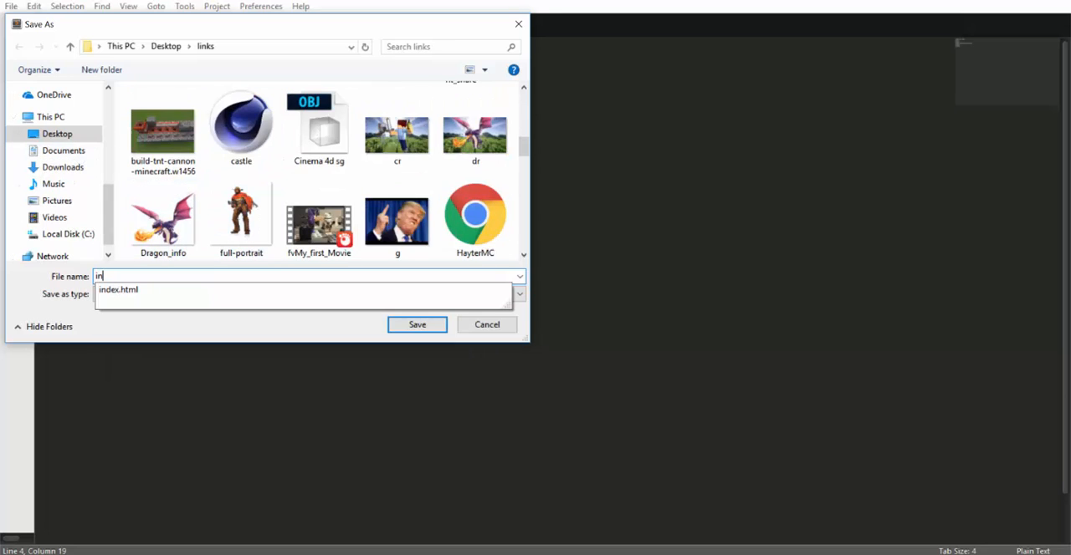
{"action": "type", "text": "dex.html"}
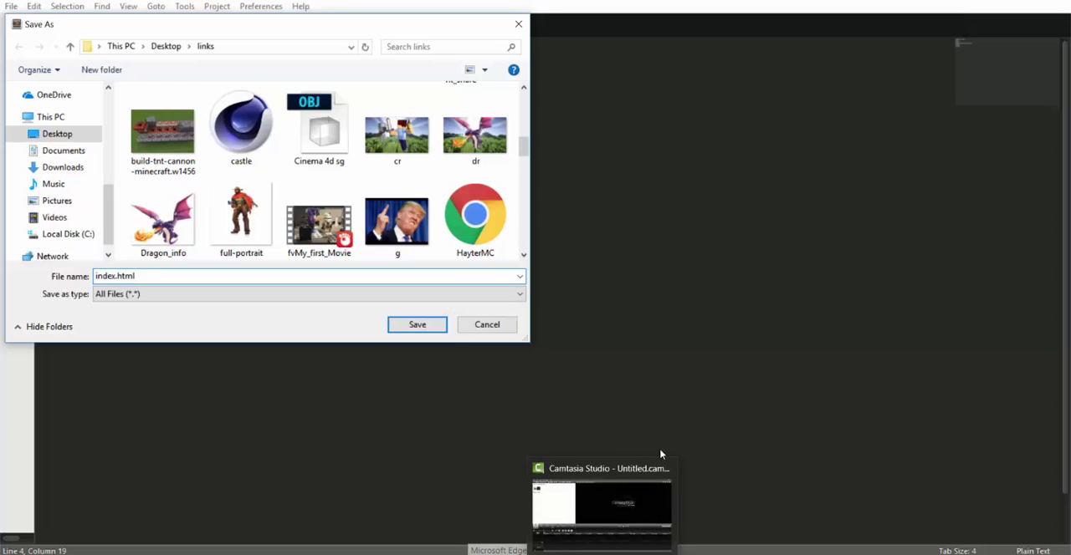
{"action": "left_click", "coordinate": [416, 325]}
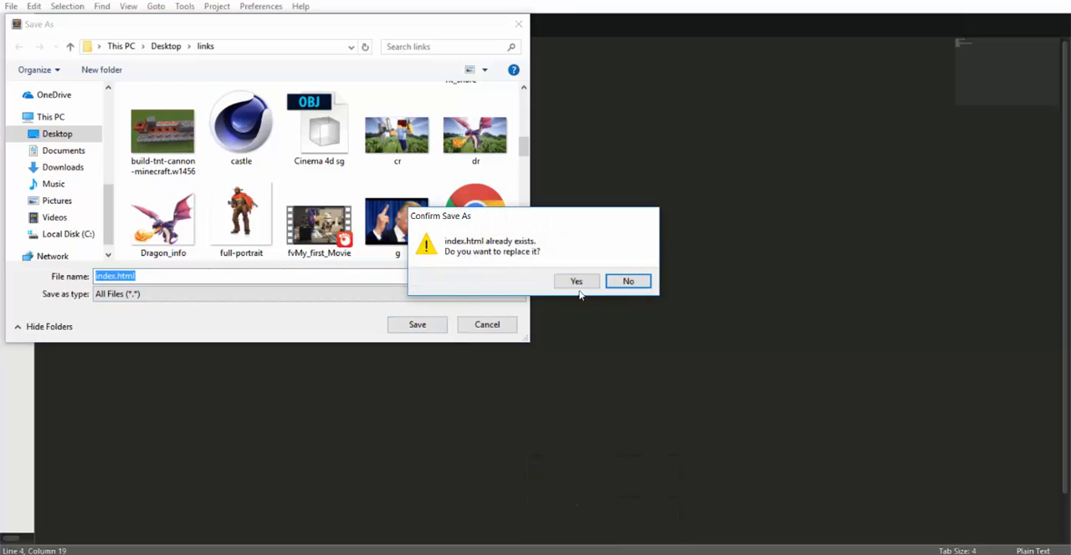
{"action": "left_click", "coordinate": [576, 282]}
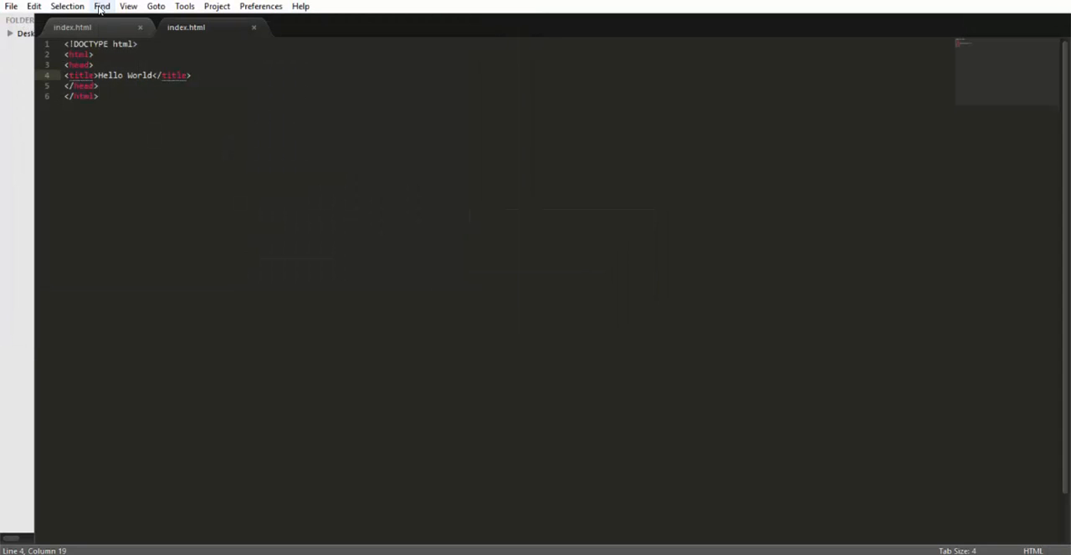
{"action": "mouse_move", "coordinate": [74, 37]}
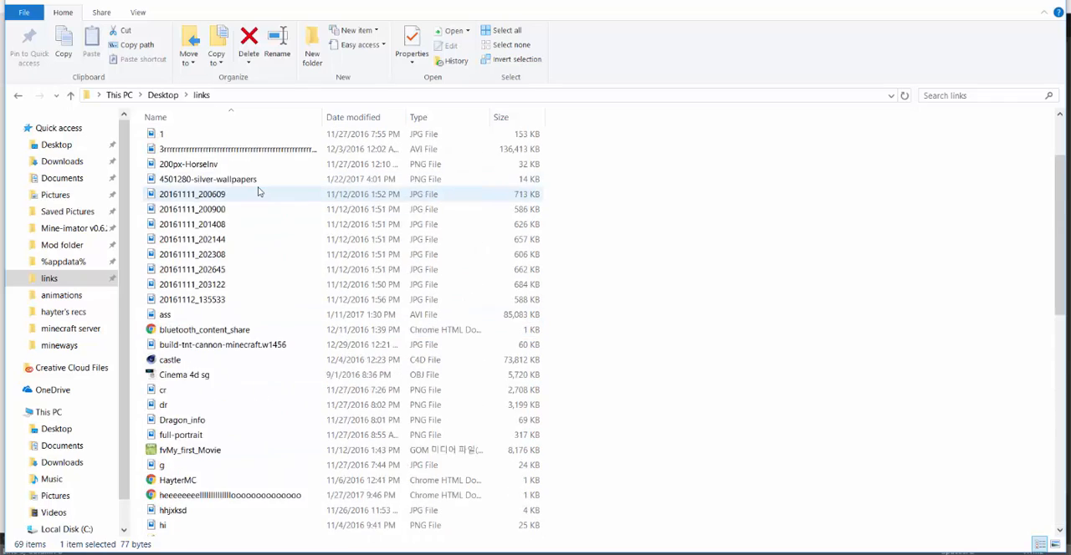
Step: Scroll up and down through the links folder contents
{"action": "scroll", "scroll_direction": "down", "scroll_amount": 3}
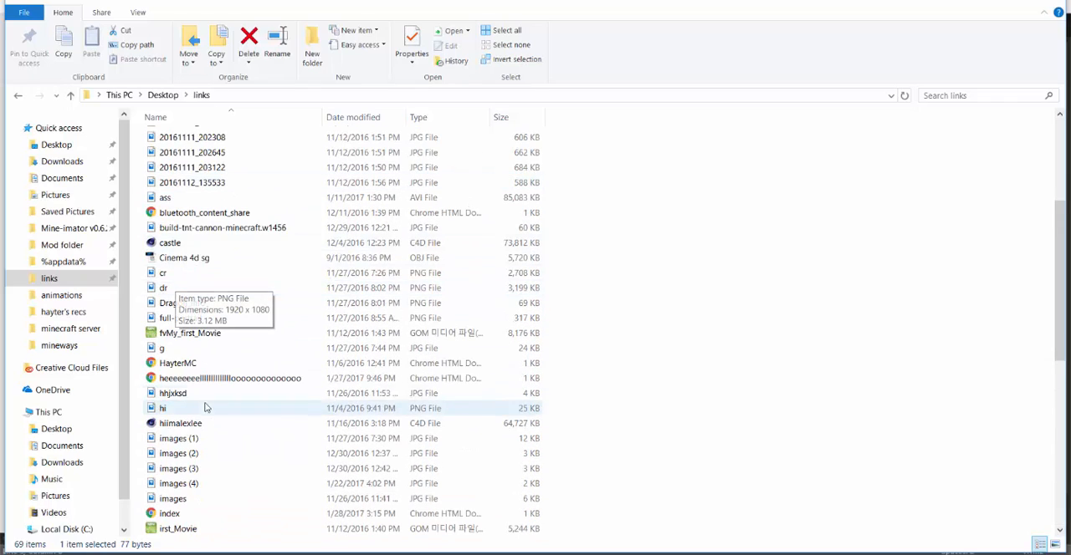
{"action": "scroll", "scroll_direction": "down", "scroll_amount": 3}
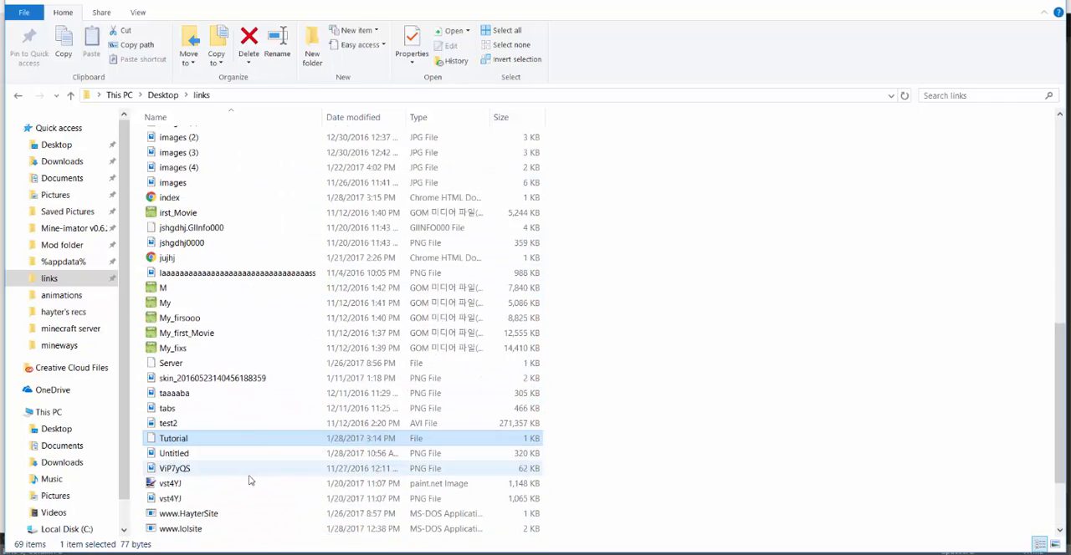
{"action": "scroll", "scroll_direction": "down", "scroll_amount": 3}
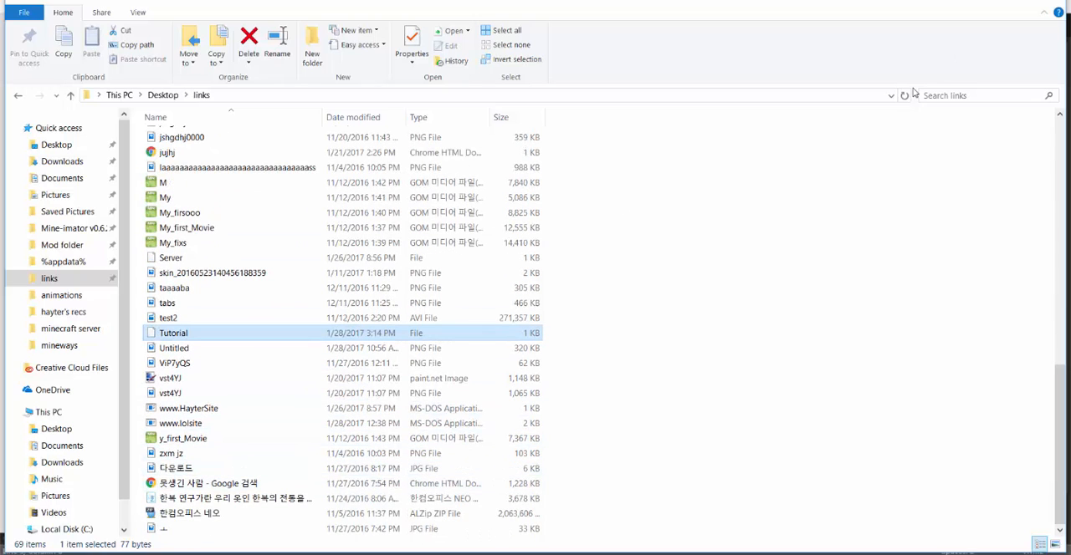
{"action": "scroll", "scroll_direction": "up", "scroll_amount": 3}
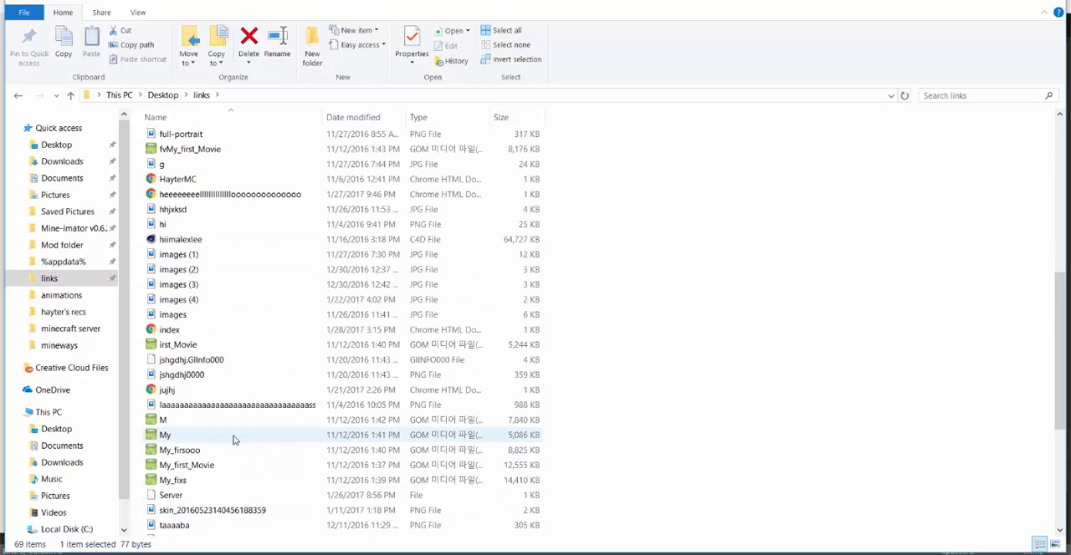
{"action": "scroll", "scroll_direction": "down", "scroll_amount": 3}
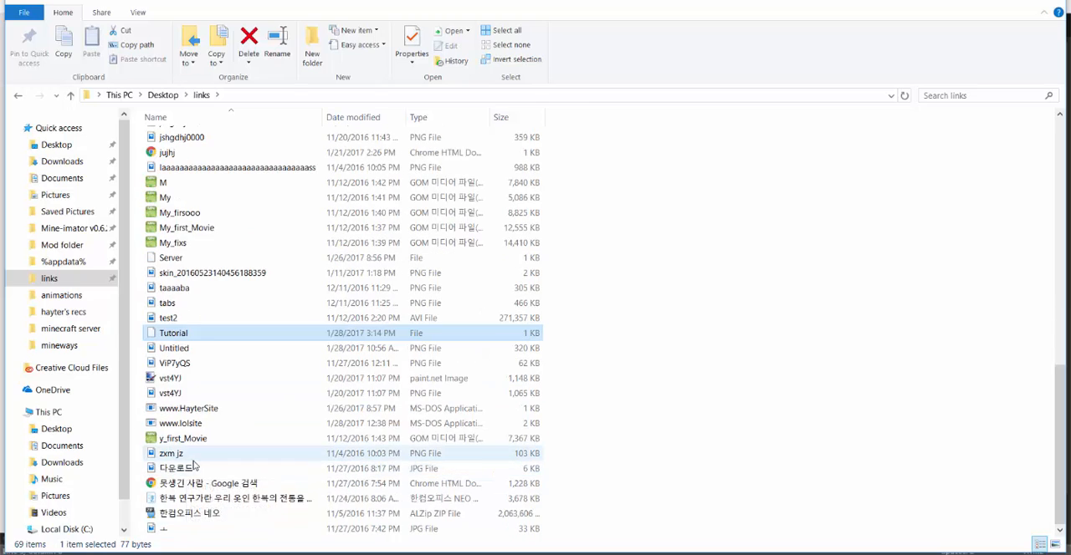
{"action": "scroll", "scroll_direction": "up", "scroll_amount": 3}
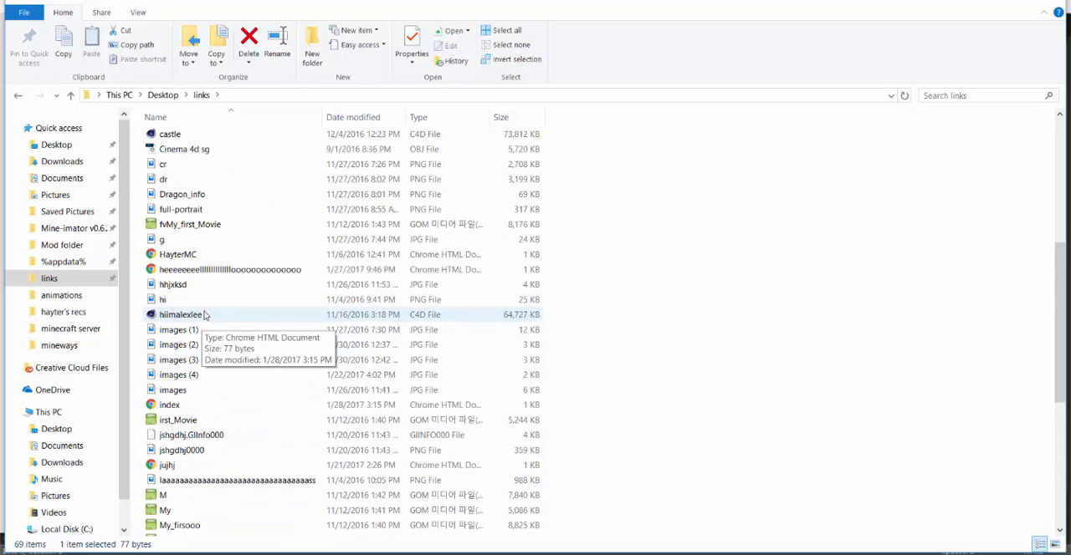
{"action": "scroll", "scroll_direction": "up", "scroll_amount": 3}
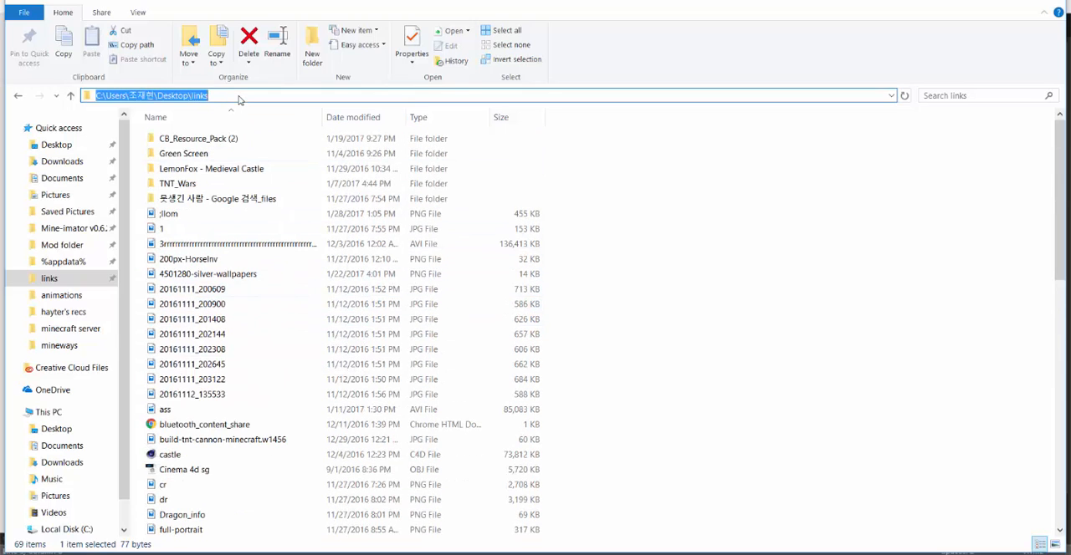
Step: Search the address bar for Tutorial, pick and cancel the suggestion, then look for ind
{"action": "type", "text": "Tut"}
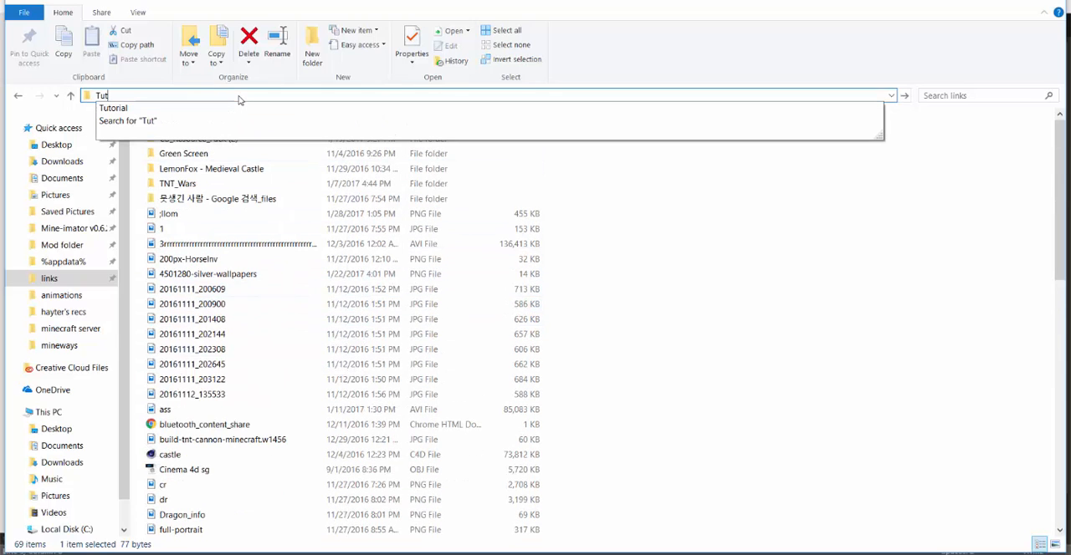
{"action": "type", "text": "or"}
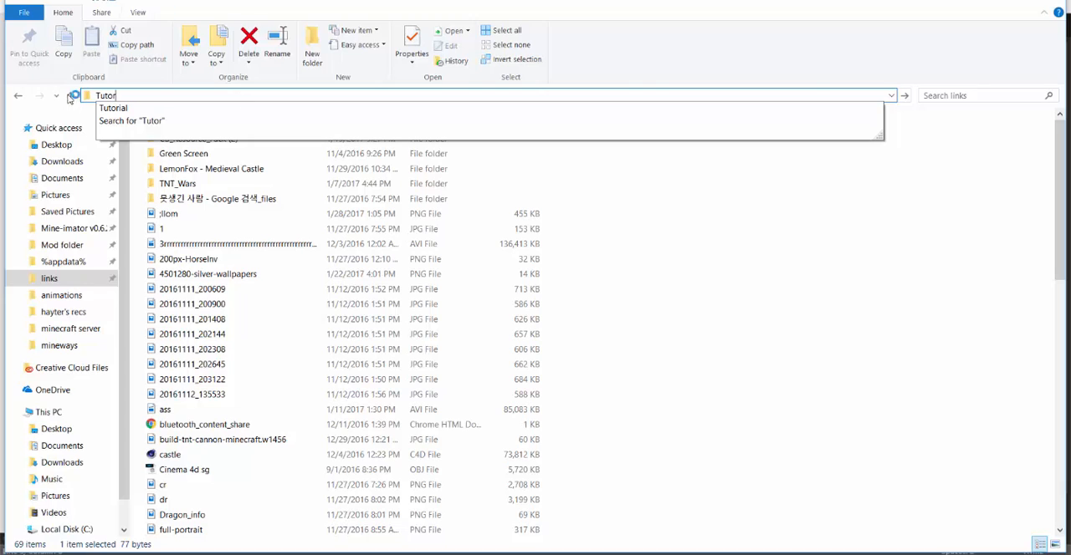
{"action": "left_click", "coordinate": [114, 107]}
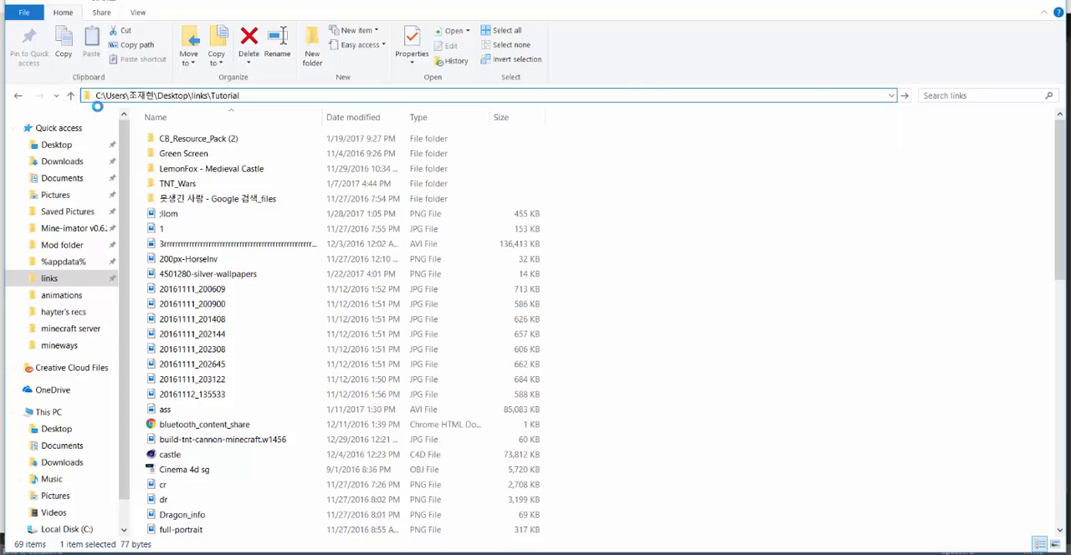
{"action": "left_click", "coordinate": [261, 94]}
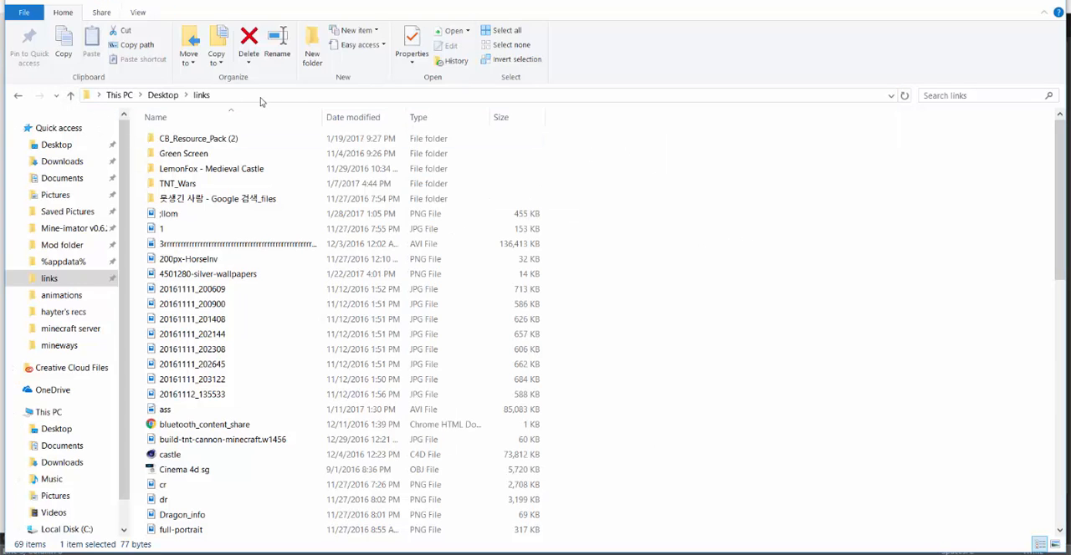
{"action": "type", "text": "ind"}
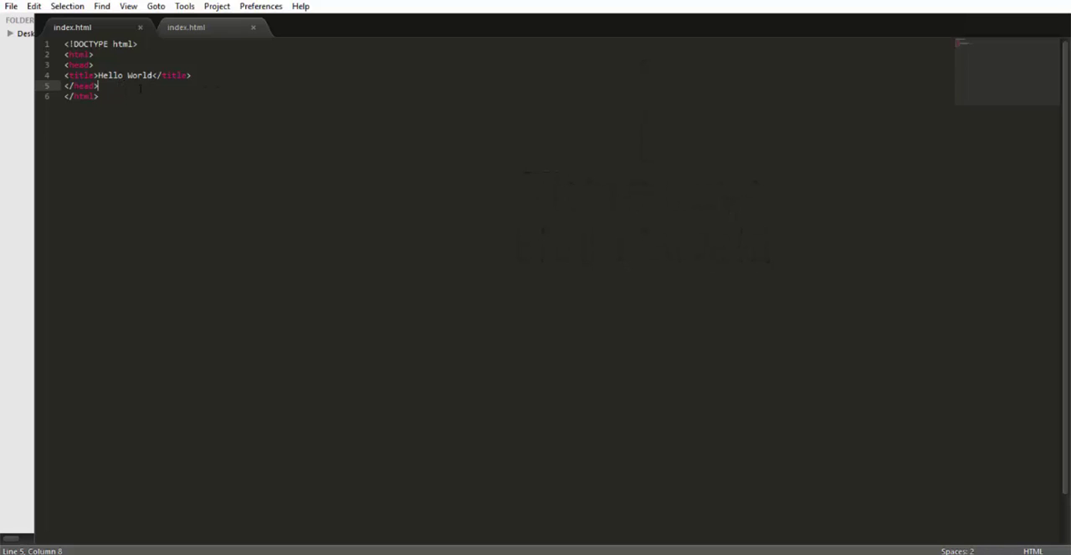
Step: Start a new line after the Hello World title and begin a tag
{"action": "left_click", "coordinate": [193, 76]}
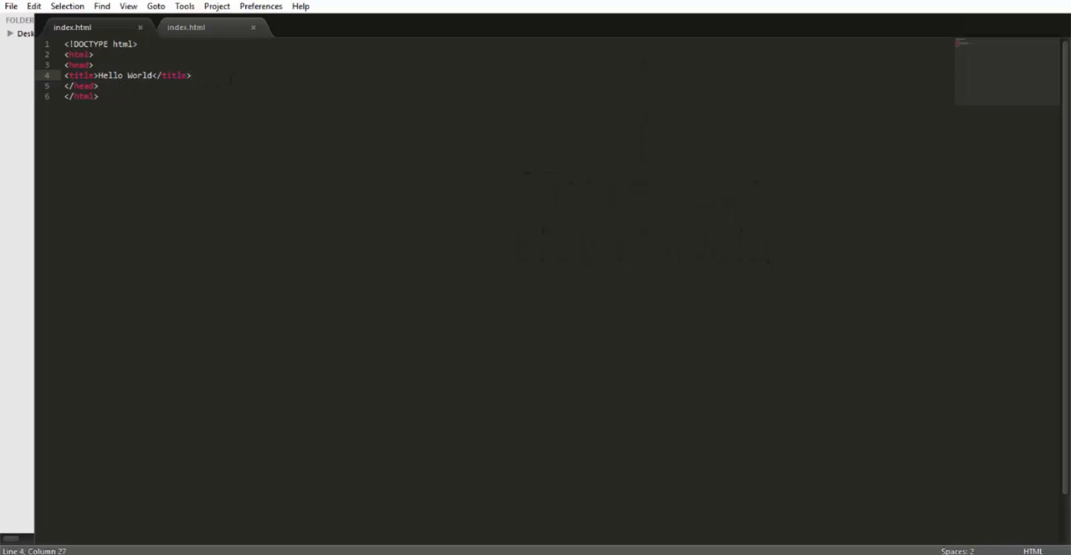
{"action": "key", "text": "Return"}
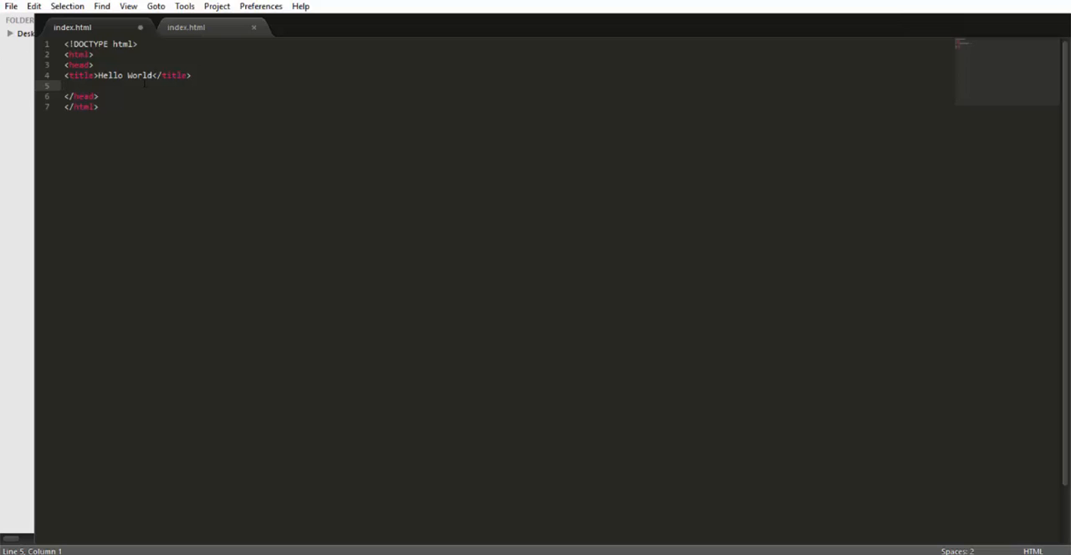
{"action": "type", "text": "<"}
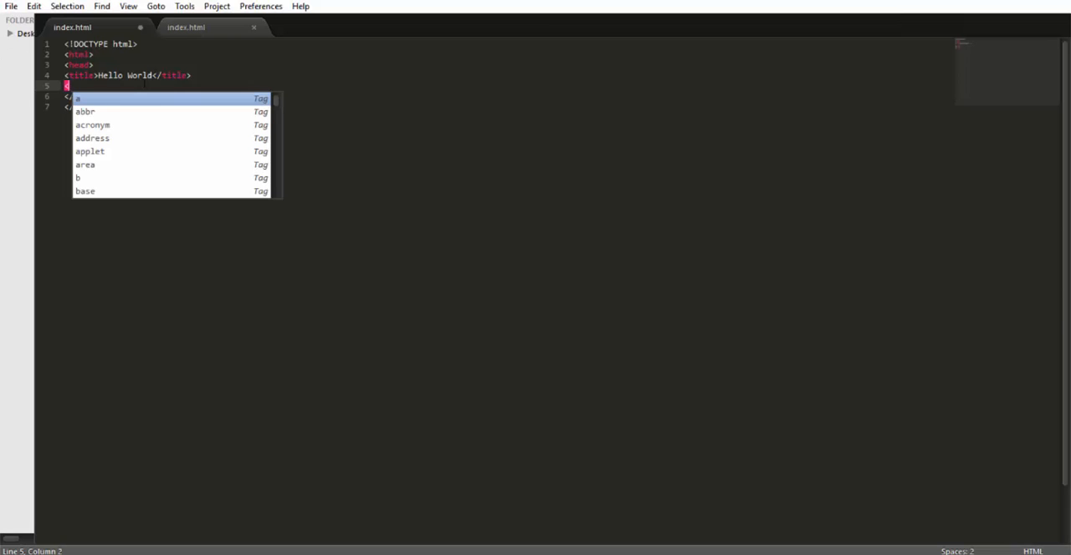
{"action": "key", "text": "Backspace"}
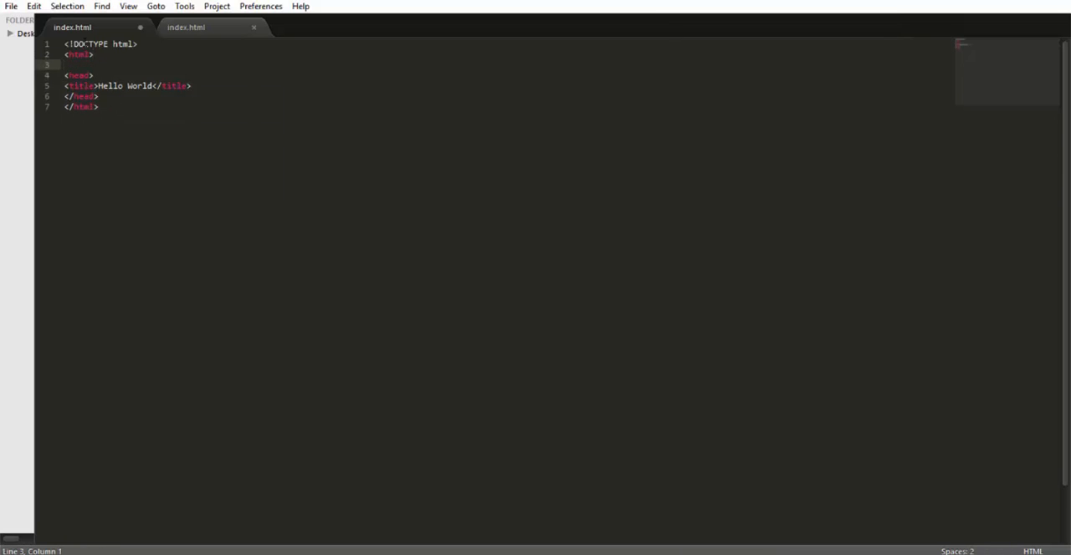
{"action": "type", "text": "<"}
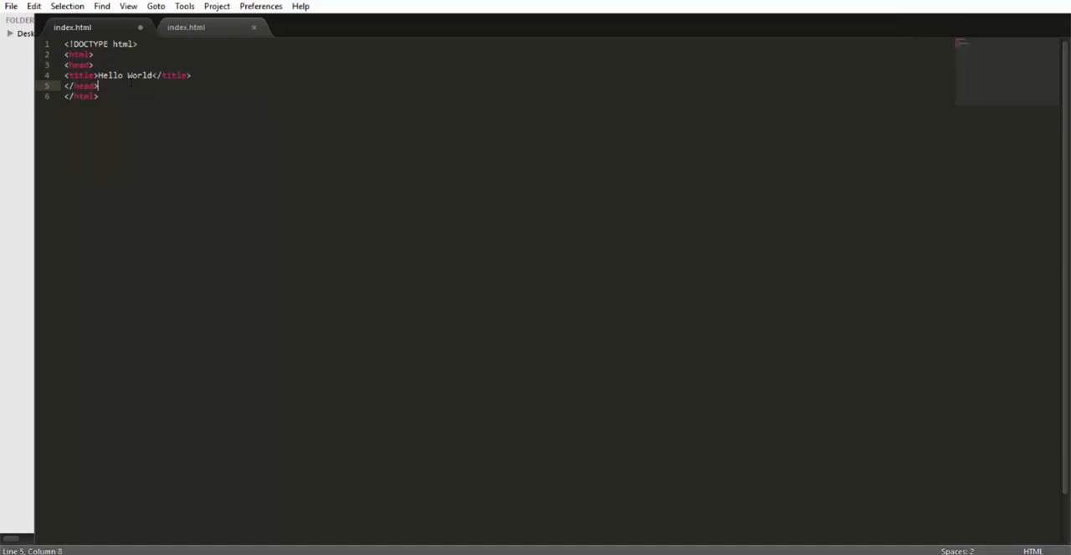
Step: Add <body> and </body> tags below the title with a blank line inside
{"action": "left_click", "coordinate": [190, 75]}
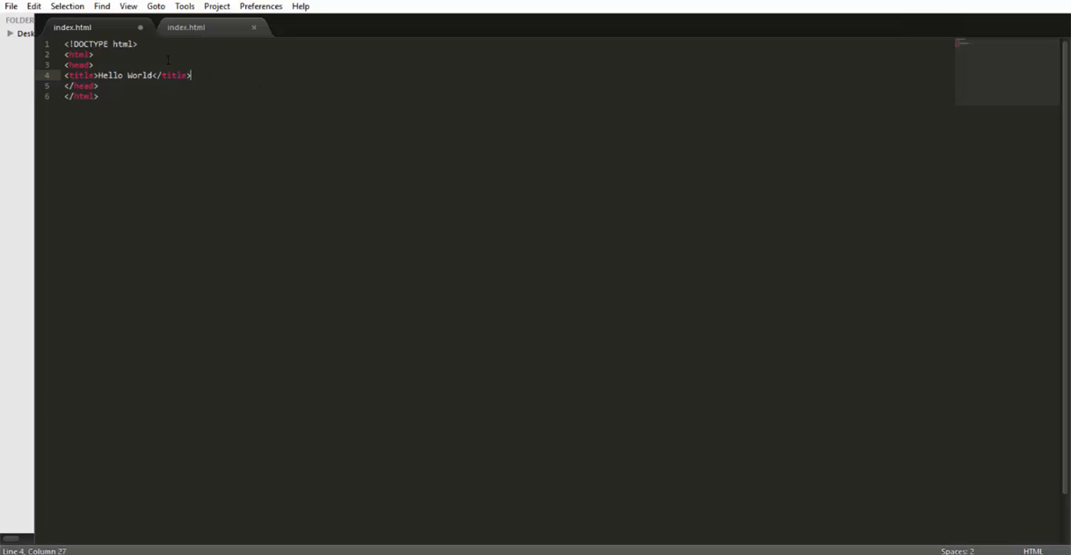
{"action": "type", "text": "body>"}
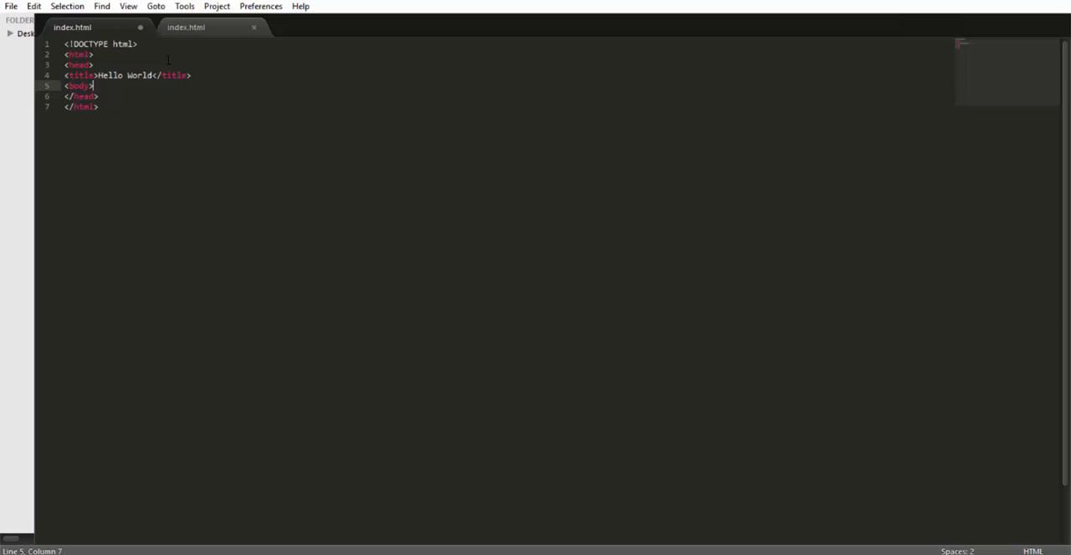
{"action": "type", "text": "</body>"}
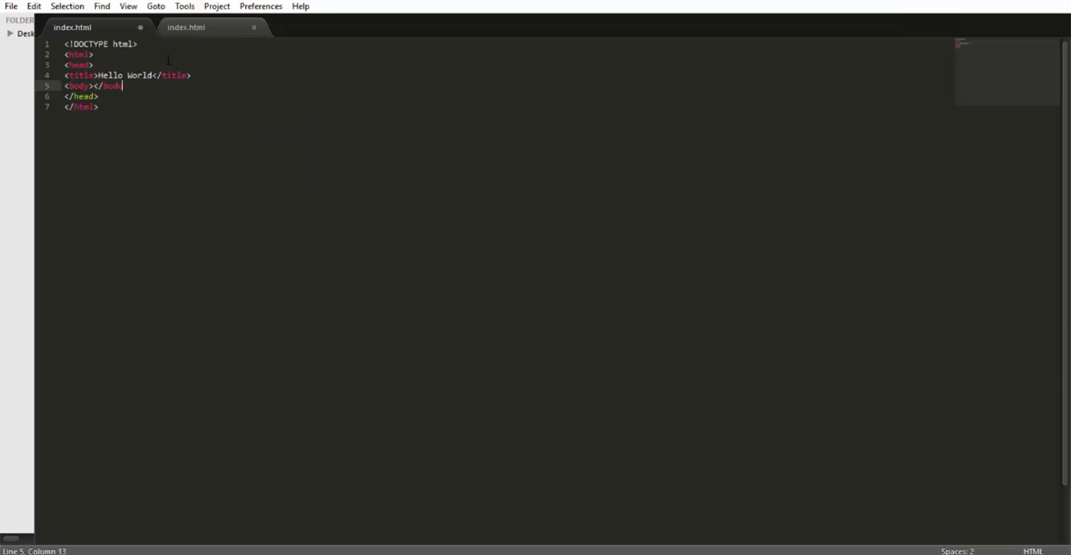
{"action": "type", "text": ">"}
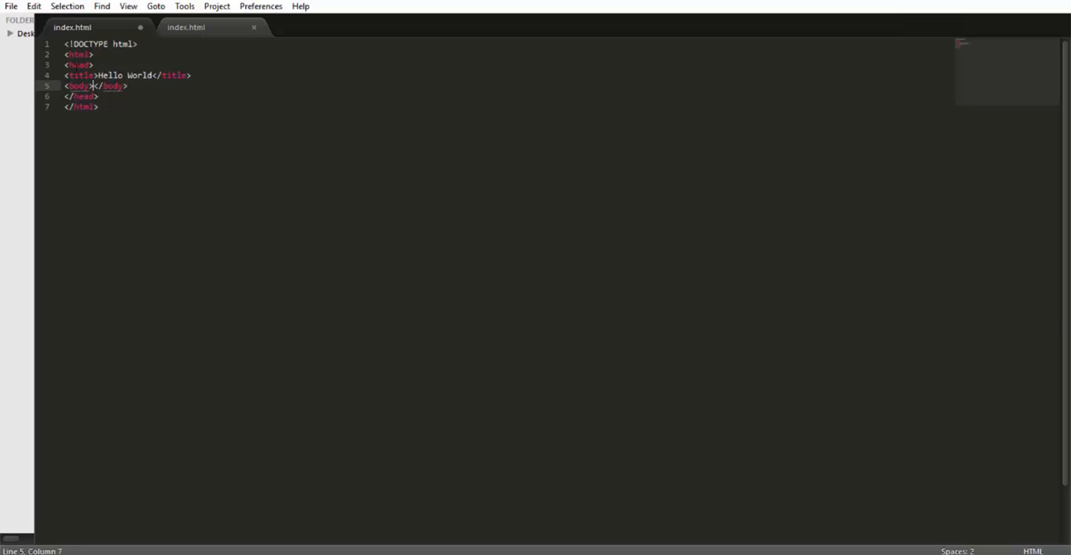
{"action": "key", "text": "Enter"}
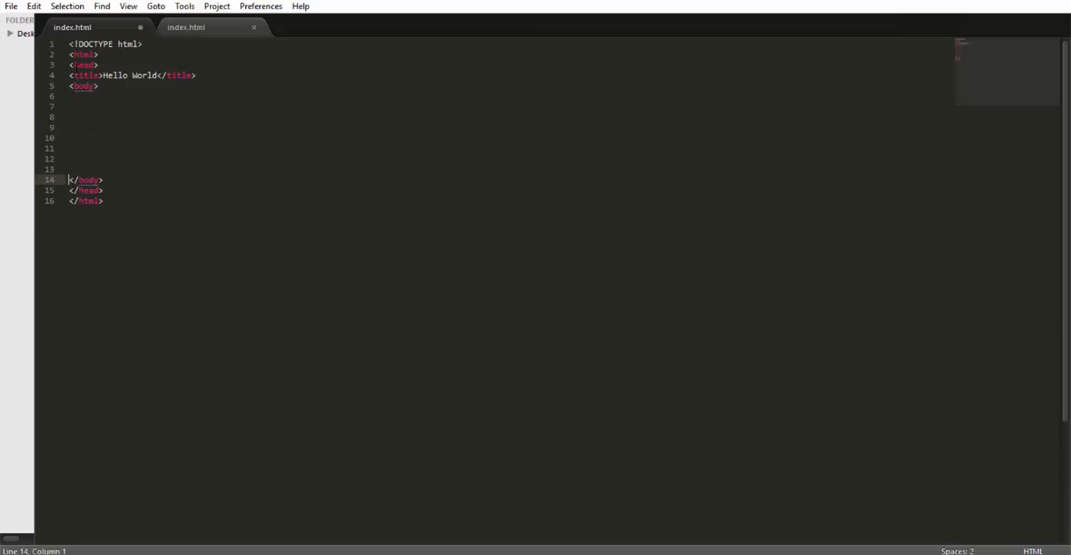
Step: Write Hello Butterfly! on the first line inside the body
{"action": "key", "text": "enter"}
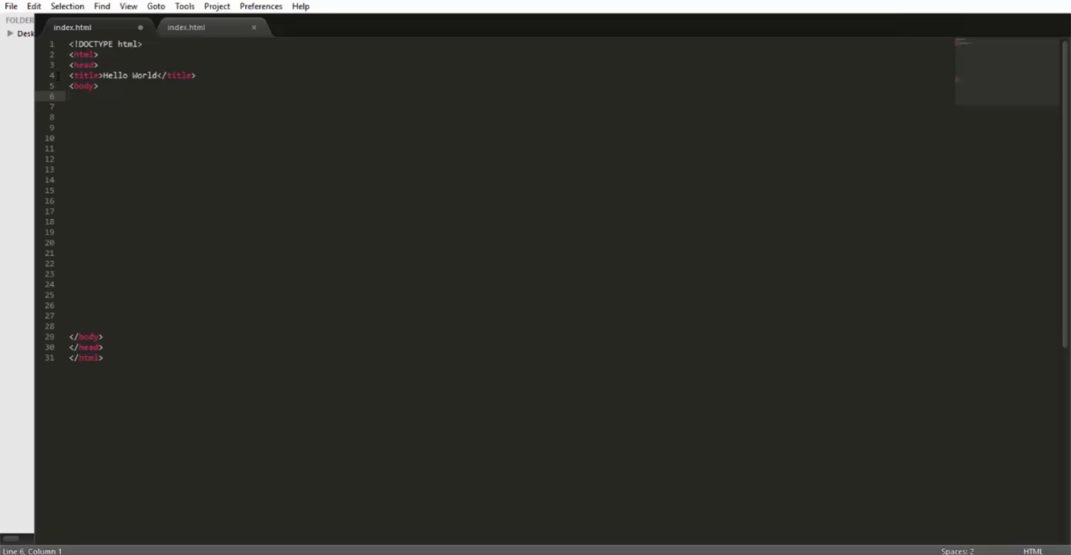
{"action": "type", "text": "Hell"}
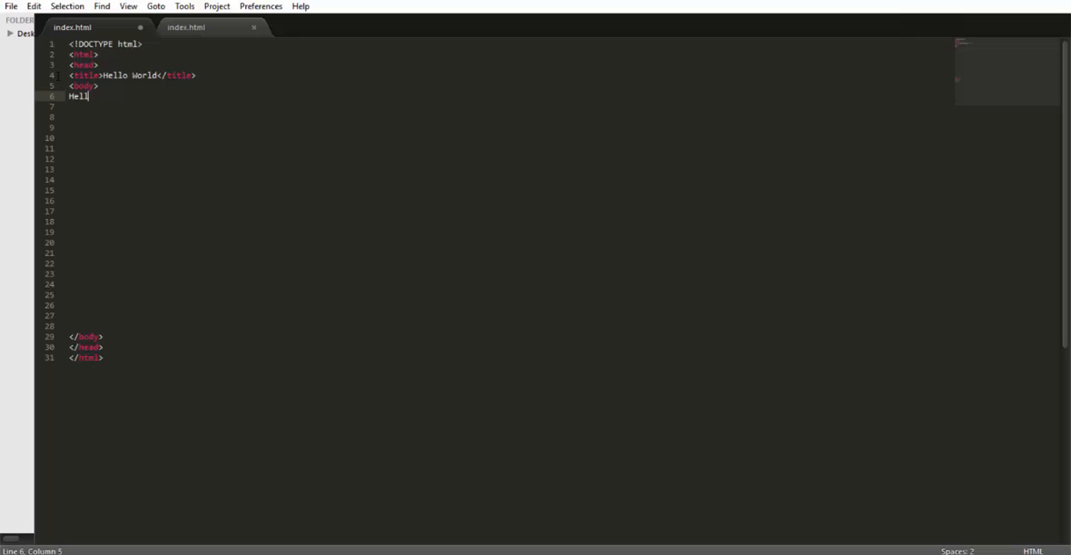
{"action": "type", "text": "o Butt"}
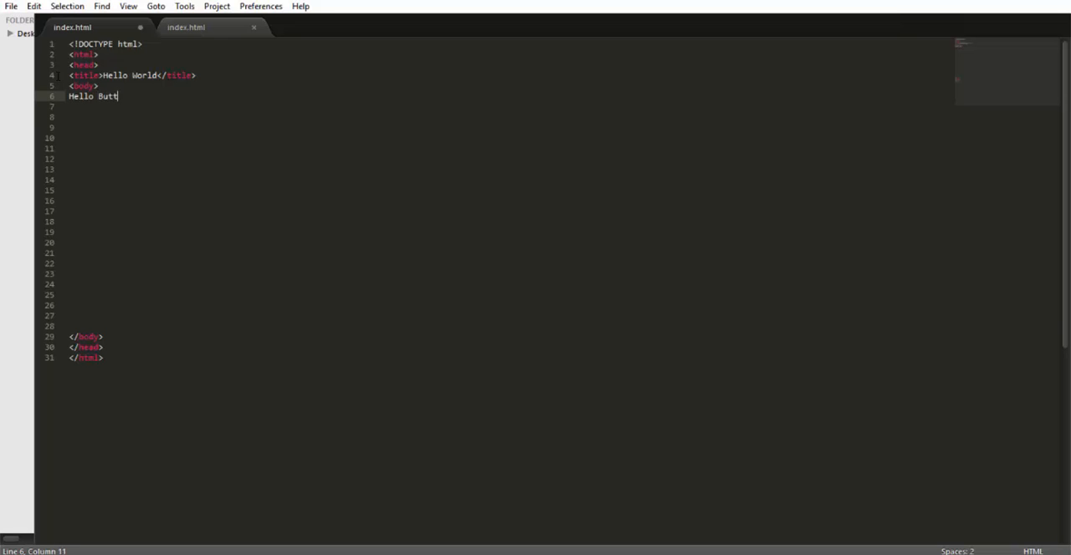
{"action": "type", "text": "erfly!"}
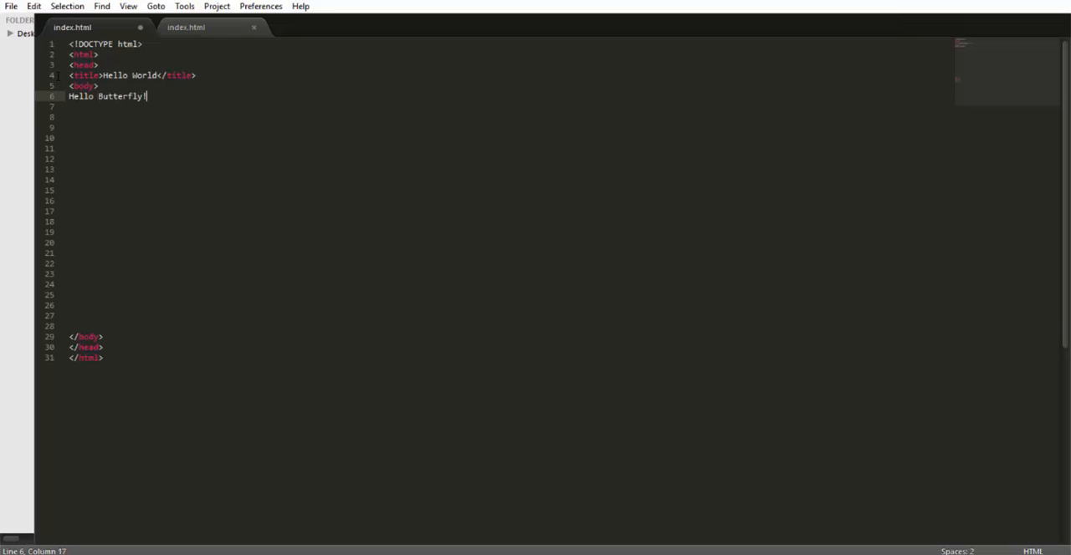
{"action": "left_click", "coordinate": [10, 5]}
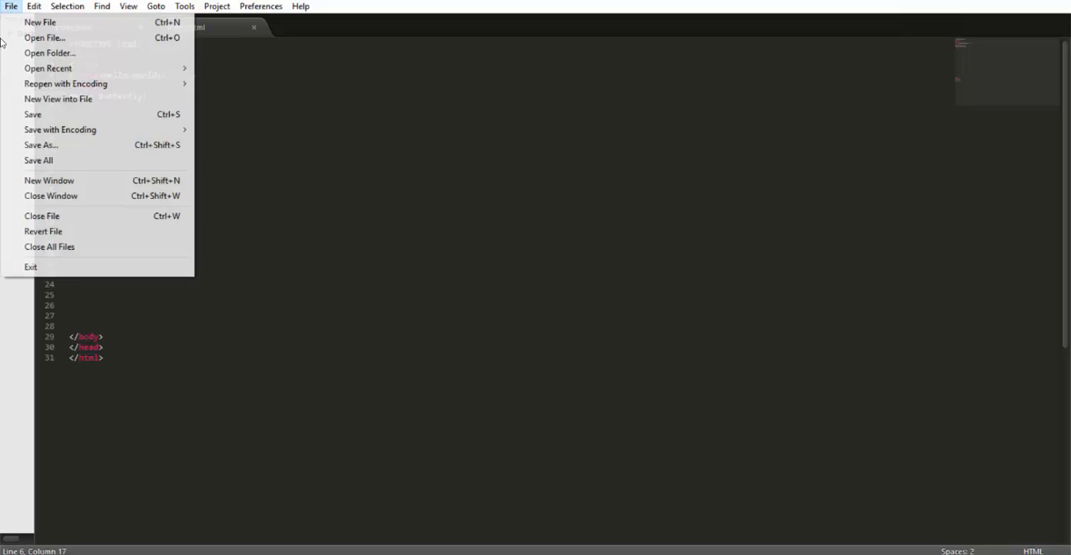
Step: Save index.html so Chrome can render 'Hello Butterfly!' beside the editor
{"action": "left_click", "coordinate": [33, 114]}
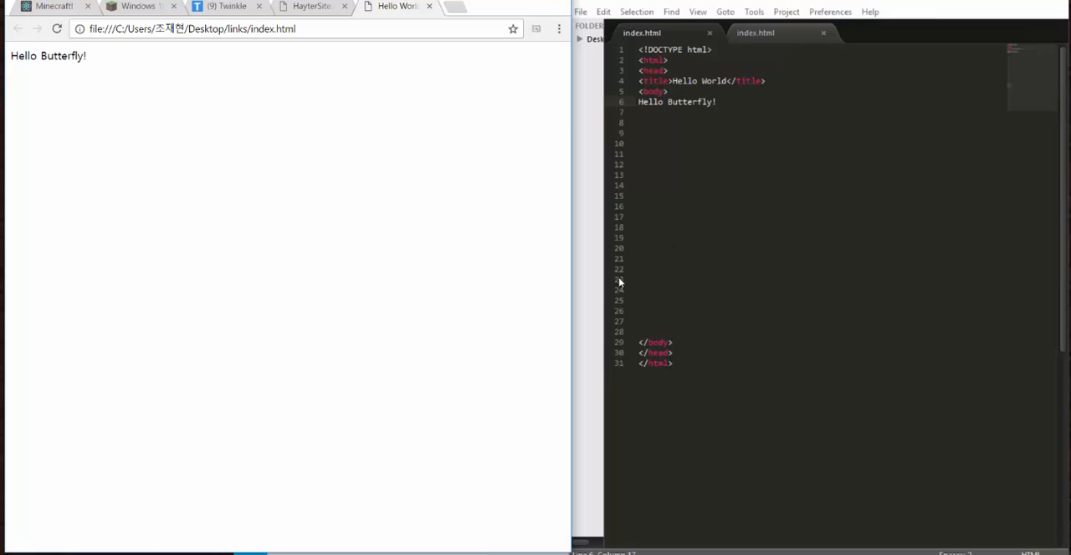
{"action": "mouse_move", "coordinate": [624, 278]}
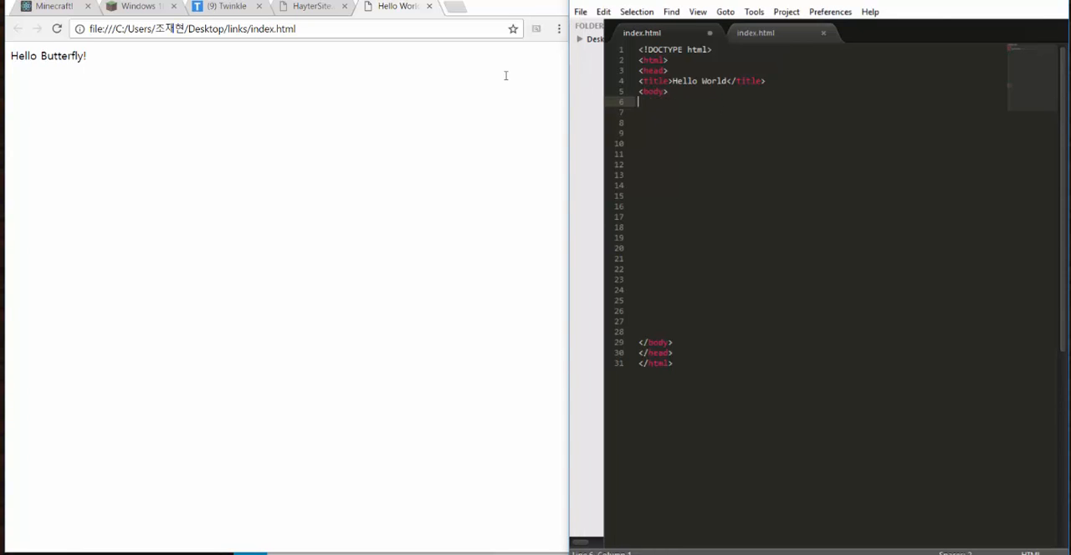
Step: Add the h1 heading 'Isn't today a good day for fishing?' to the body and preview it
{"action": "type", "text": "<"}
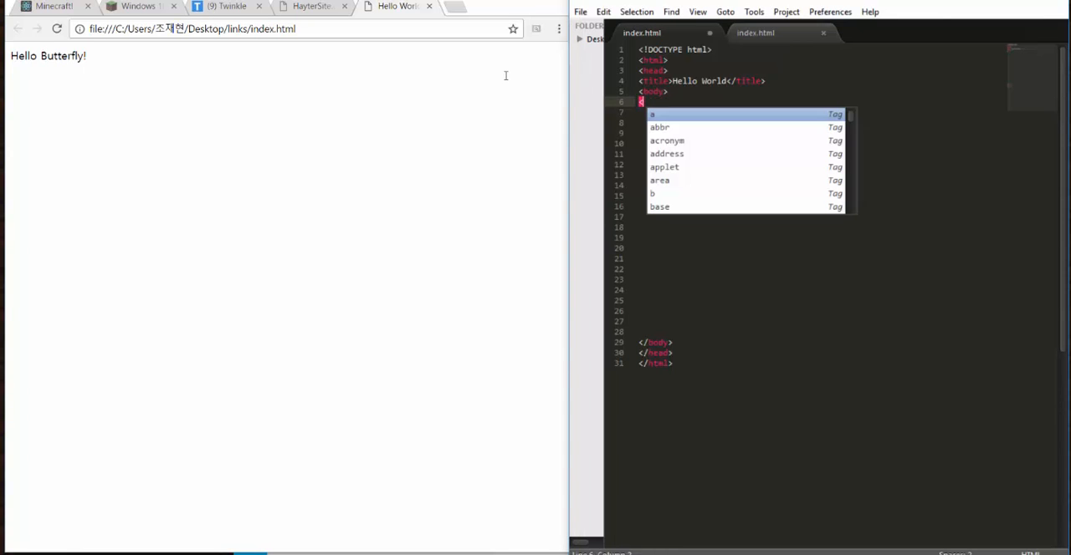
{"action": "type", "text": "h"}
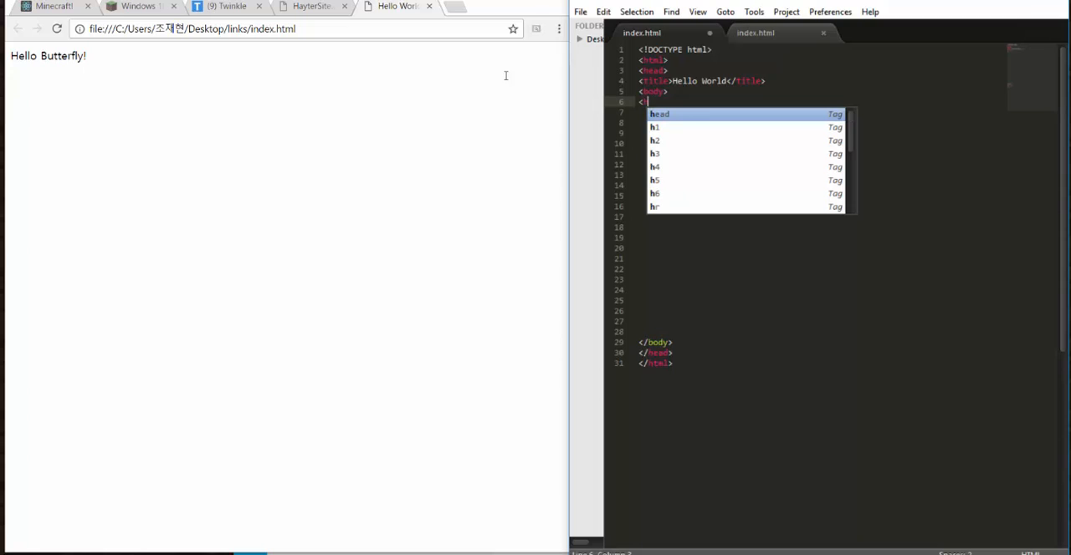
{"action": "type", "text": "1>"}
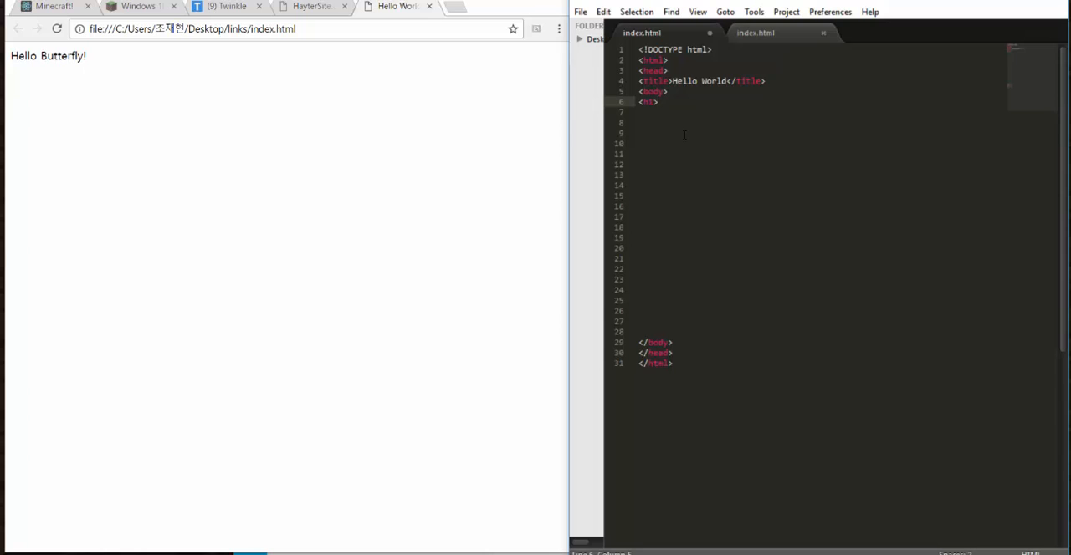
{"action": "type", "text": "/h1>"}
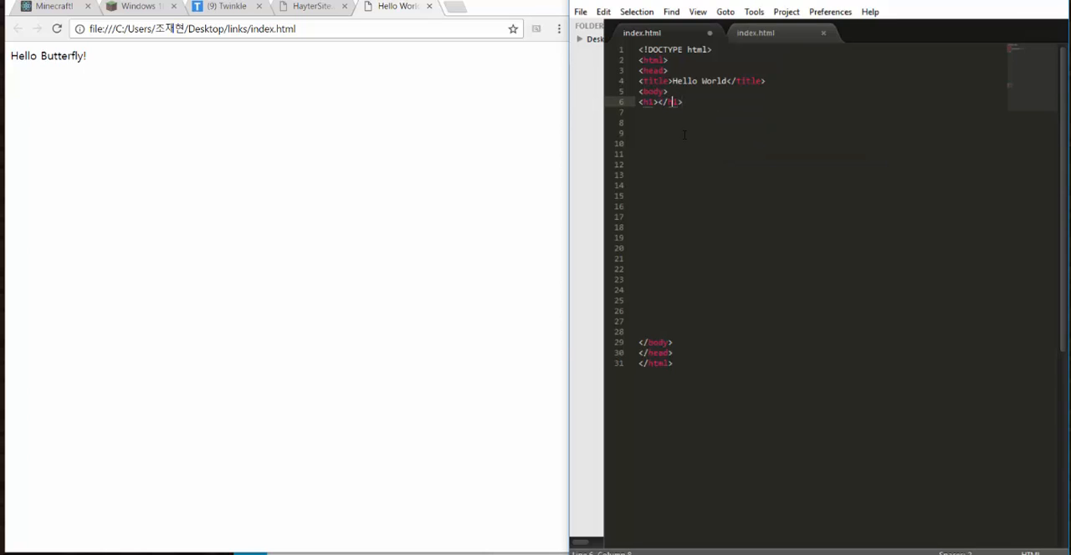
{"action": "type", "text": "h1"}
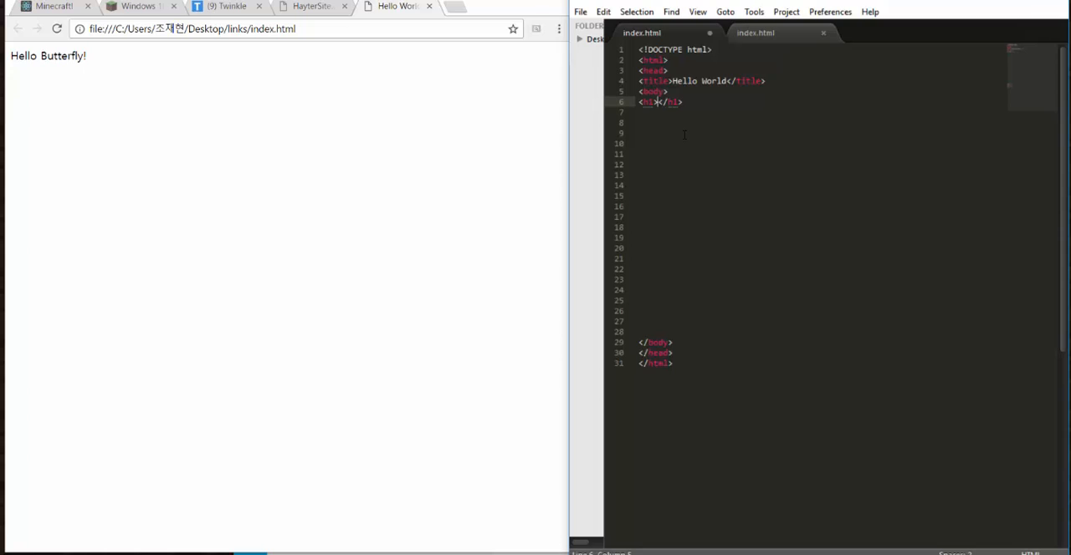
{"action": "type", "text": "I"}
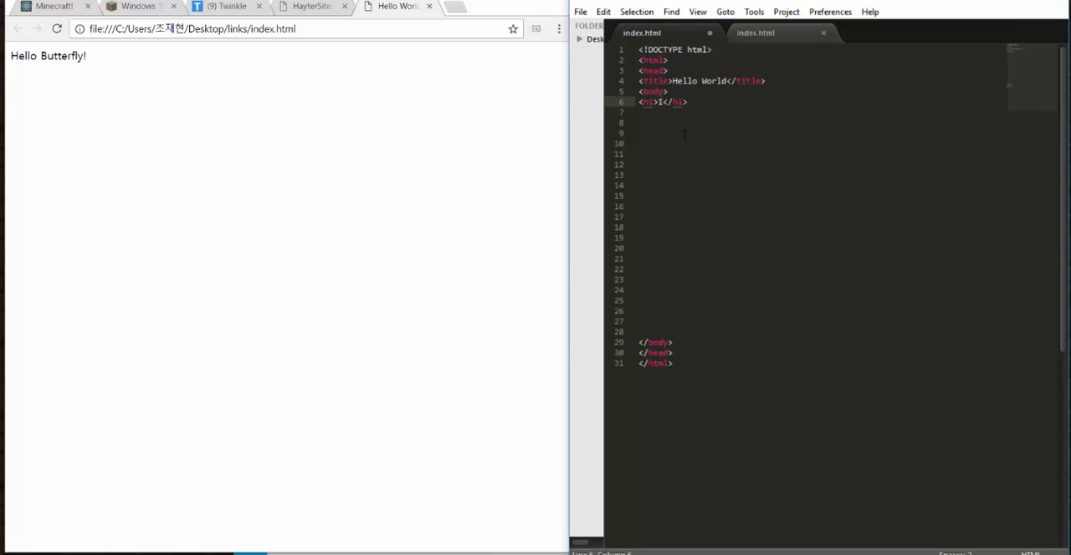
{"action": "type", "text": "sn't"}
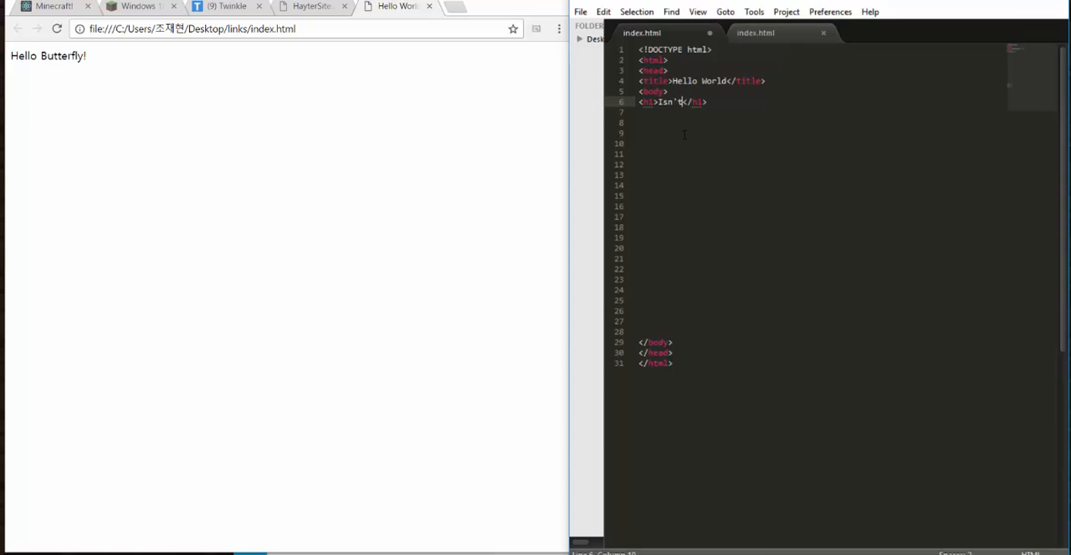
{"action": "type", "text": "oday a goo"}
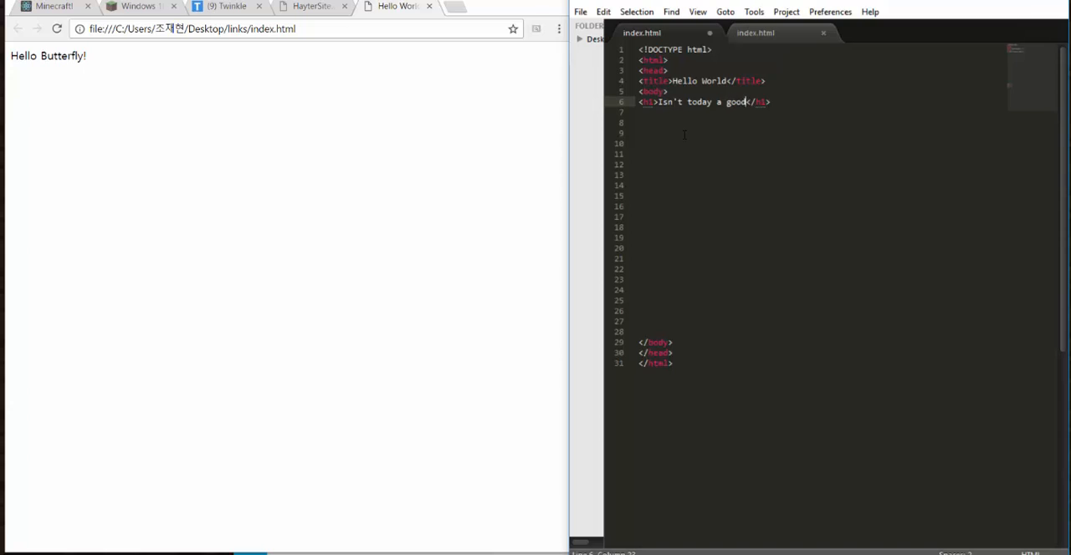
{"action": "type", "text": "day for fish"}
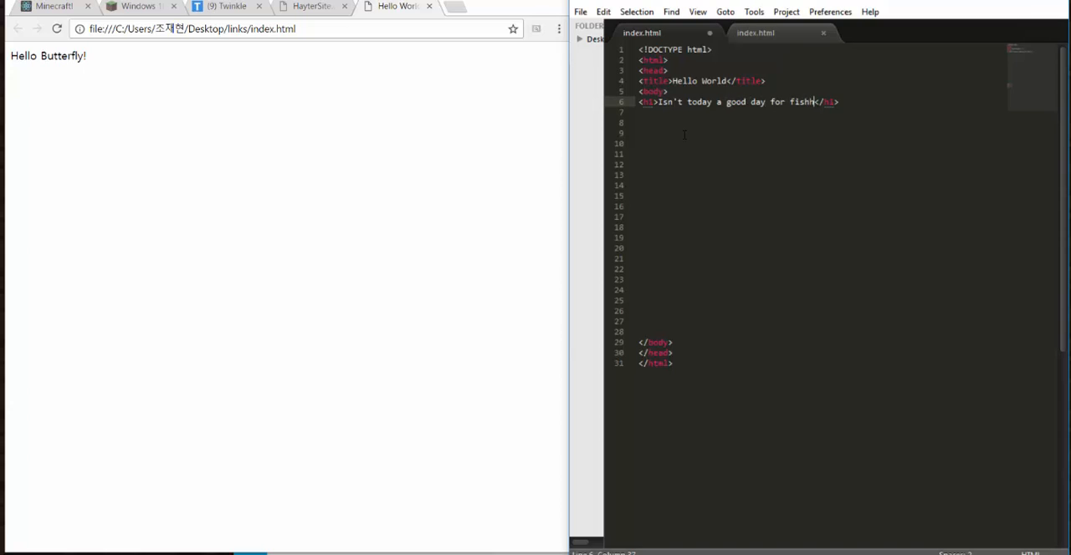
{"action": "type", "text": "ing?"}
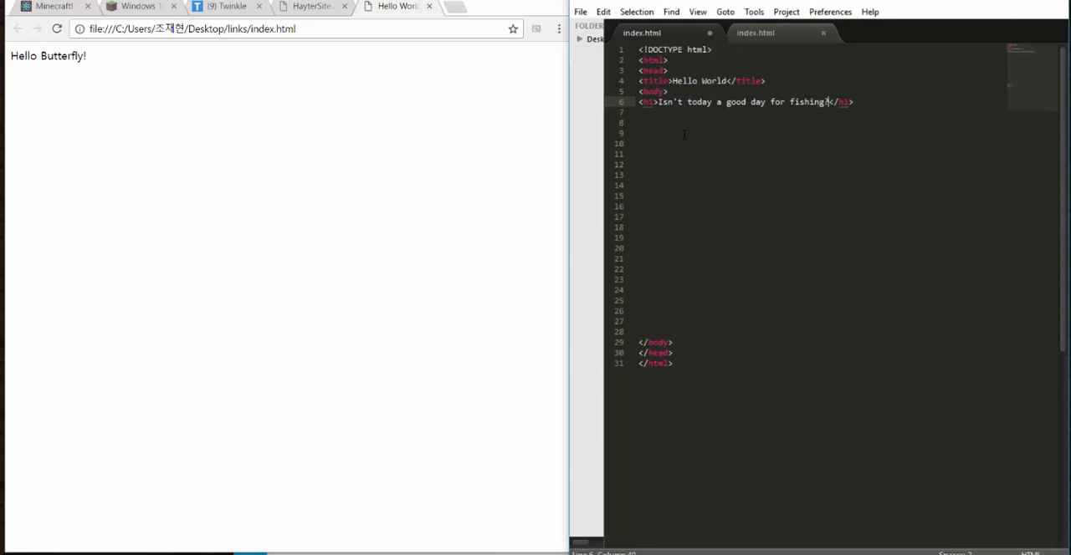
{"action": "left_click", "coordinate": [579, 11]}
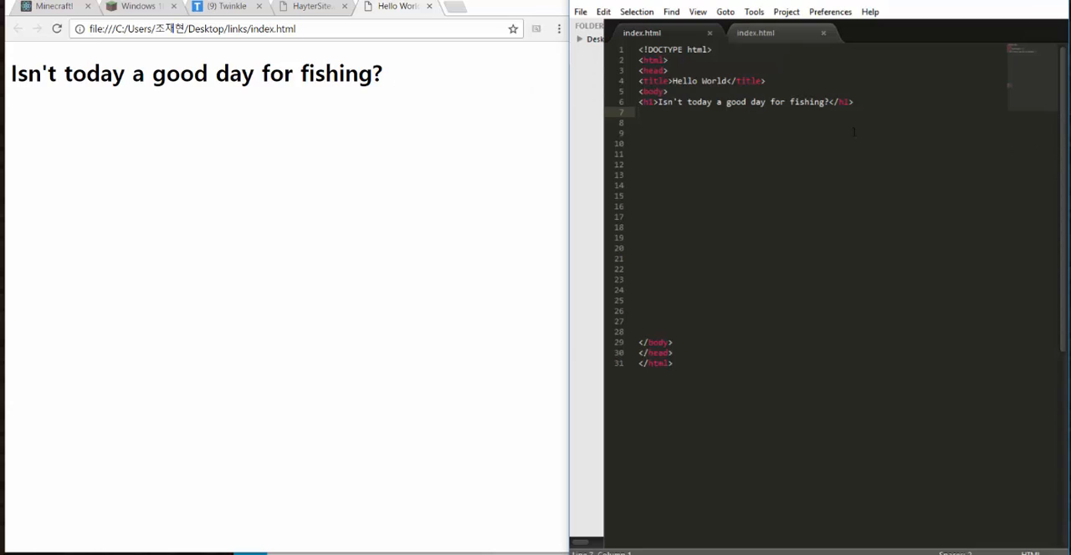
Step: Add the paragraph 'Lets See our Life style.' below the heading and refresh the preview
{"action": "type", "text": "sta"}
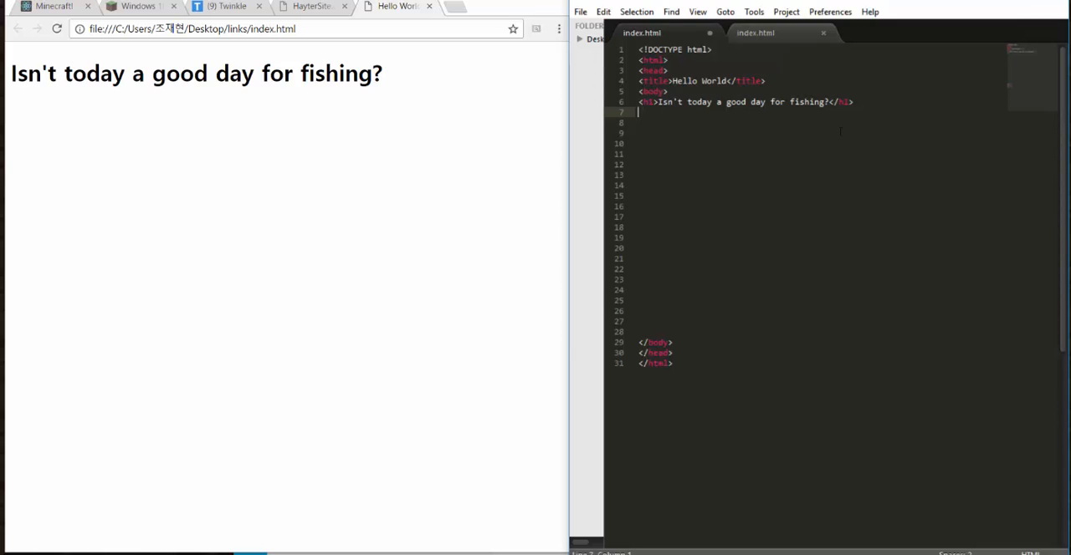
{"action": "type", "text": "<p>"}
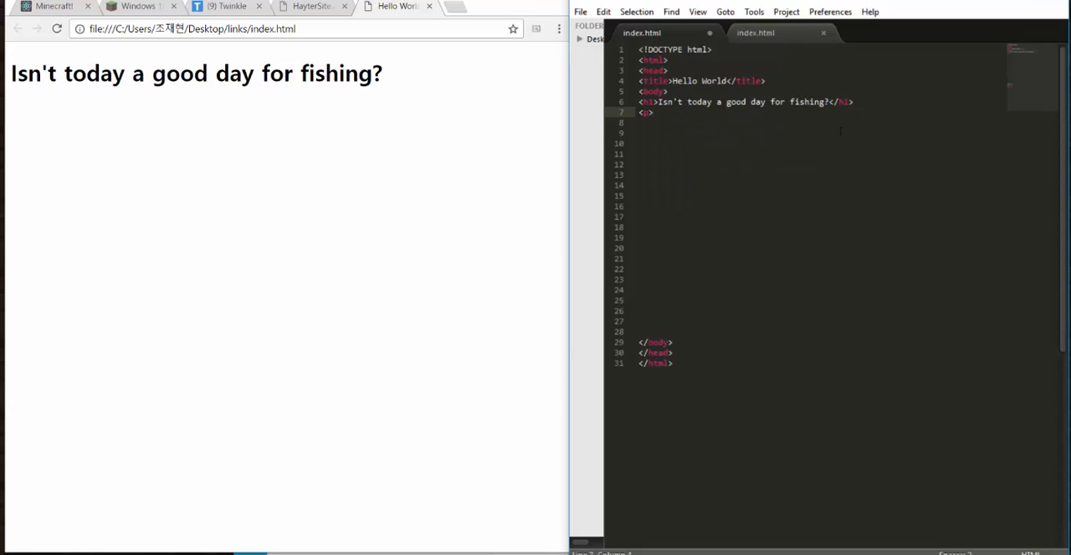
{"action": "type", "text": "Lets"}
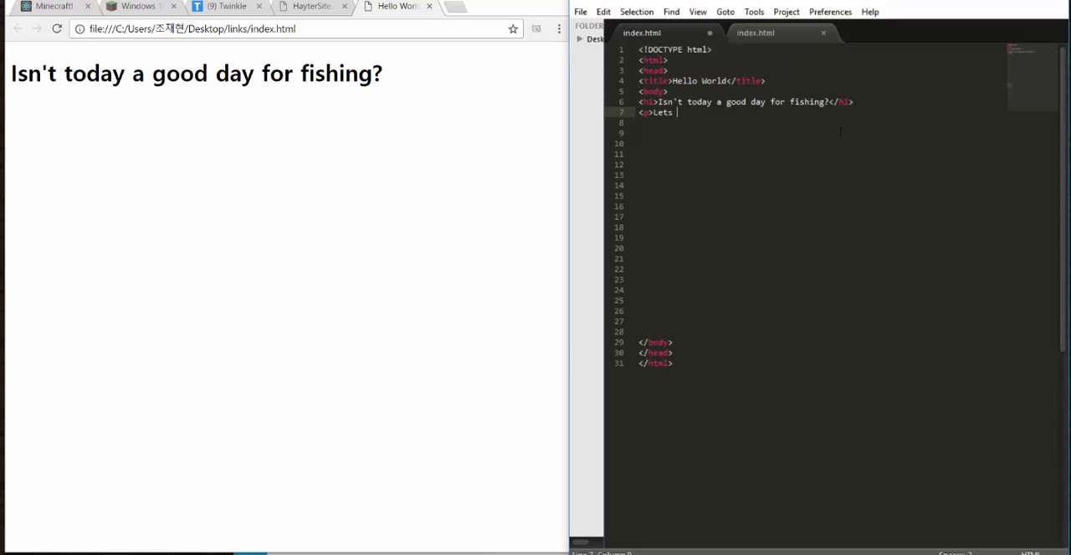
{"action": "type", "text": "See out"}
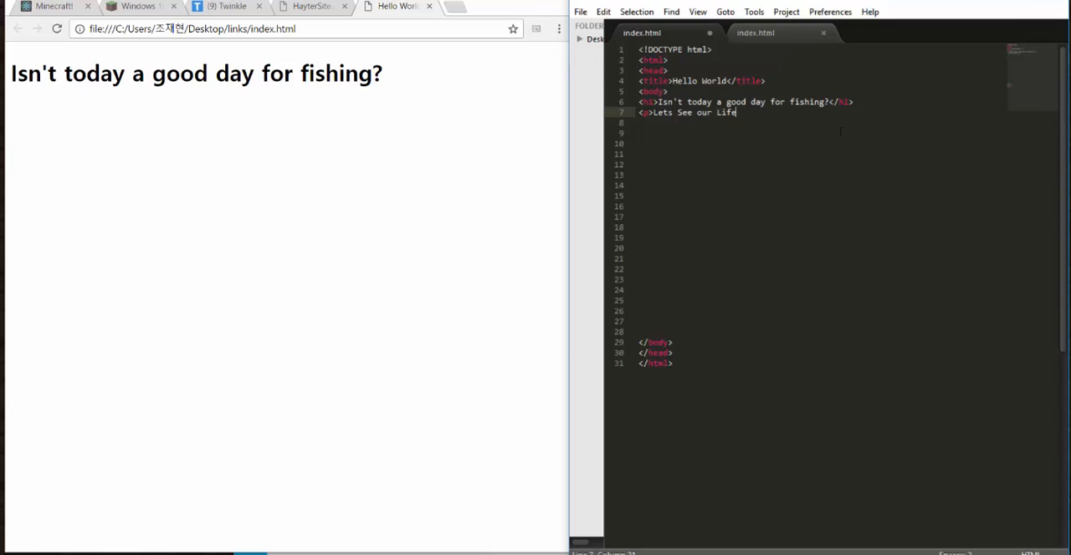
{"action": "type", "text": "style"}
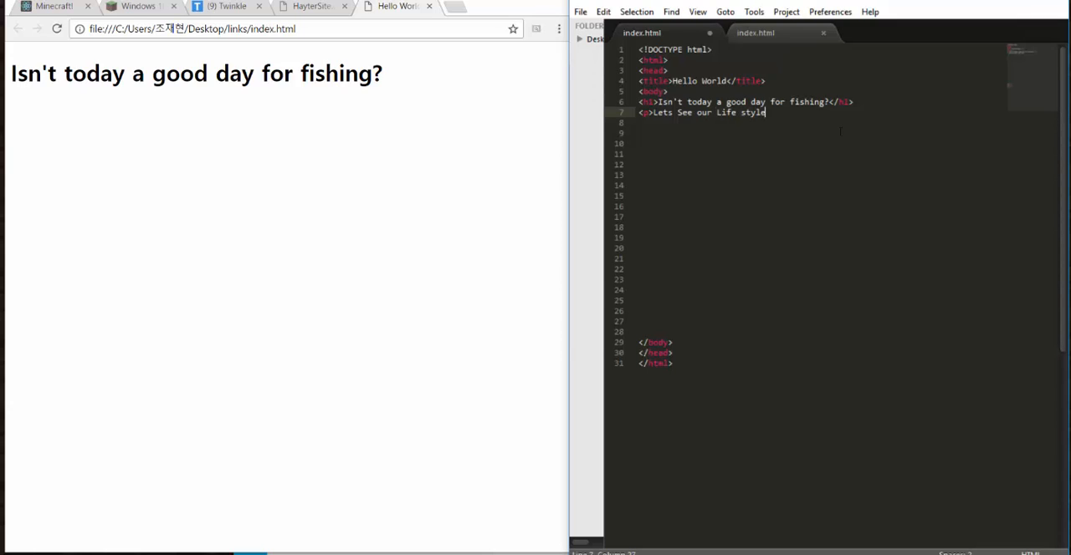
{"action": "type", "text": "."}
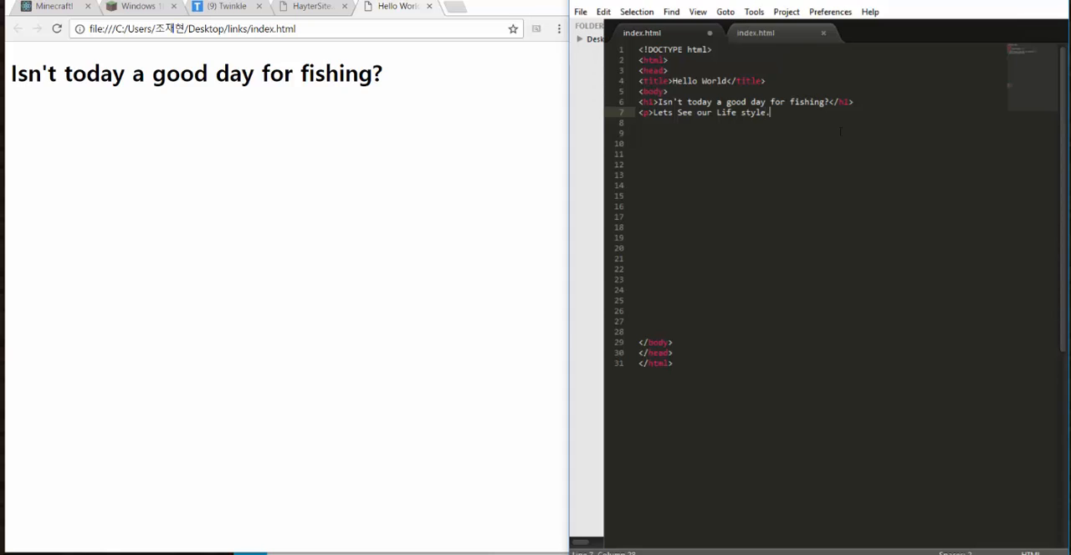
{"action": "type", "text": "</p>"}
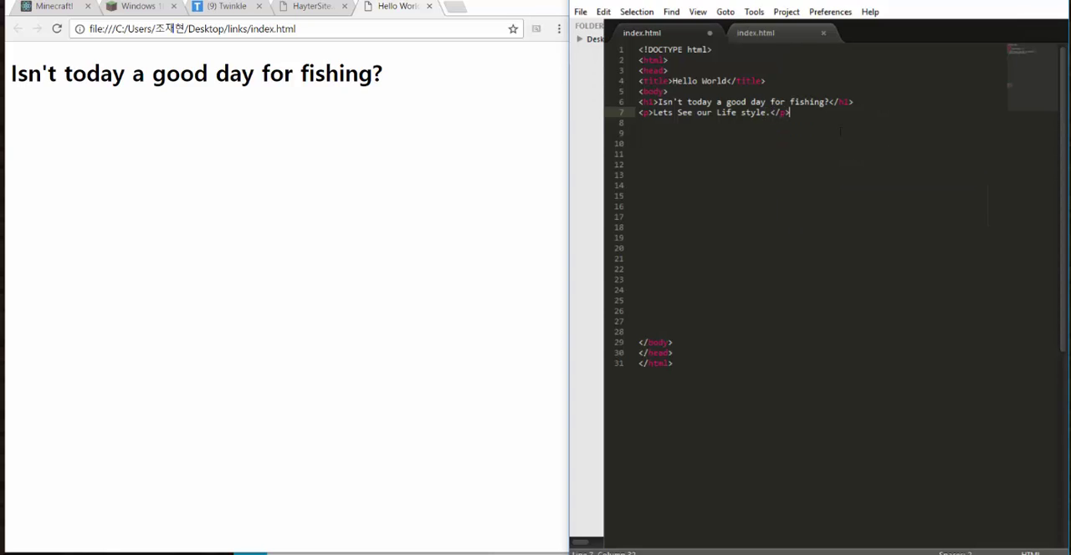
{"action": "left_click", "coordinate": [579, 10]}
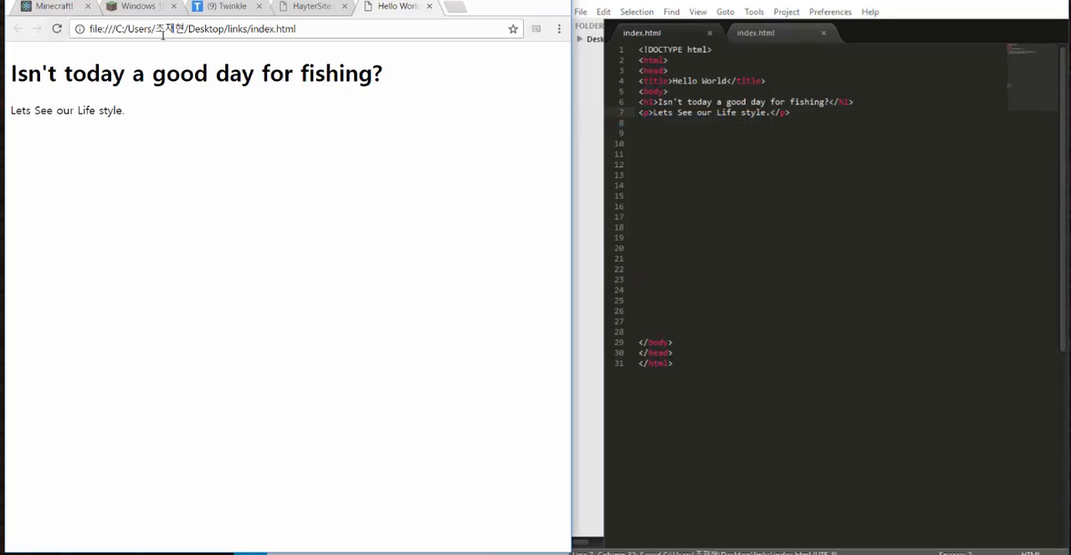
{"action": "double_click", "coordinate": [63, 110]}
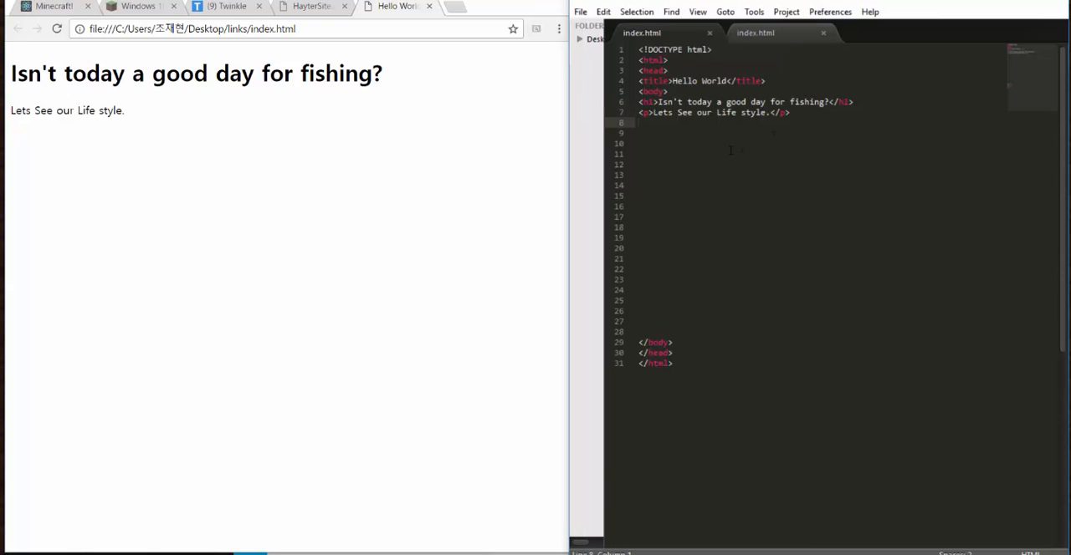
Step: Begin a <font tag on line 8 below the paragraph
{"action": "type", "text": "<f"}
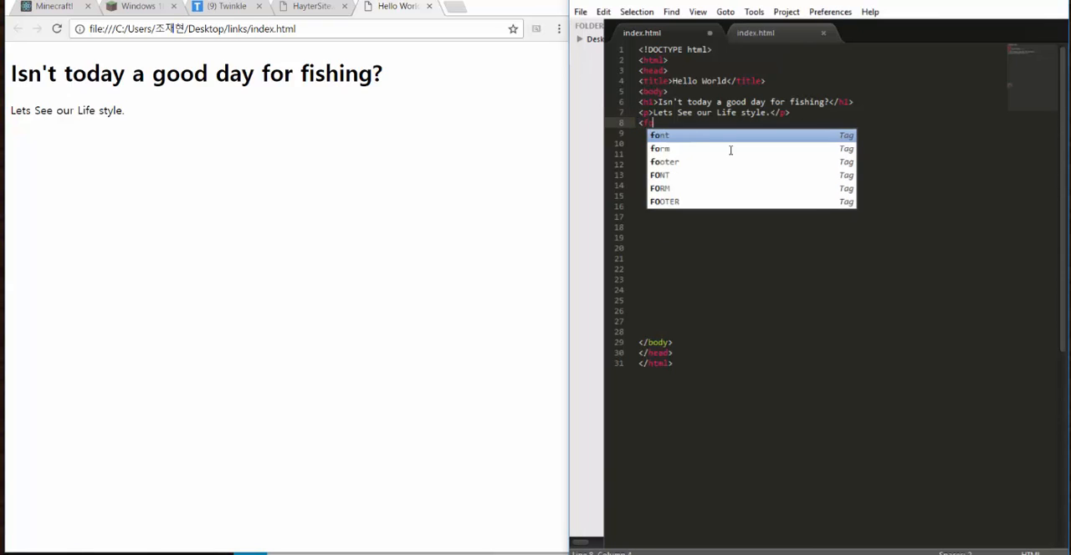
{"action": "type", "text": "ont"}
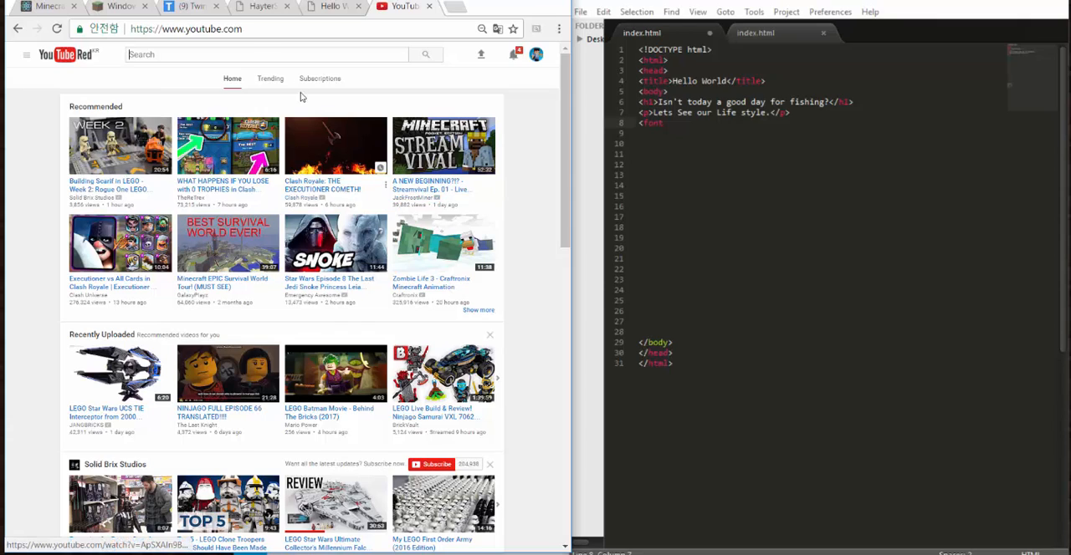
Step: Search YouTube for 'how to make a color text in websites'
{"action": "left_click", "coordinate": [266, 53]}
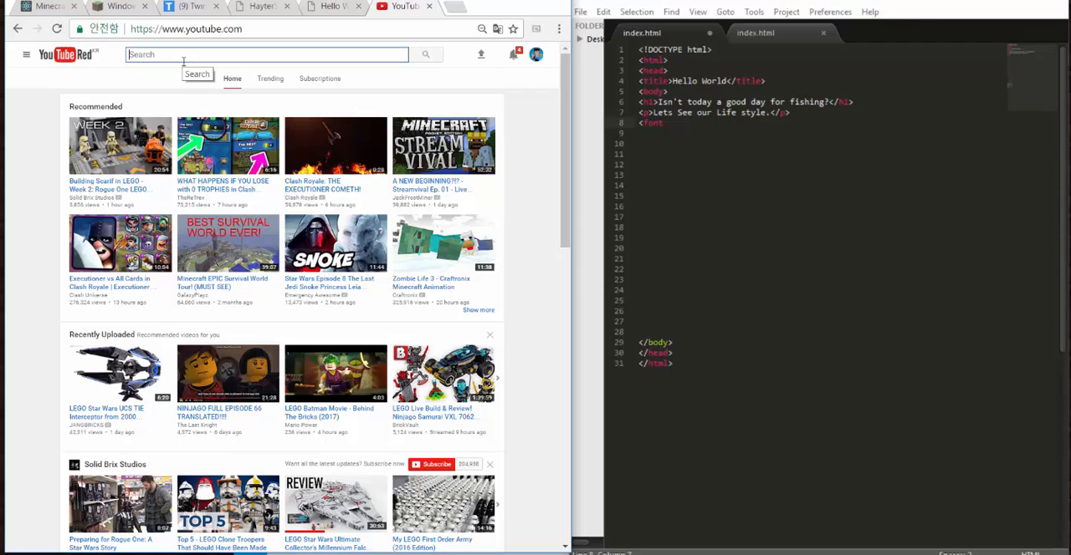
{"action": "type", "text": "how to"}
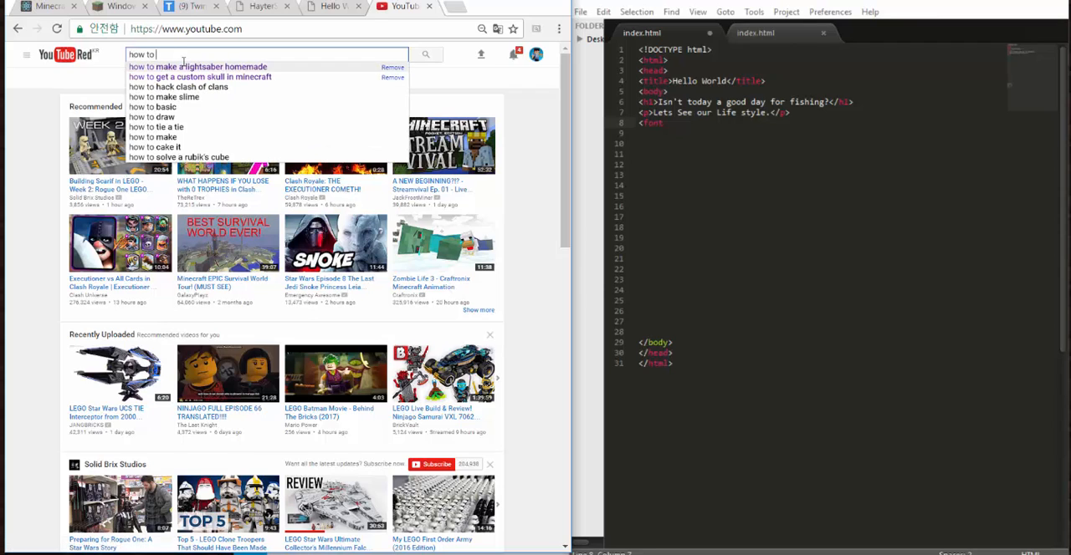
{"action": "type", "text": "make a t"}
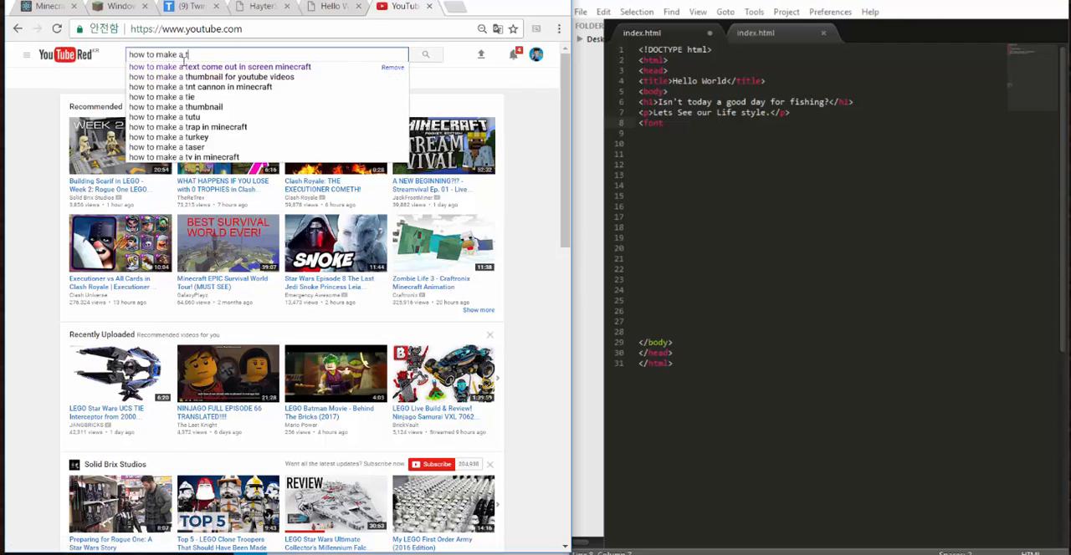
{"action": "type", "text": "ex"}
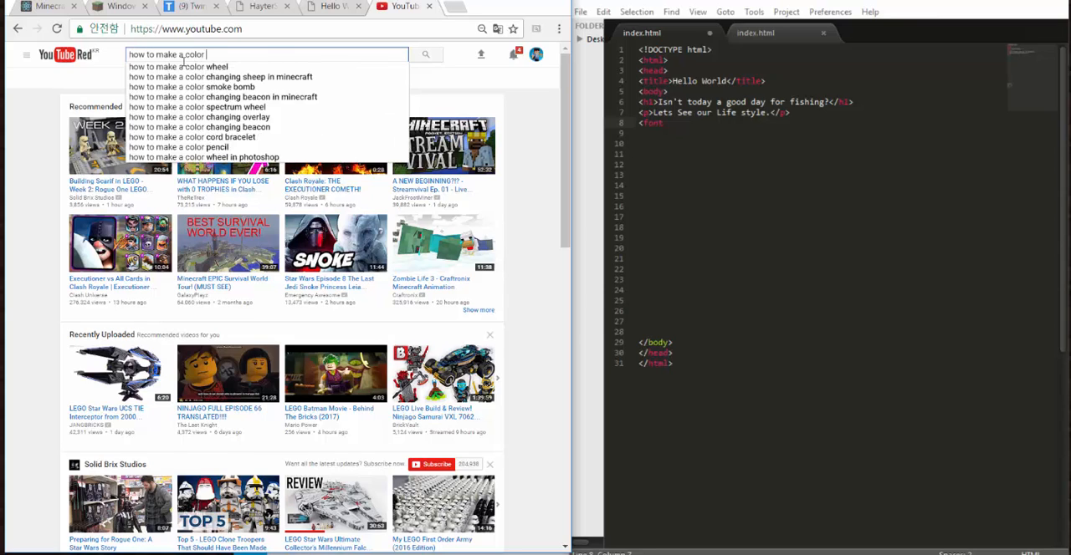
{"action": "type", "text": "text"}
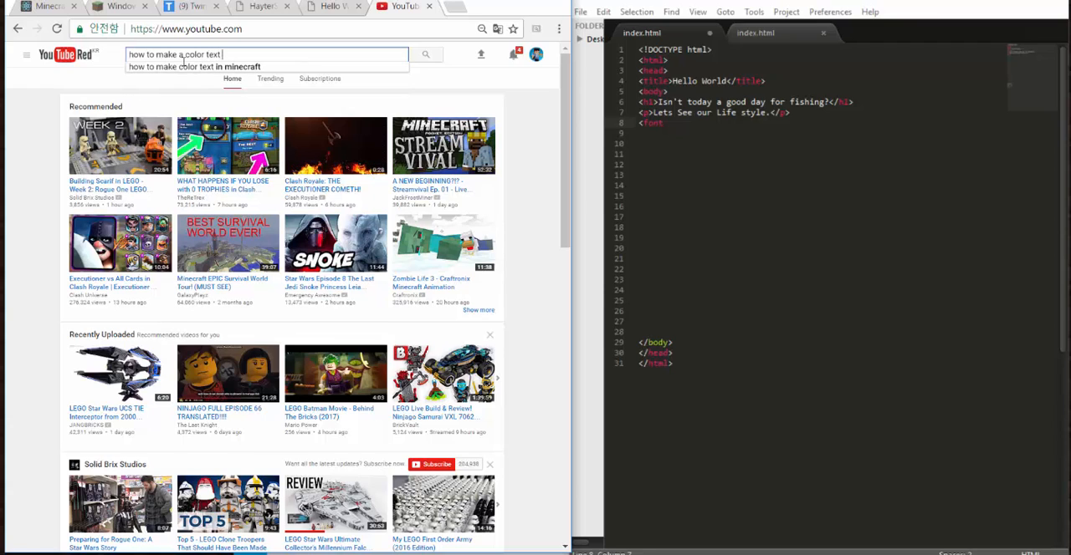
{"action": "type", "text": "in"}
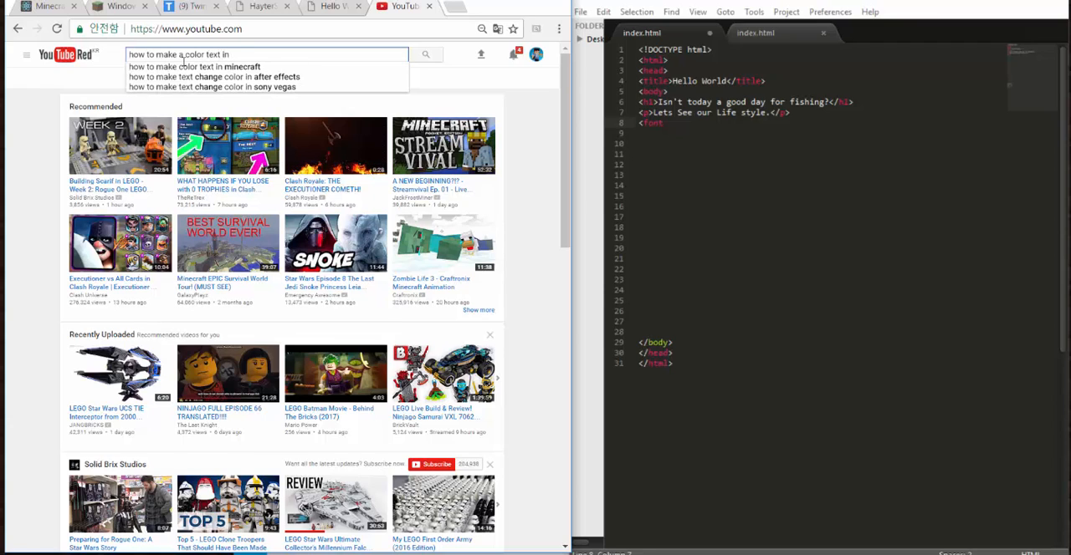
{"action": "type", "text": "websites"}
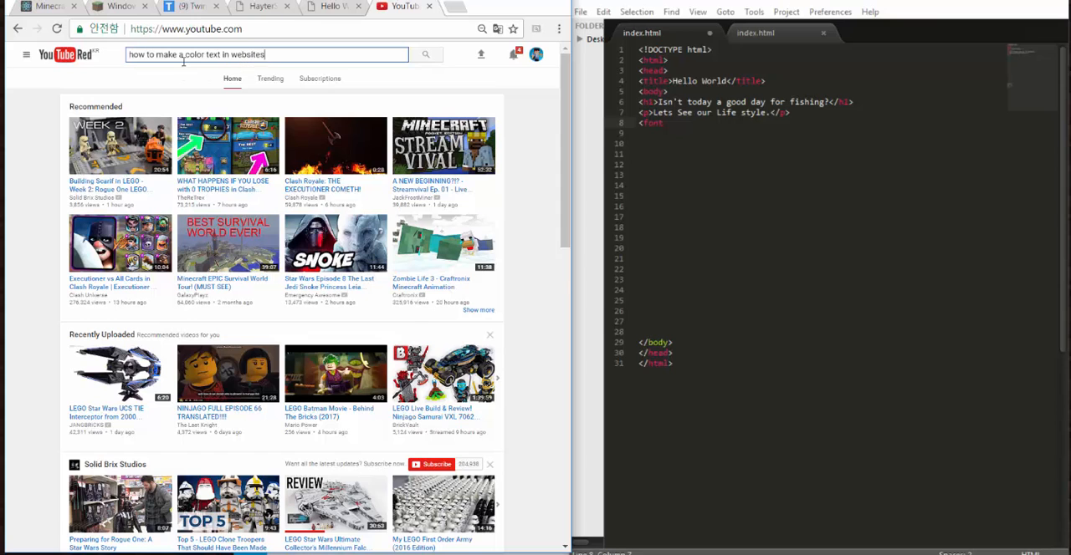
{"action": "key", "text": "Return"}
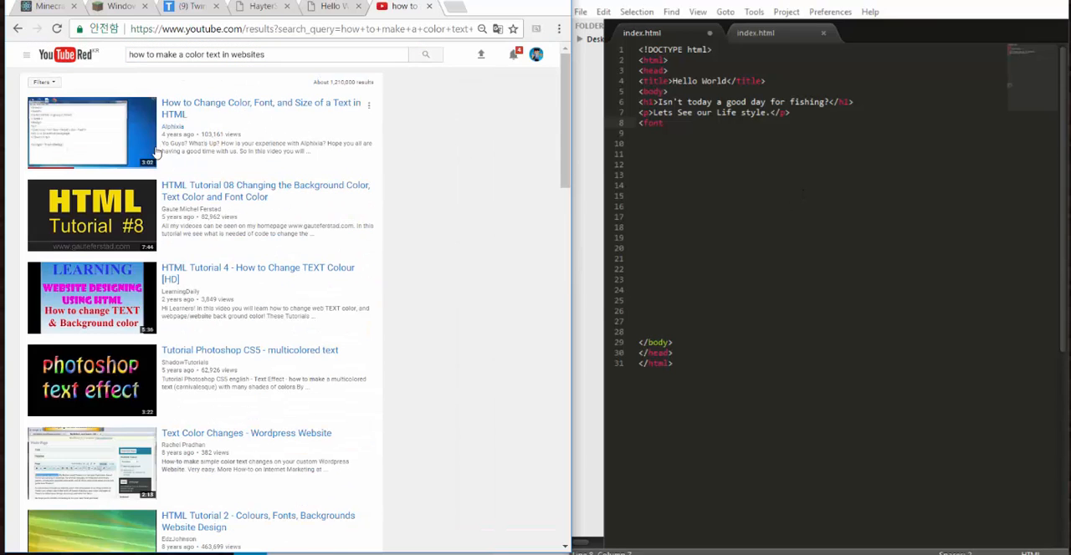
Step: Open the video 'How to Change Color, Font, and Size of a Text in HTML'
{"action": "left_click", "coordinate": [92, 130]}
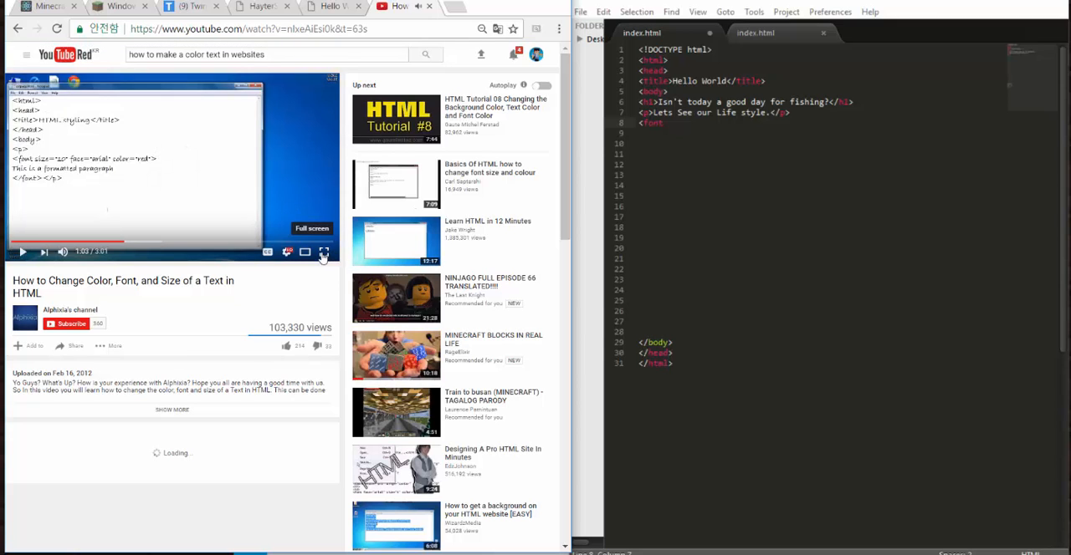
{"action": "left_click", "coordinate": [323, 251]}
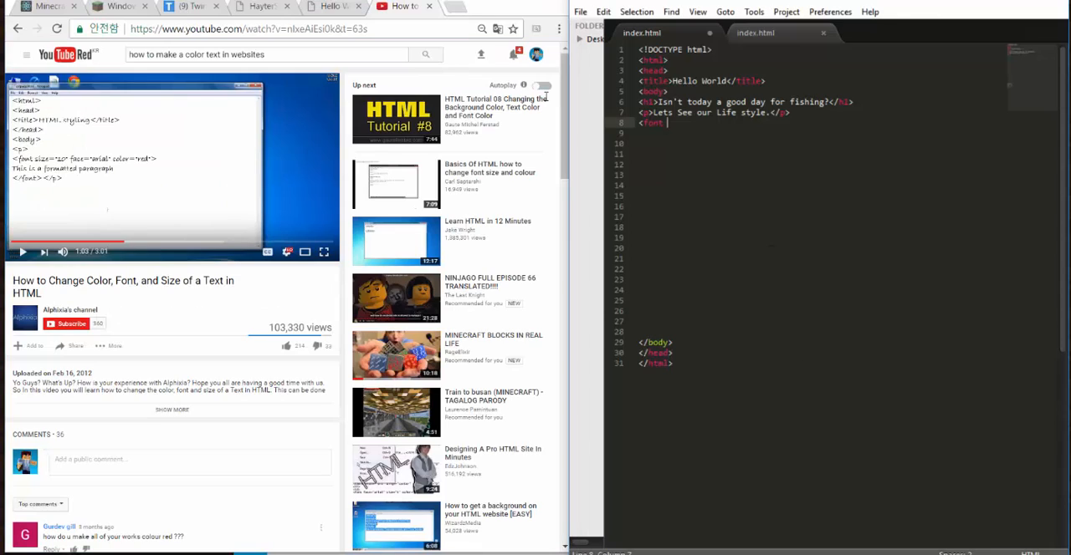
Step: Give the font tag the attributes size="2" and face="arial"
{"action": "type", "text": "si"}
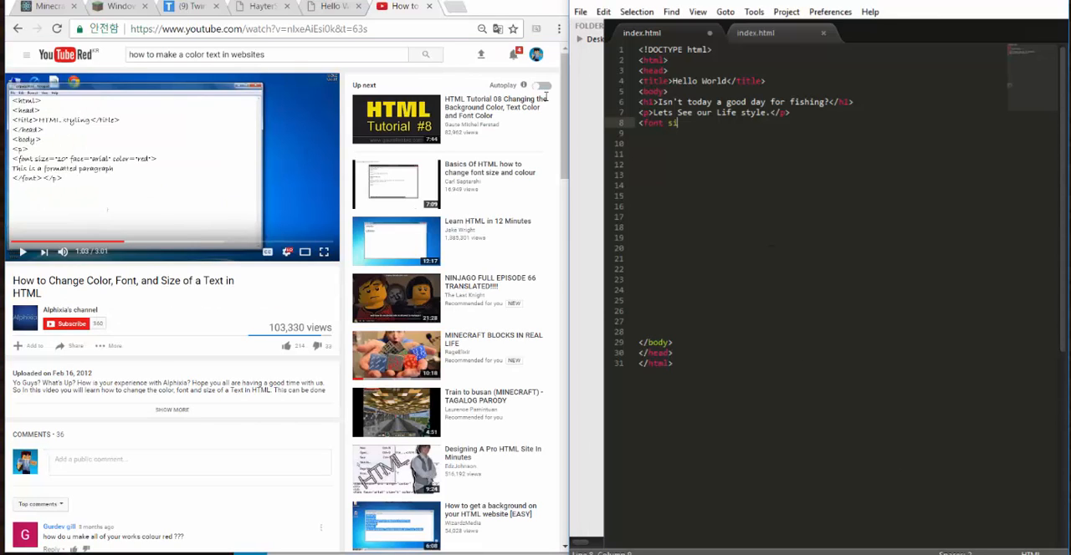
{"action": "type", "text": "ze"}
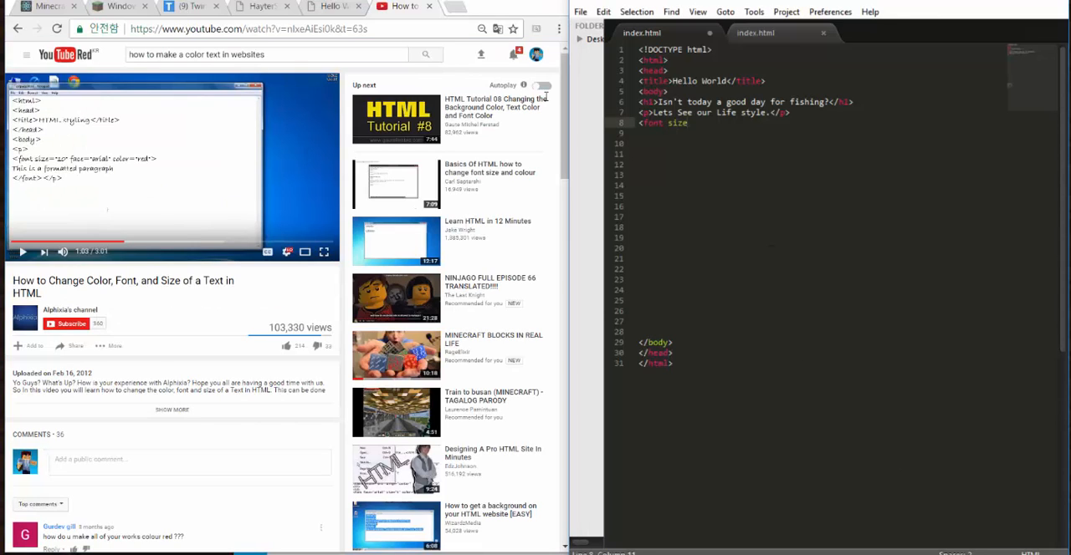
{"action": "type", "text": "="}
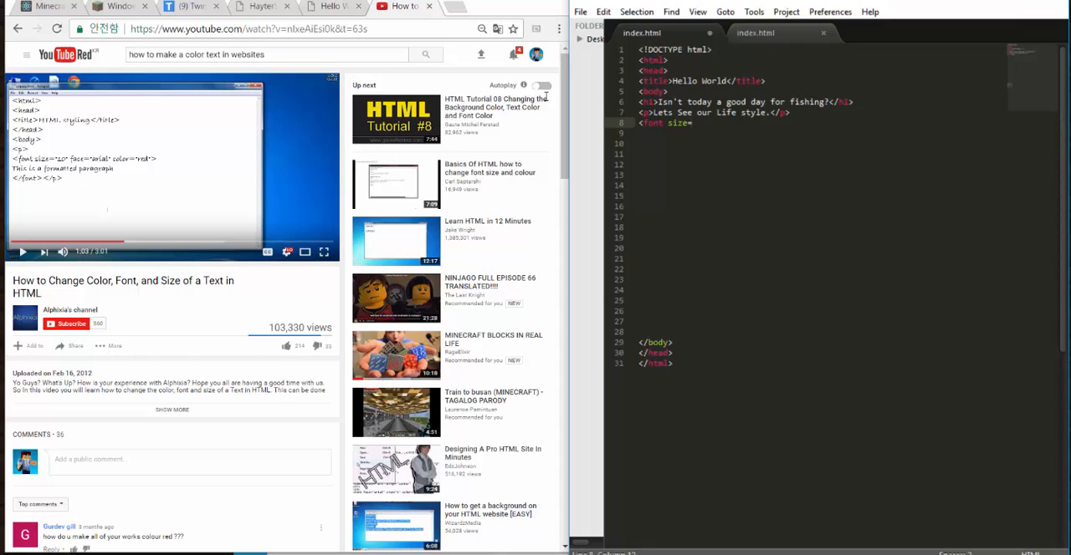
{"action": "type", "text": "\"\""}
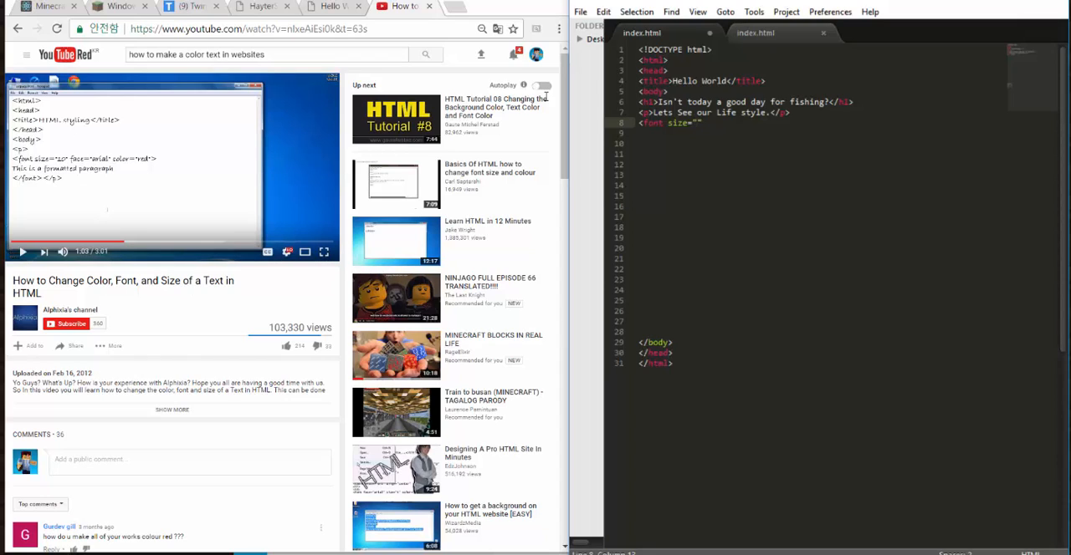
{"action": "type", "text": "2"}
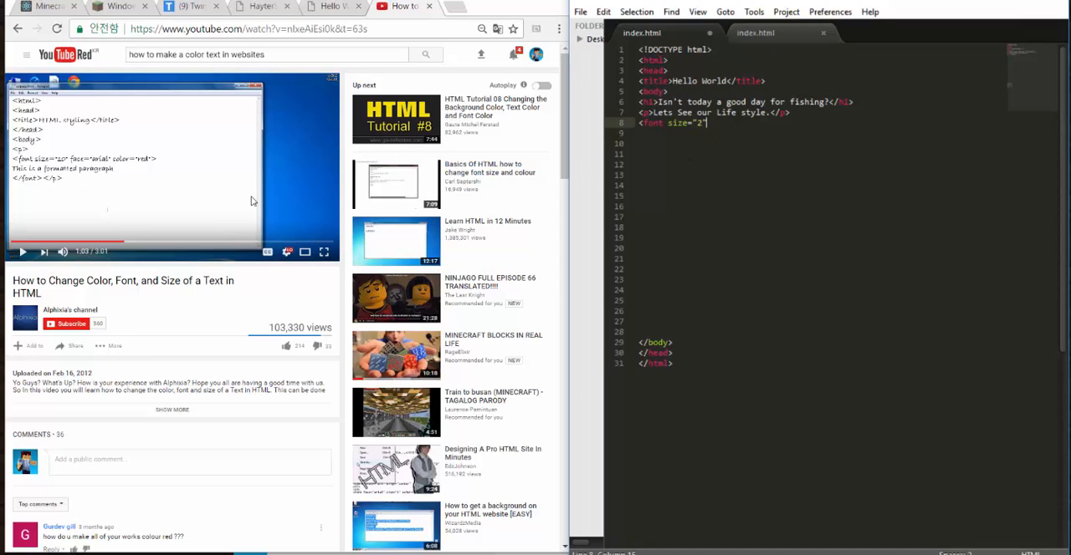
{"action": "type", "text": "f"}
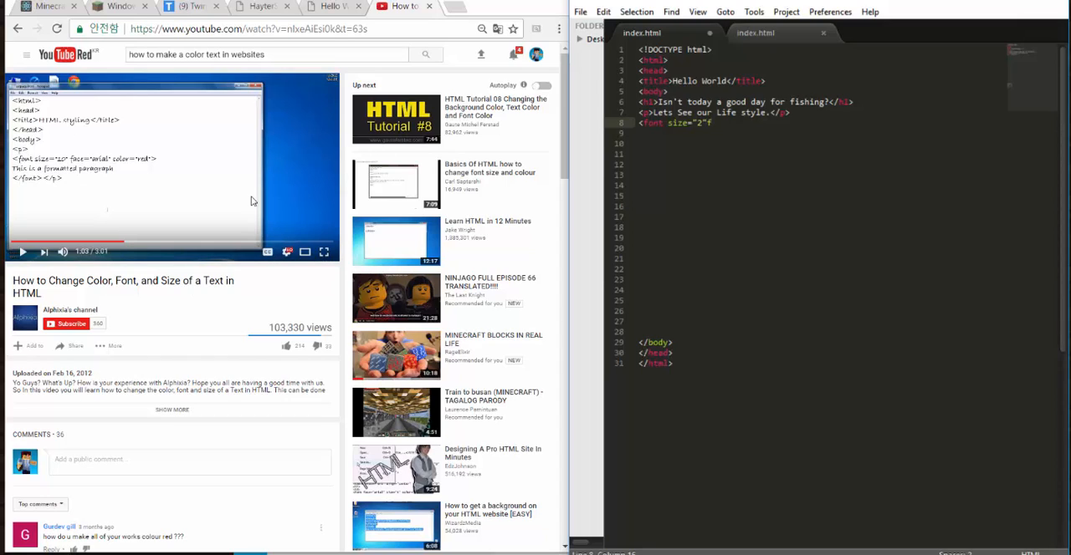
{"action": "type", "text": "a"}
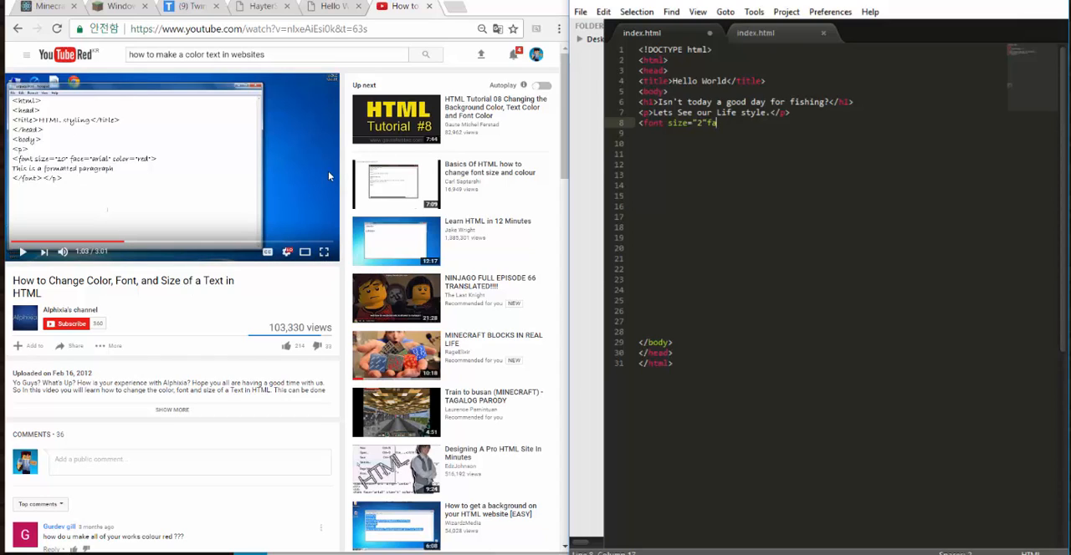
{"action": "type", "text": "ce\""}
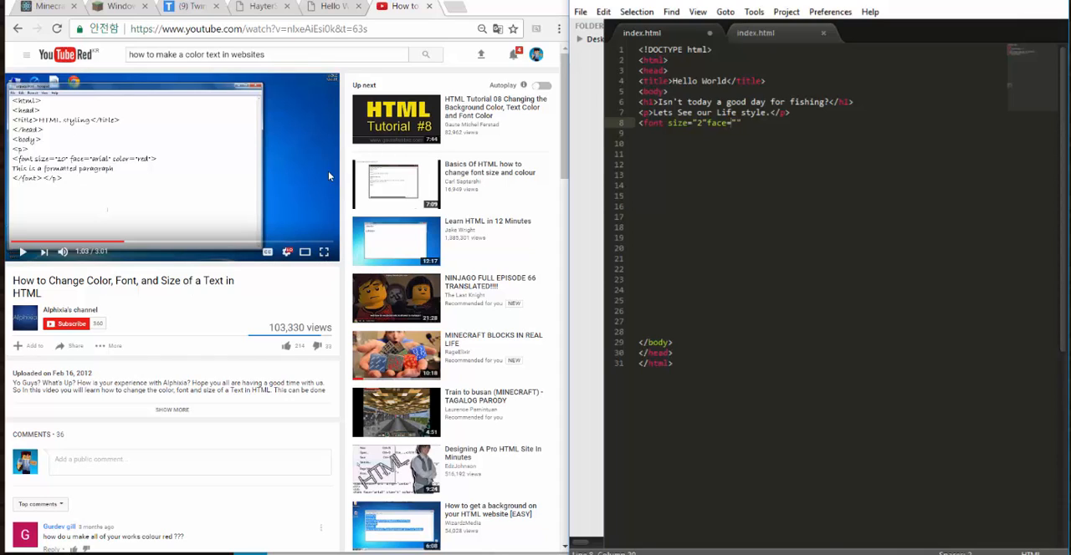
{"action": "type", "text": "arial"}
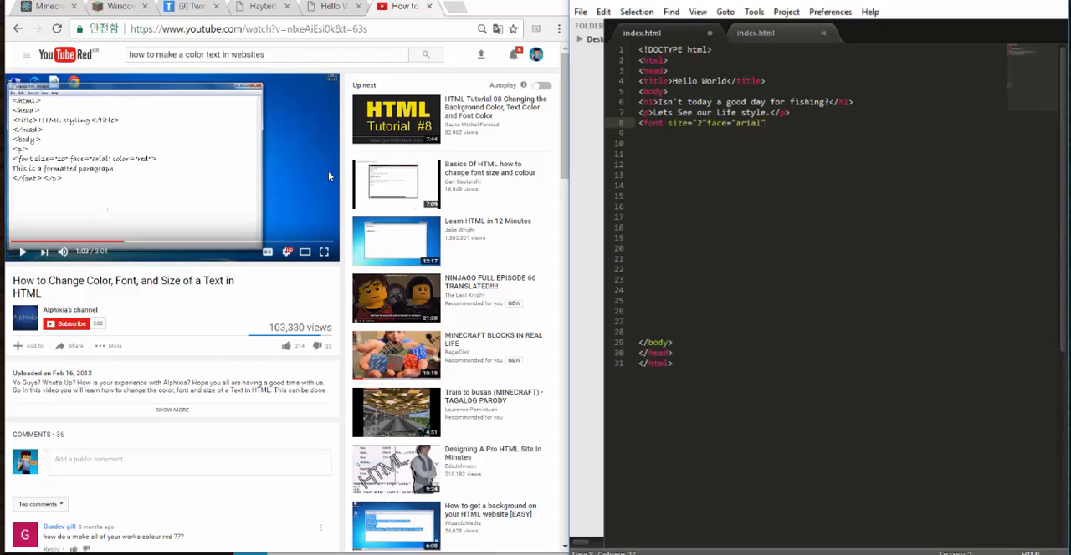
Step: Add the attribute color="blue" to complete the opening font tag
{"action": "type", "text": "color="}
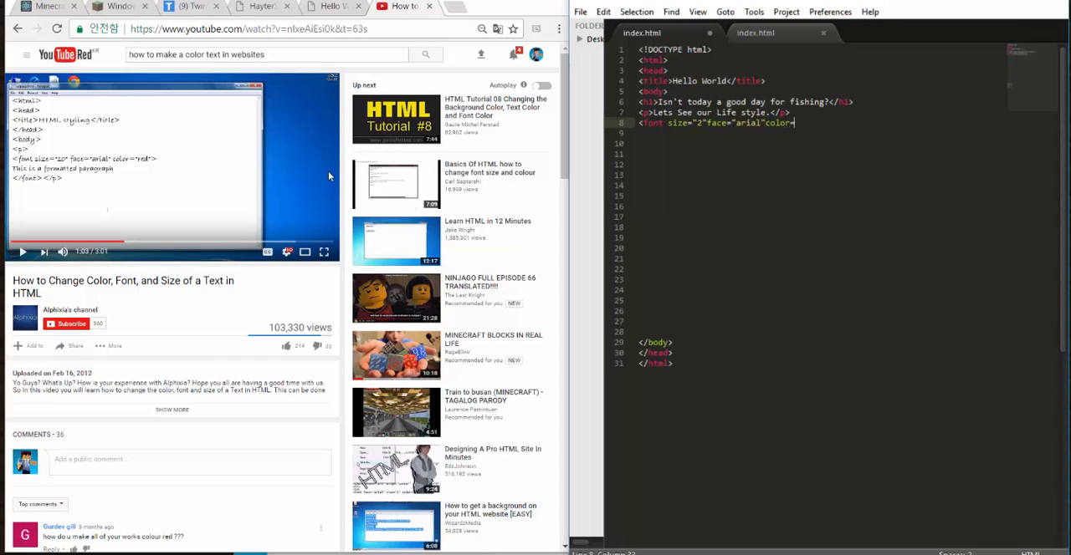
{"action": "type", "text": "\"\""}
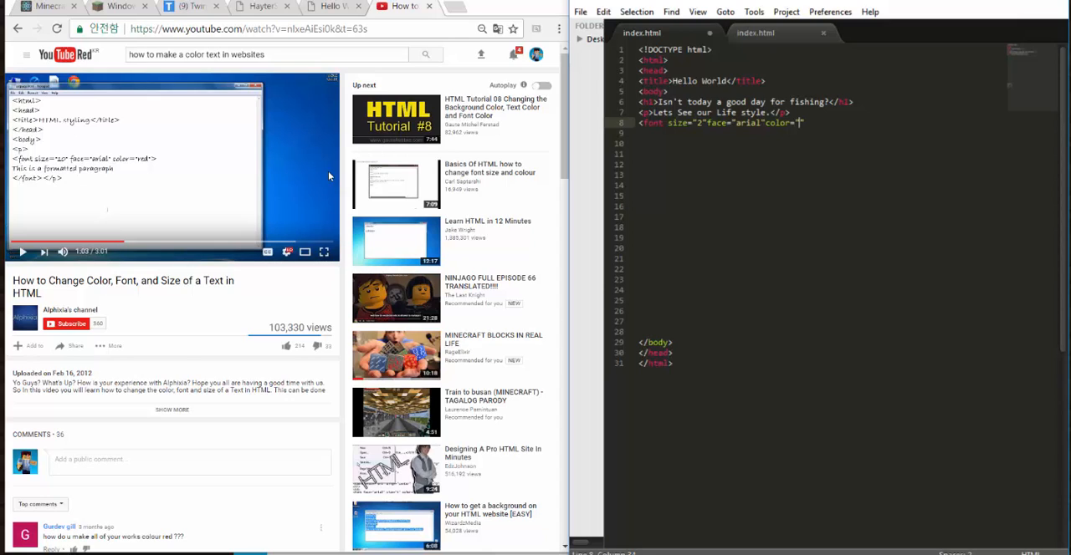
{"action": "type", "text": "Blu"}
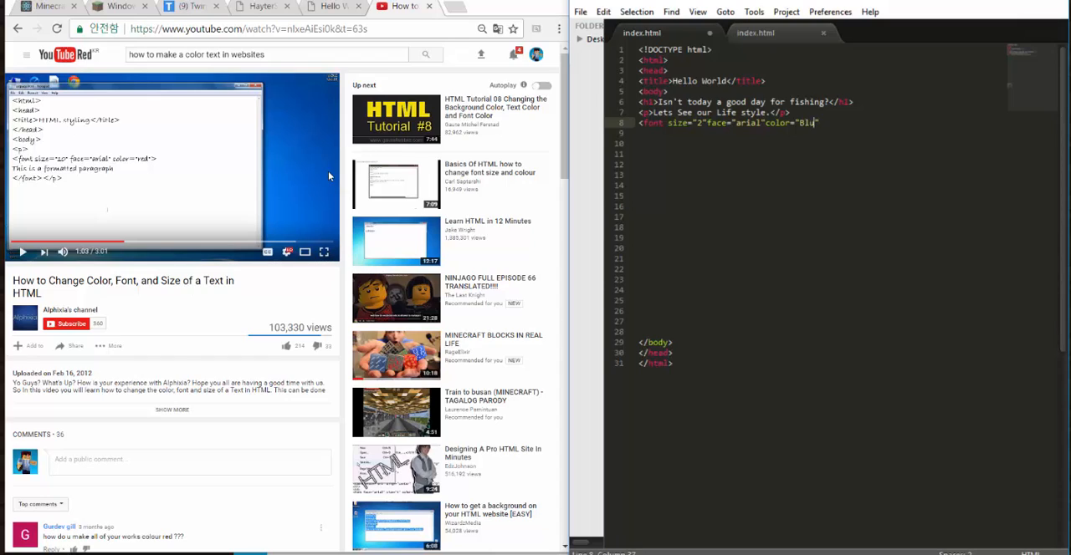
{"action": "key", "text": "BackSpace"}
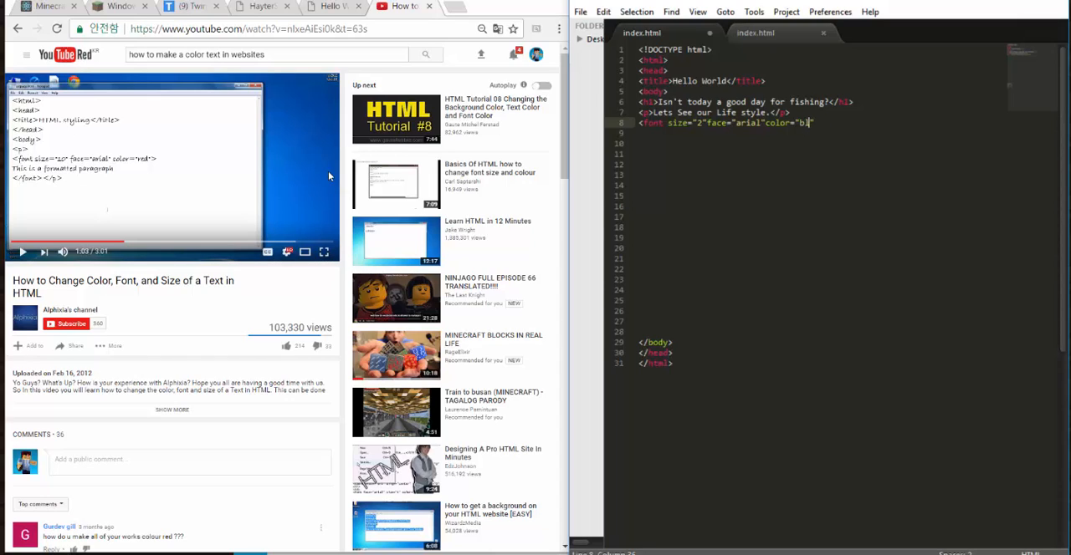
{"action": "type", "text": "ue"}
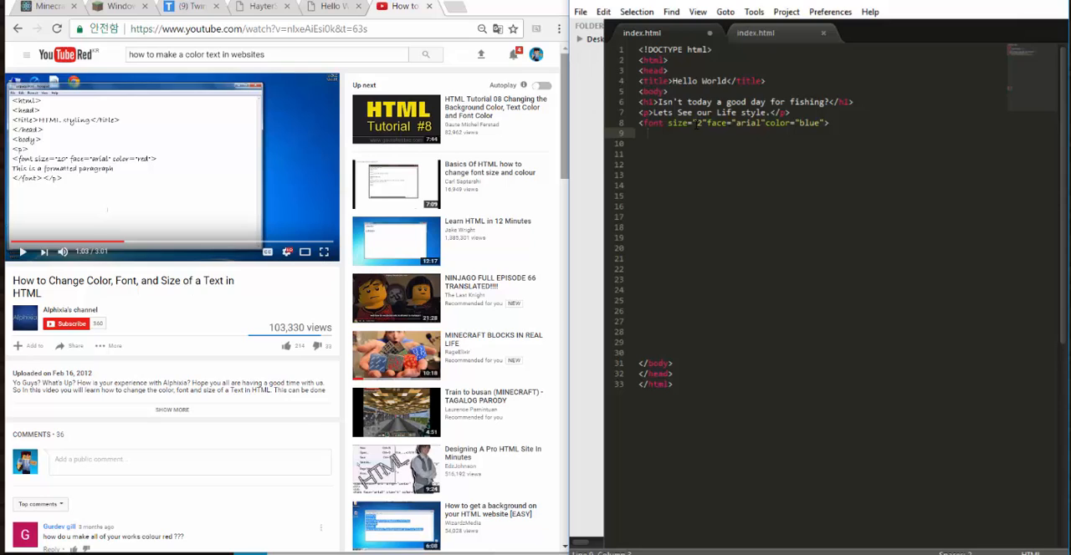
Step: Fill the font block with 'We always work very hard, we never had freedom.', close it and preview
{"action": "left_click", "coordinate": [649, 134]}
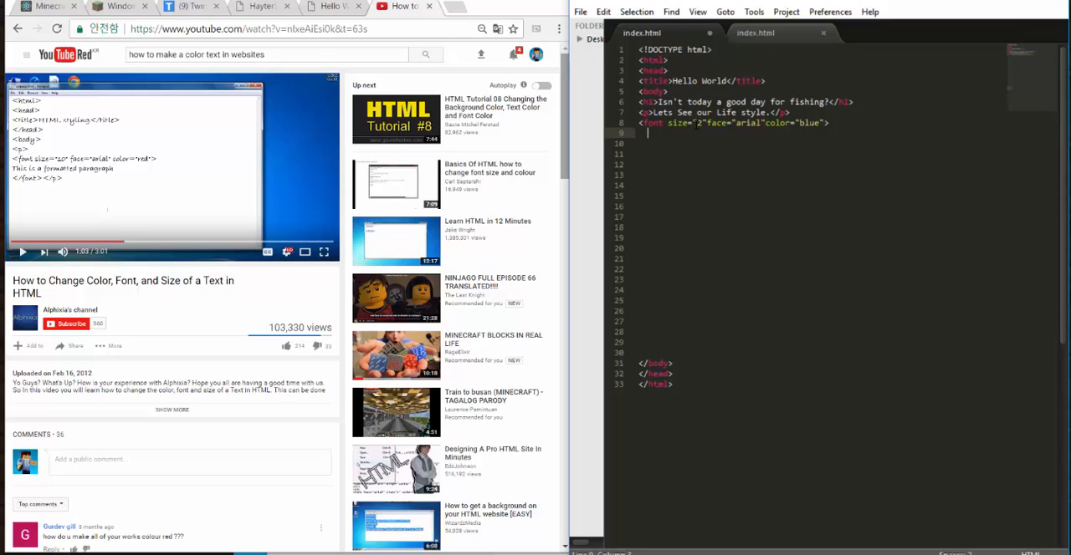
{"action": "type", "text": "Le"}
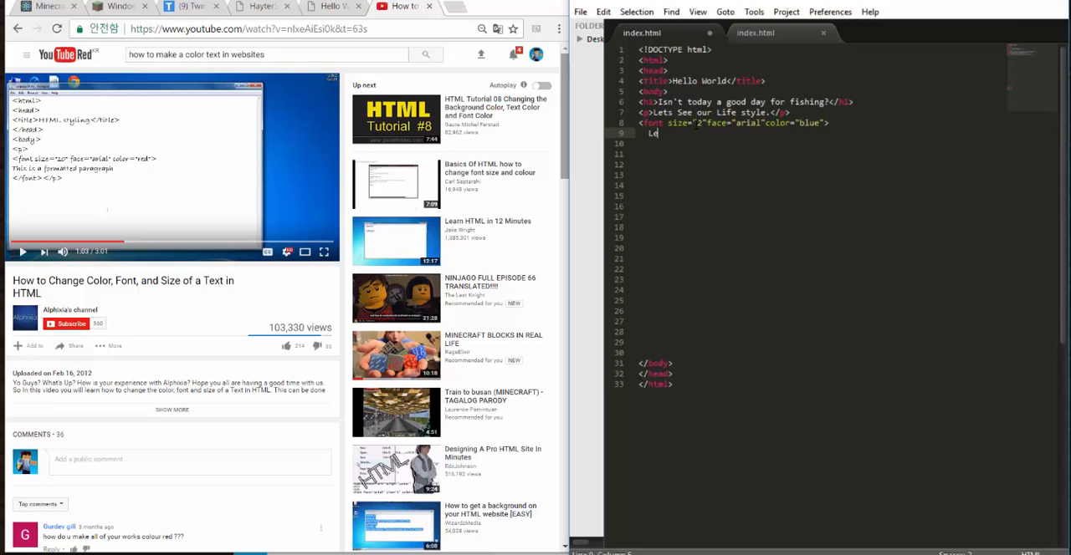
{"action": "key", "text": "Backspace"}
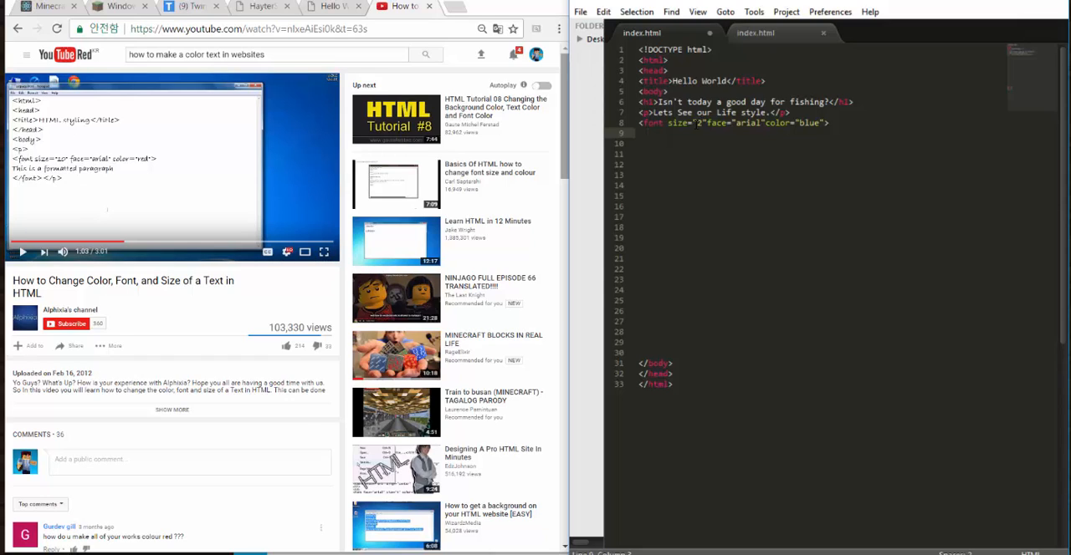
{"action": "type", "text": "We alwa"}
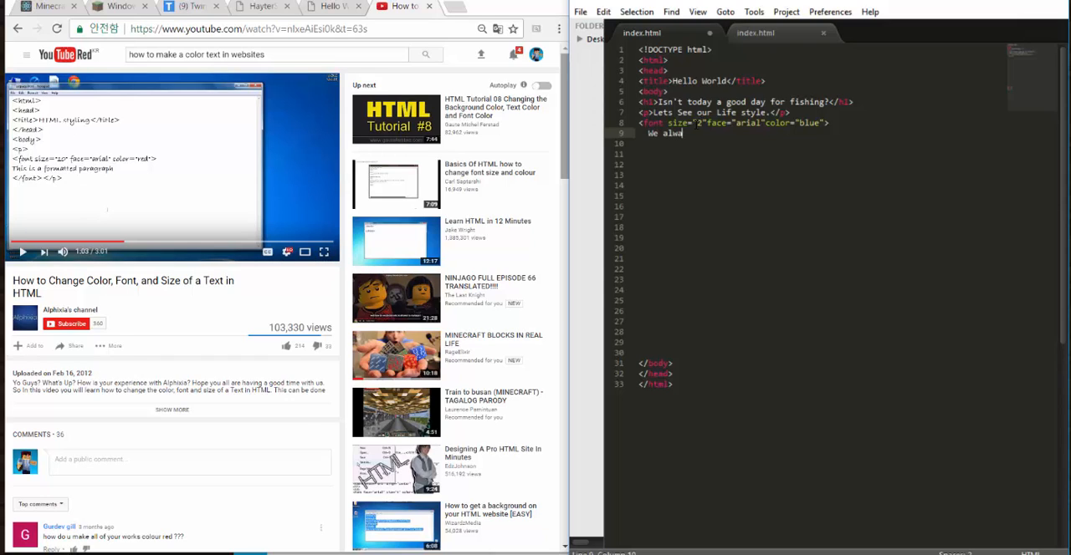
{"action": "type", "text": "ys"}
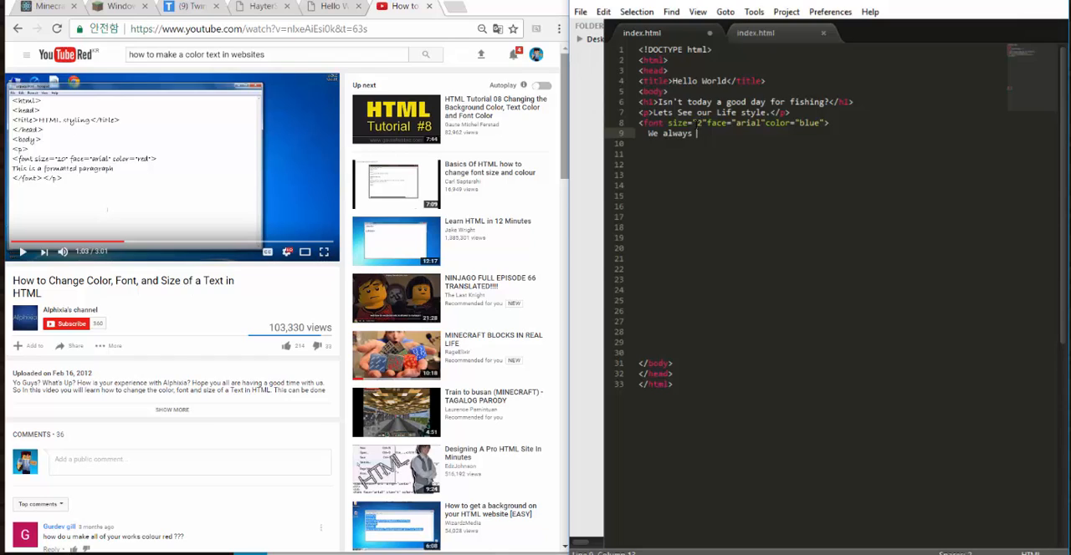
{"action": "type", "text": "work v"}
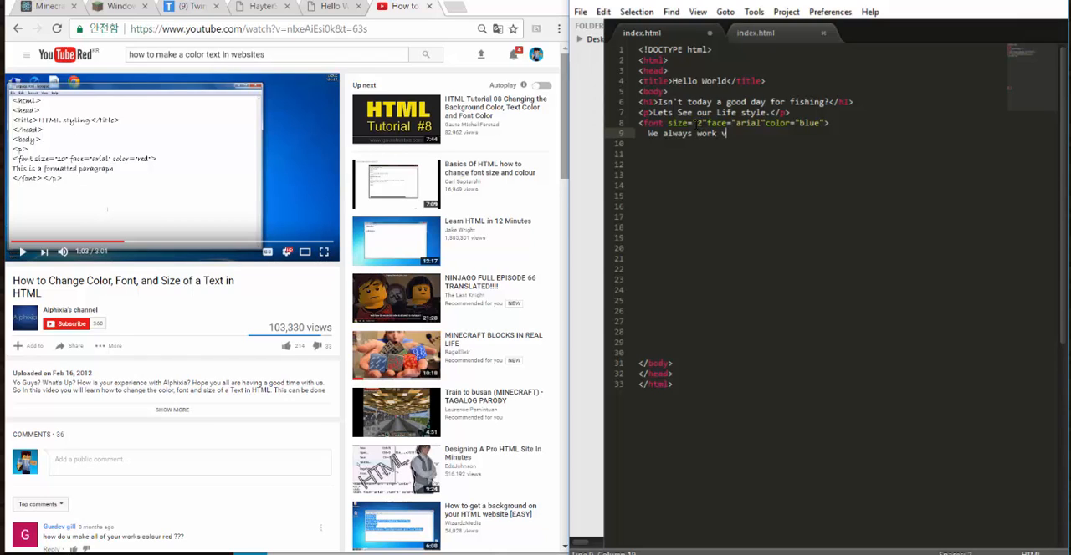
{"action": "type", "text": "ery har"}
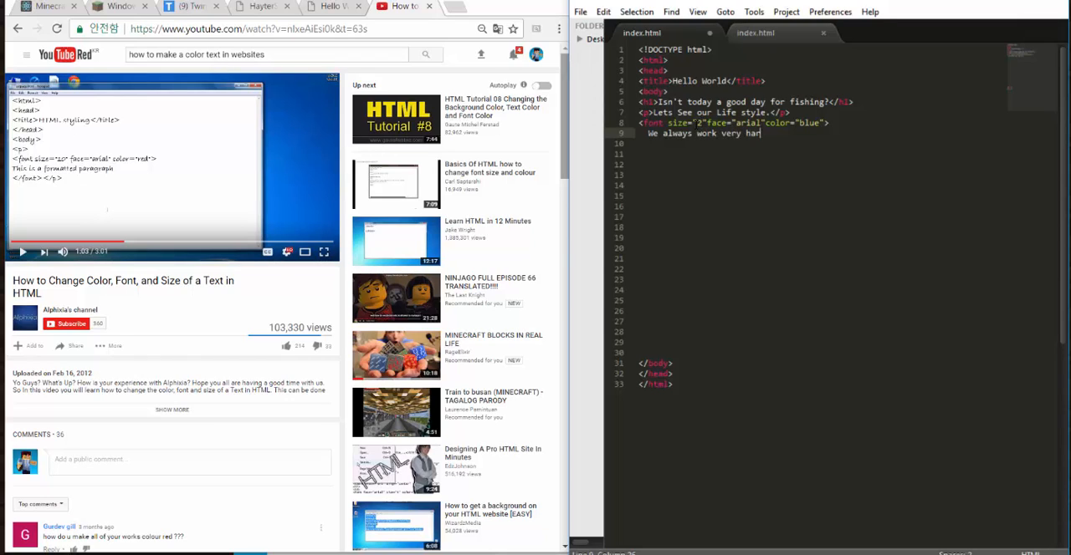
{"action": "type", "text": ", we"}
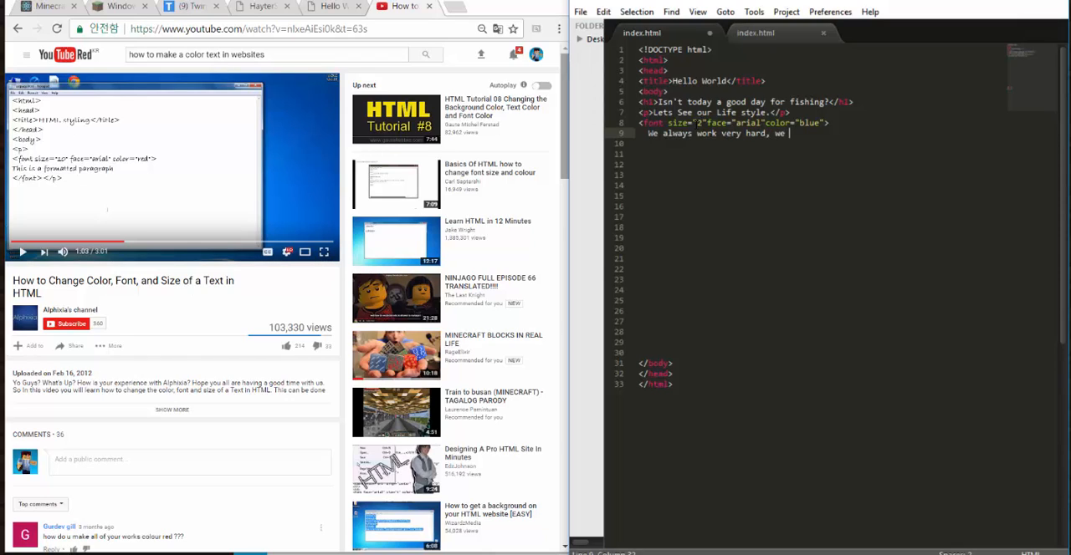
{"action": "type", "text": "never"}
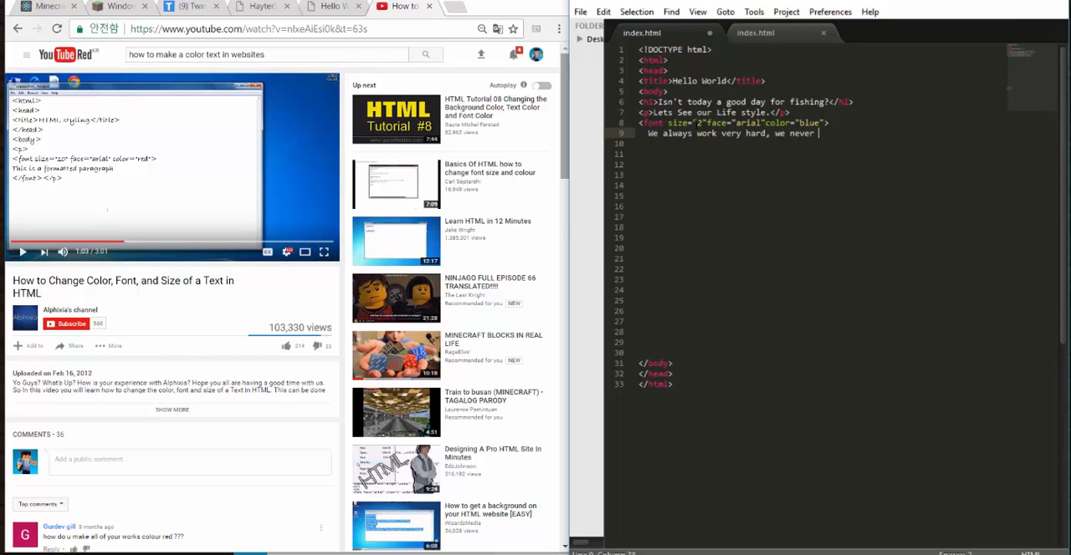
{"action": "type", "text": "had free"}
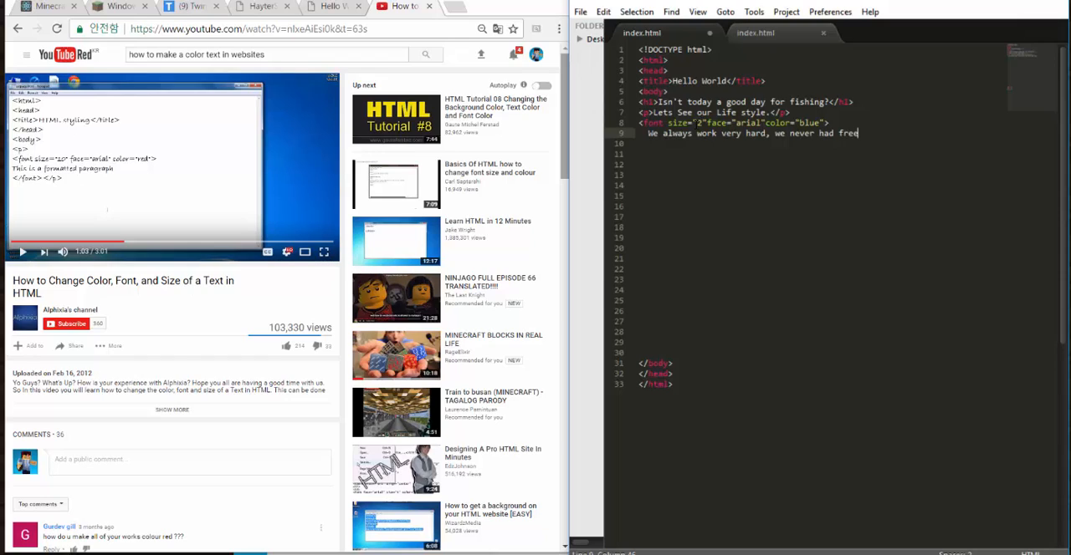
{"action": "type", "text": "dom."}
{"action": "left_click", "coordinate": [822, 143]}
{"action": "type", "text": "</"}
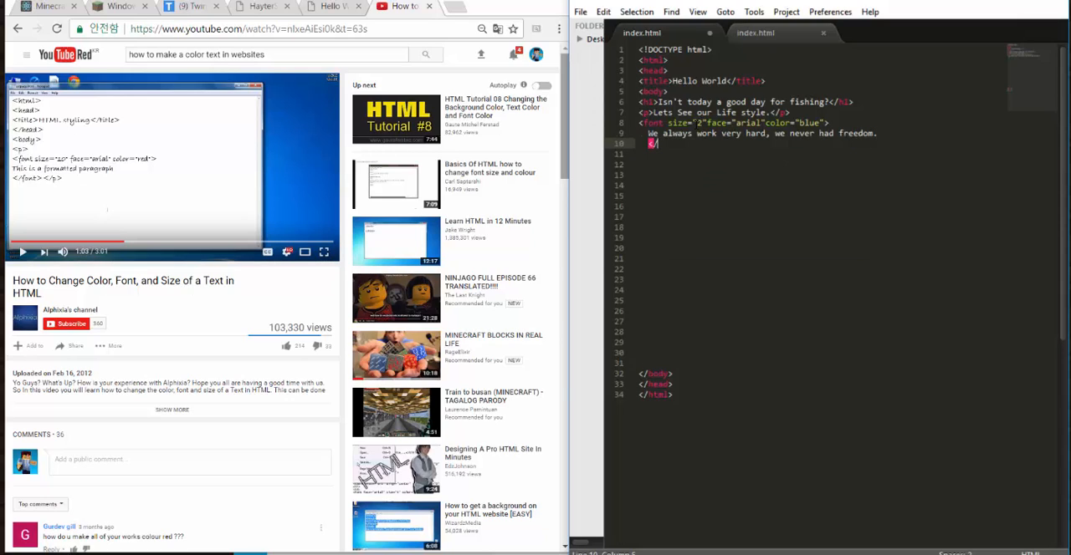
{"action": "type", "text": "font>"}
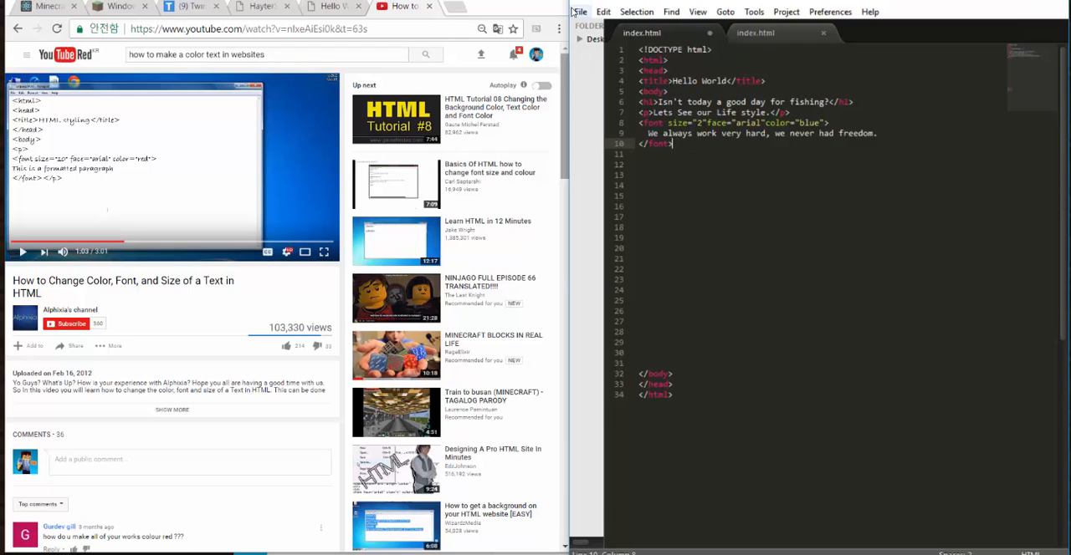
{"action": "left_click", "coordinate": [330, 5]}
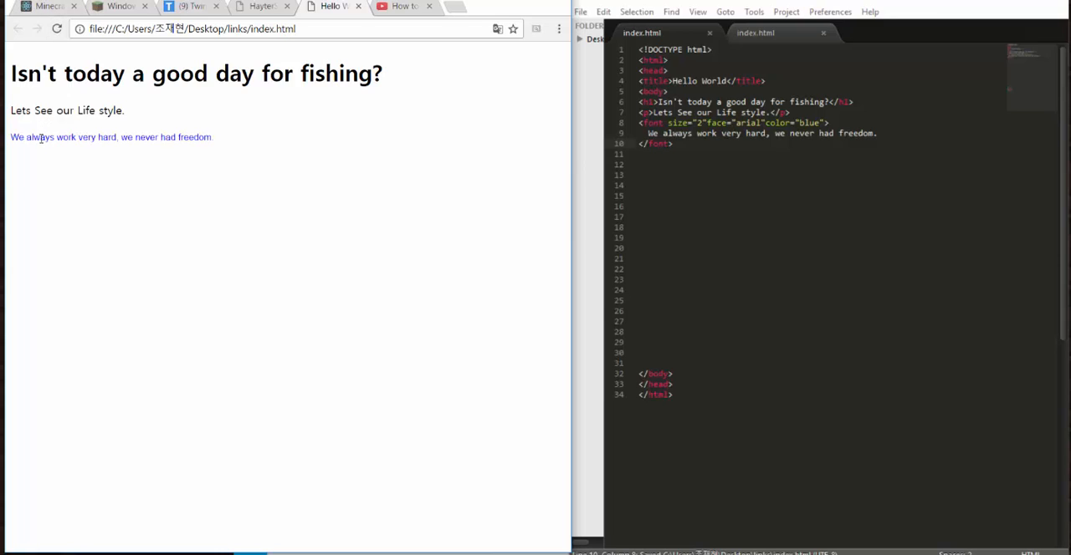
Step: Change the font size to 10, save, and reload Chrome to show the larger bold blue sentence
{"action": "left_click", "coordinate": [701, 124]}
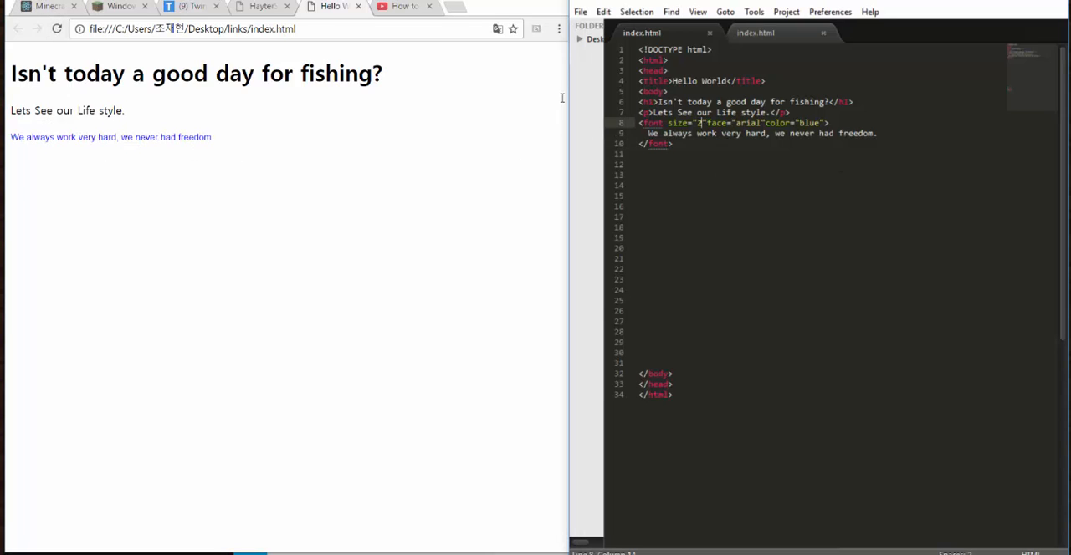
{"action": "key", "text": "Backspace"}
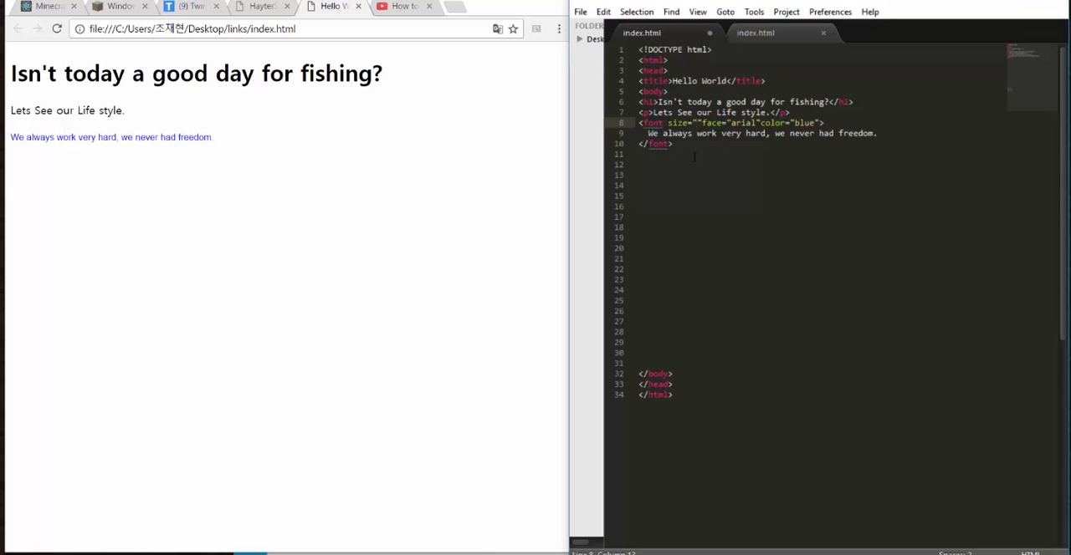
{"action": "type", "text": "10"}
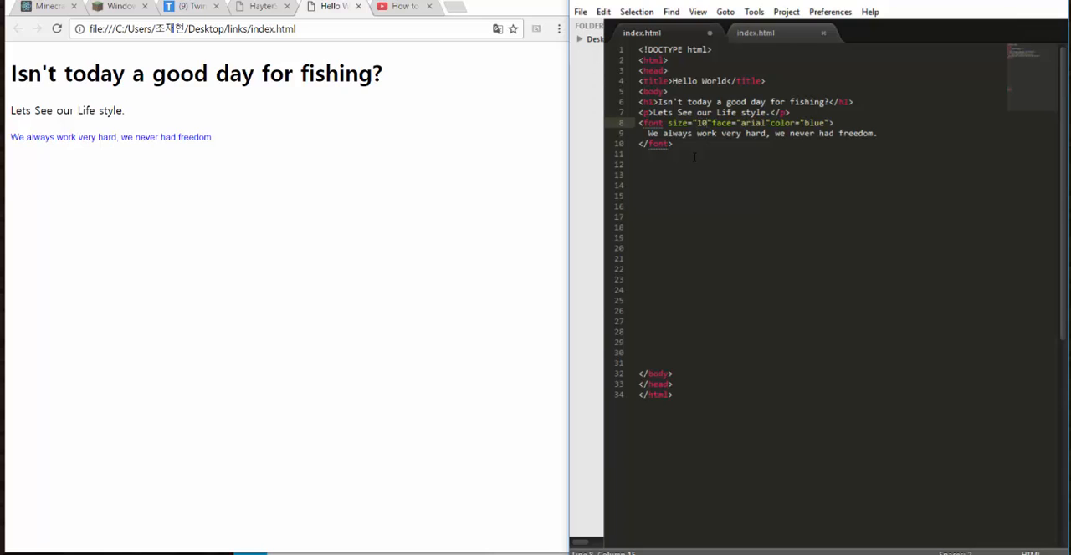
{"action": "left_click", "coordinate": [579, 10]}
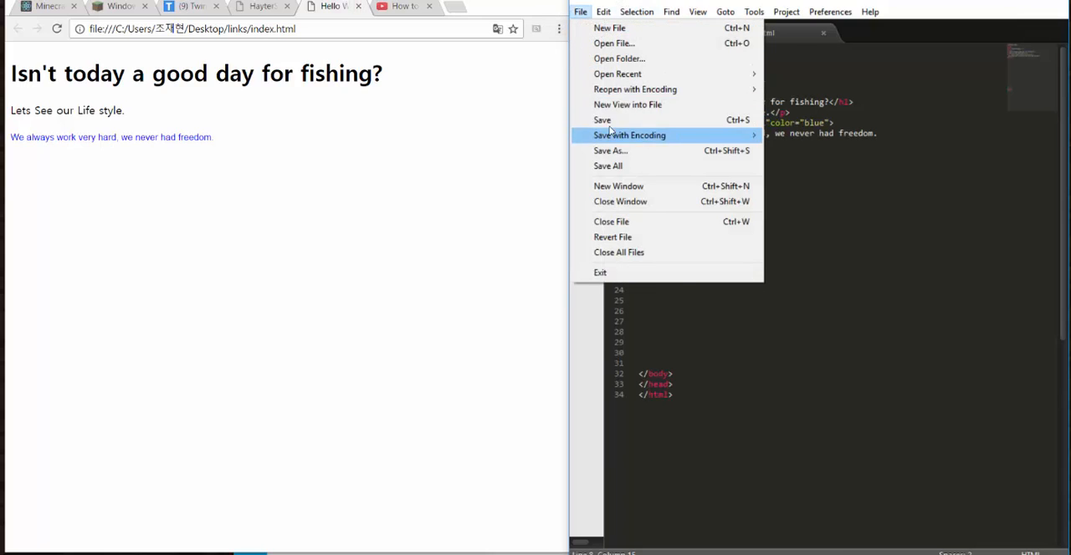
{"action": "left_click", "coordinate": [603, 120]}
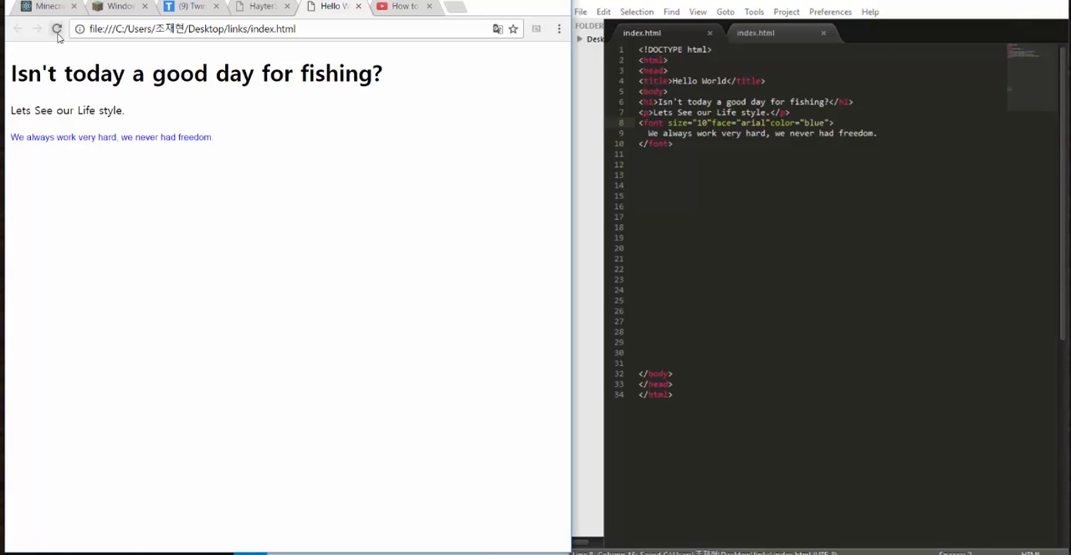
{"action": "left_click", "coordinate": [57, 28]}
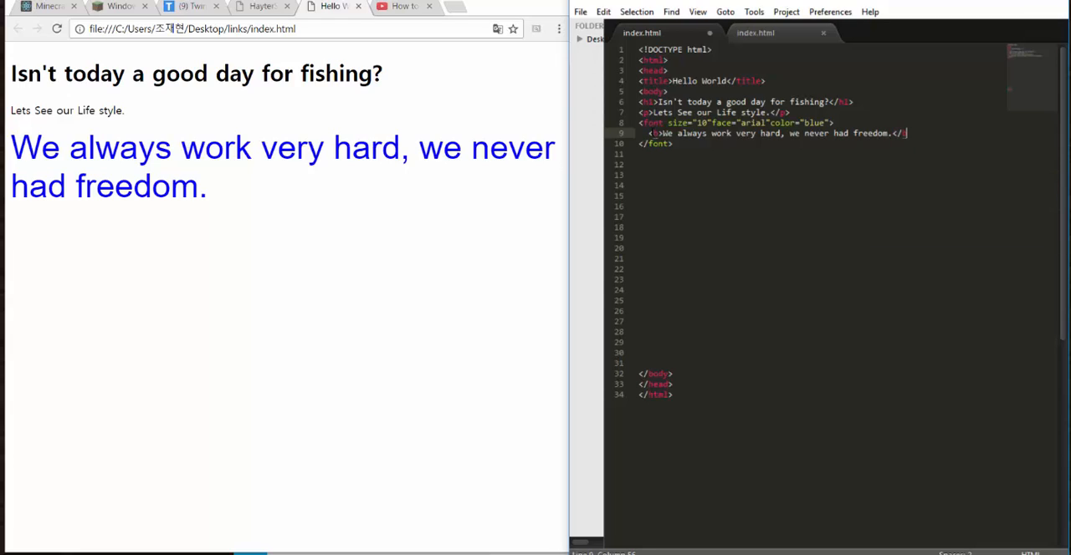
{"action": "left_click", "coordinate": [579, 11]}
{"action": "type", "text": ">"}
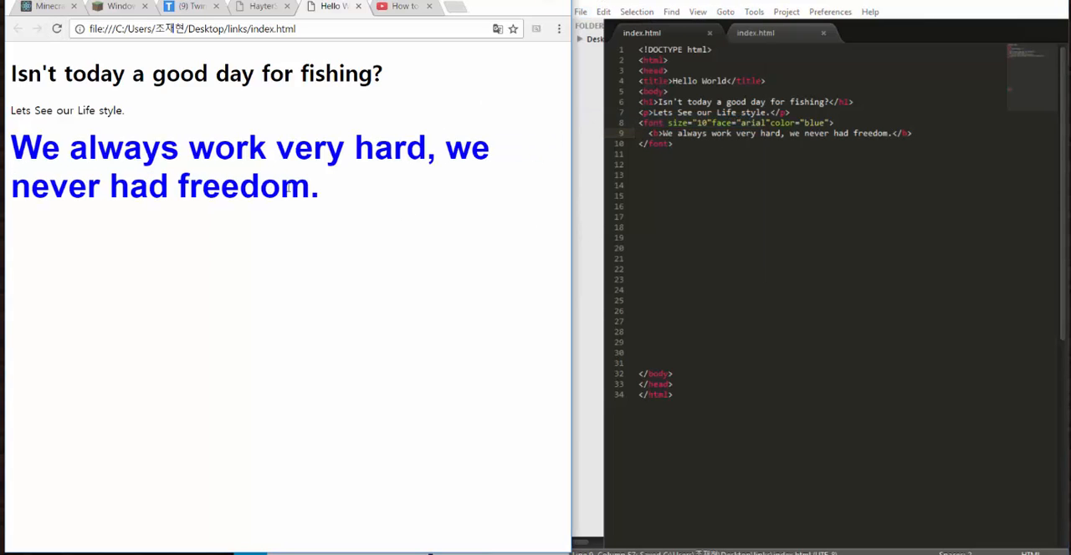
{"action": "mouse_move", "coordinate": [425, 264]}
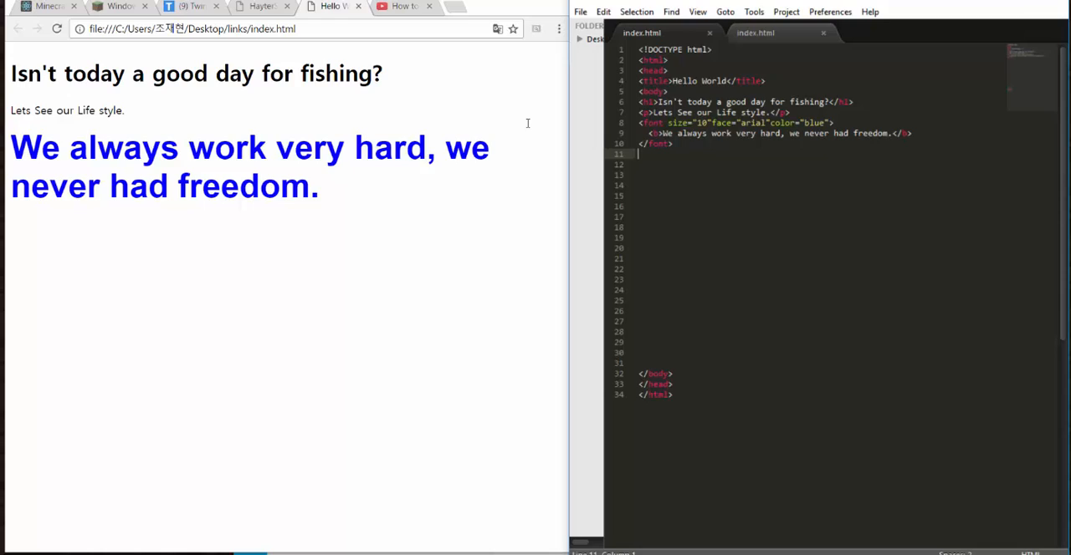
Step: Add the heading 'What Do We Do?' after the font block and start a <ul> list
{"action": "type", "text": "h2> What"}
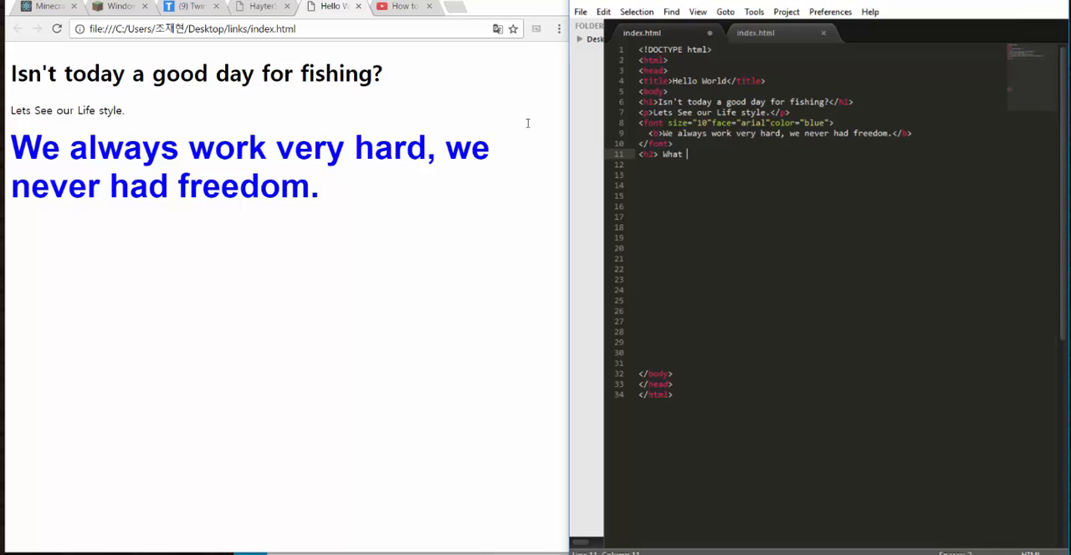
{"action": "type", "text": "Do We D"}
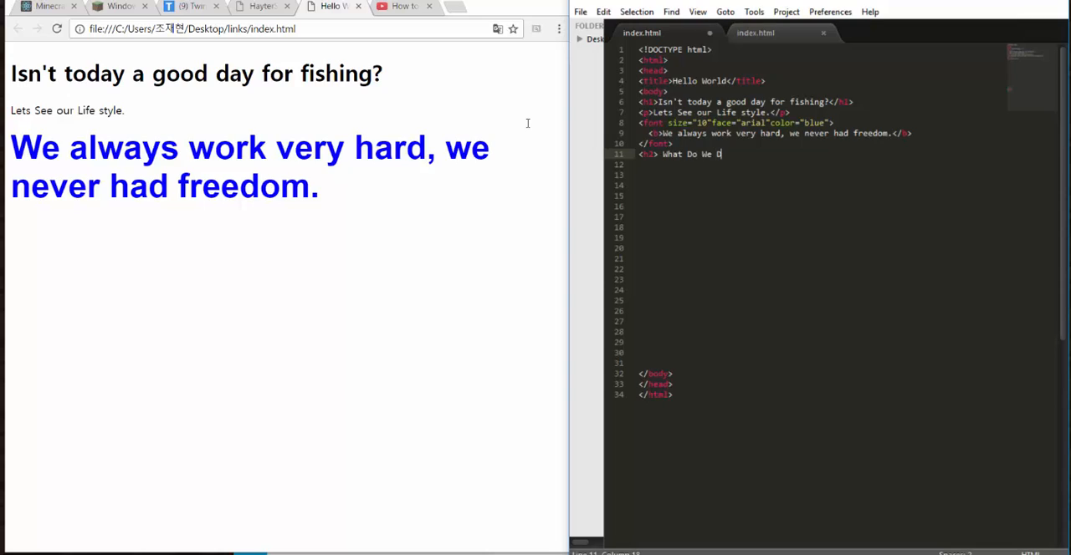
{"action": "type", "text": "o?"}
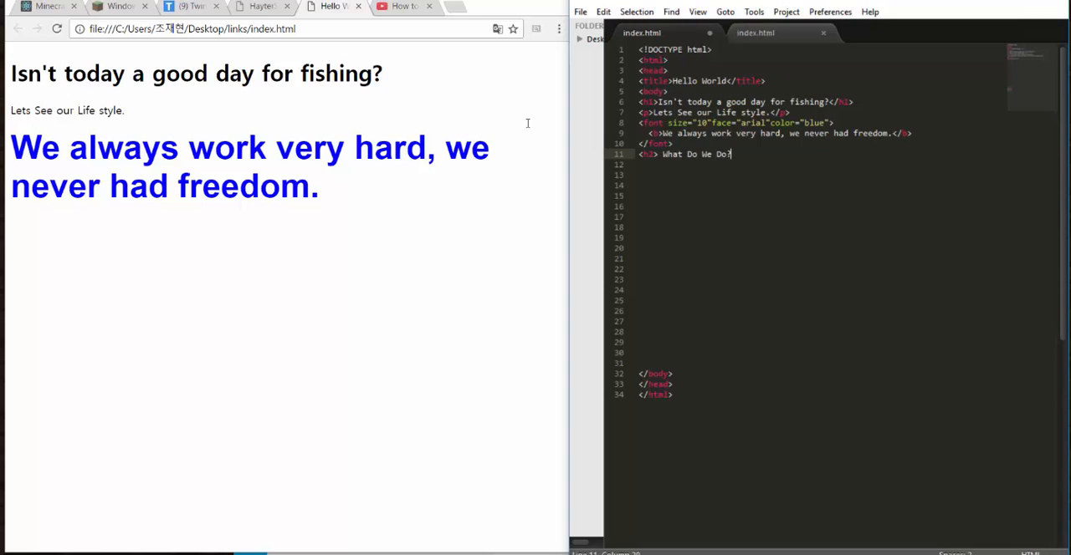
{"action": "type", "text": "<h2>"}
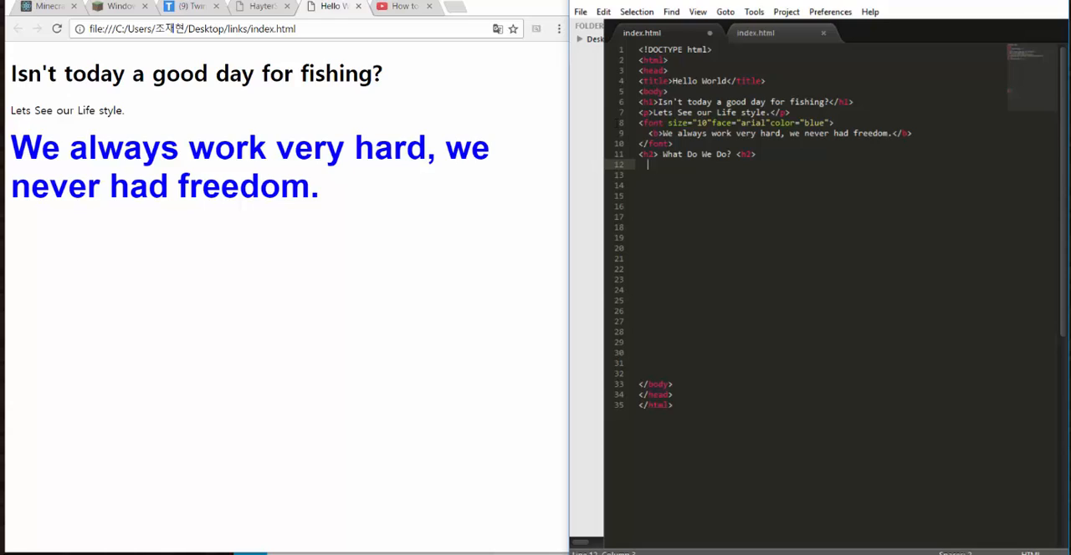
{"action": "type", "text": "ul>"}
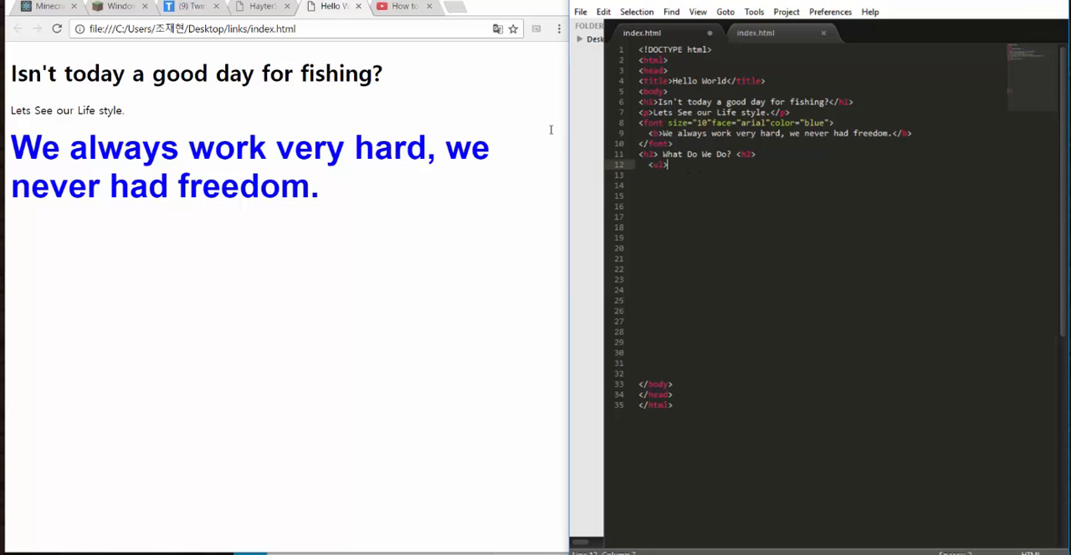
Step: Add a <ul> list with a first <li>Work</li> item under the What Do We Do? heading
{"action": "key", "text": "enter"}
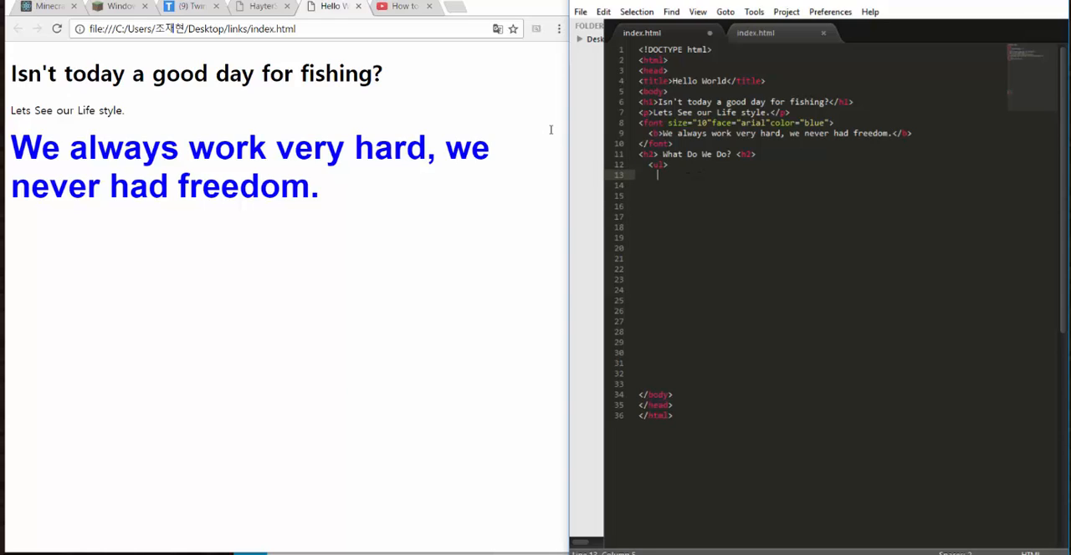
{"action": "type", "text": "li>"}
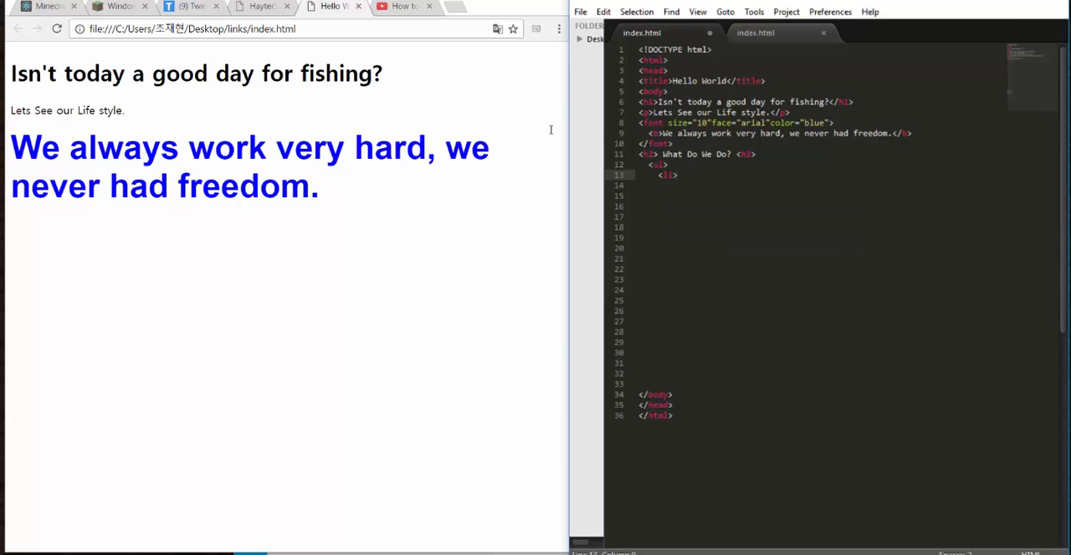
{"action": "type", "text": "</"}
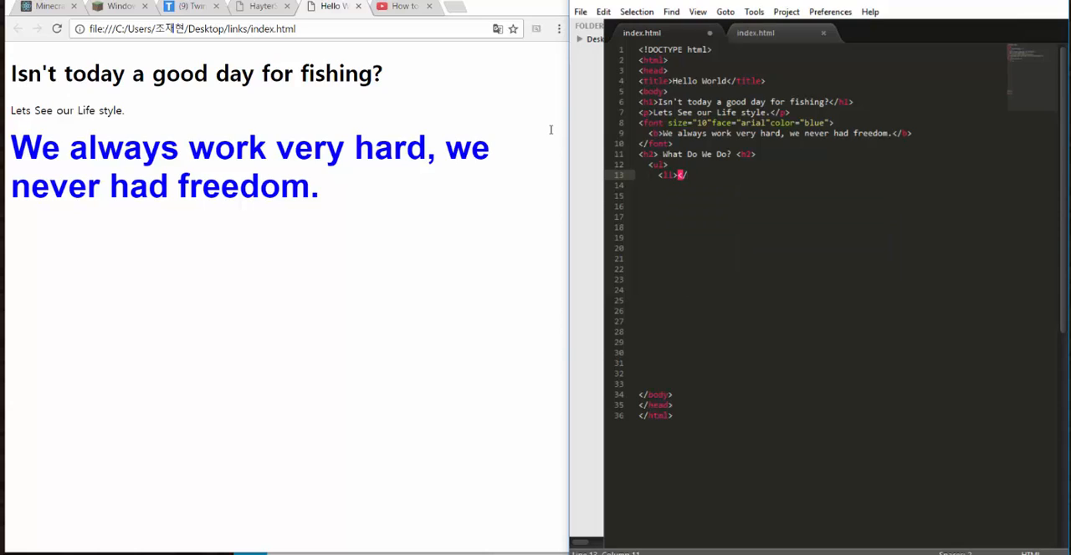
{"action": "type", "text": "</li>"}
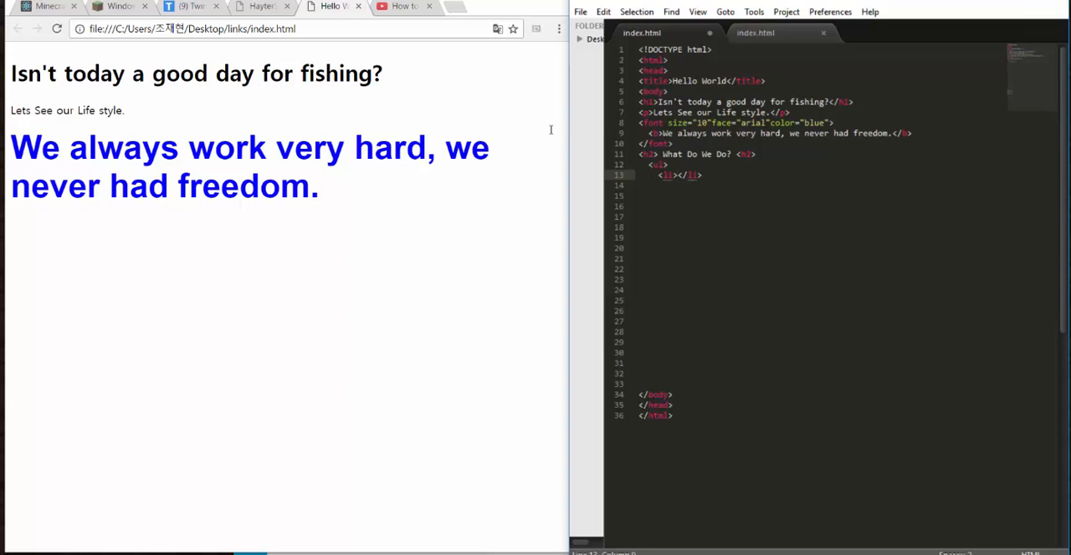
{"action": "type", "text": "k"}
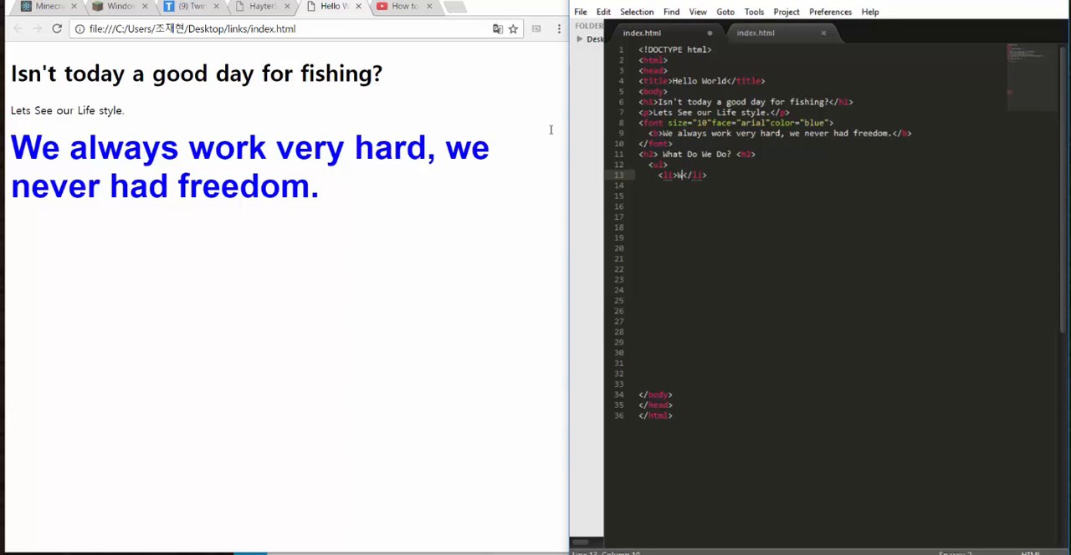
{"action": "type", "text": "Work"}
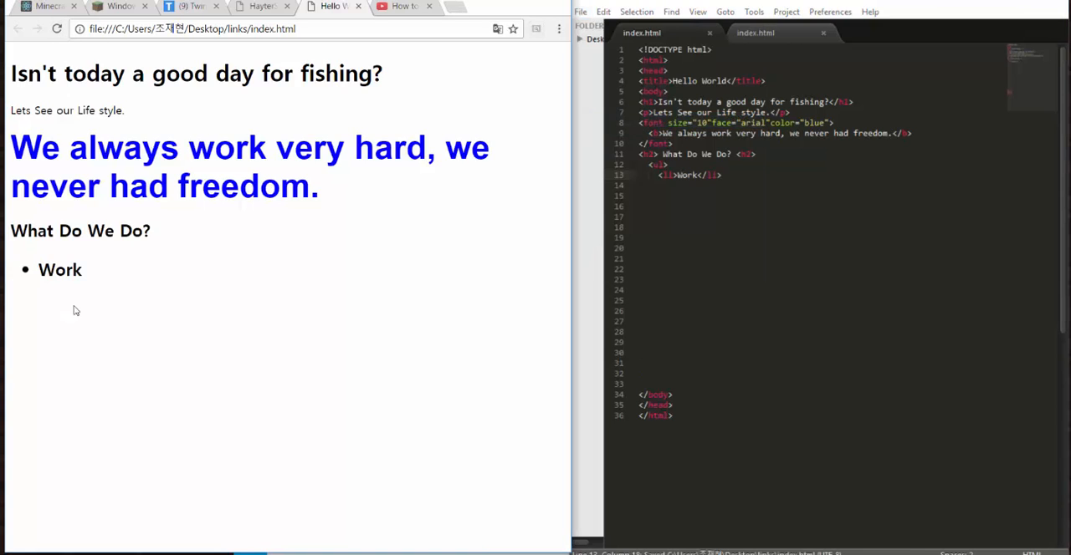
{"action": "mouse_move", "coordinate": [174, 335]}
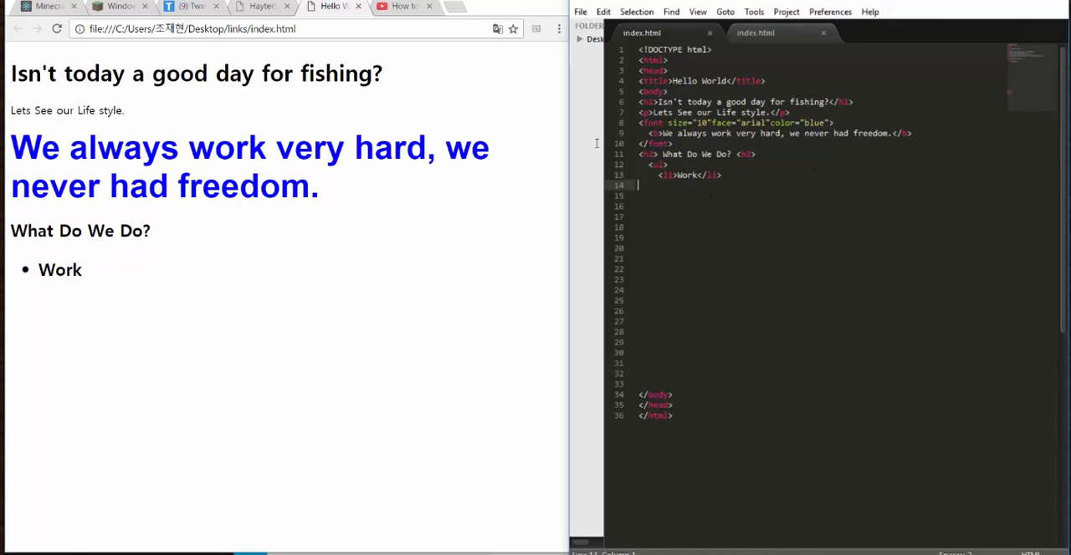
Step: Add a second list item reading 'Eat Lunch, Supper, Breakfast, Doritos'
{"action": "key", "text": "enter"}
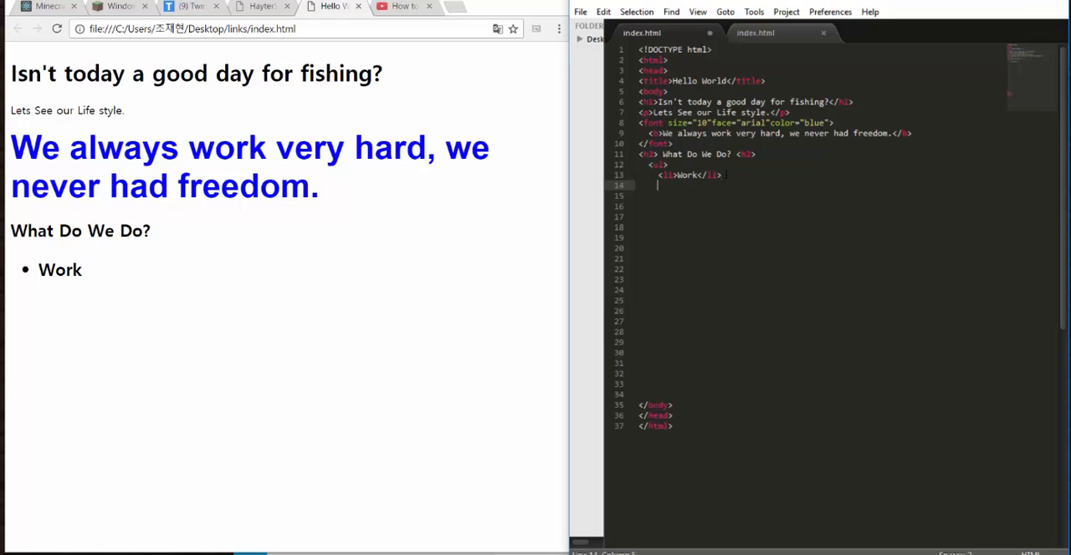
{"action": "type", "text": "<li>"}
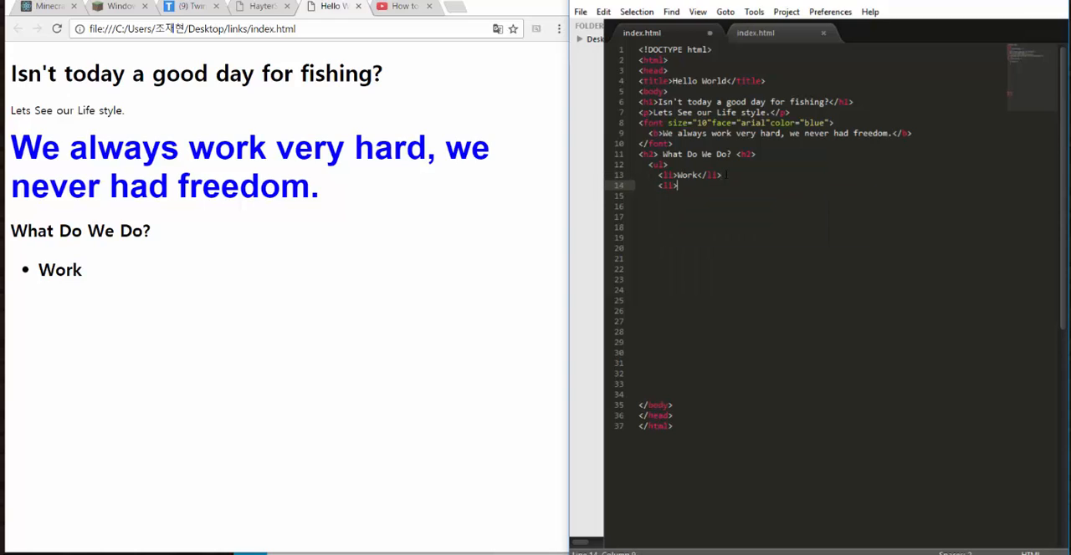
{"action": "type", "text": "</li>"}
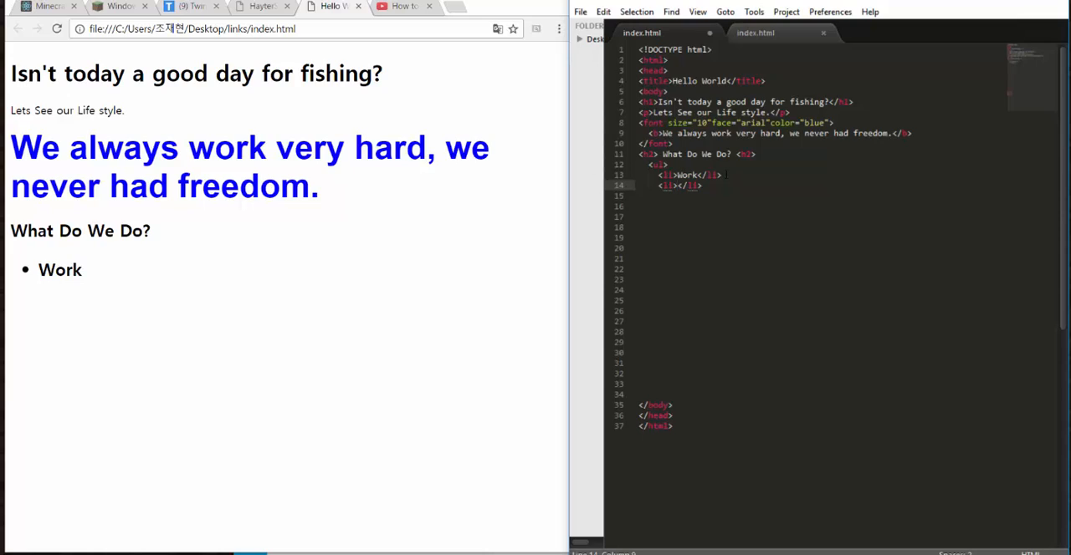
{"action": "type", "text": "Eat"}
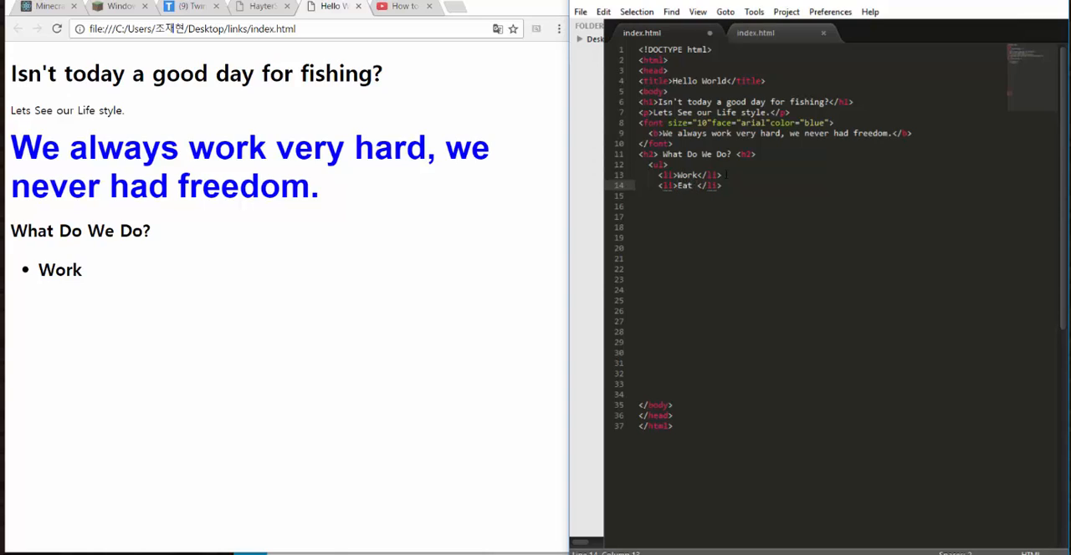
{"action": "type", "text": "Lunch"}
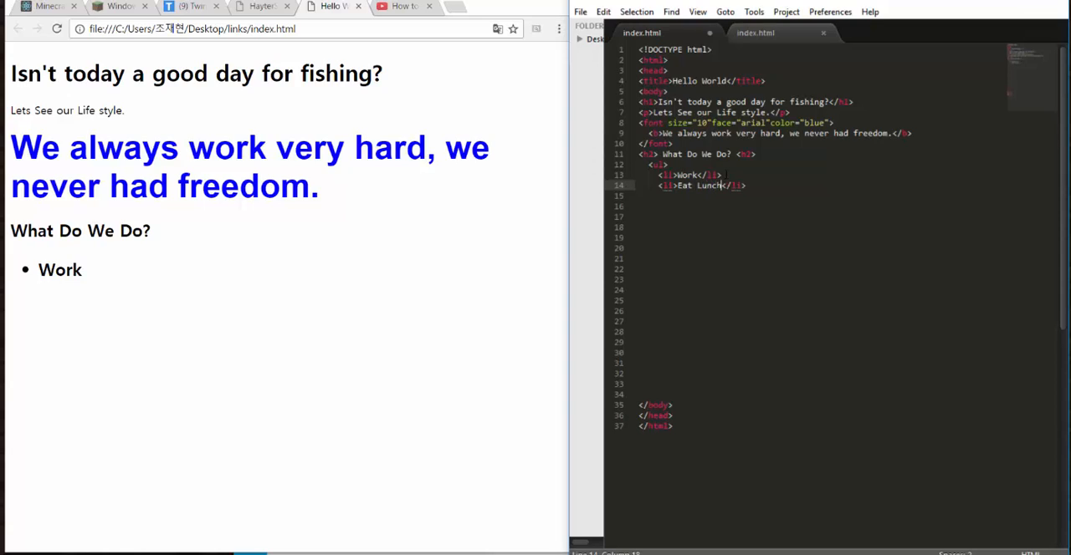
{"action": "type", "text": ", $"}
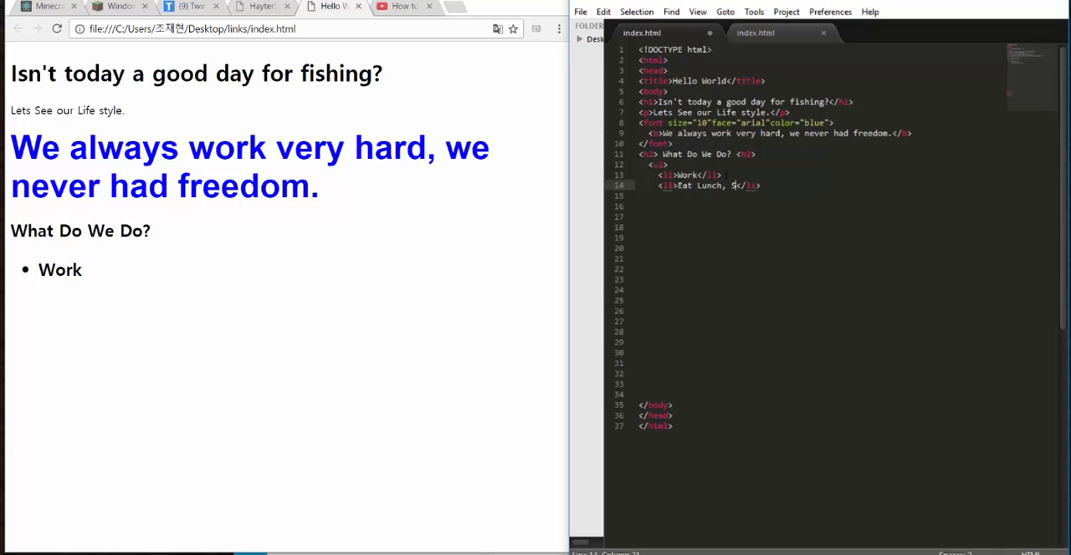
{"action": "type", "text": "Supper,"}
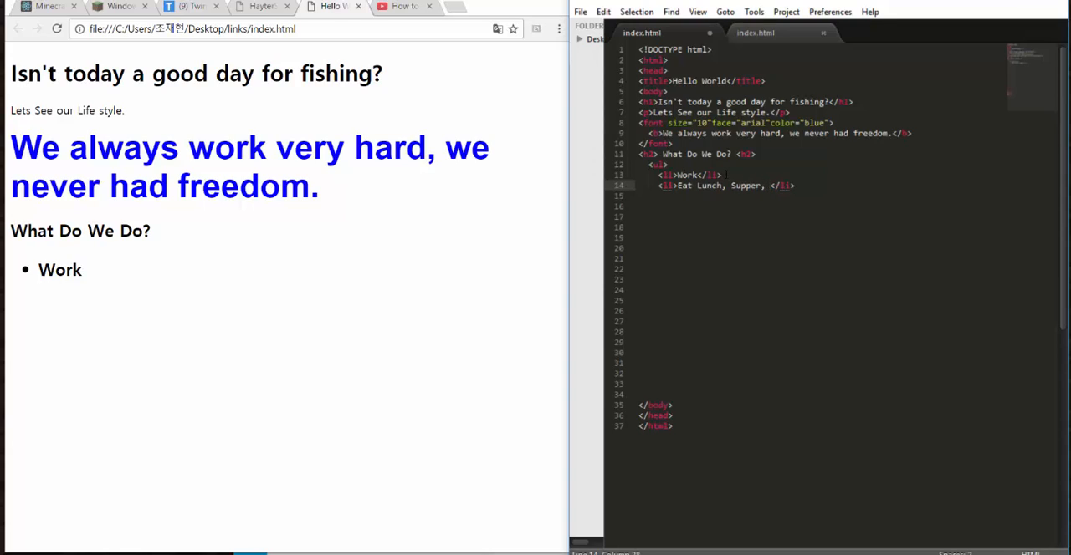
{"action": "type", "text": "Break"}
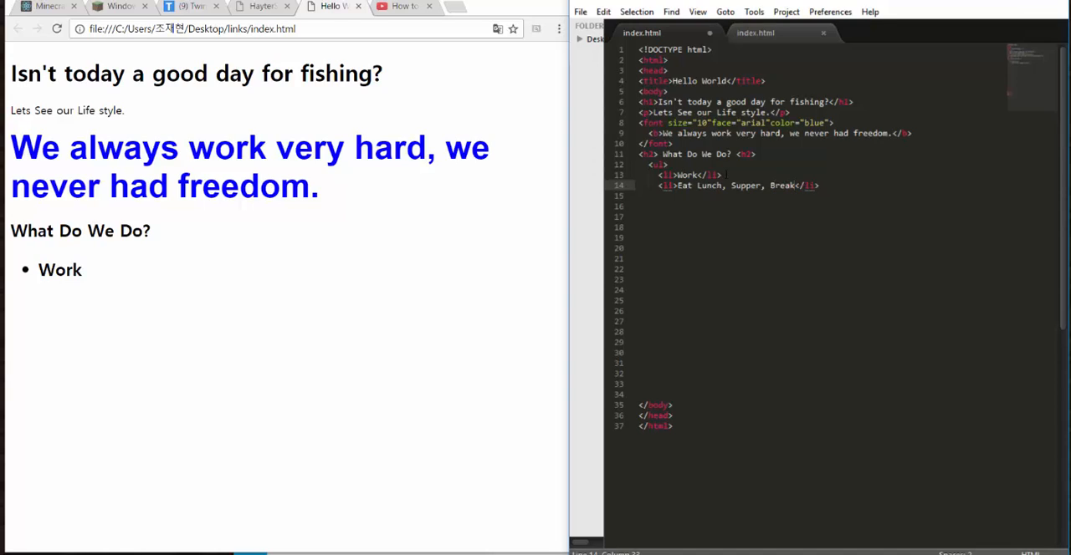
{"action": "type", "text": "fast"}
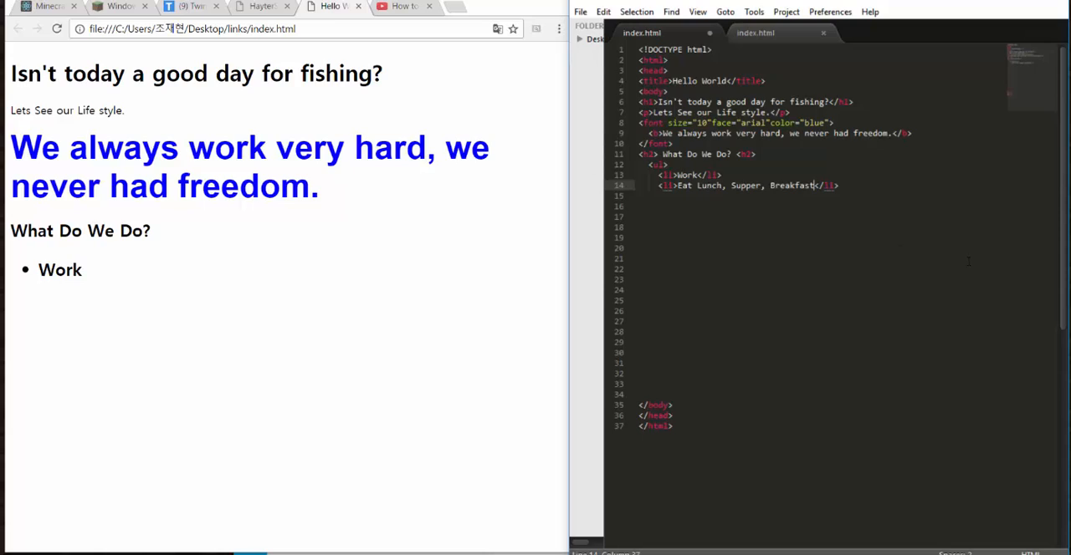
{"action": "left_click", "coordinate": [699, 196]}
{"action": "type", "text": ", Dor"}
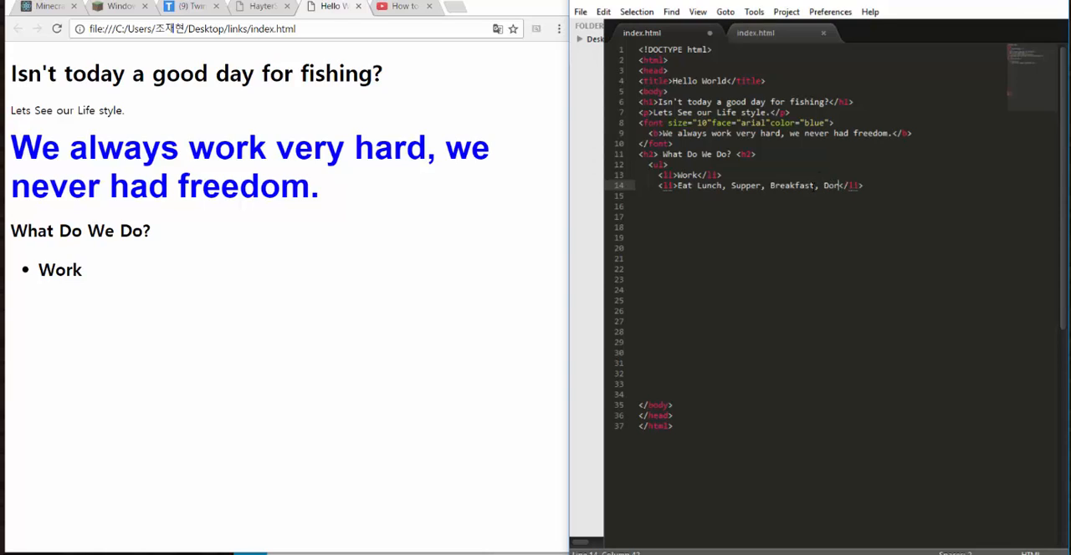
{"action": "type", "text": "itos"}
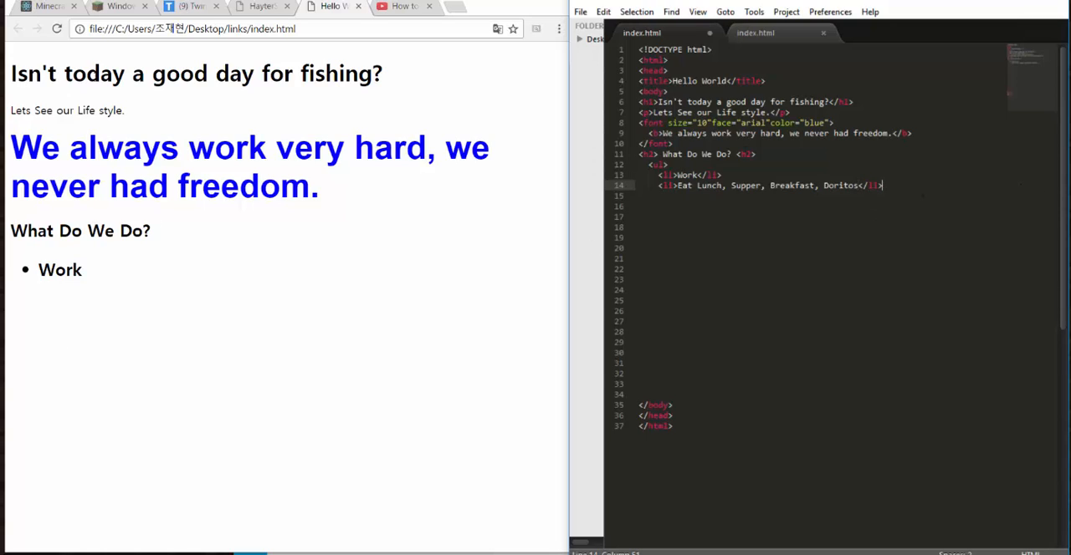
Step: Save the file and reload the Chrome preview to show the new item
{"action": "left_click", "coordinate": [579, 10]}
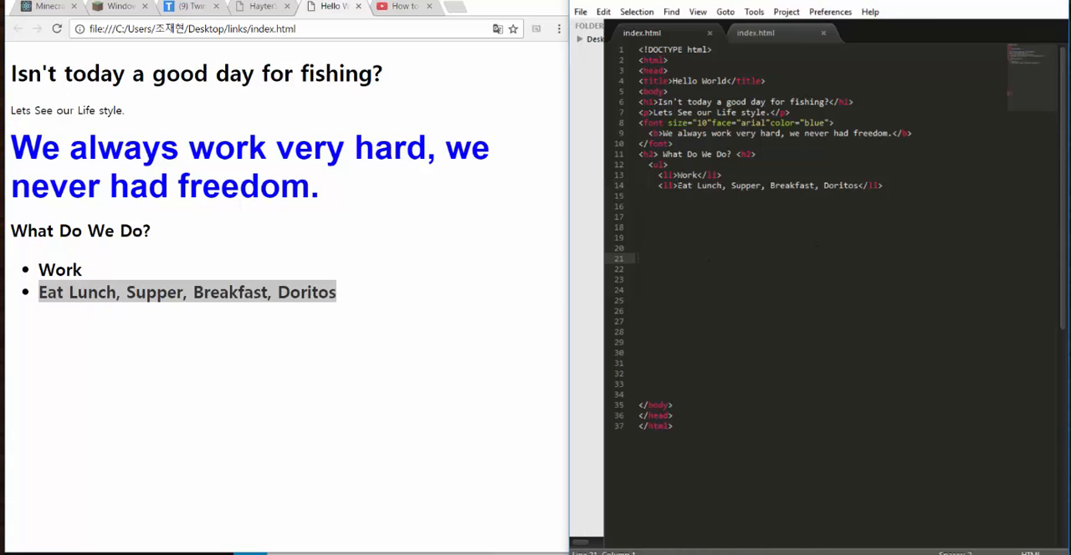
{"action": "left_click", "coordinate": [653, 164]}
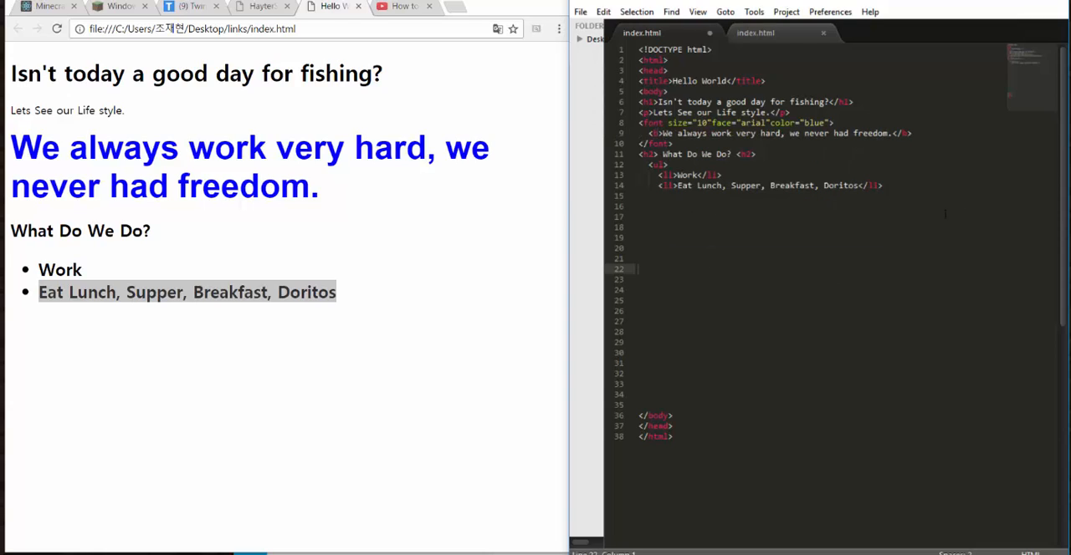
Step: Add a third list item reading 'Sleep For only 5 hours'
{"action": "left_click", "coordinate": [639, 196]}
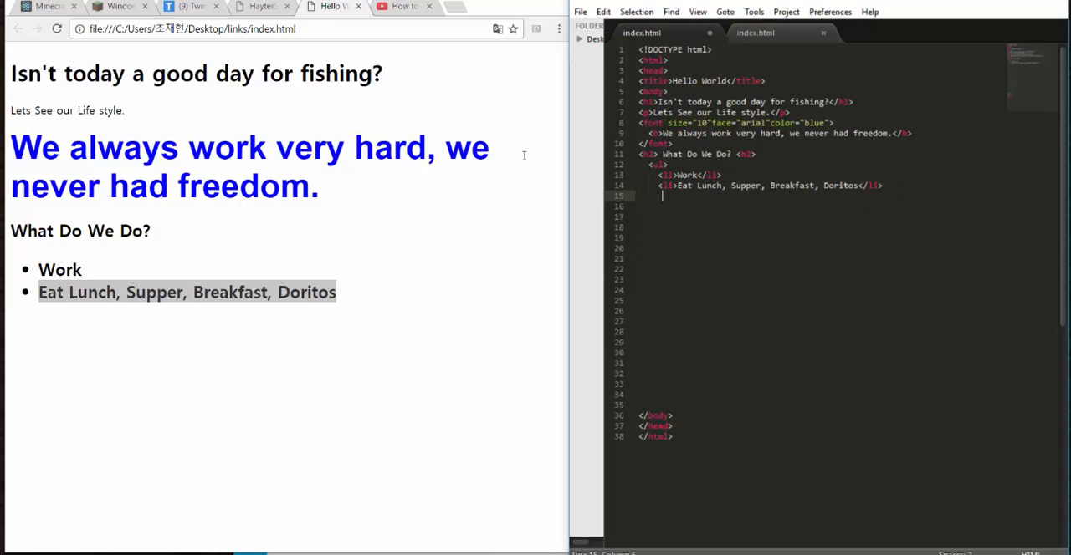
{"action": "type", "text": "<"}
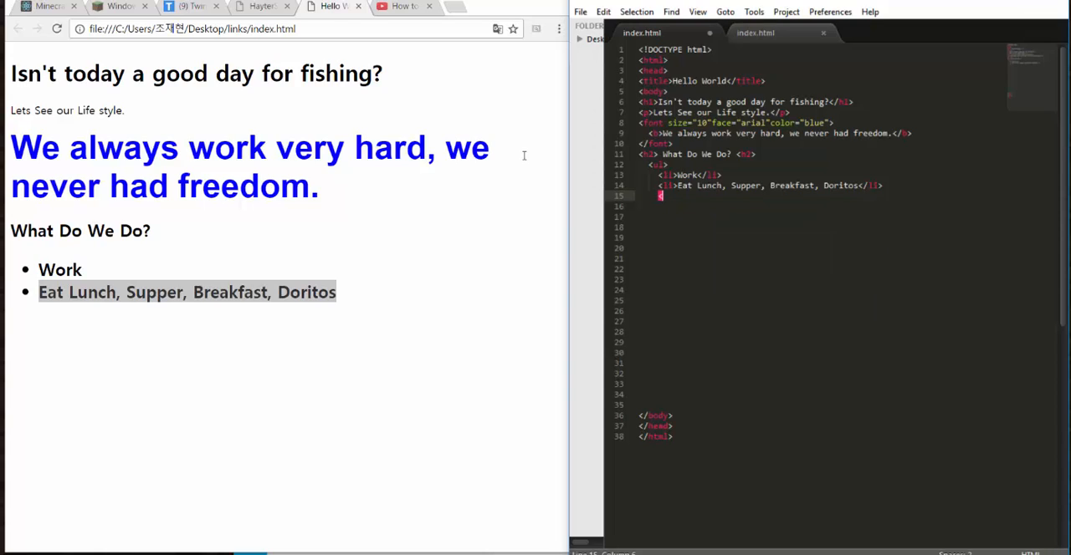
{"action": "type", "text": "li></li>"}
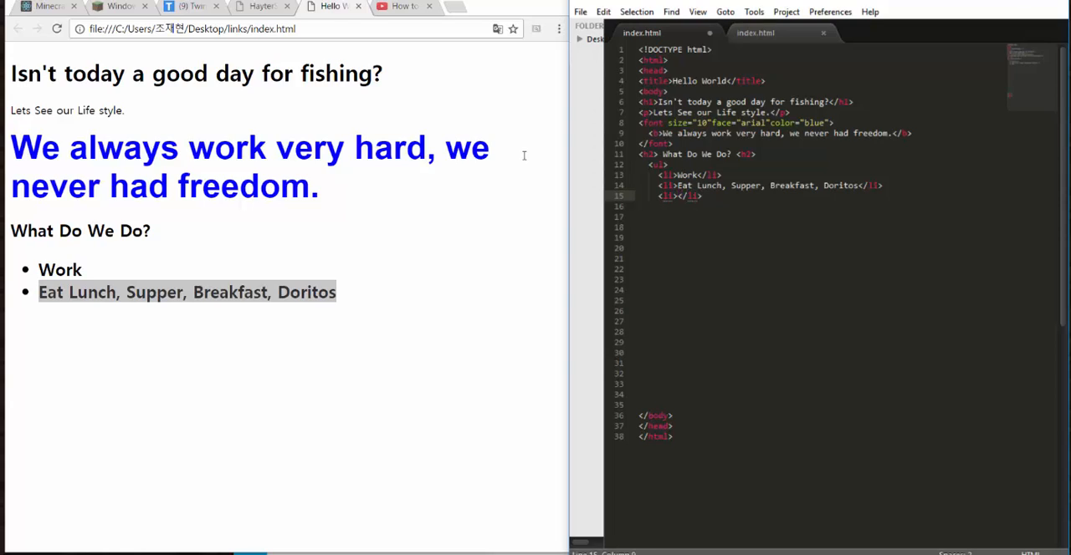
{"action": "type", "text": "Sleep For"}
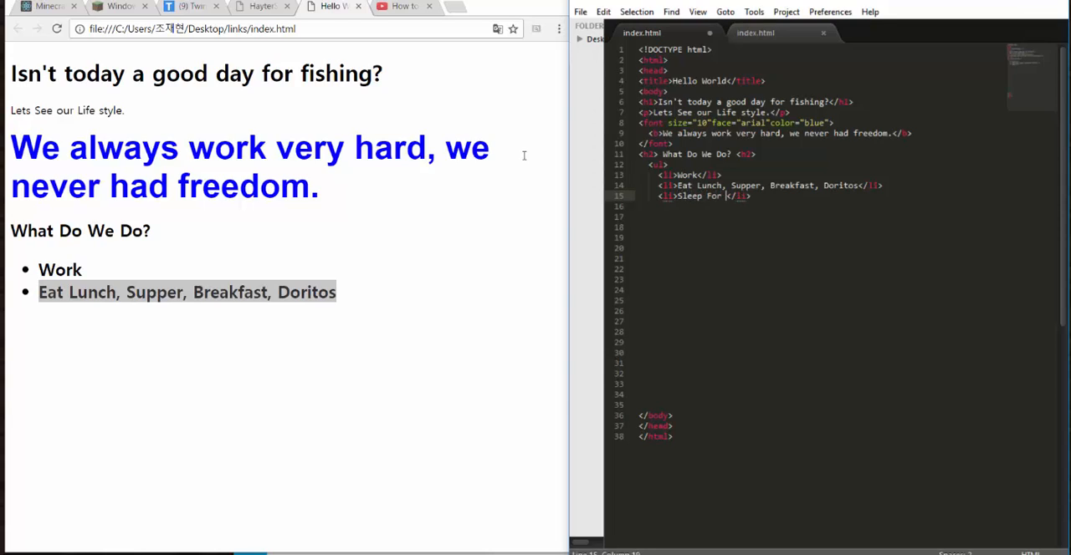
{"action": "type", "text": "only 5 hour"}
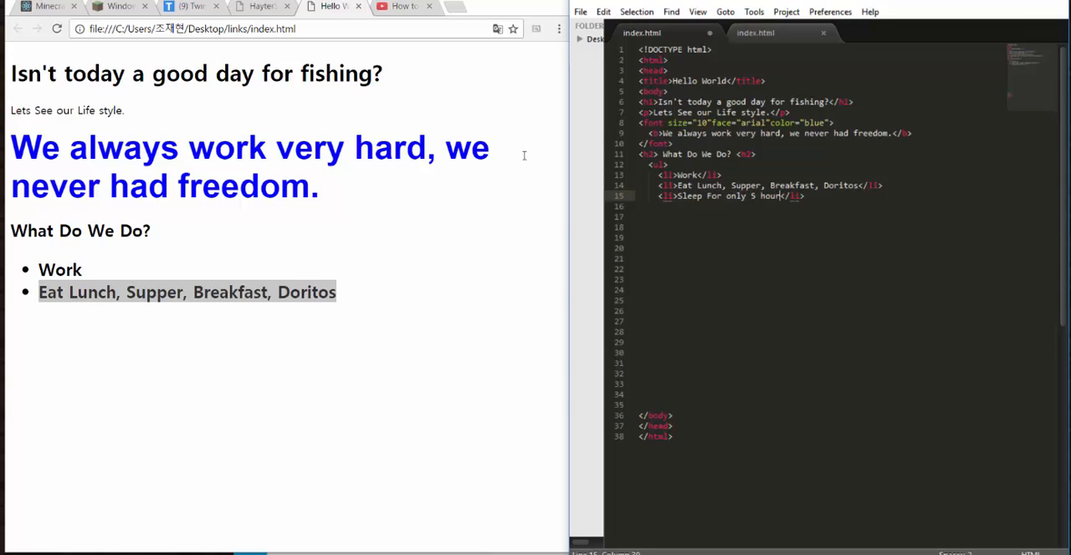
{"action": "type", "text": "s"}
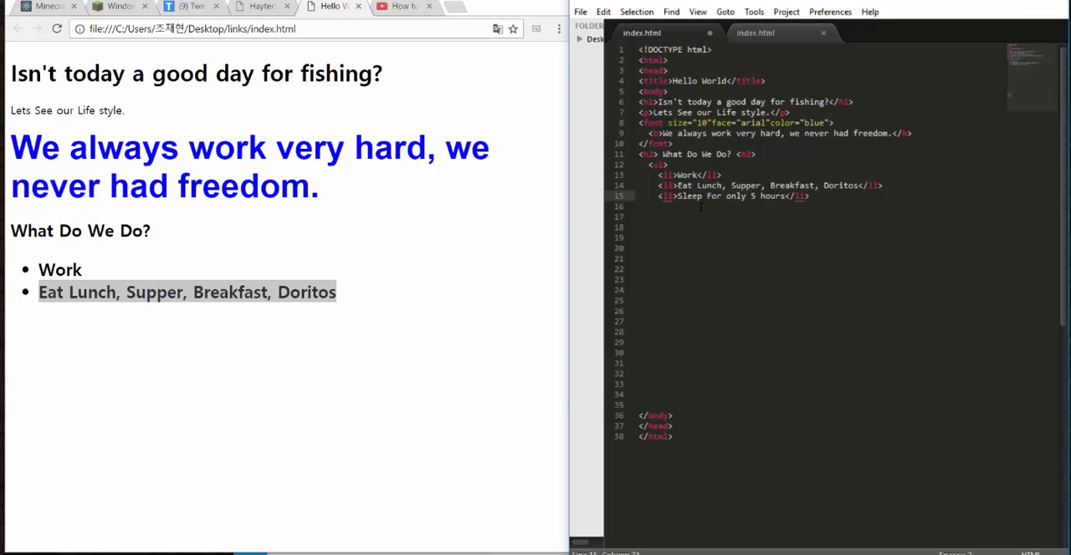
{"action": "mouse_move", "coordinate": [469, 8]}
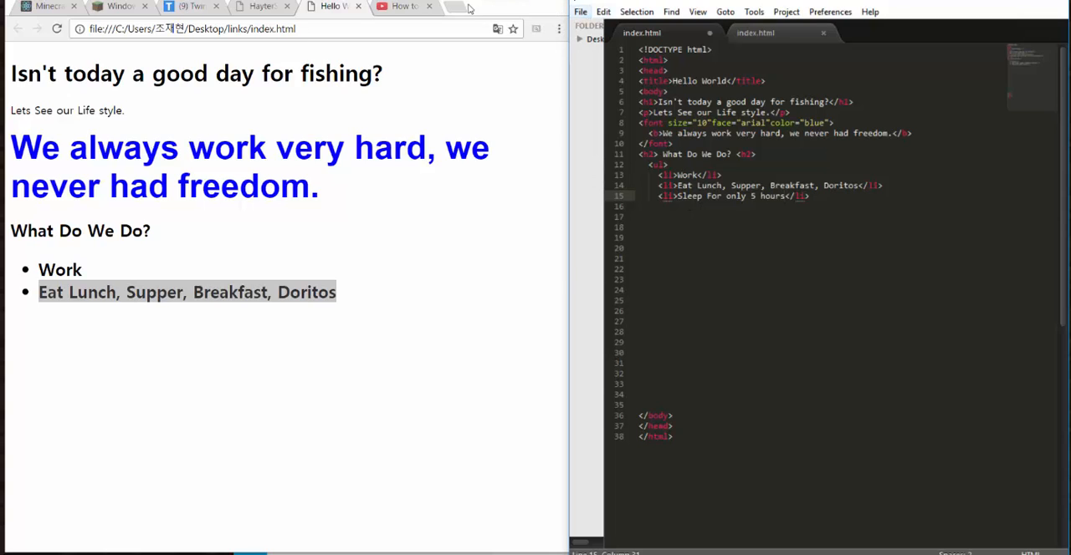
Step: Reload the Chrome preview so all three bullets show
{"action": "left_click", "coordinate": [57, 28]}
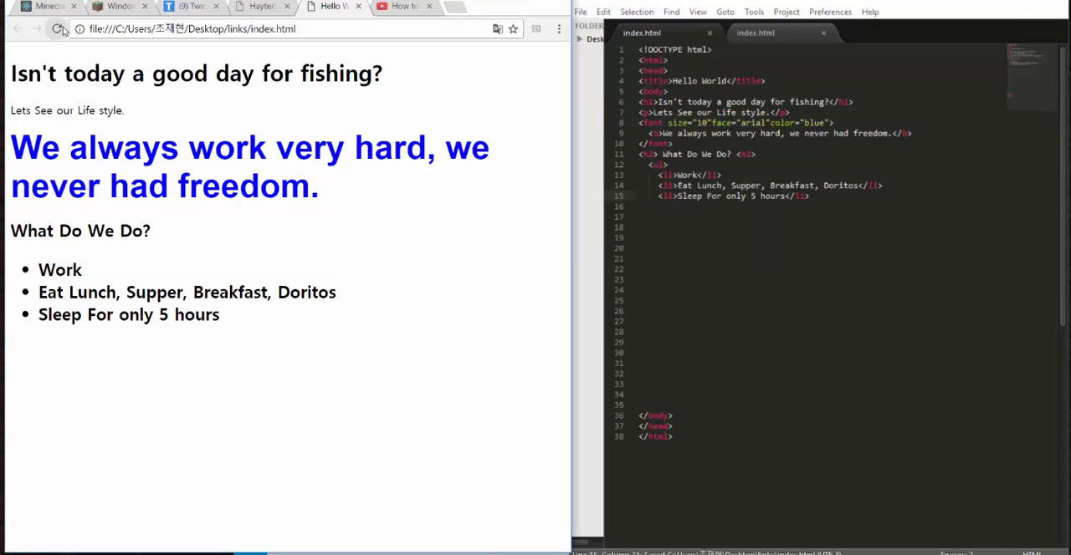
{"action": "left_click_drag", "start_coordinate": [10, 231], "coordinate": [207, 314]}
{"action": "type", "text": "www.google.com"}
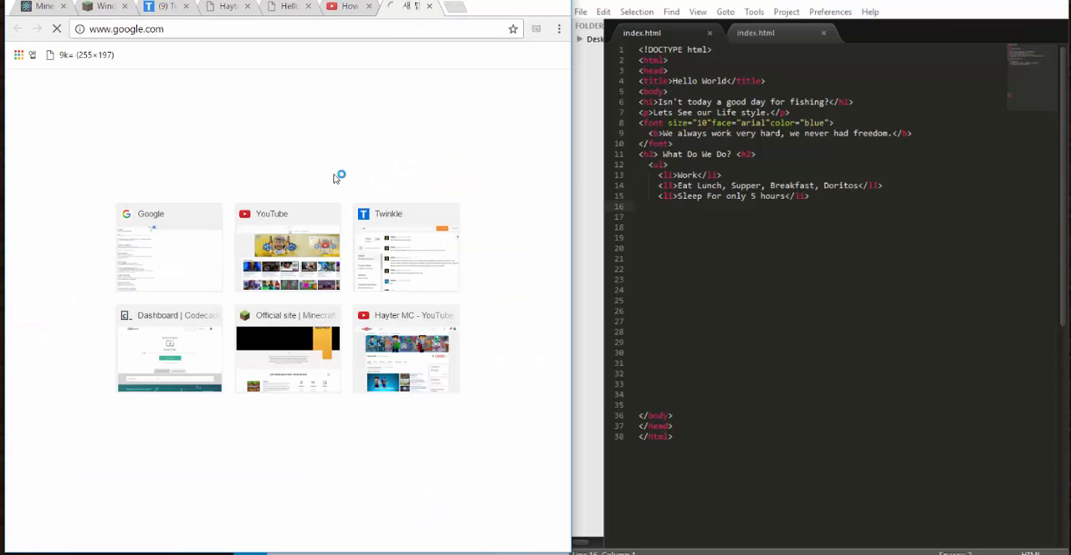
Step: Search Google Images for 'lifestyle' and look through the results
{"action": "left_click", "coordinate": [169, 243]}
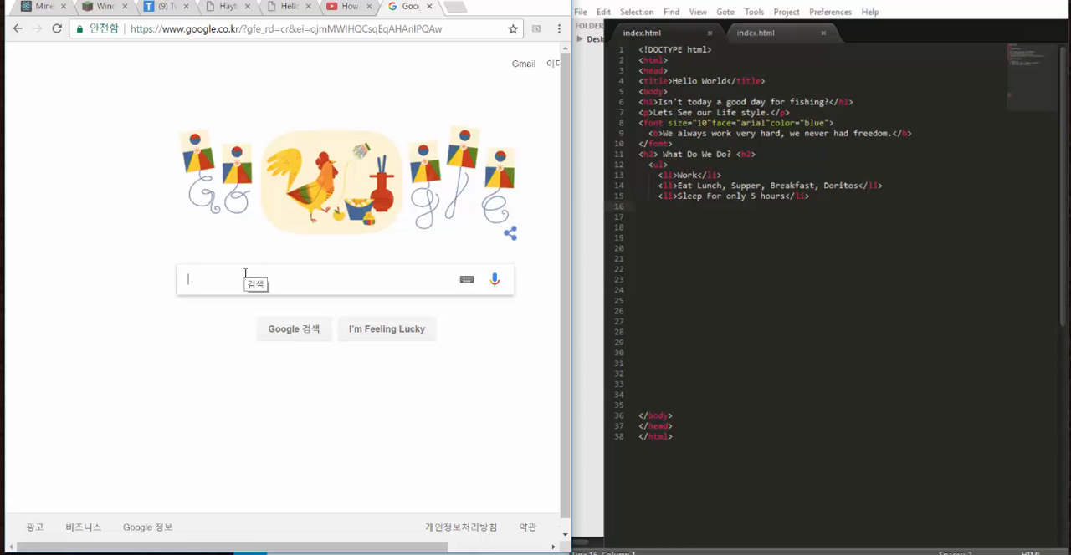
{"action": "type", "text": "lifestyle"}
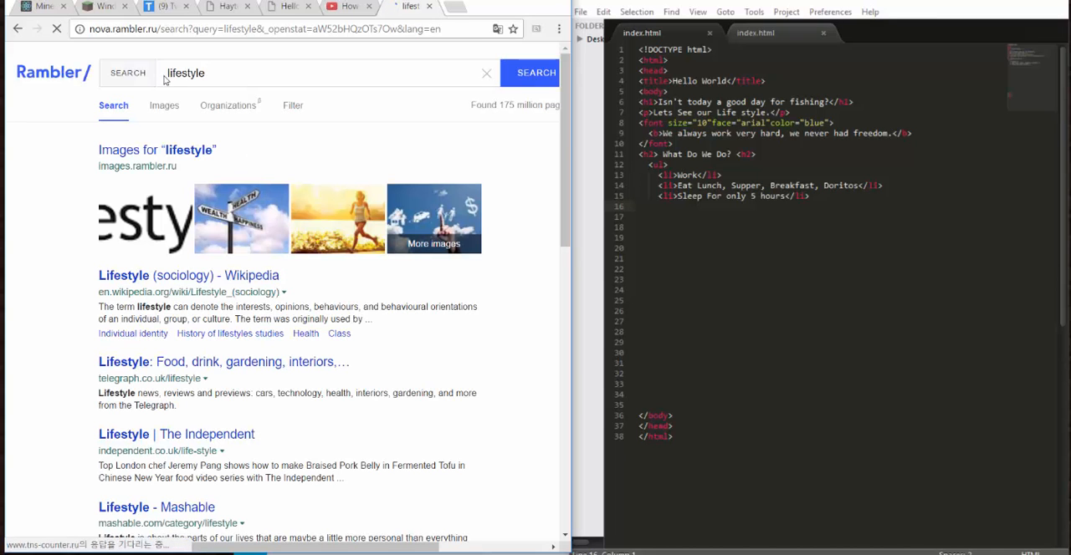
{"action": "left_click", "coordinate": [408, 7]}
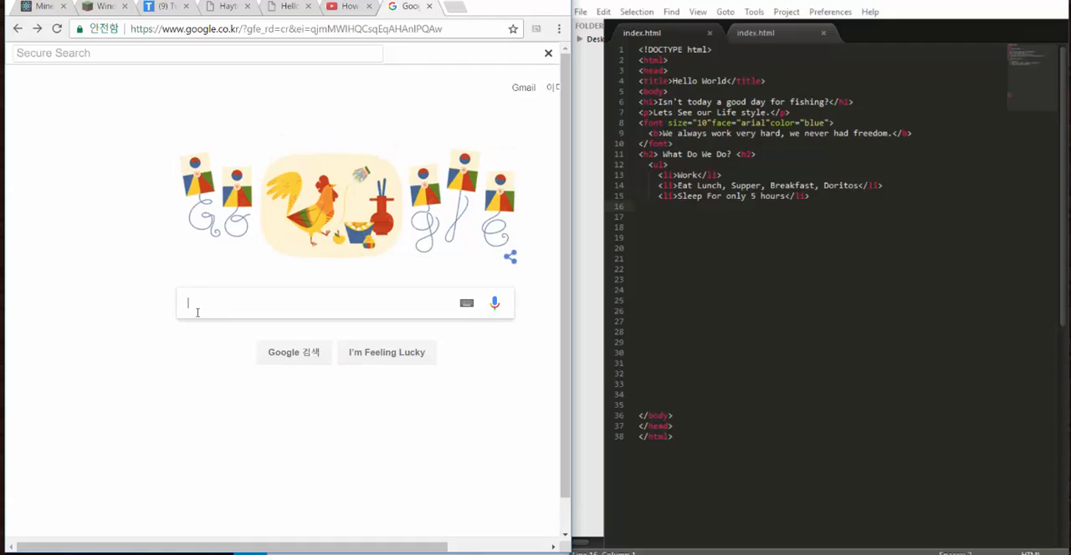
{"action": "mouse_move", "coordinate": [74, 267]}
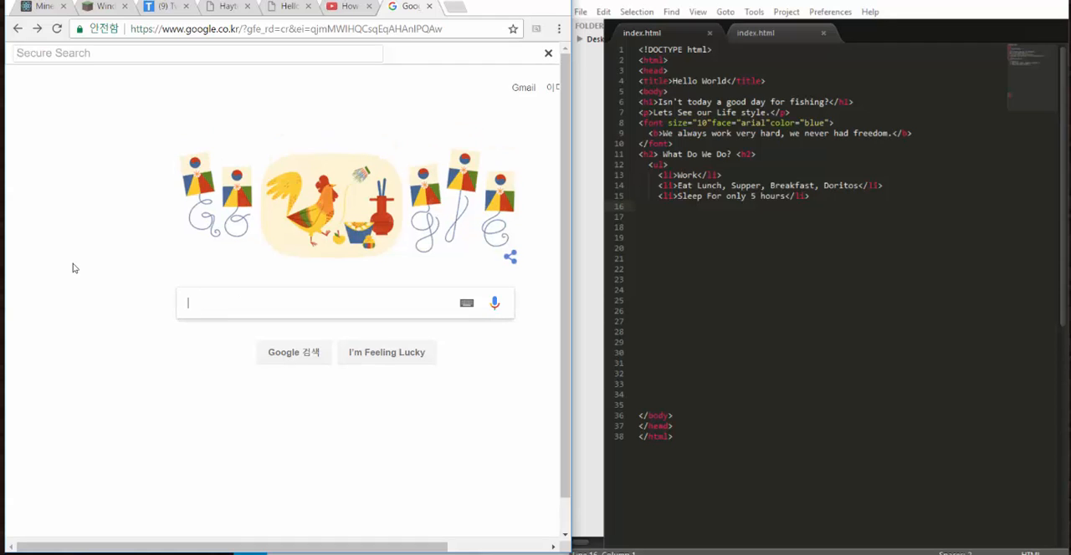
{"action": "type", "text": "life"}
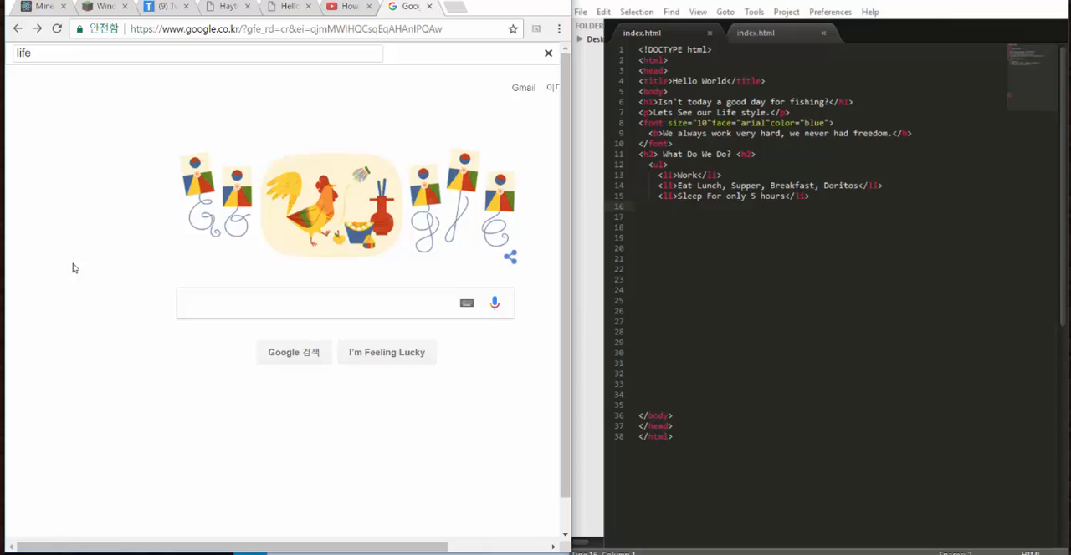
{"action": "left_click", "coordinate": [192, 53]}
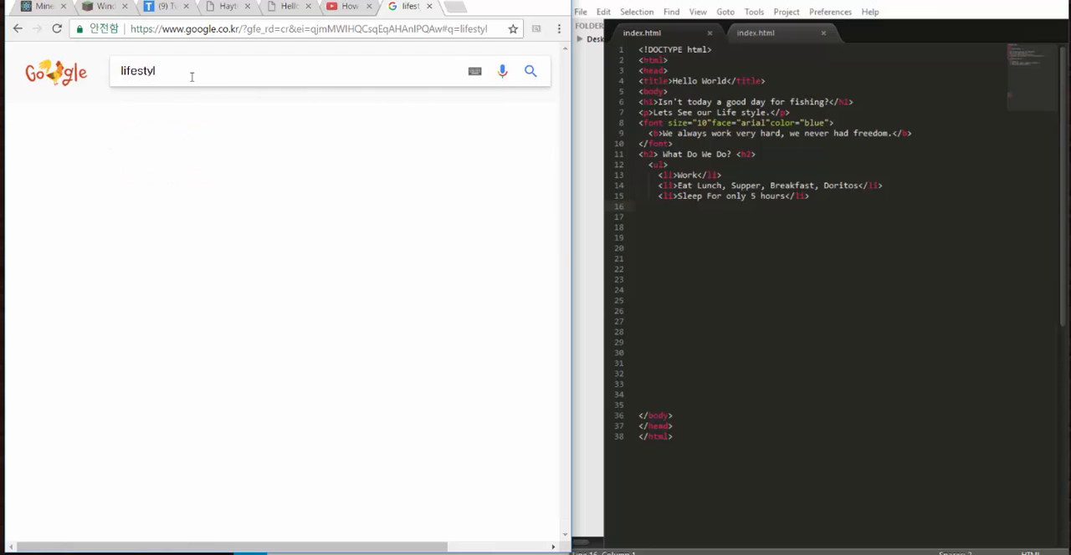
{"action": "type", "text": "e"}
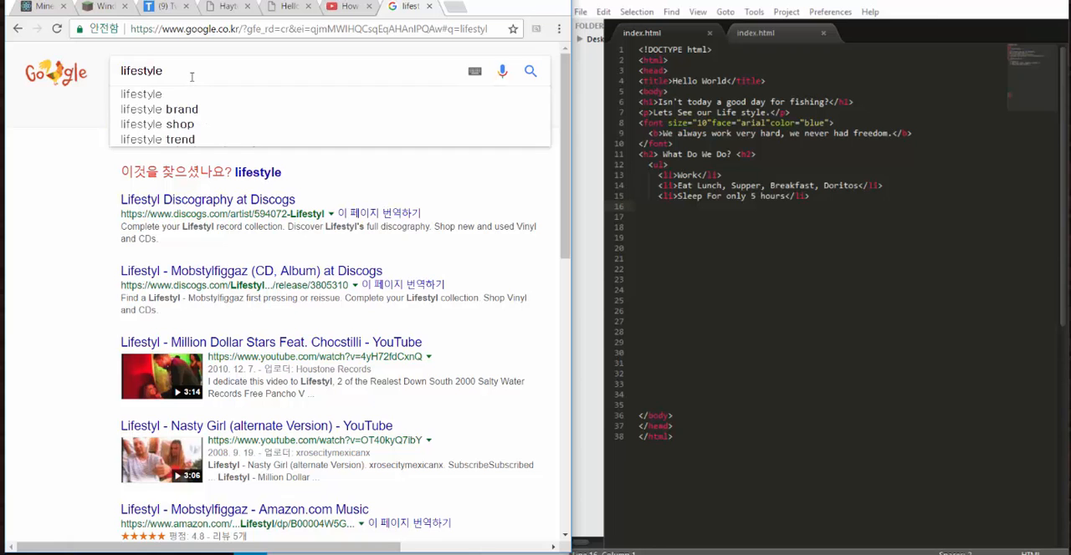
{"action": "left_click", "coordinate": [529, 70]}
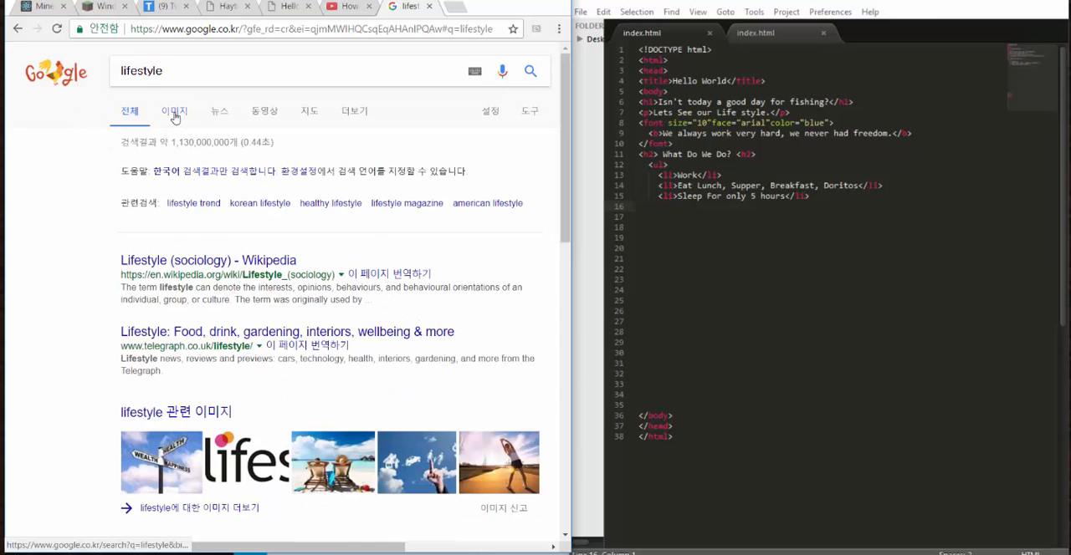
{"action": "left_click", "coordinate": [174, 110]}
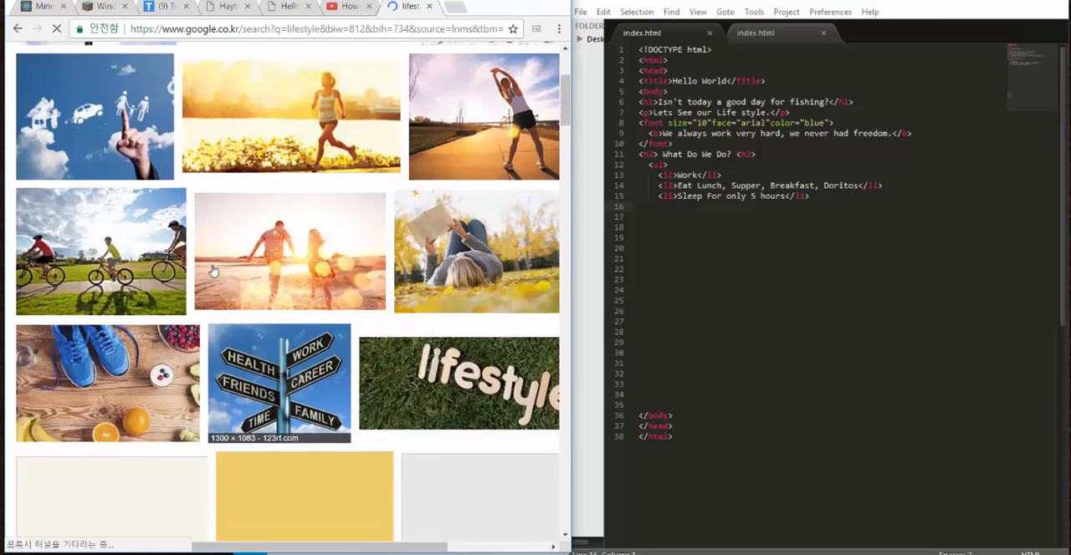
{"action": "scroll", "scroll_direction": "down", "scroll_amount": 3}
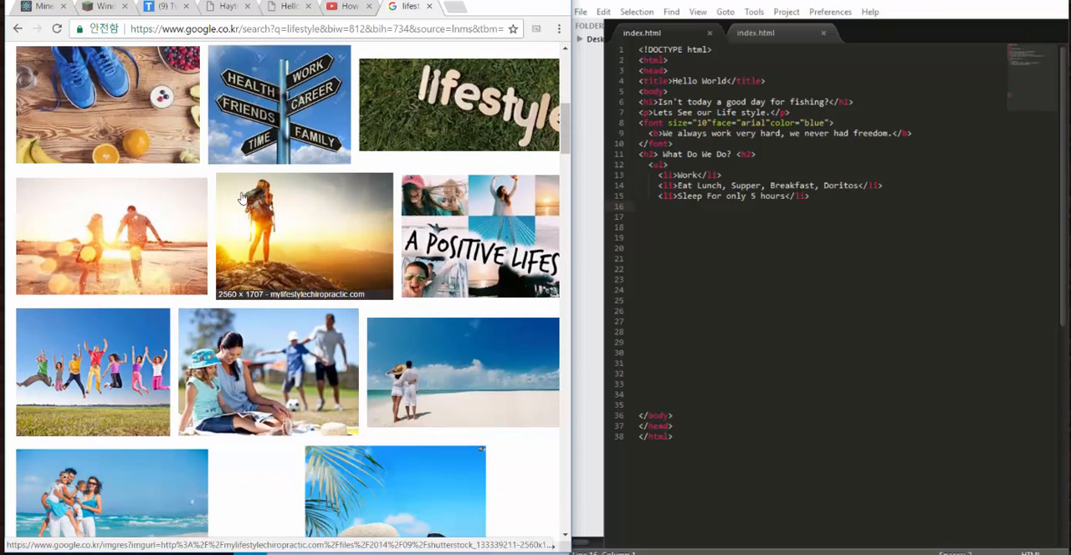
{"action": "scroll", "scroll_direction": "down", "scroll_amount": 3}
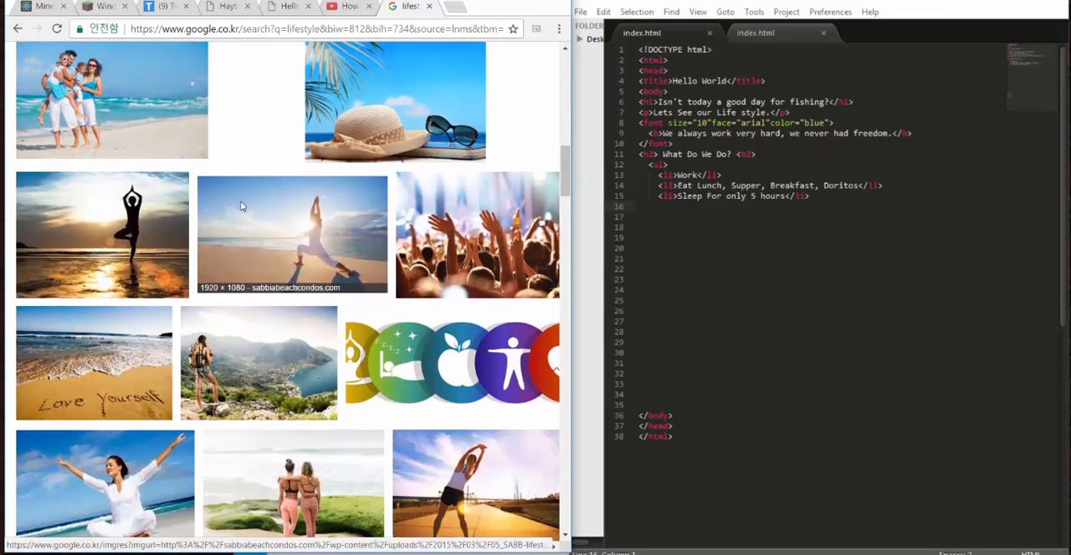
{"action": "scroll", "scroll_direction": "down", "scroll_amount": 3}
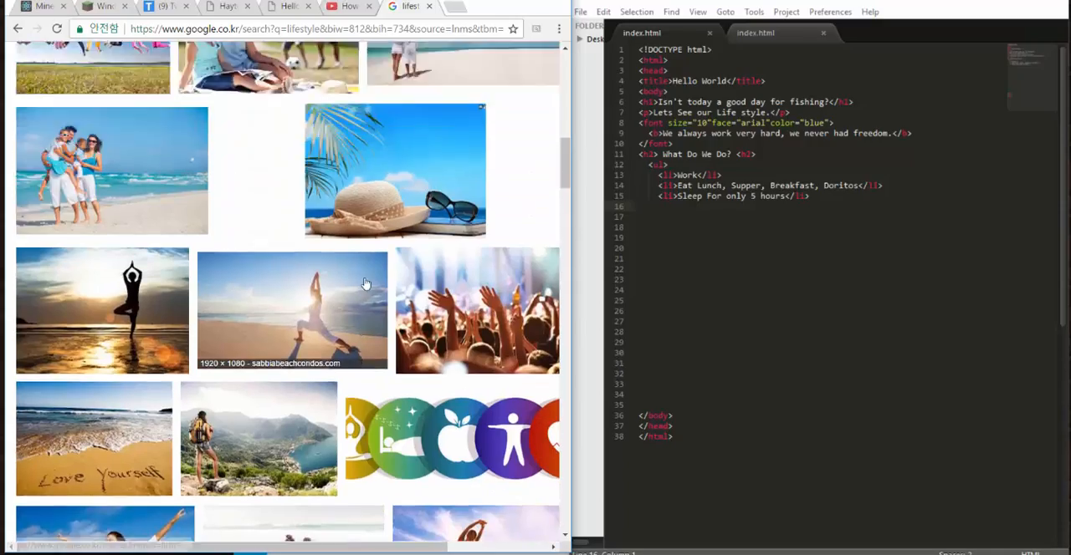
{"action": "scroll", "scroll_direction": "up", "scroll_amount": 3}
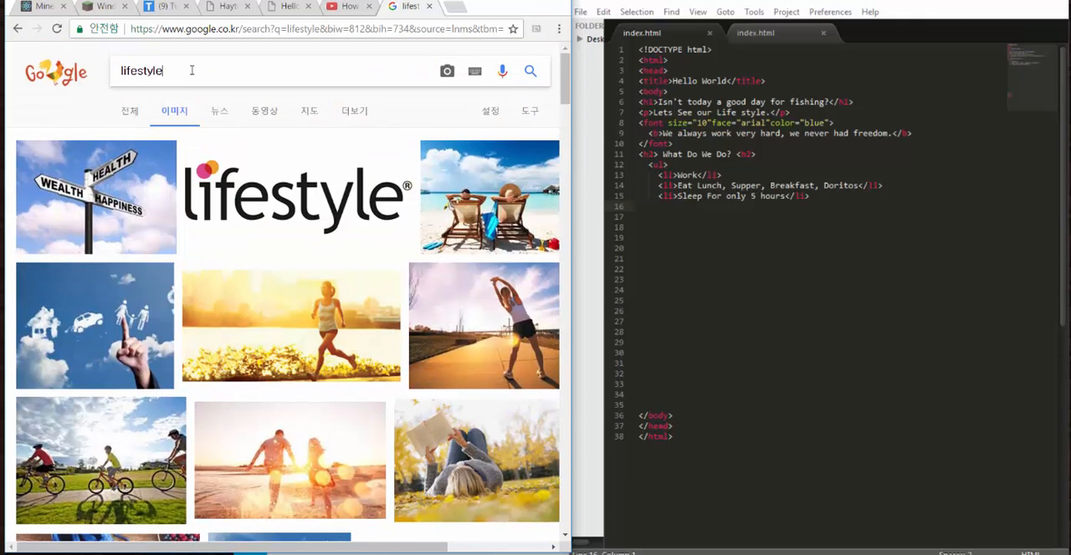
Step: Refine the query to 'lifestyle work' and preview the businessman-eating-outdoors photo
{"action": "type", "text": "work"}
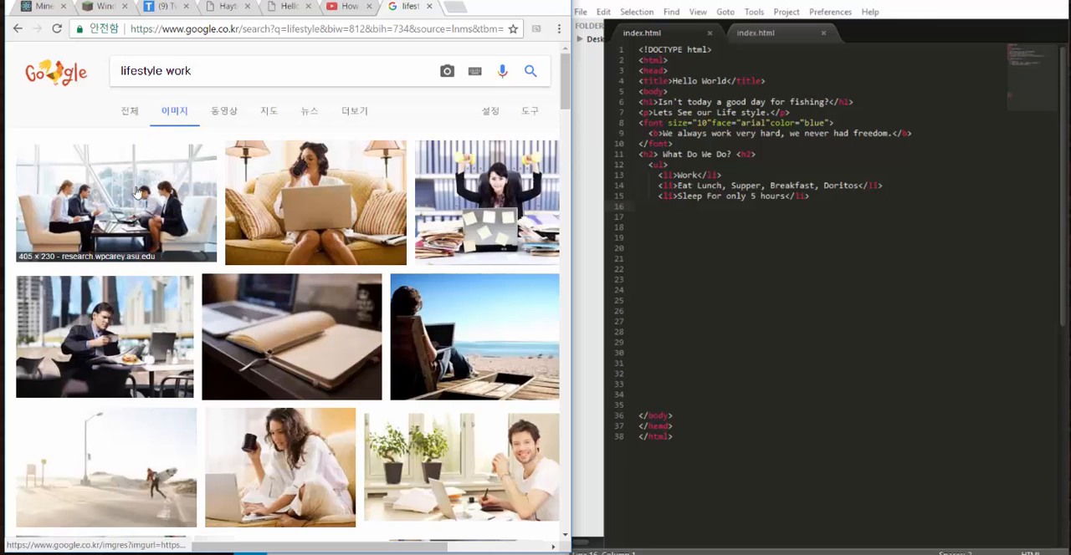
{"action": "mouse_move", "coordinate": [354, 278]}
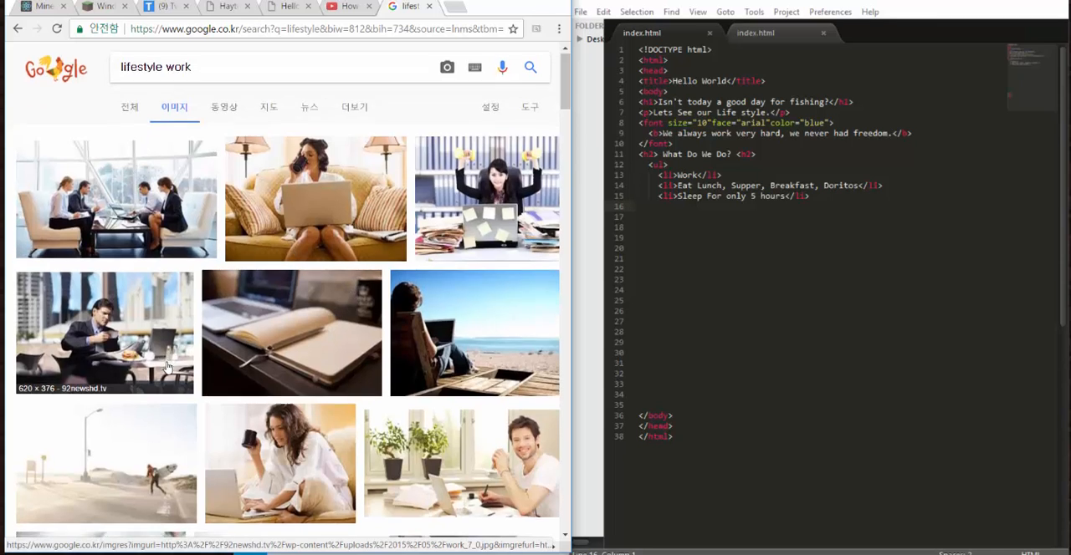
{"action": "scroll", "scroll_direction": "down", "scroll_amount": 3}
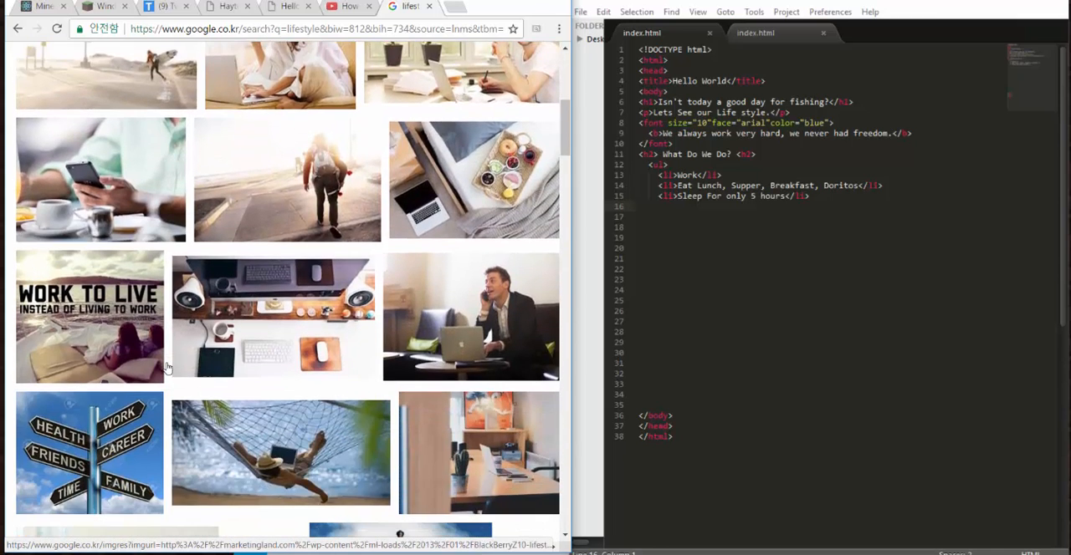
{"action": "scroll", "scroll_direction": "down", "scroll_amount": 3}
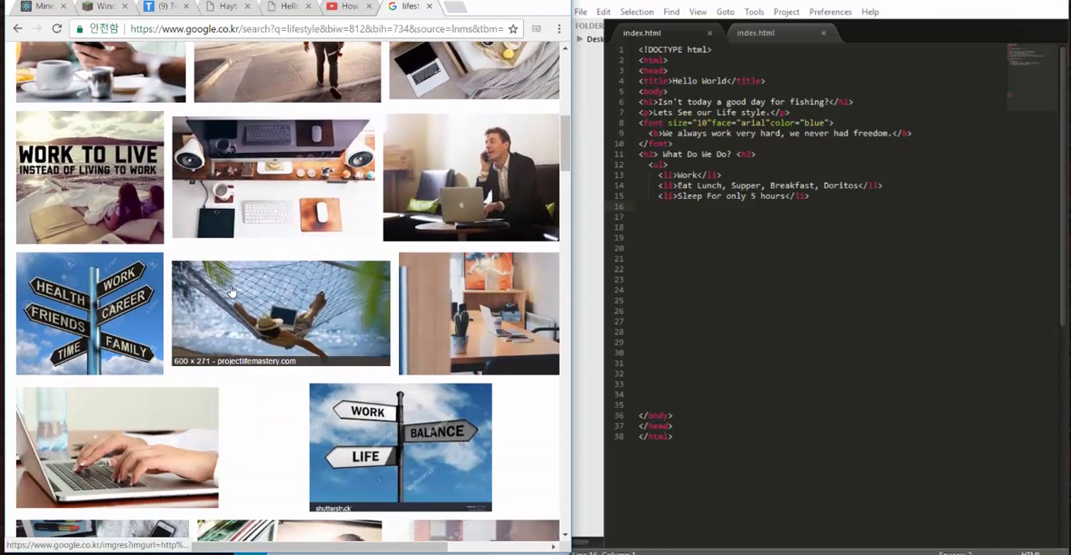
{"action": "scroll", "scroll_direction": "down", "scroll_amount": 3}
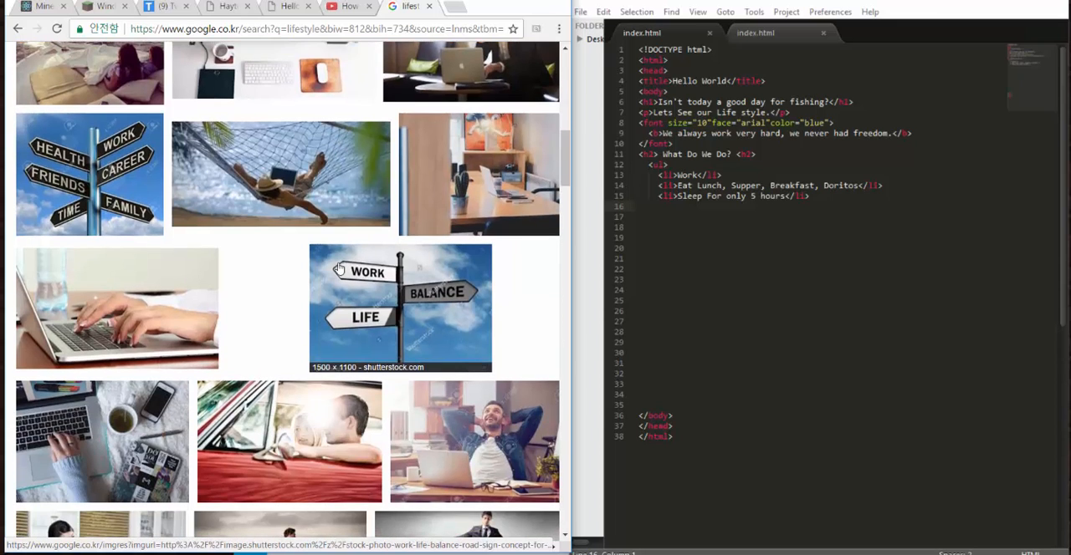
{"action": "mouse_move", "coordinate": [296, 358]}
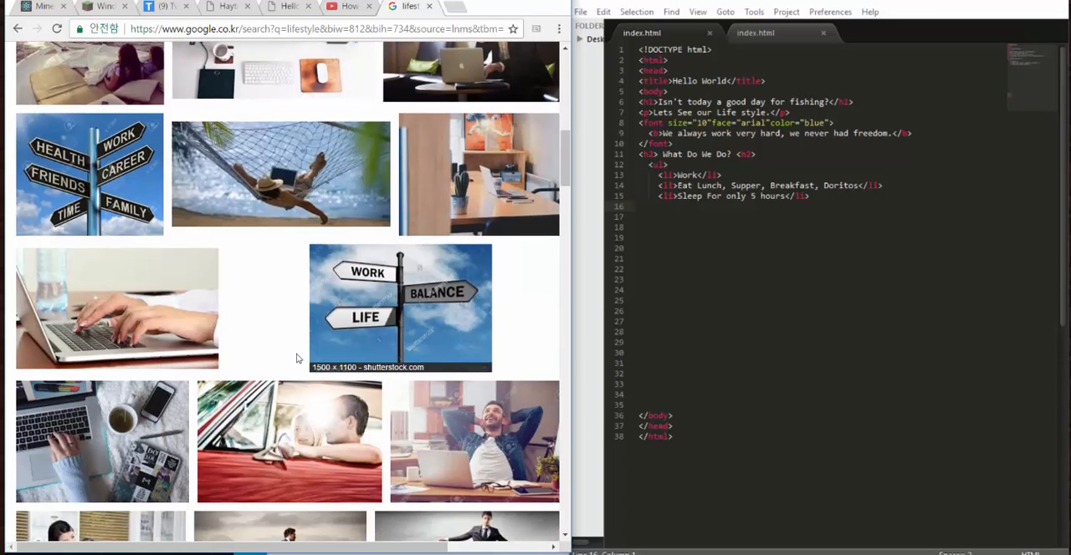
{"action": "scroll", "scroll_direction": "down", "scroll_amount": 3}
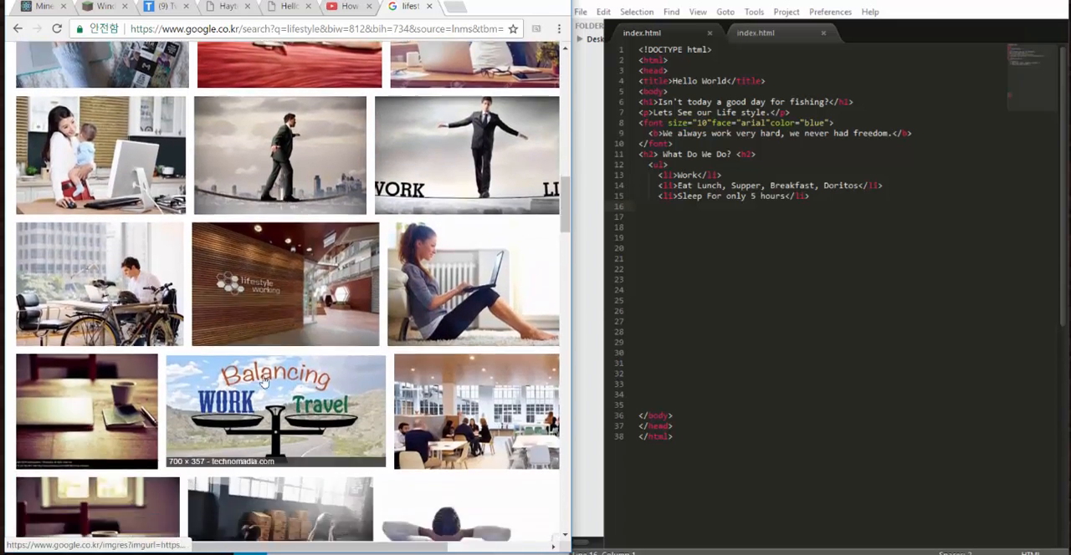
{"action": "scroll", "scroll_direction": "down", "scroll_amount": 3}
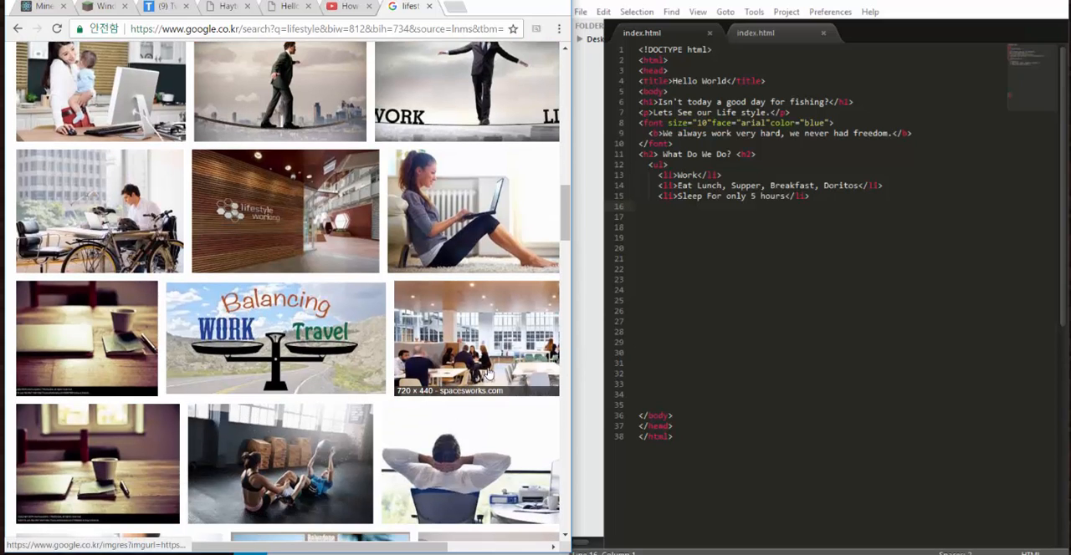
{"action": "scroll", "scroll_direction": "down", "scroll_amount": 3}
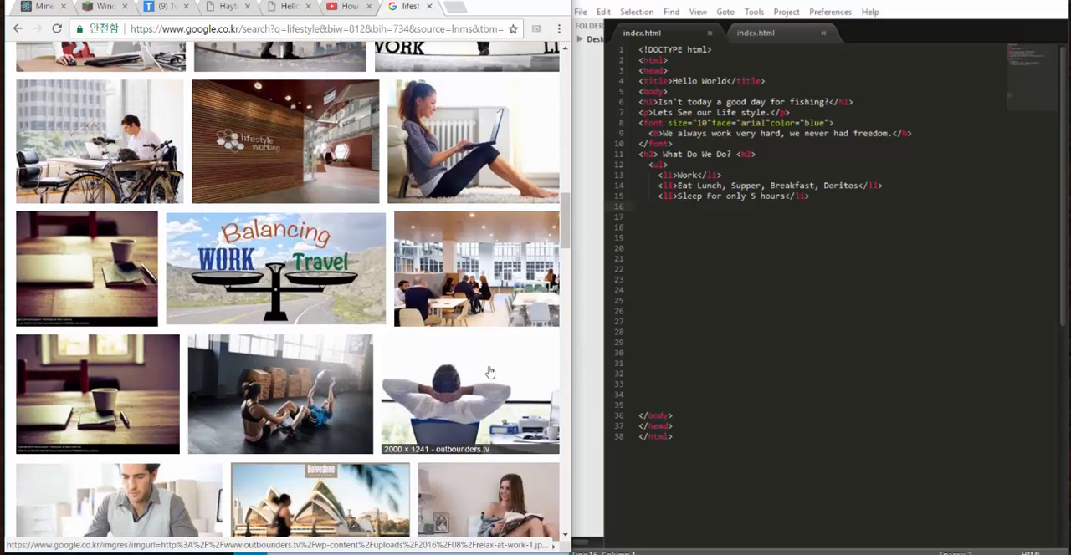
{"action": "scroll", "scroll_direction": "down", "scroll_amount": 3}
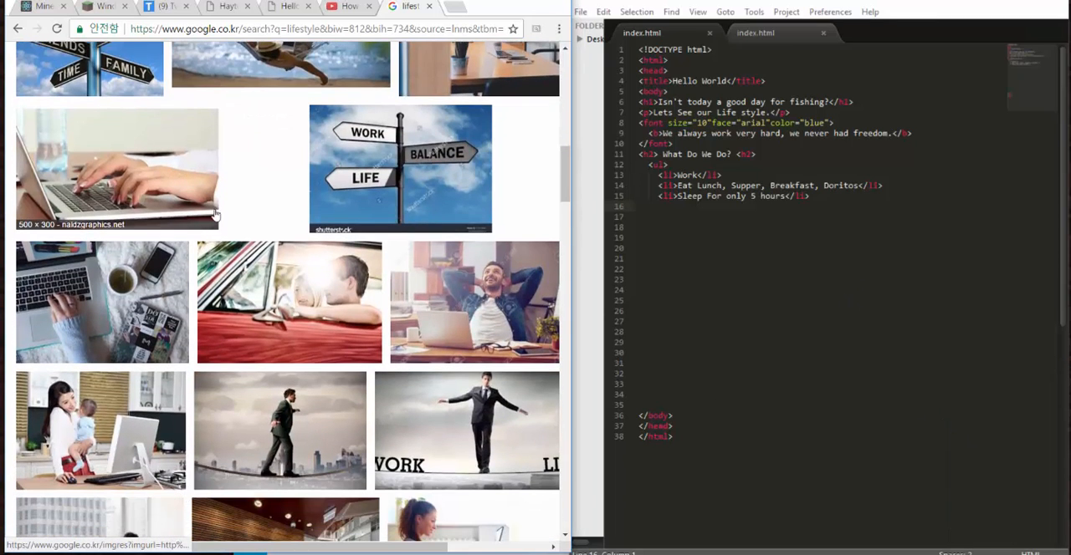
{"action": "mouse_move", "coordinate": [377, 322]}
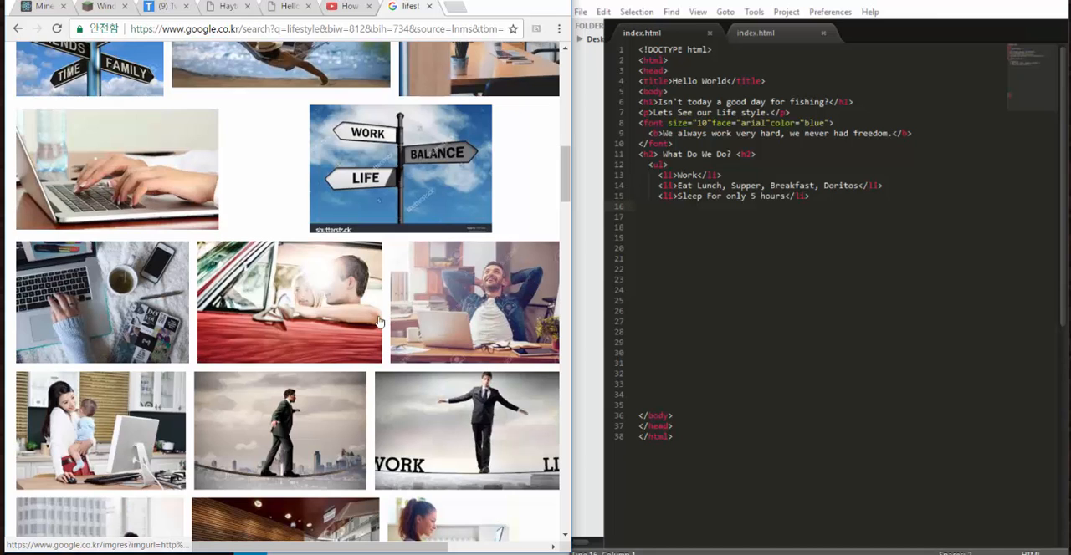
{"action": "scroll", "scroll_direction": "down", "scroll_amount": 3}
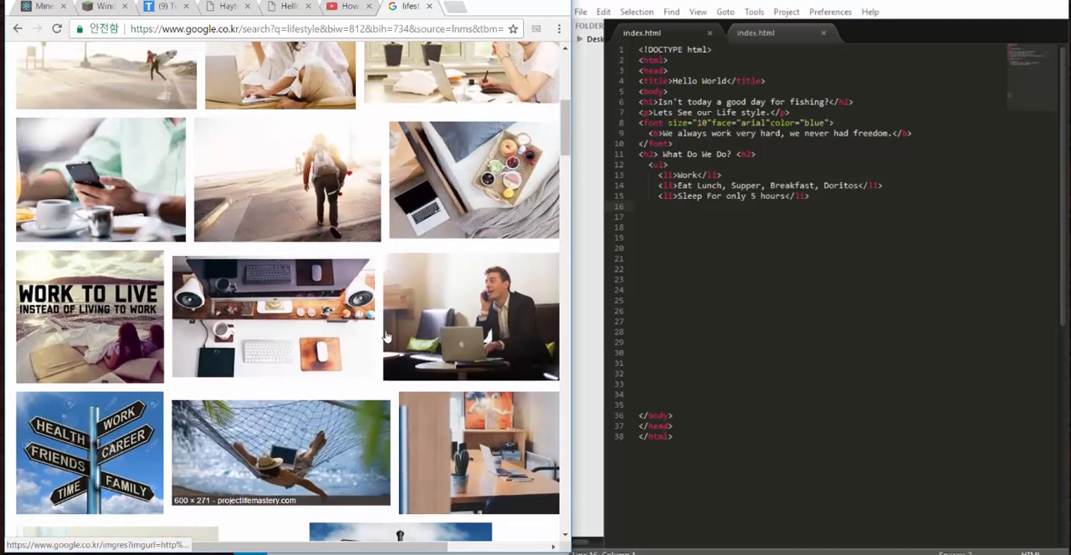
{"action": "scroll", "scroll_direction": "up", "scroll_amount": 3}
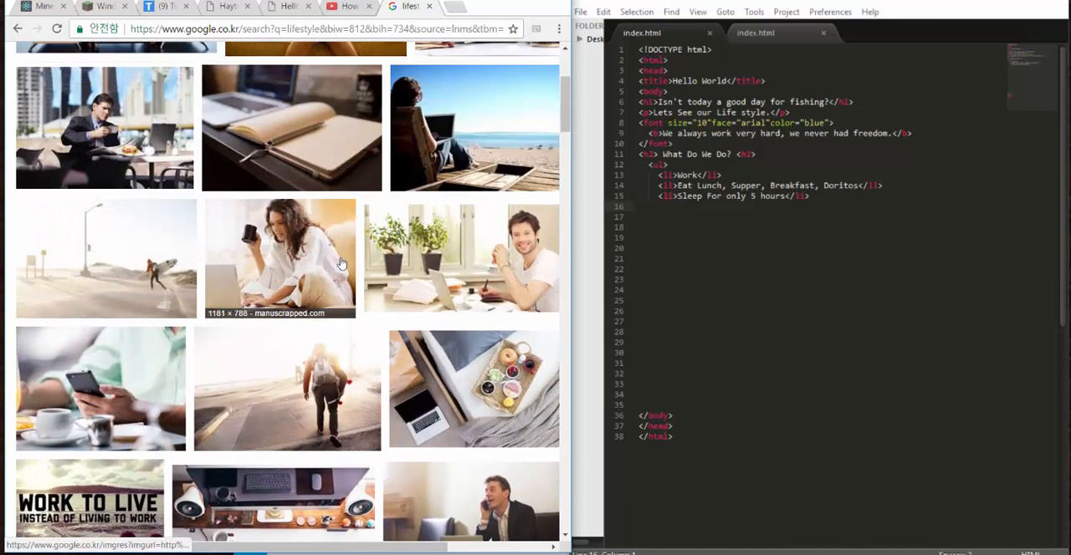
{"action": "scroll", "scroll_direction": "up", "scroll_amount": 3}
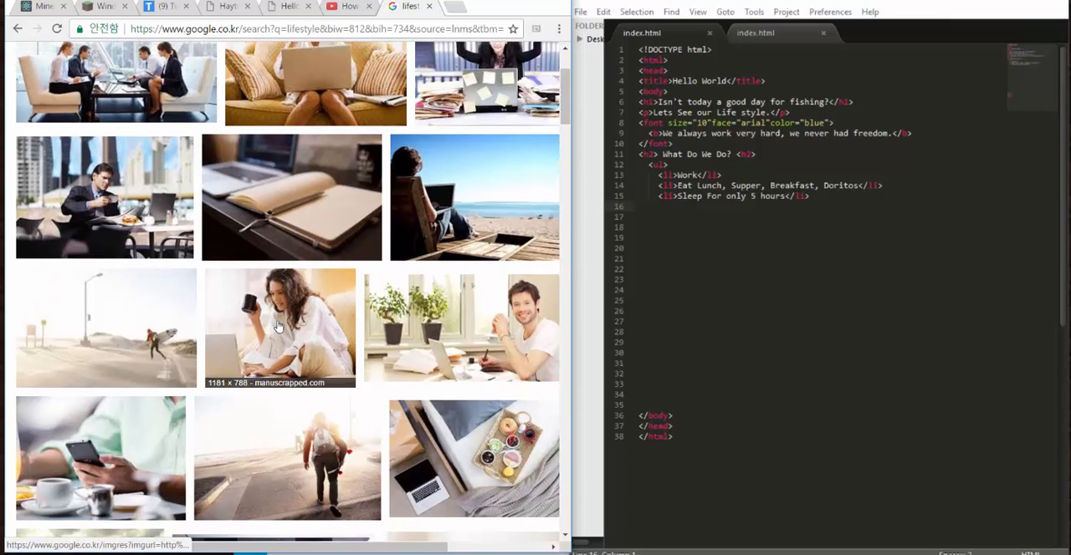
{"action": "left_click", "coordinate": [103, 197]}
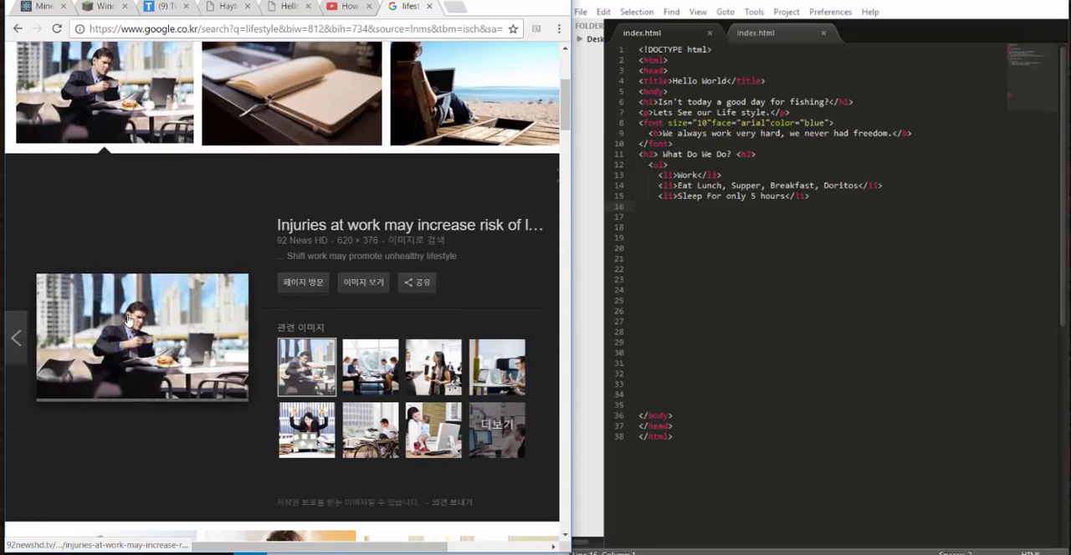
Step: Open the businessman photo on its own in a new browser tab
{"action": "right_click", "coordinate": [130, 321]}
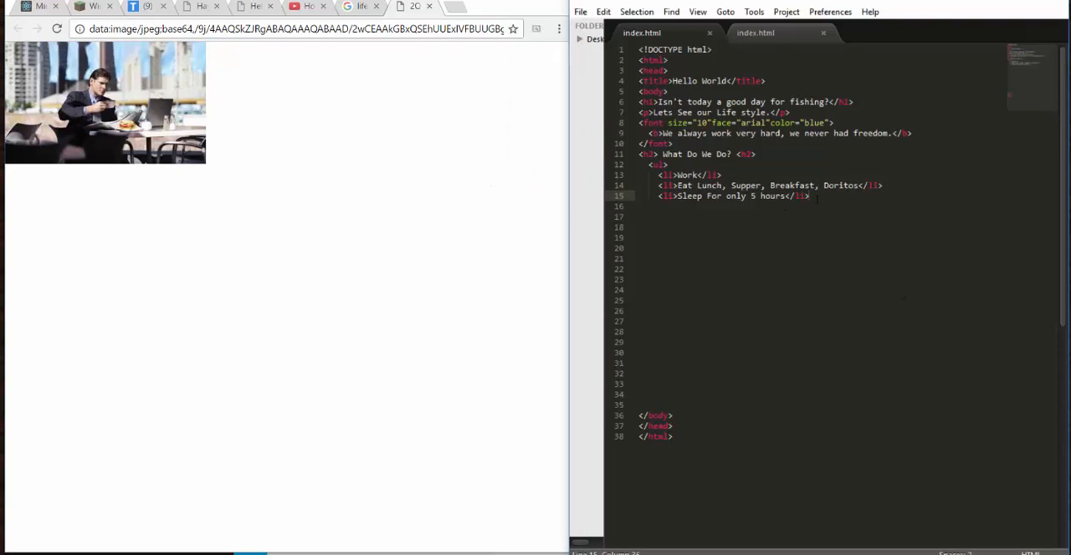
Step: Add an <img src=""> tag below the list holding the photo's base64 data URI
{"action": "type", "text": "<img s"}
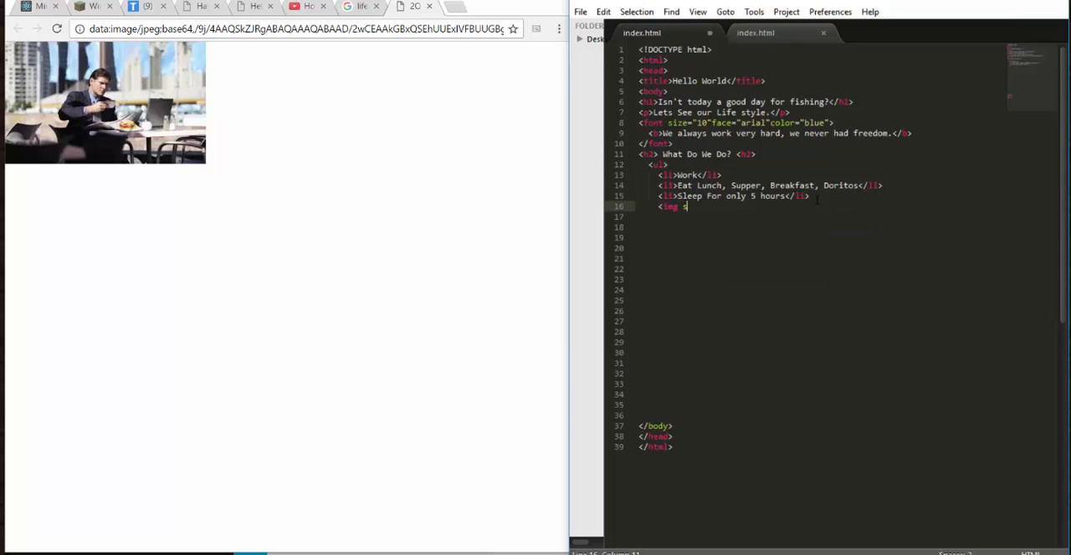
{"action": "type", "text": "rc"}
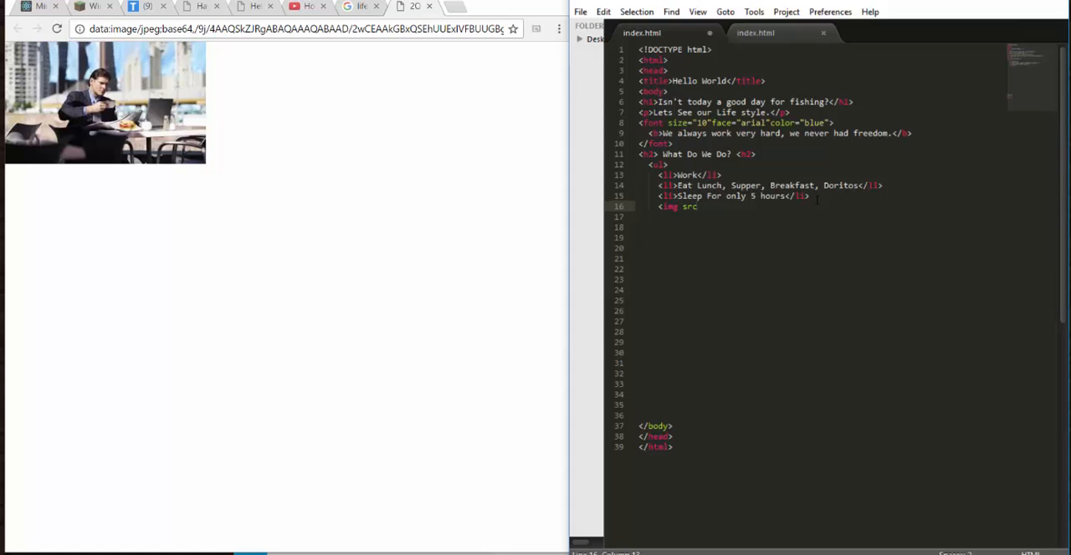
{"action": "type", "text": "=\"\""}
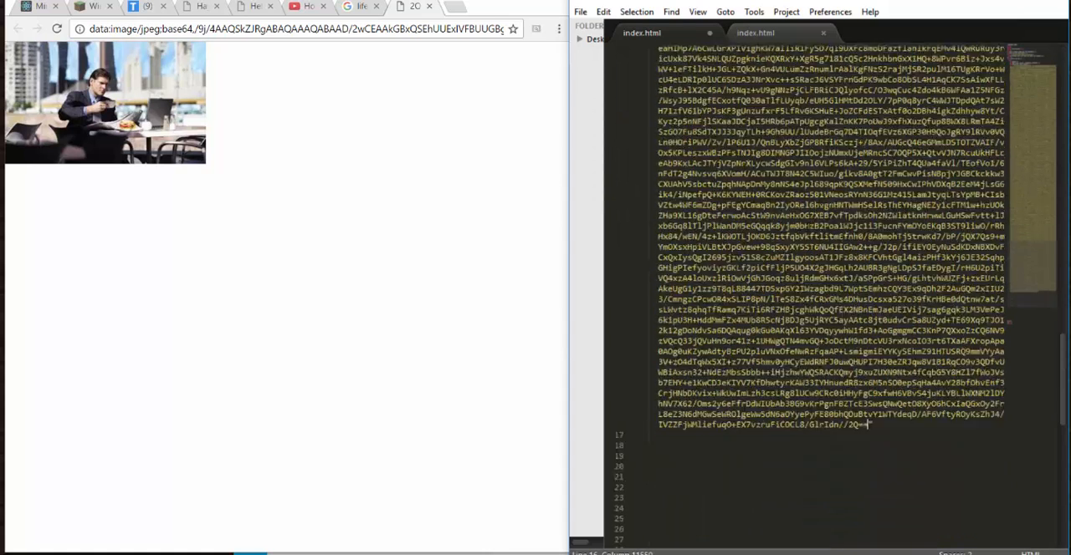
{"action": "scroll", "scroll_direction": "down", "scroll_amount": 3}
{"action": "type", "text": "\">"}
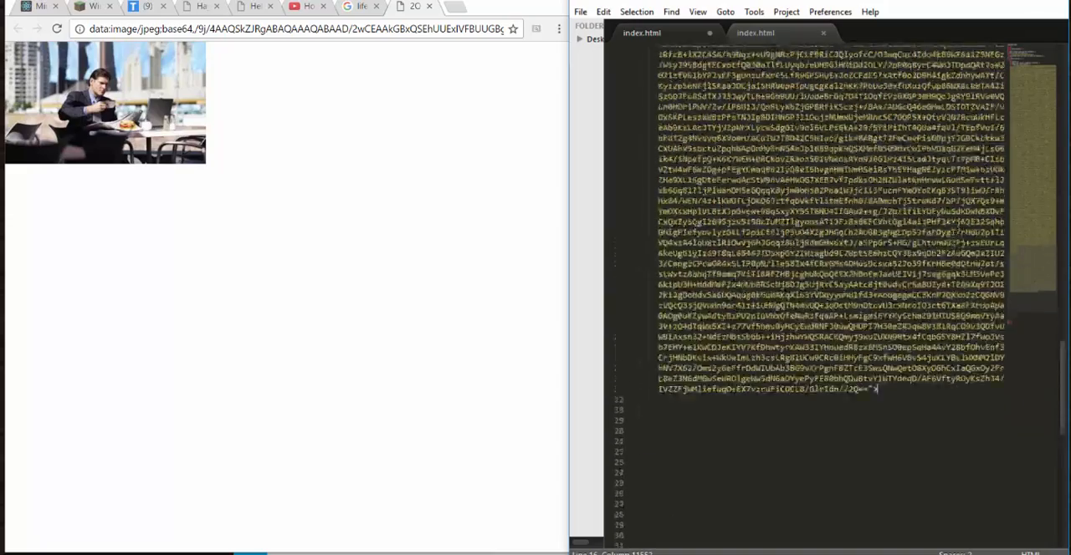
{"action": "left_click", "coordinate": [578, 12]}
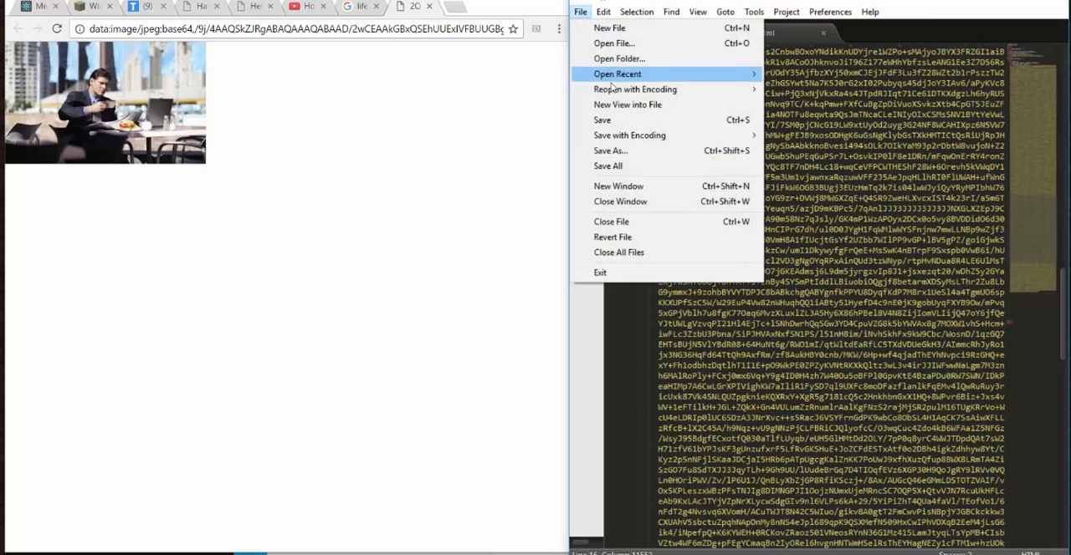
Step: Save index.html and check in Chrome that the businessman photo renders below the list
{"action": "left_click", "coordinate": [617, 74]}
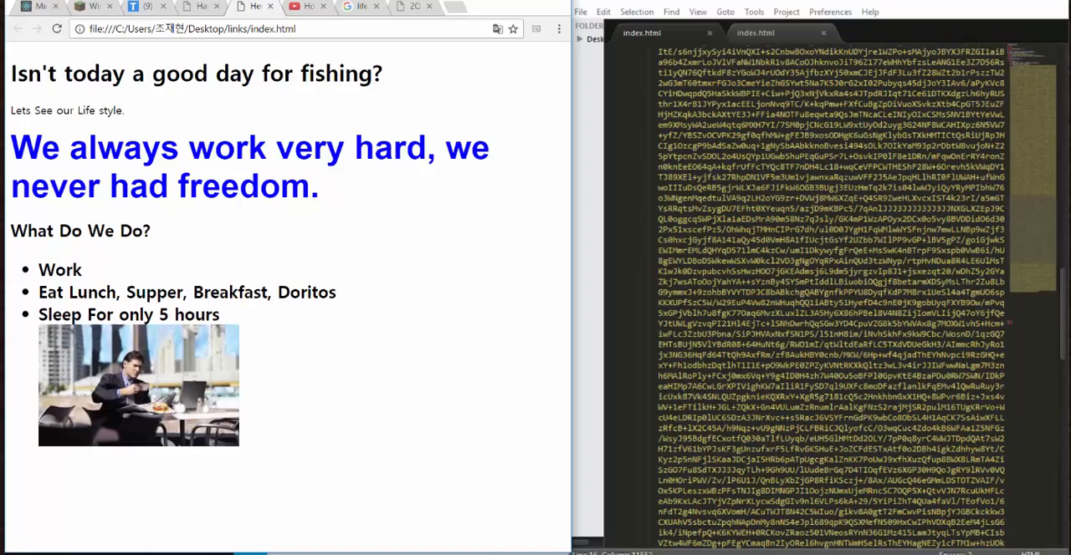
{"action": "scroll", "scroll_direction": "down", "scroll_amount": 3}
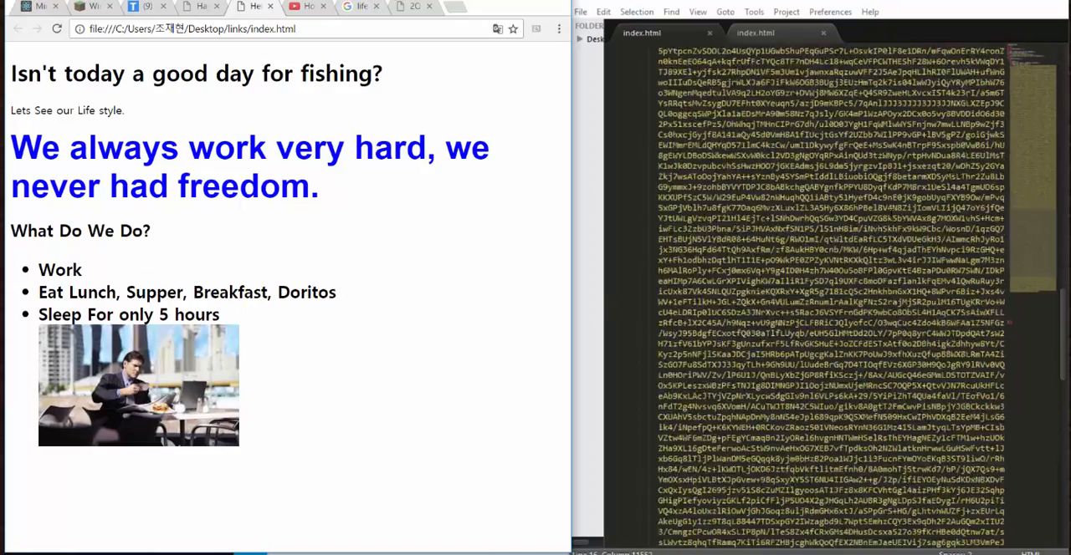
{"action": "scroll", "scroll_direction": "down", "scroll_amount": 3}
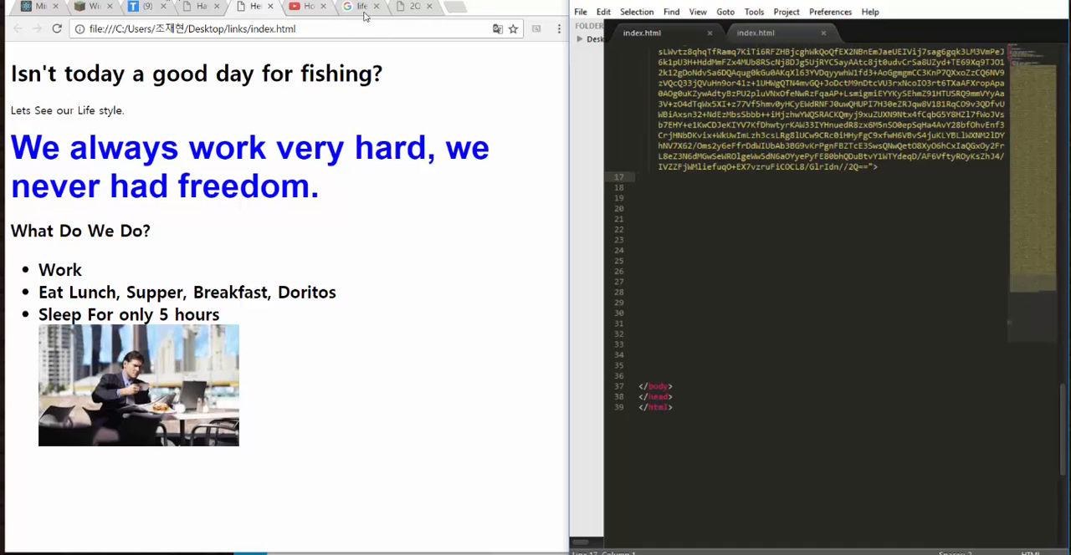
{"action": "left_click", "coordinate": [359, 5]}
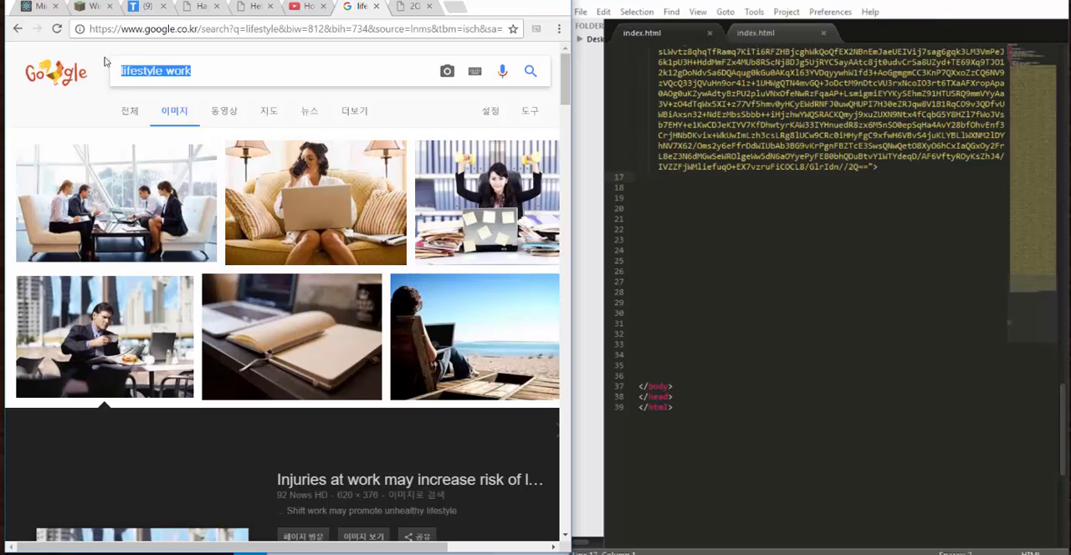
Step: Search Google Images for 'restless world' and scroll the results
{"action": "type", "text": "r"}
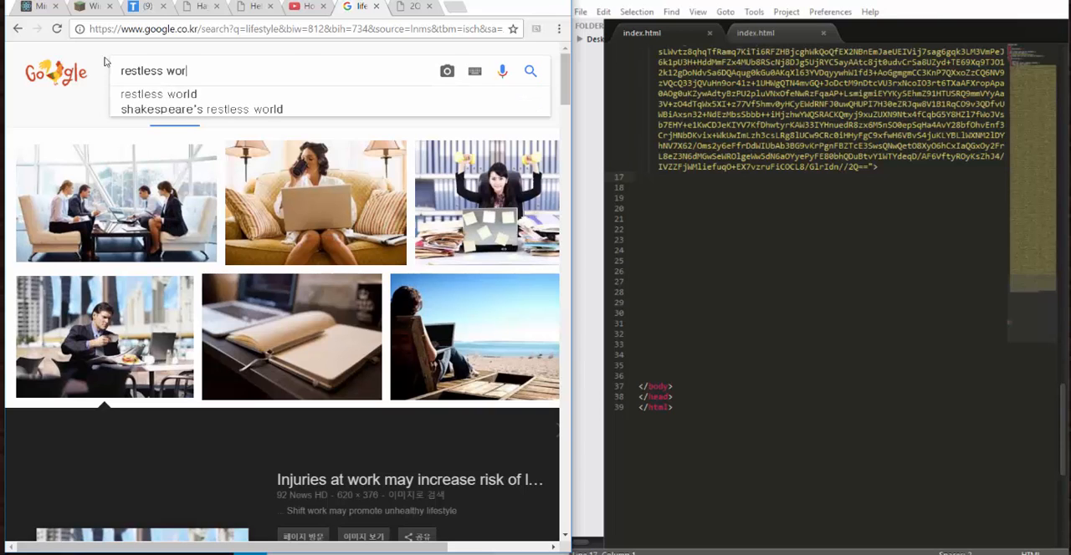
{"action": "left_click", "coordinate": [157, 94]}
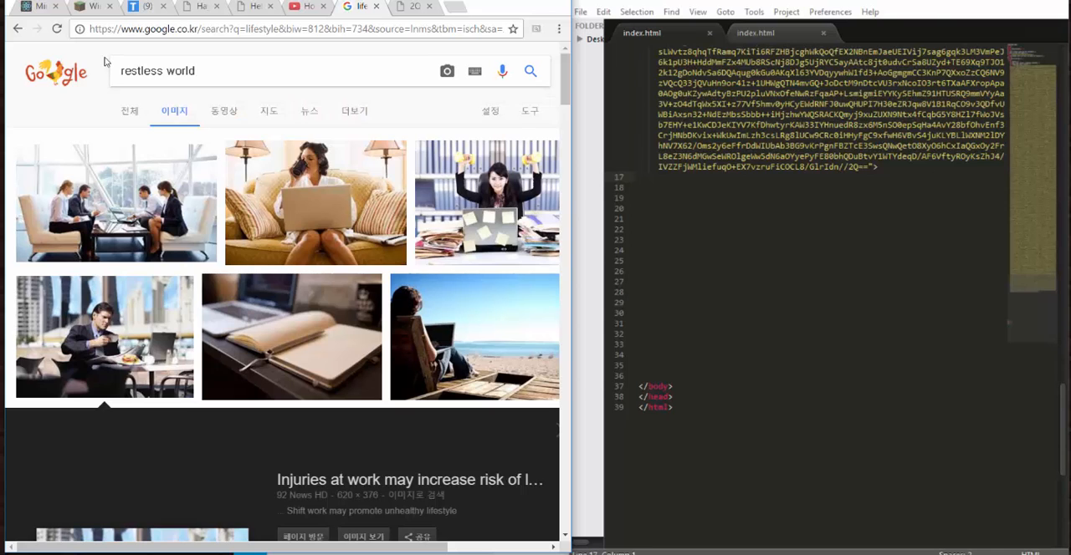
{"action": "left_click", "coordinate": [529, 70]}
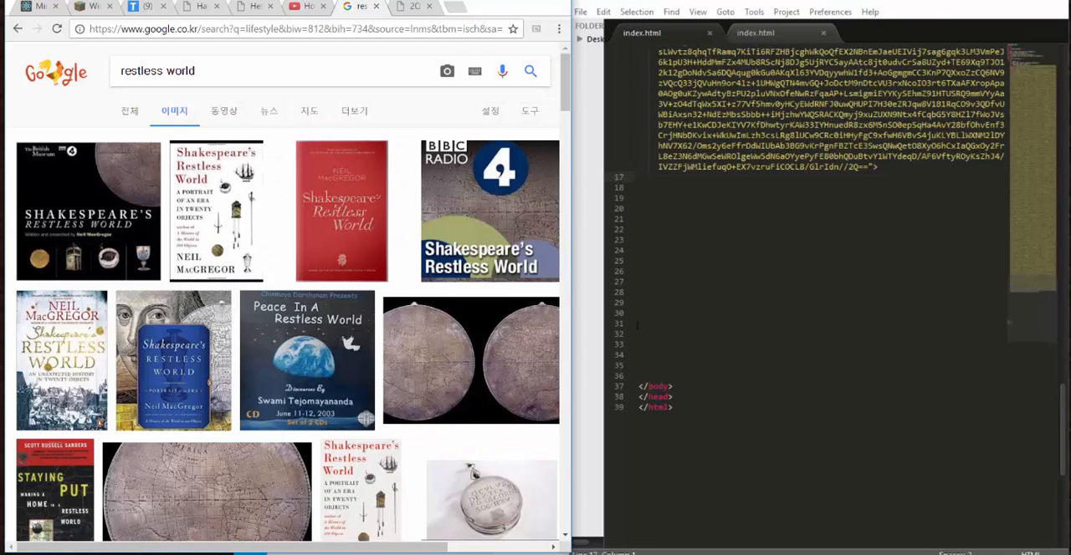
{"action": "scroll", "scroll_direction": "down", "scroll_amount": 3}
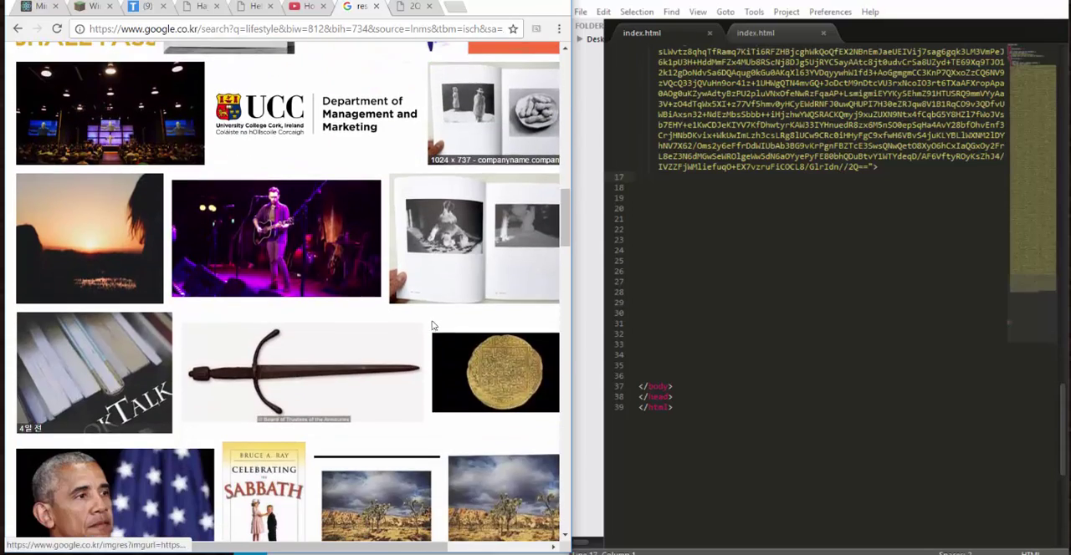
{"action": "scroll", "scroll_direction": "down", "scroll_amount": 3}
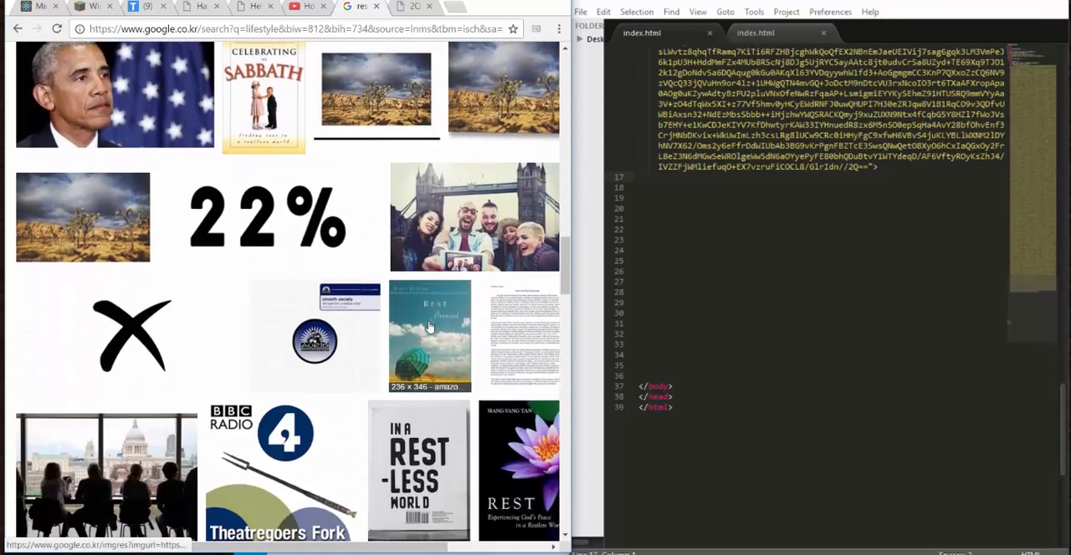
{"action": "scroll", "scroll_direction": "down", "scroll_amount": 3}
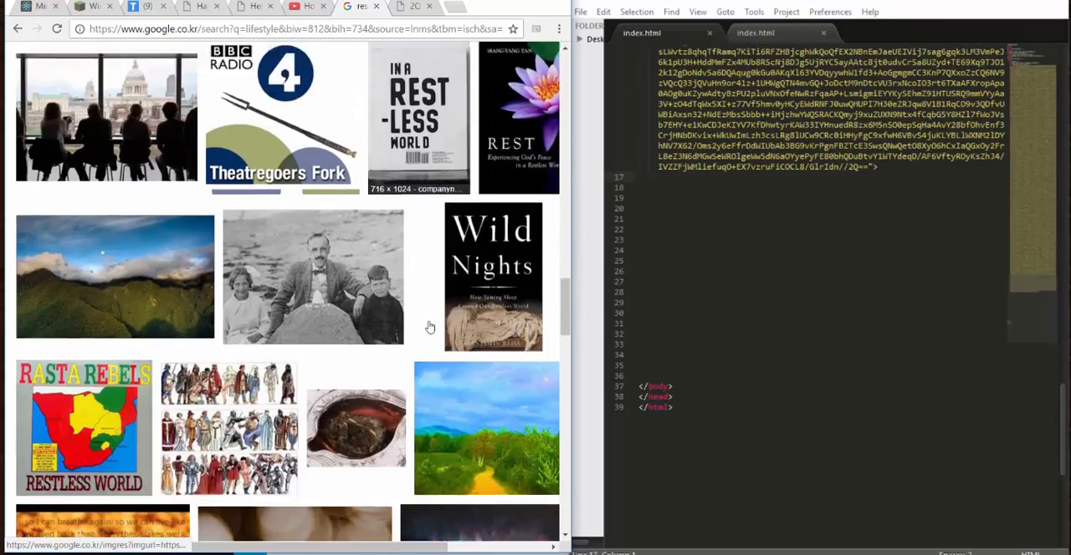
{"action": "scroll", "scroll_direction": "down", "scroll_amount": 3}
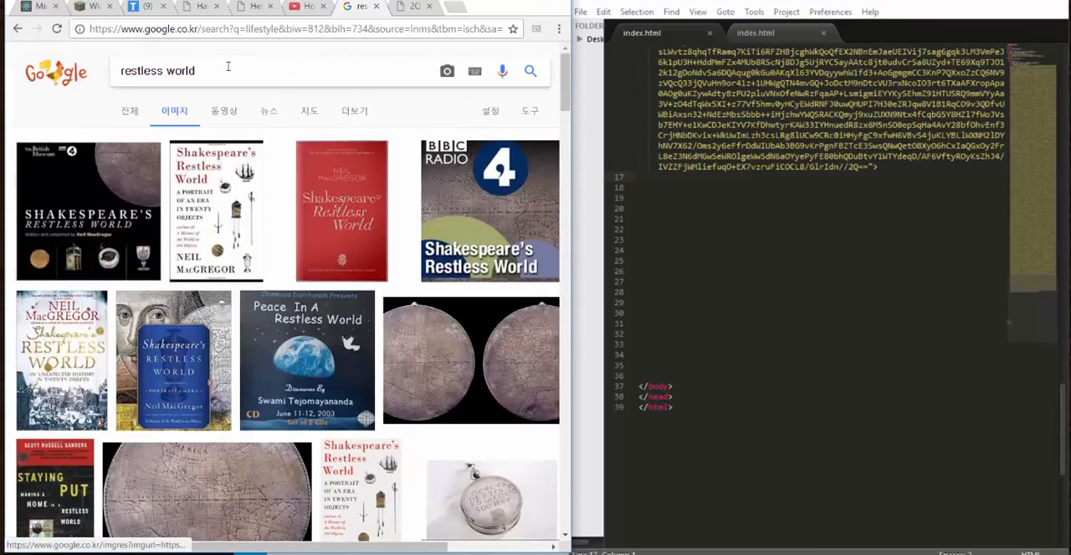
Step: Change the query to 'restless person' and open the man-in-bed restless-sleep photo in its own tab
{"action": "double_click", "coordinate": [181, 70]}
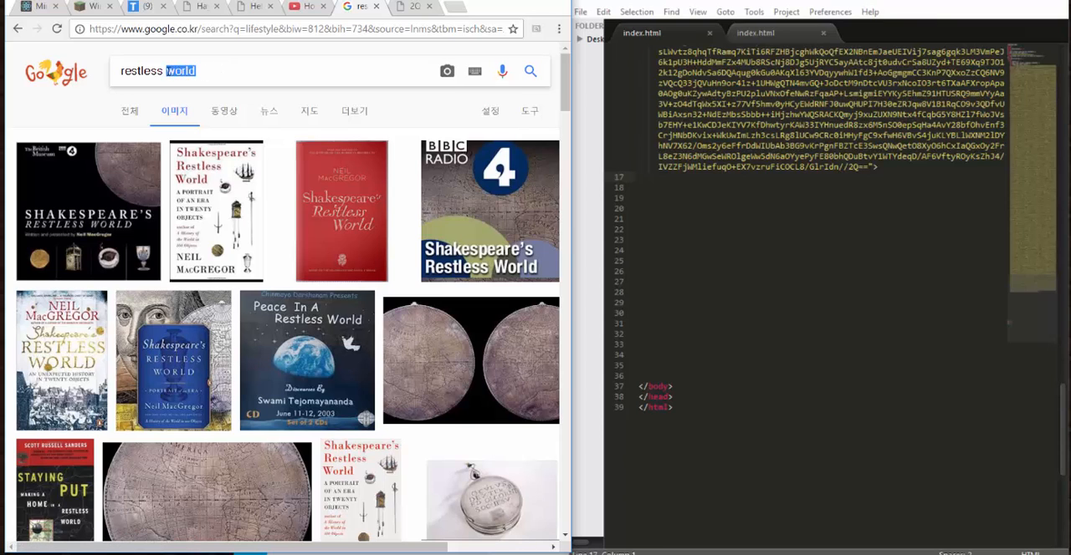
{"action": "type", "text": "person"}
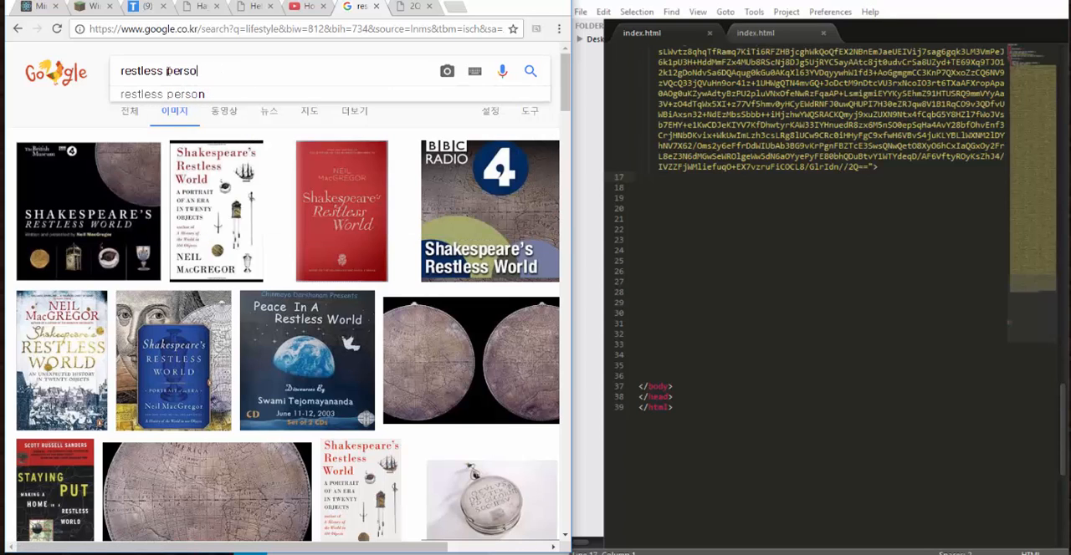
{"action": "key", "text": "Return"}
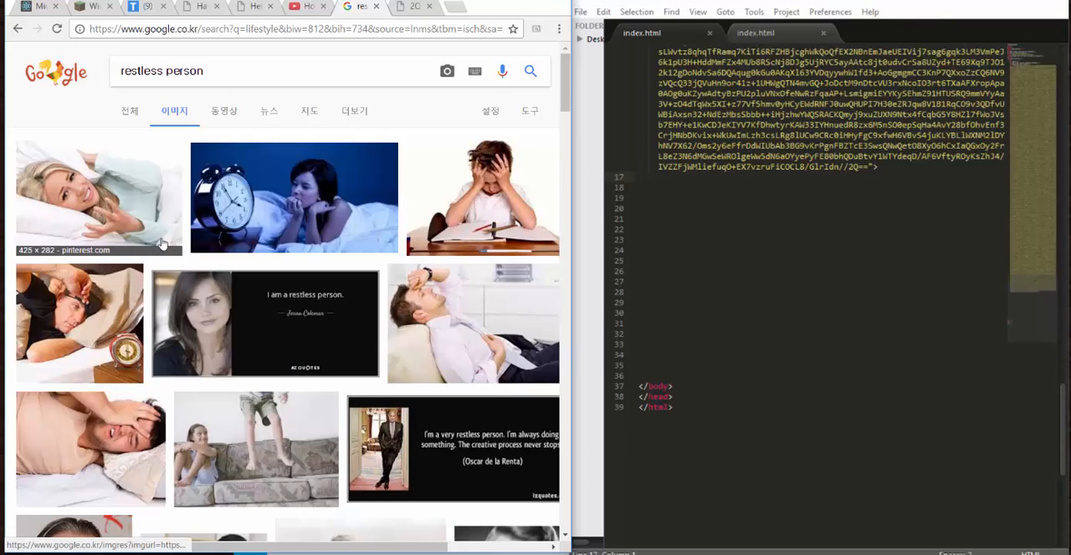
{"action": "mouse_move", "coordinate": [418, 308]}
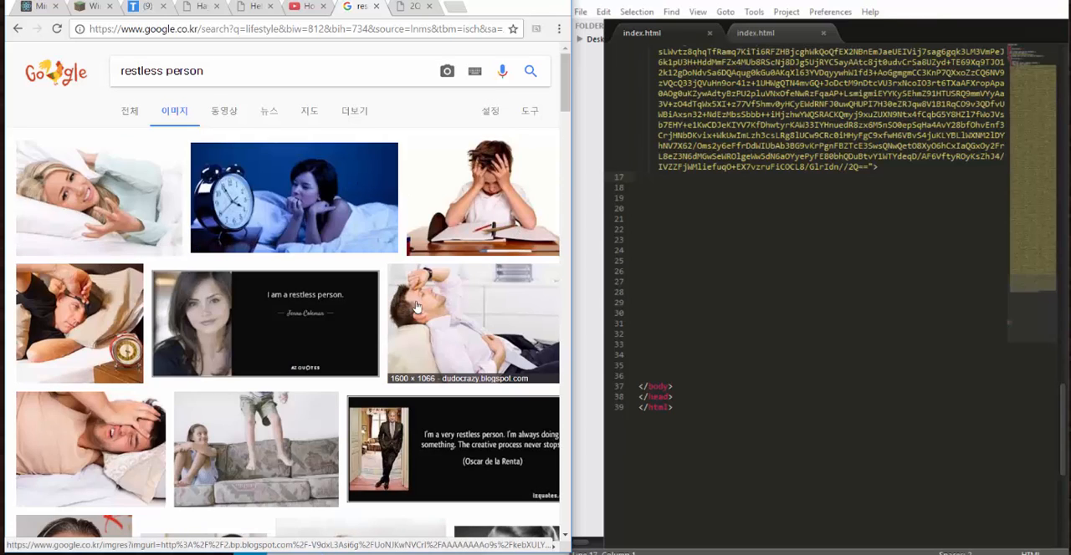
{"action": "scroll", "scroll_direction": "down", "scroll_amount": 3}
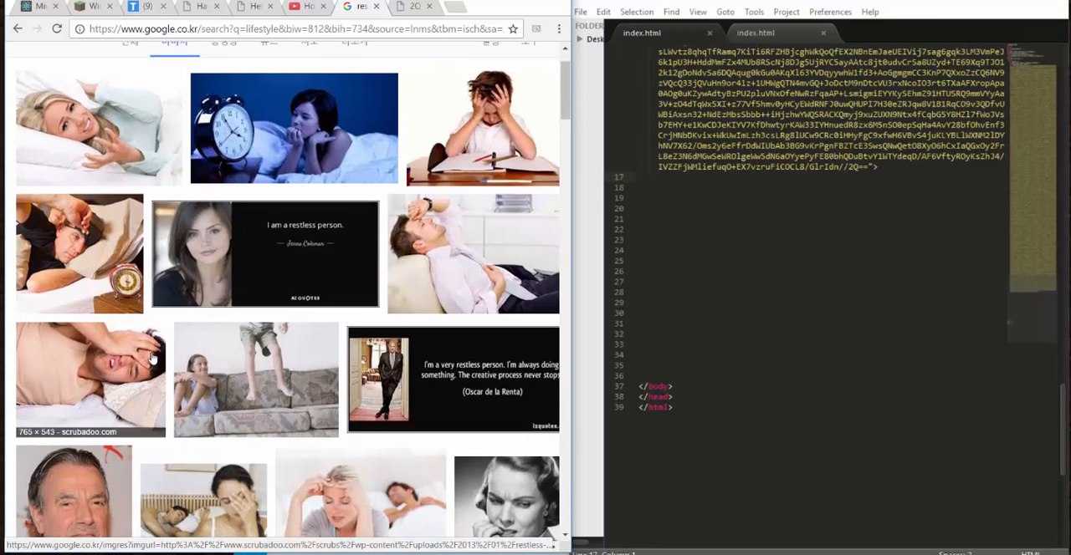
{"action": "scroll", "scroll_direction": "down", "scroll_amount": 3}
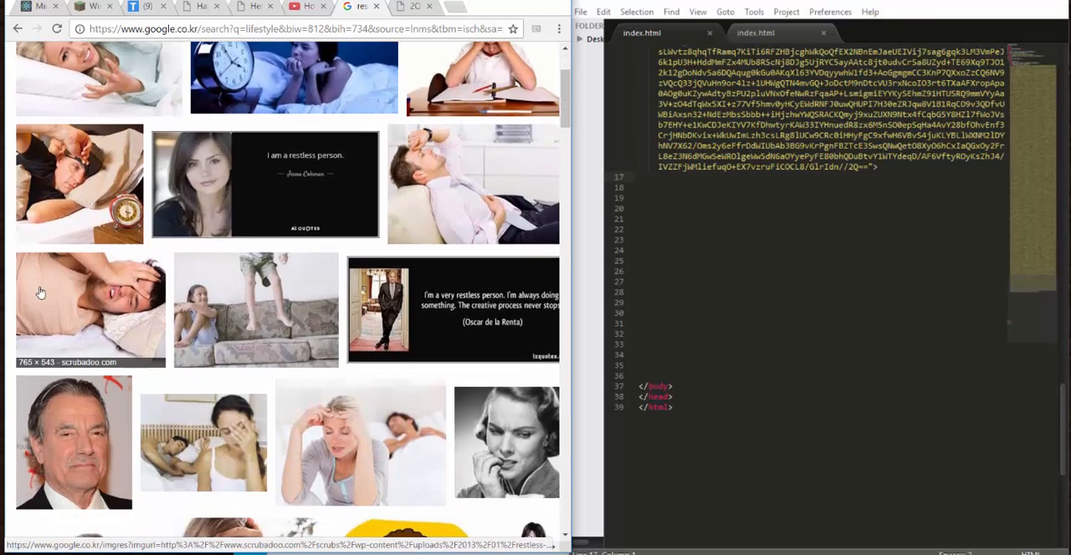
{"action": "left_click", "coordinate": [90, 308]}
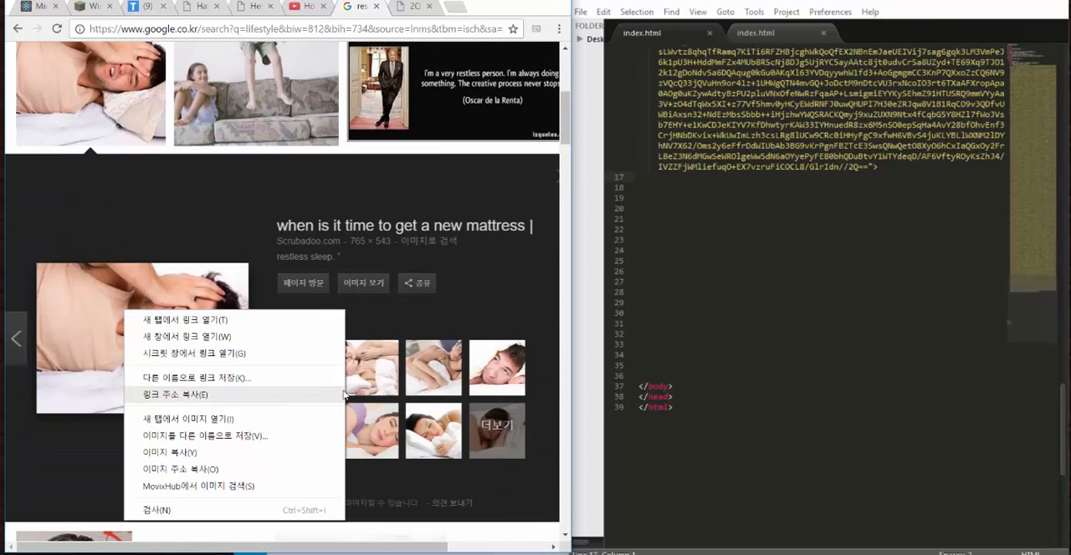
{"action": "mouse_move", "coordinate": [292, 348]}
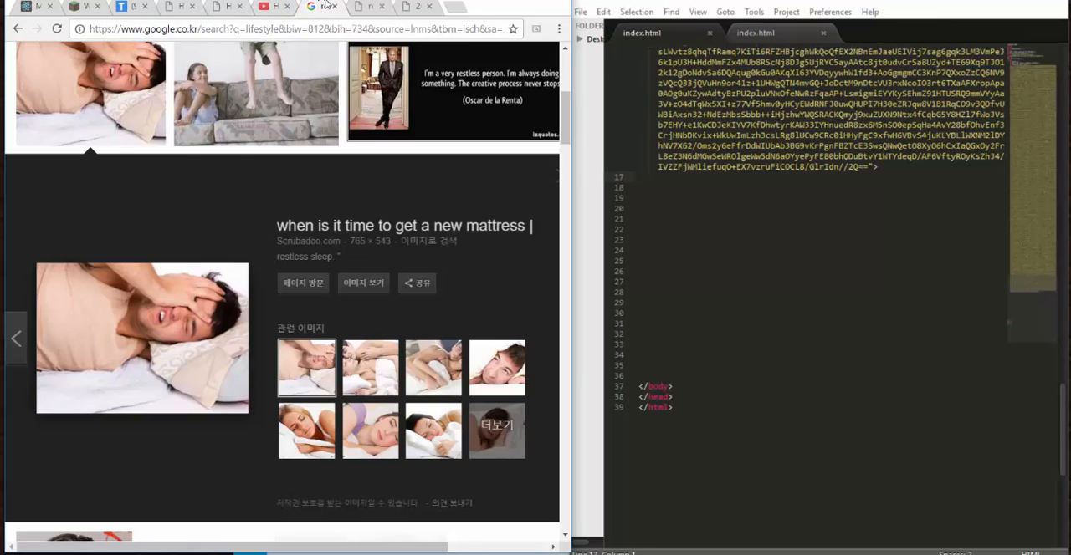
{"action": "left_click", "coordinate": [363, 283]}
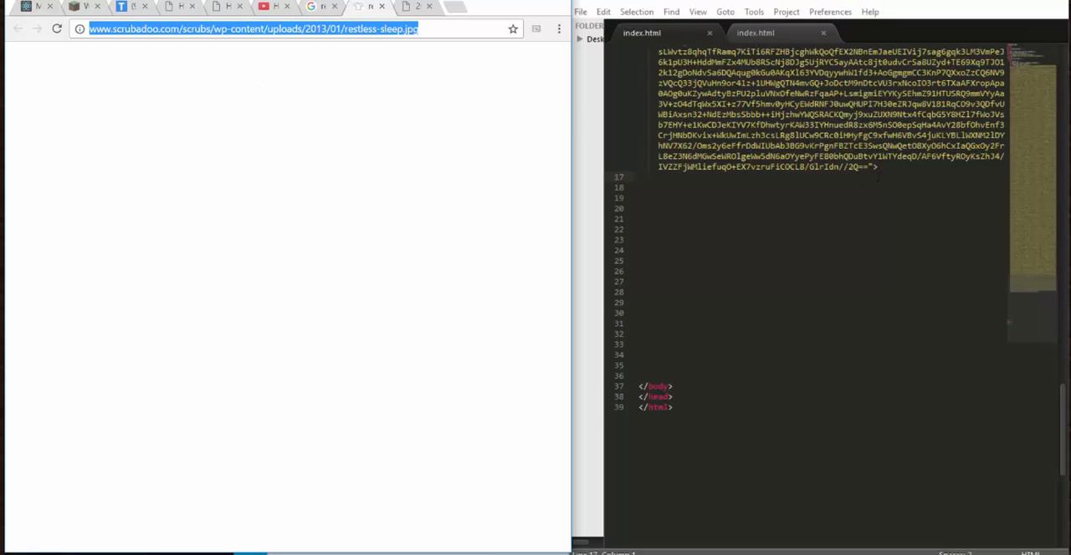
{"action": "left_click", "coordinate": [876, 167]}
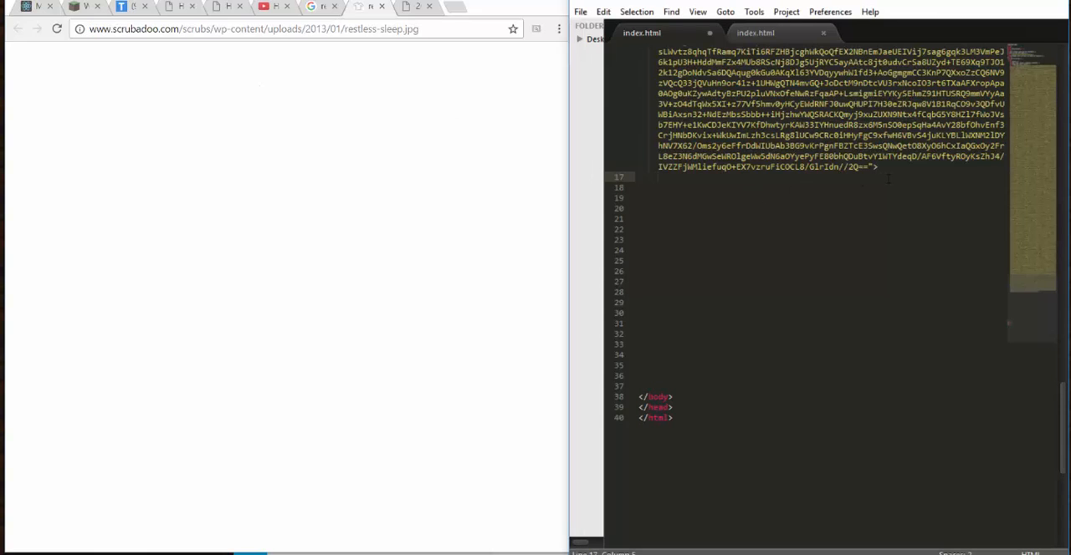
Step: Add a heading 'Why Dont We Try To Do Something Active At Freetime?'
{"action": "type", "text": "<h3>"}
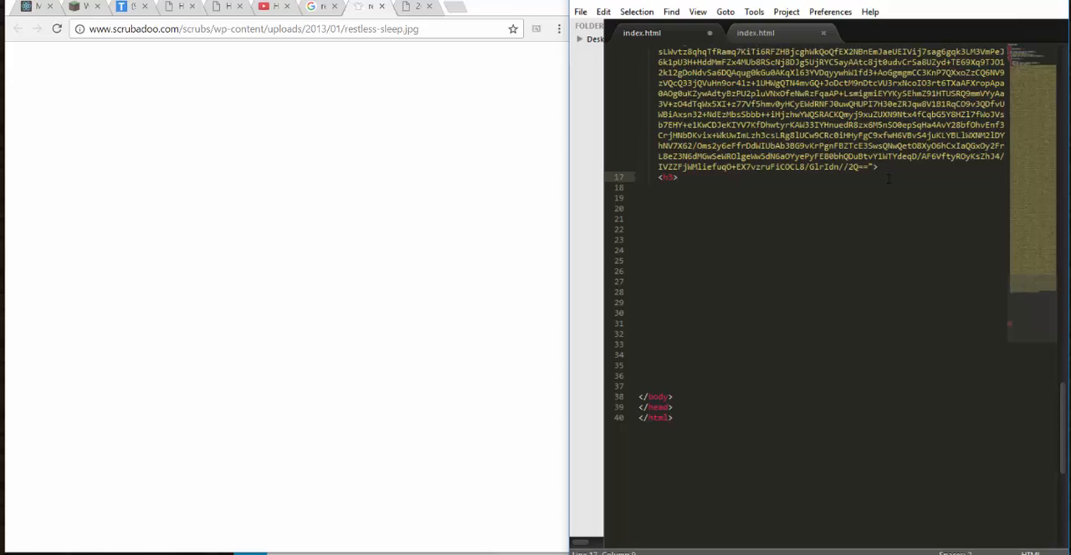
{"action": "type", "text": "Why D"}
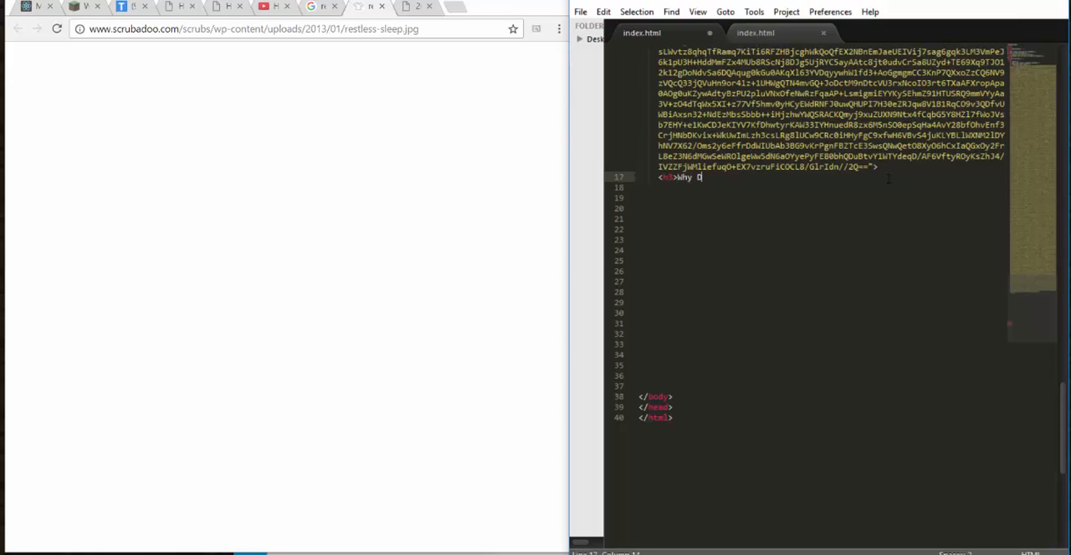
{"action": "type", "text": "ont W"}
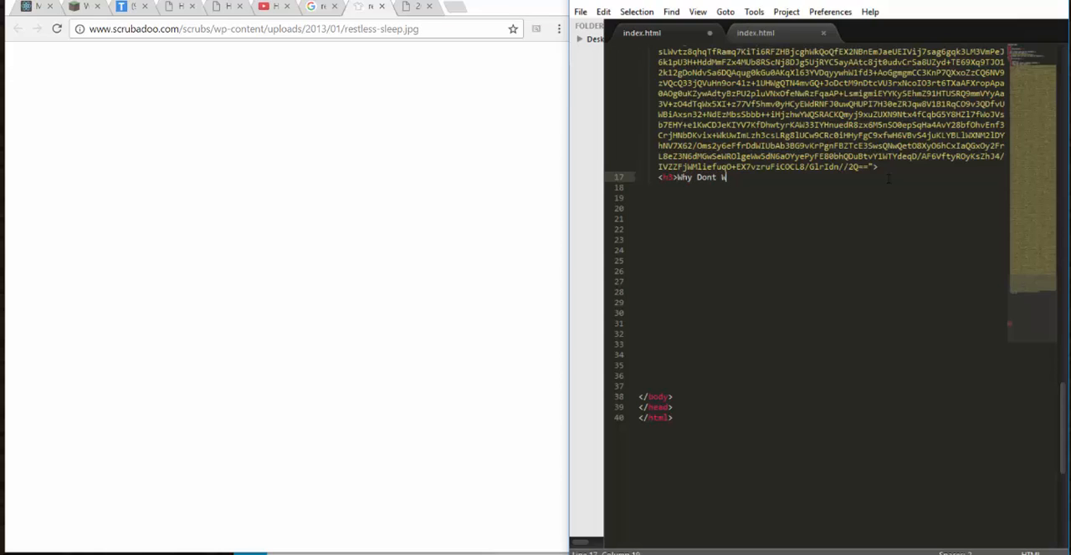
{"action": "type", "text": "e T"}
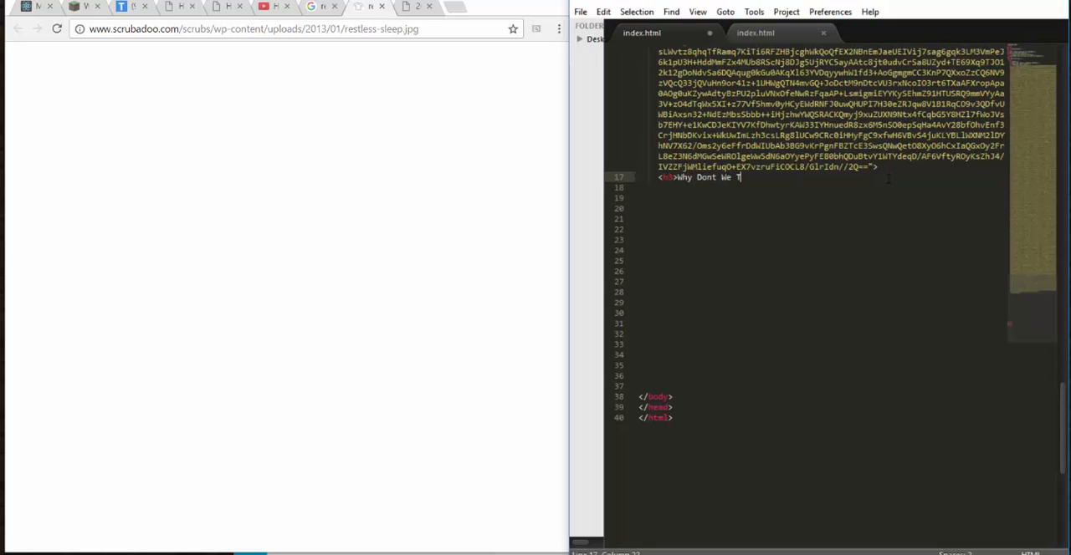
{"action": "type", "text": "ry To"}
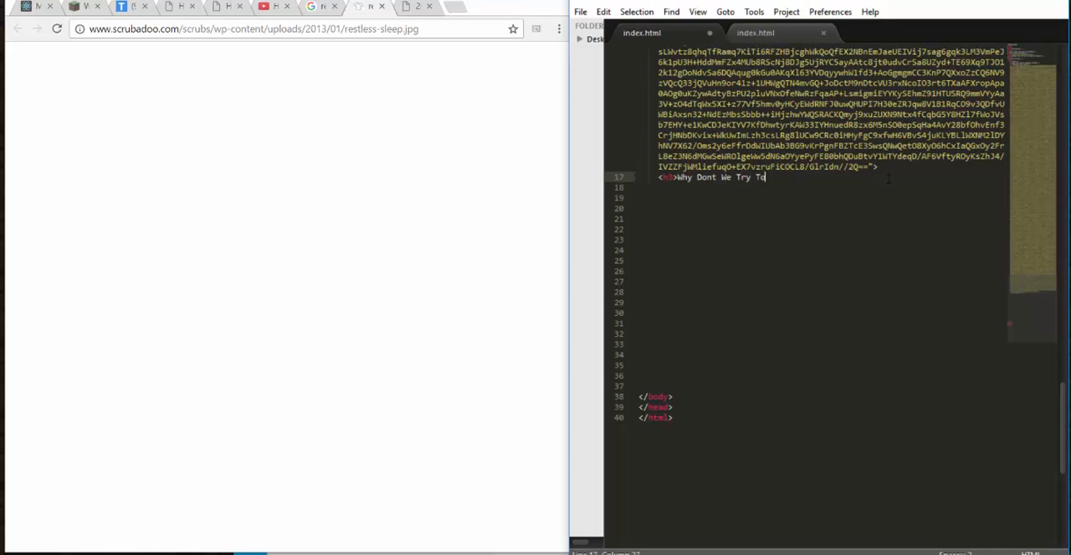
{"action": "type", "text": "Do S"}
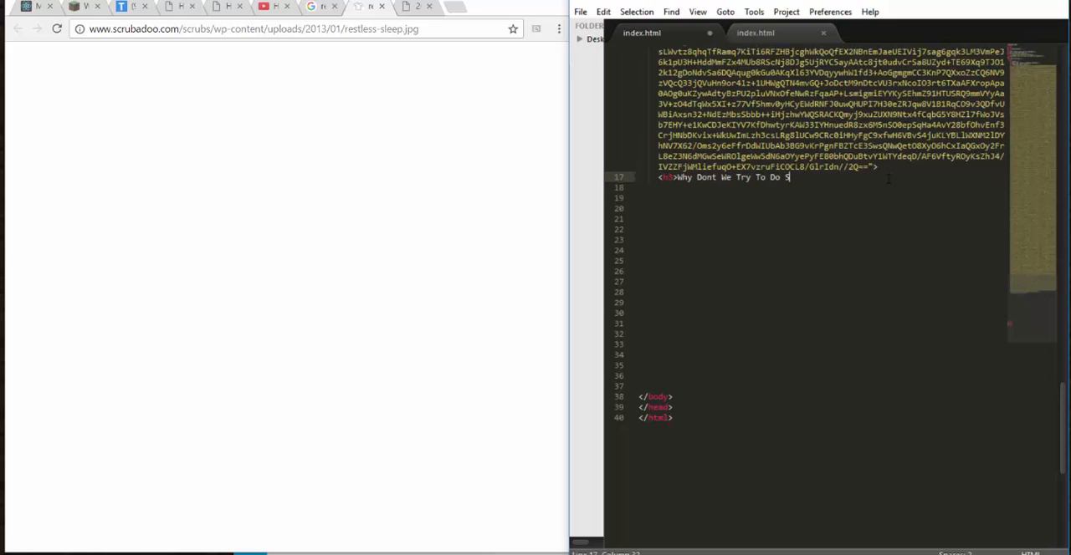
{"action": "type", "text": "omething"}
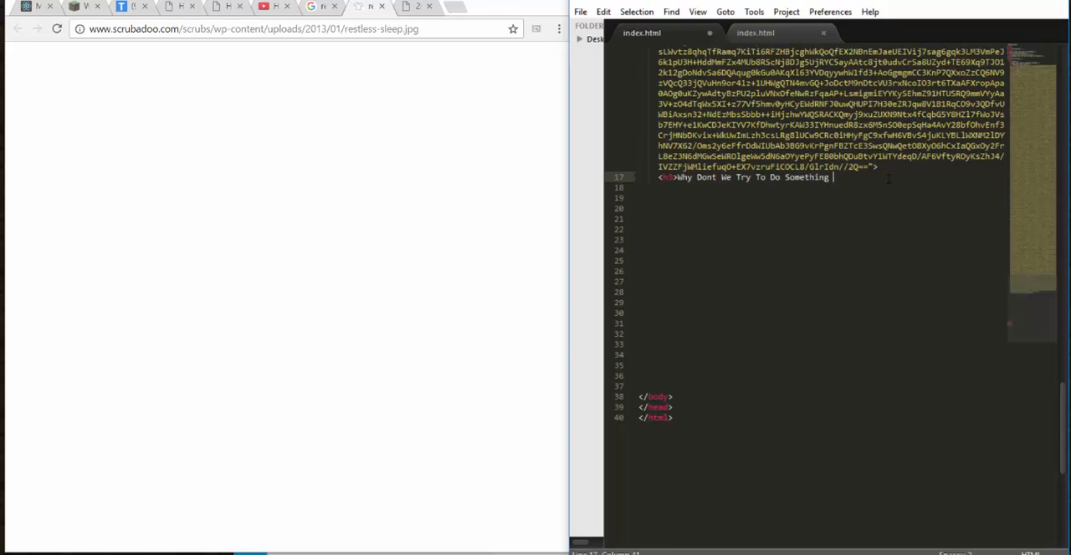
{"action": "type", "text": "Ac"}
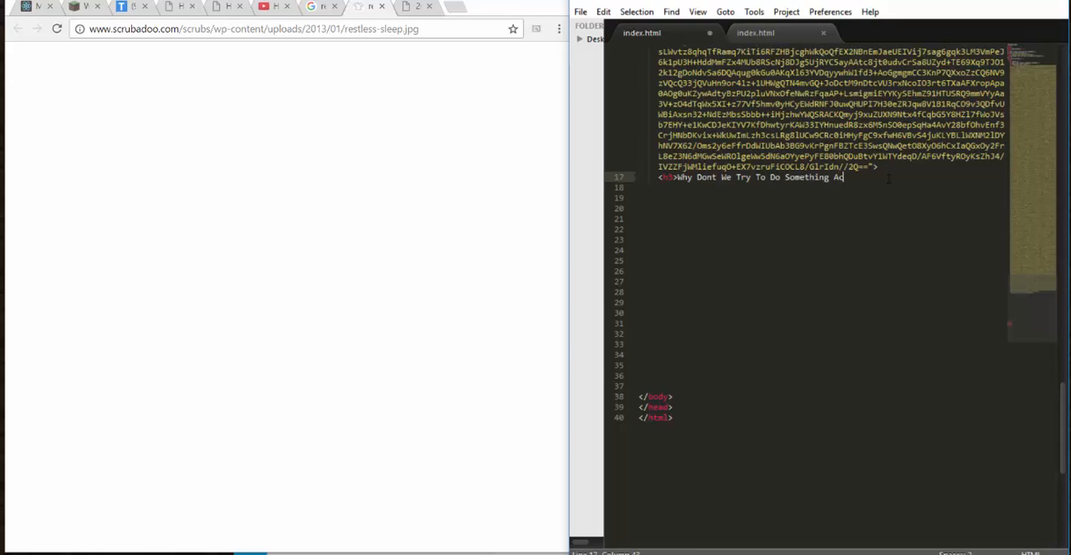
{"action": "type", "text": "tive"}
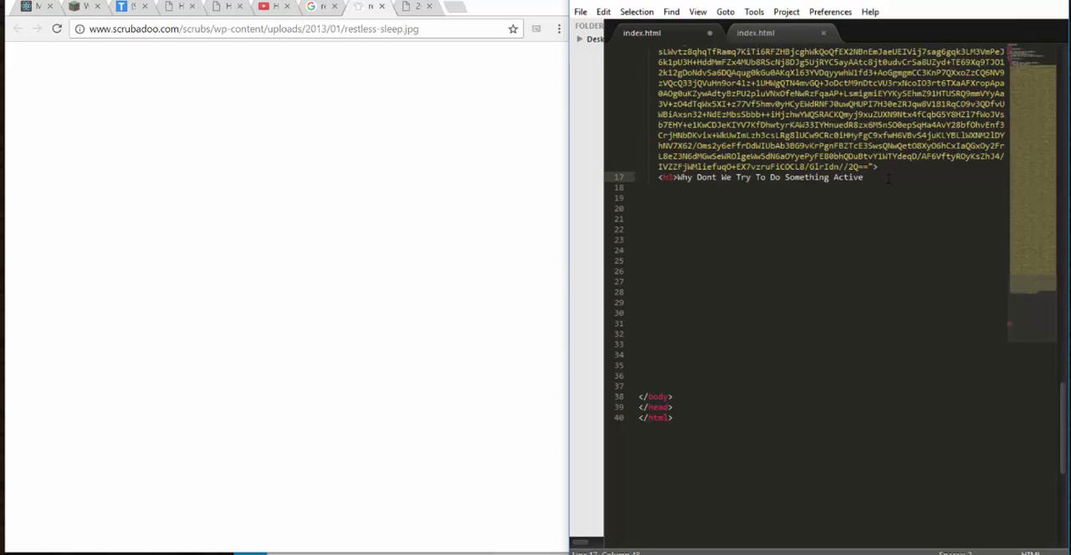
{"action": "type", "text": "At Fr"}
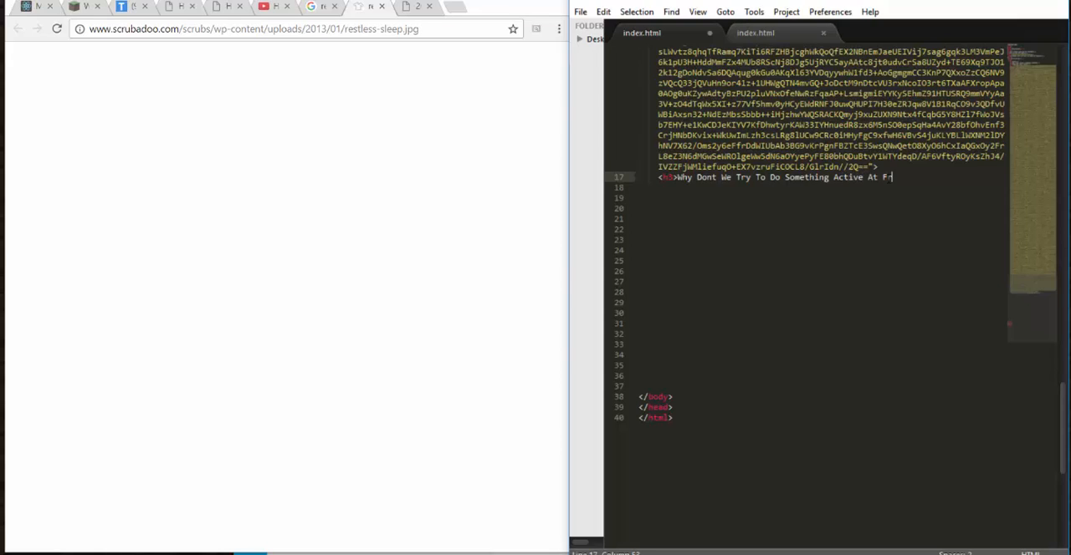
{"action": "type", "text": "reetime"}
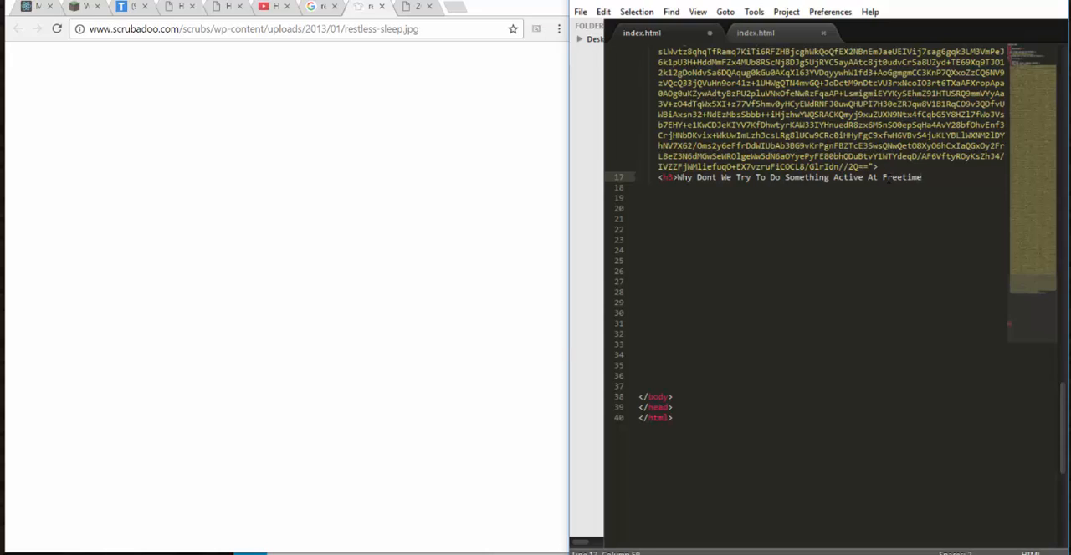
{"action": "type", "text": "?"}
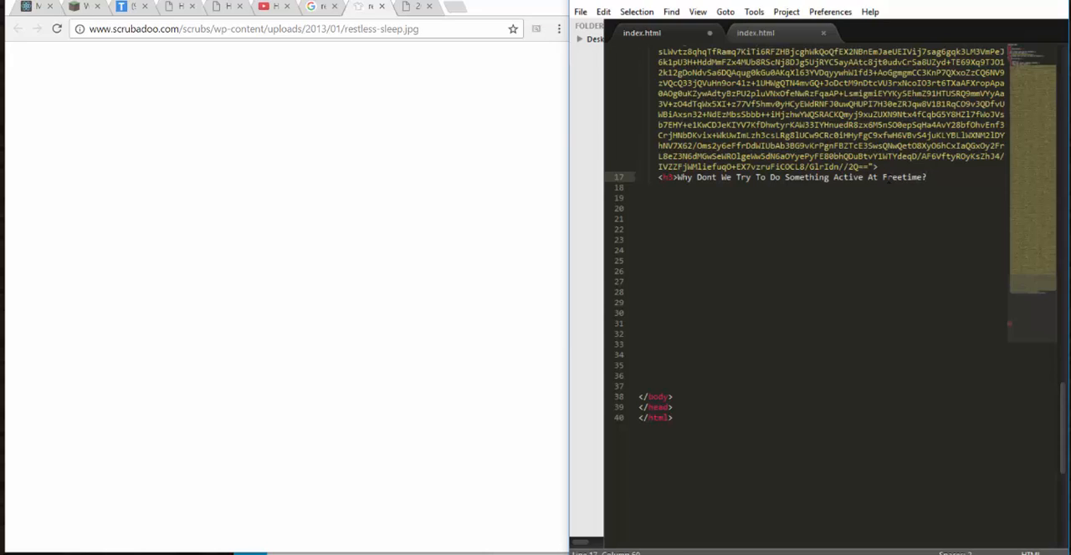
{"action": "type", "text": "</"}
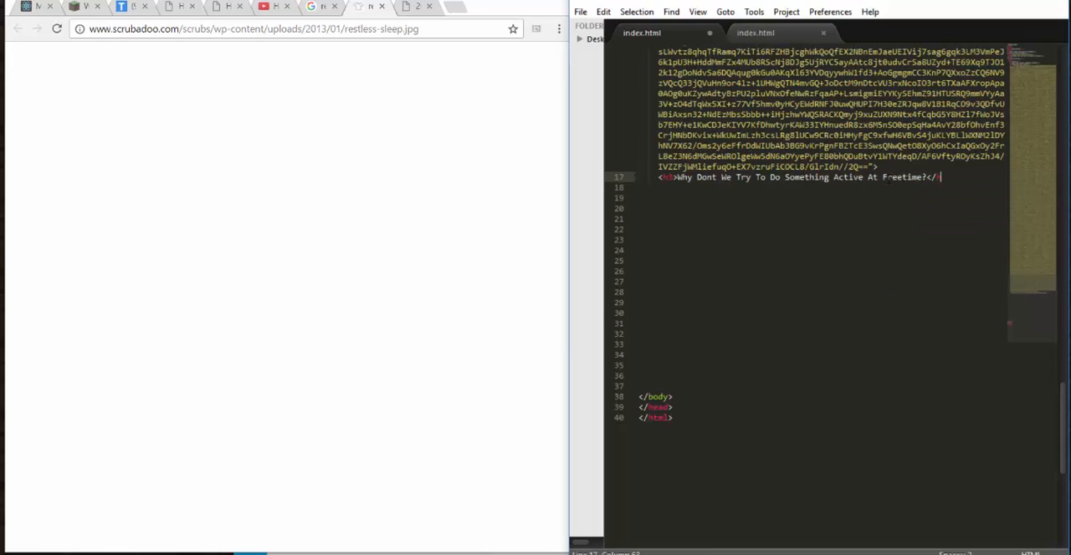
{"action": "type", "text": "h2"}
{"action": "left_click", "coordinate": [821, 188]}
{"action": "type", "text": "<img src"}
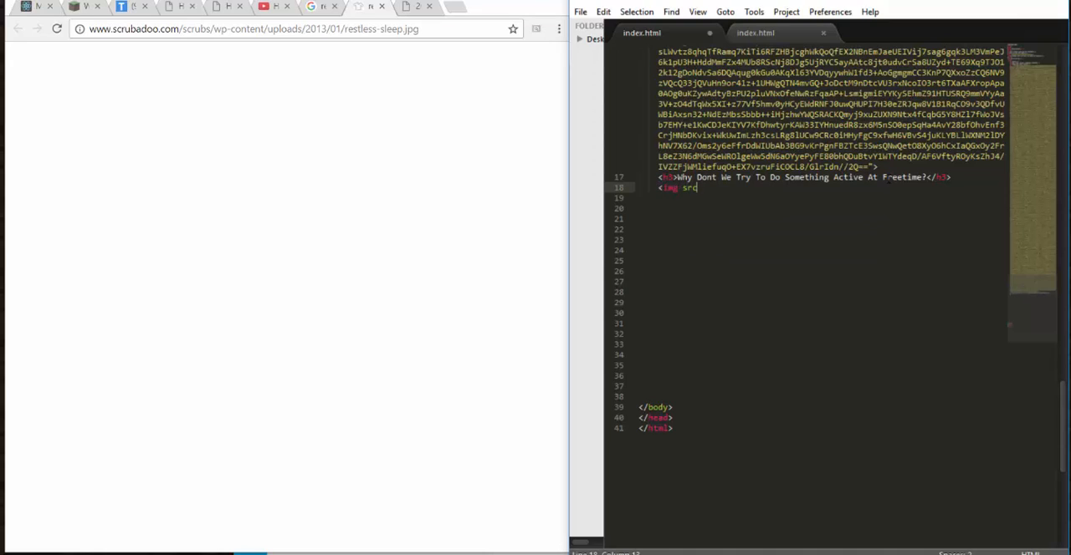
{"action": "type", "text": "=\"\""}
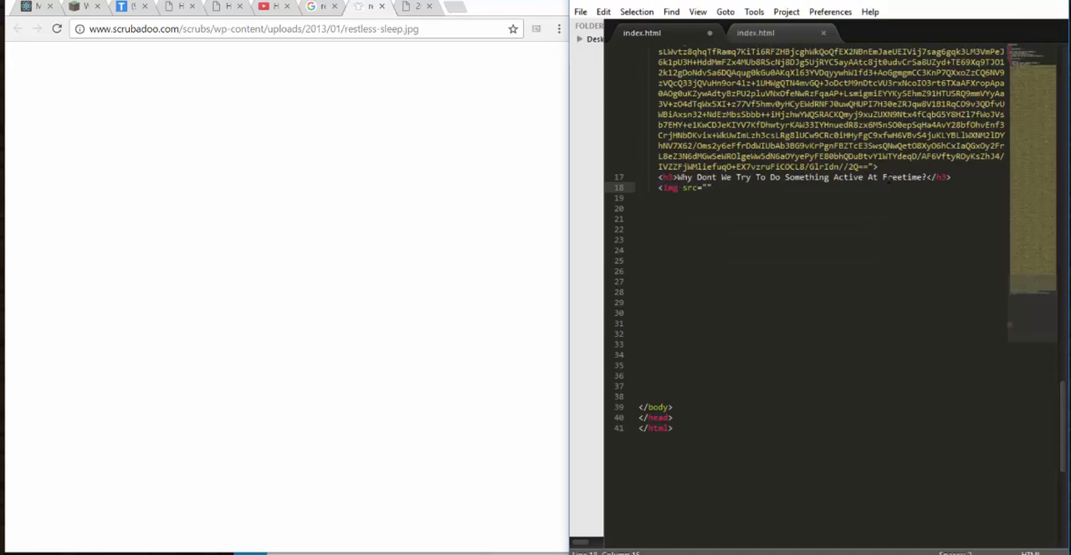
{"action": "type", "text": "http://www.scrubadoo.com/scrubs/wp-content/uploads/2013/01/restless-sleep.jpg"}
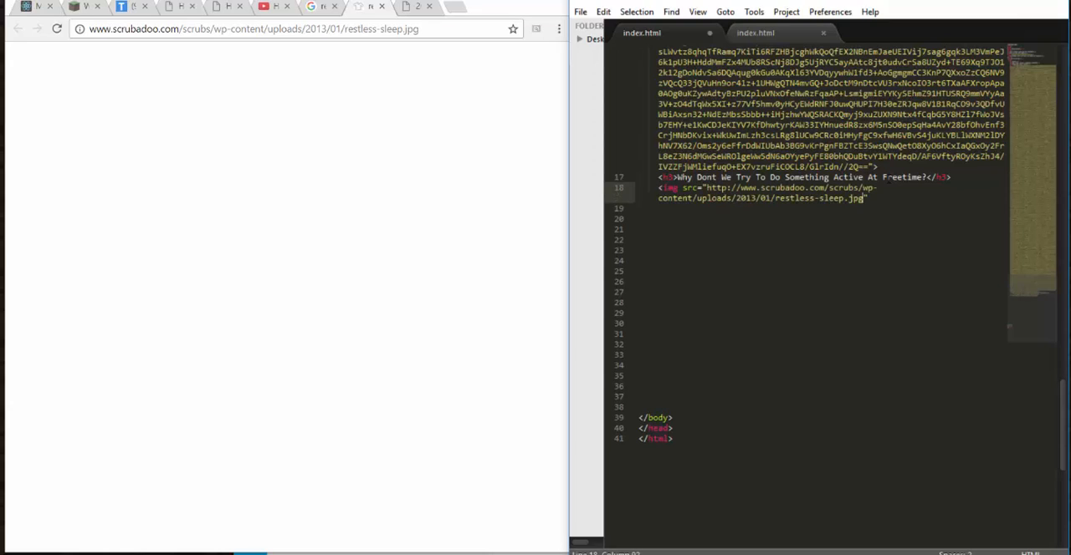
{"action": "type", "text": "\""}
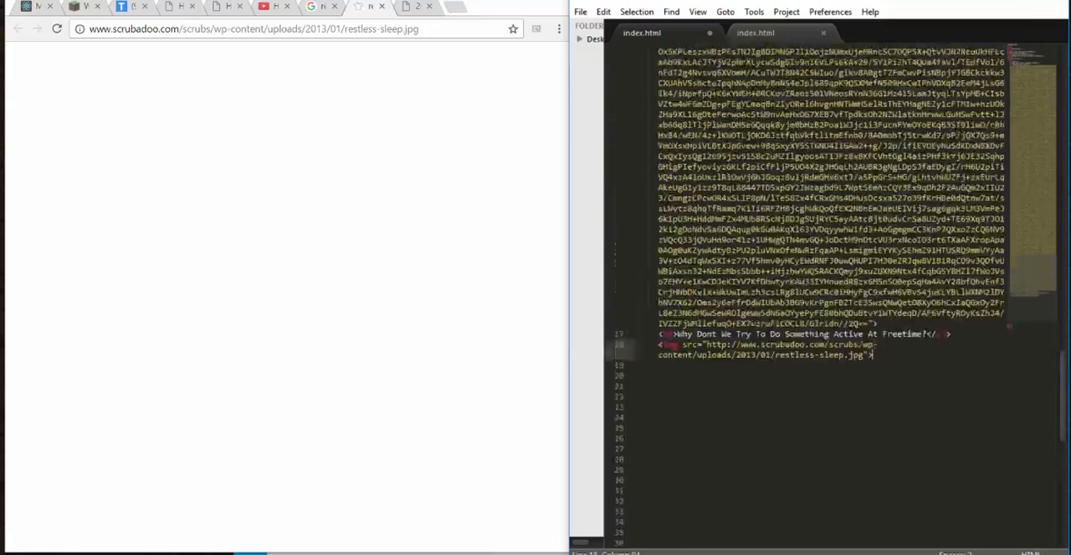
{"action": "scroll", "scroll_direction": "up", "scroll_amount": 3}
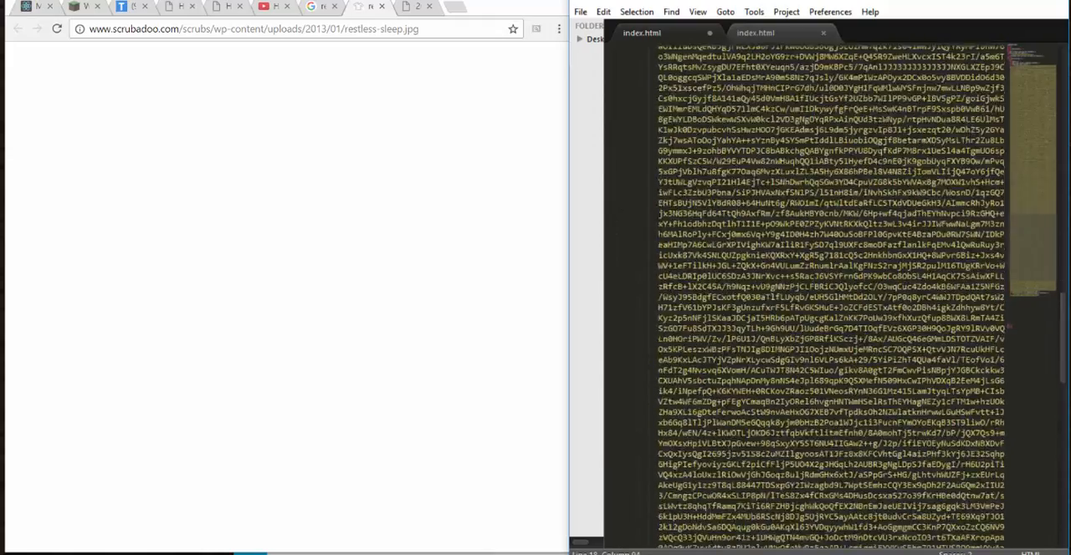
Step: Refresh the Chrome preview and scroll to check the restless-sleep photo under the Freetime heading
{"action": "scroll", "scroll_direction": "down", "scroll_amount": 3}
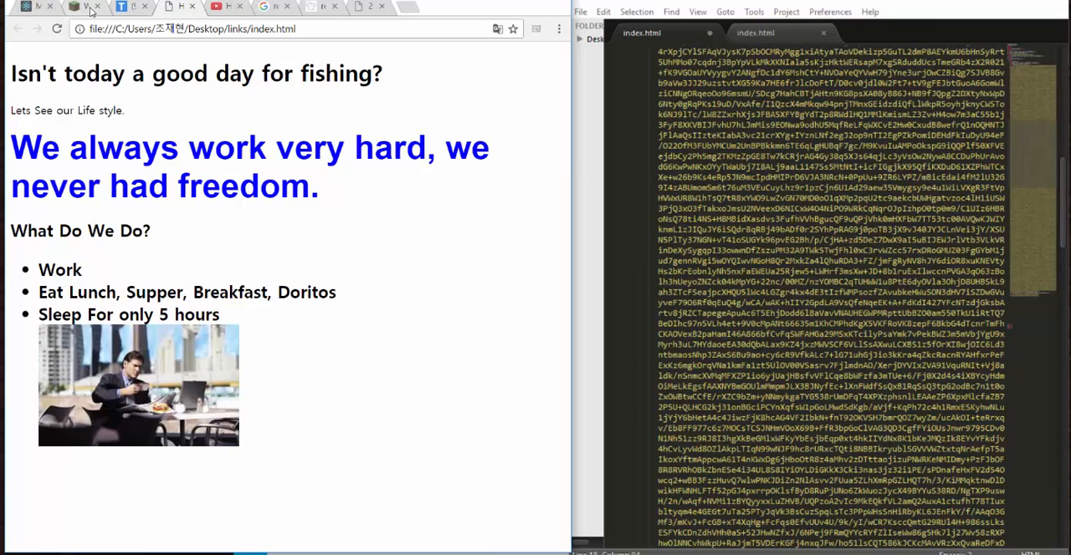
{"action": "left_click", "coordinate": [33, 7]}
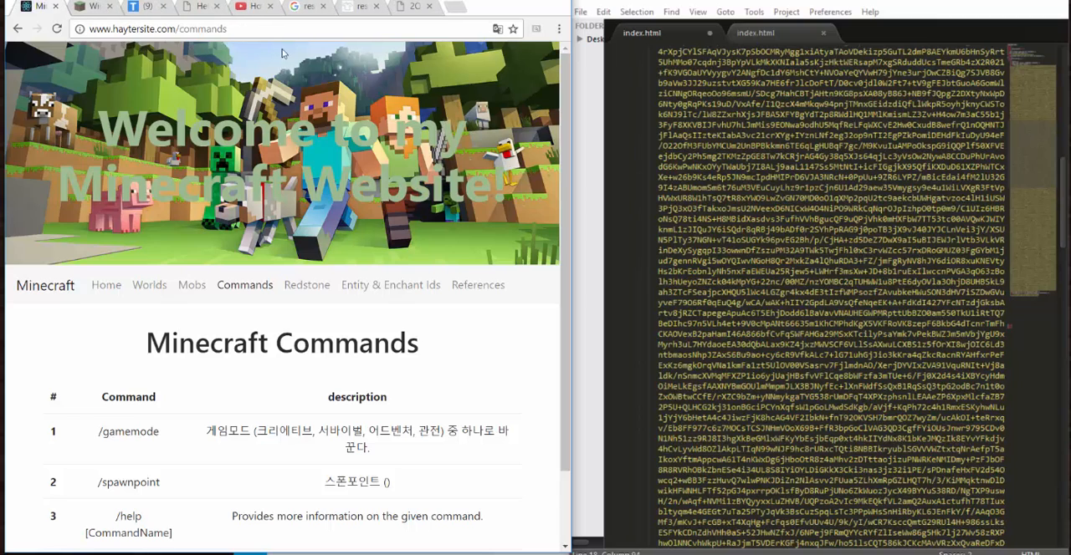
{"action": "scroll", "scroll_direction": "down", "scroll_amount": 3}
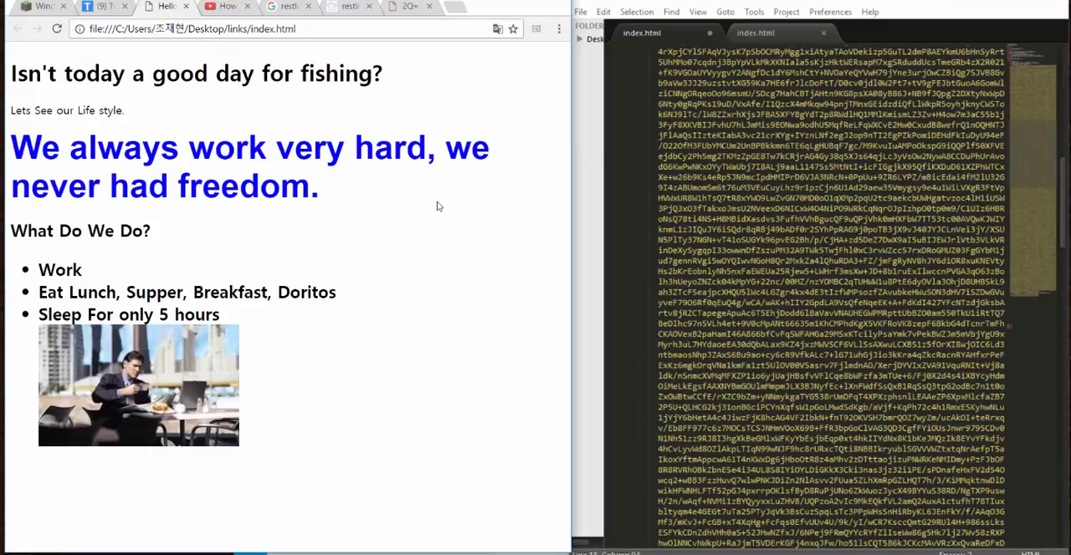
{"action": "scroll", "scroll_direction": "down", "scroll_amount": 3}
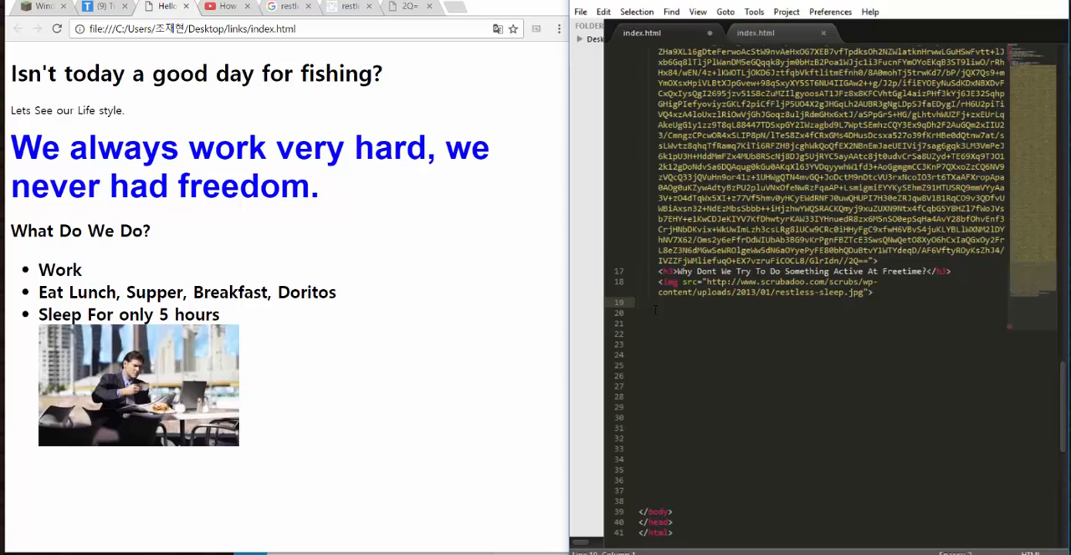
{"action": "mouse_move", "coordinate": [555, 22]}
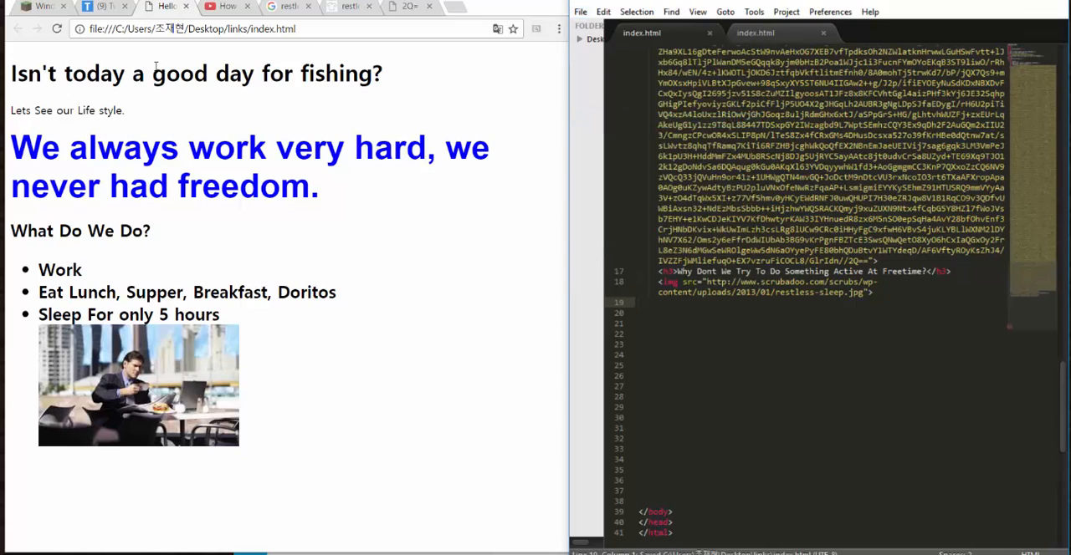
{"action": "scroll", "scroll_direction": "down", "scroll_amount": 3}
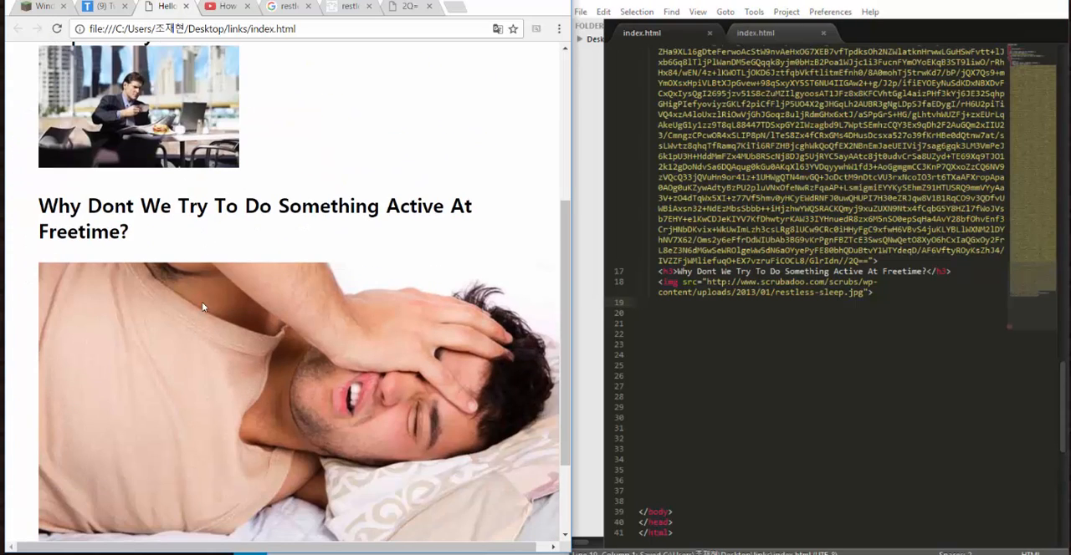
{"action": "mouse_move", "coordinate": [171, 246]}
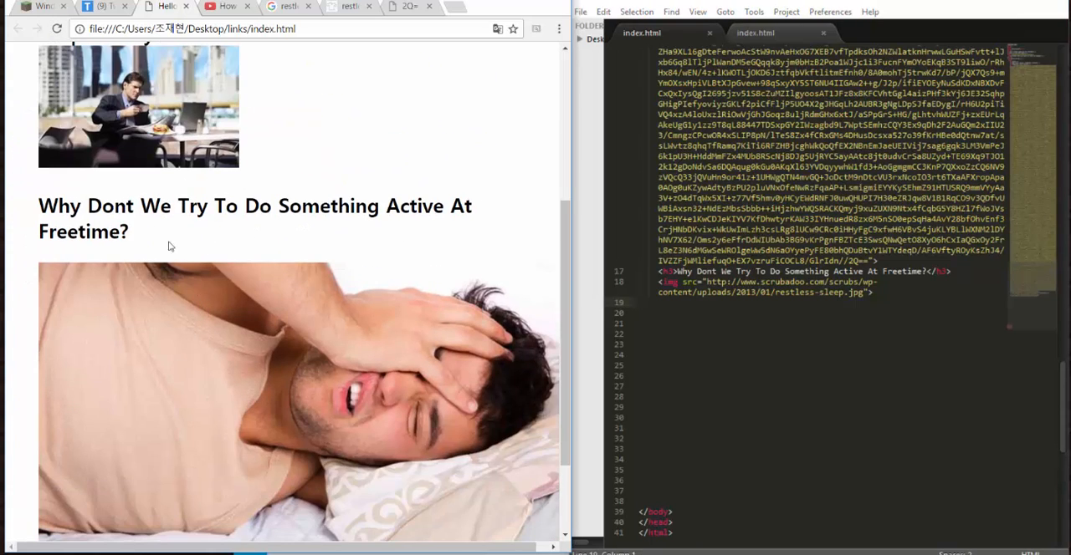
{"action": "scroll", "scroll_direction": "up", "scroll_amount": 3}
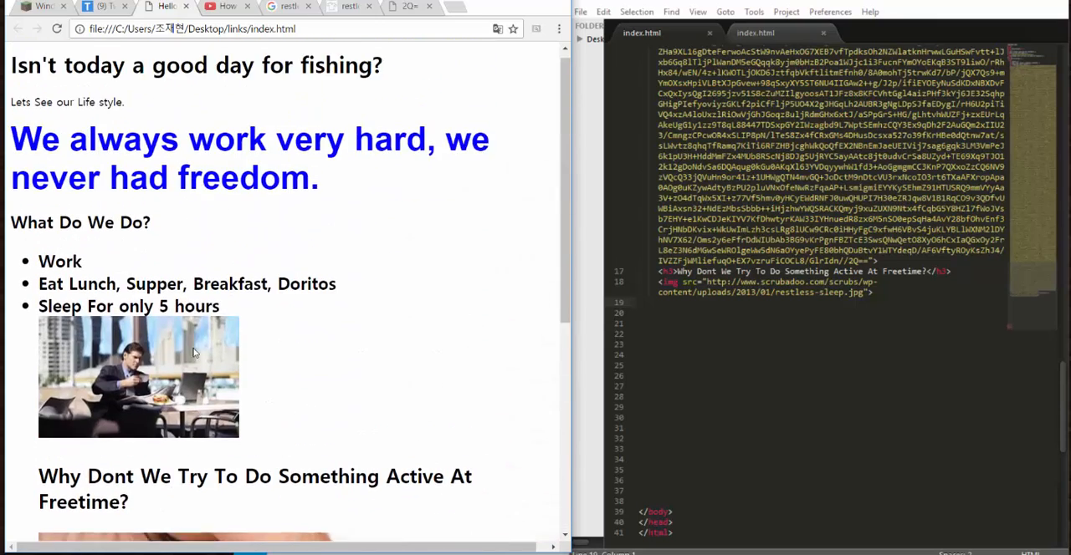
{"action": "scroll", "scroll_direction": "down", "scroll_amount": 3}
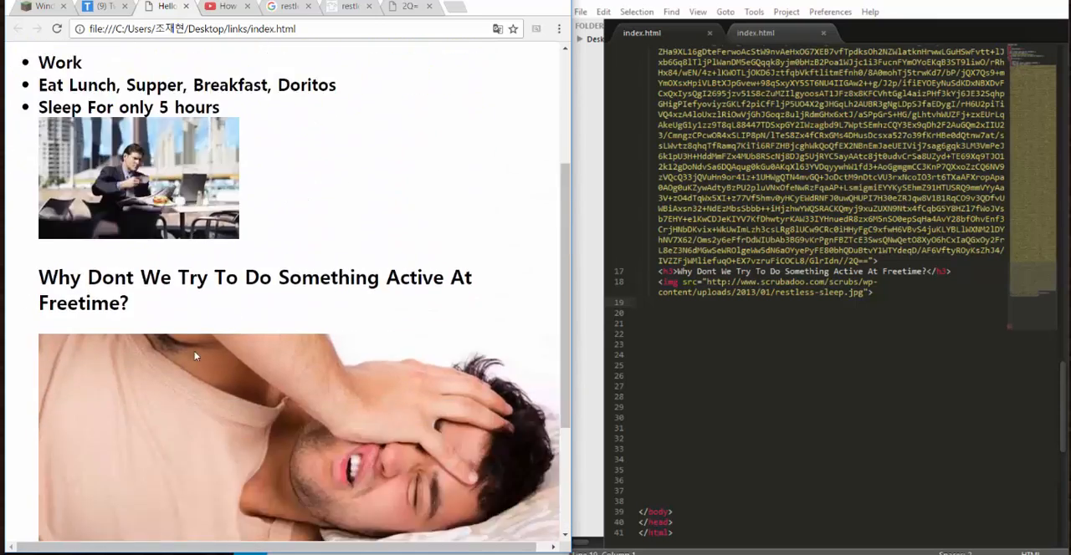
{"action": "scroll", "scroll_direction": "up", "scroll_amount": 3}
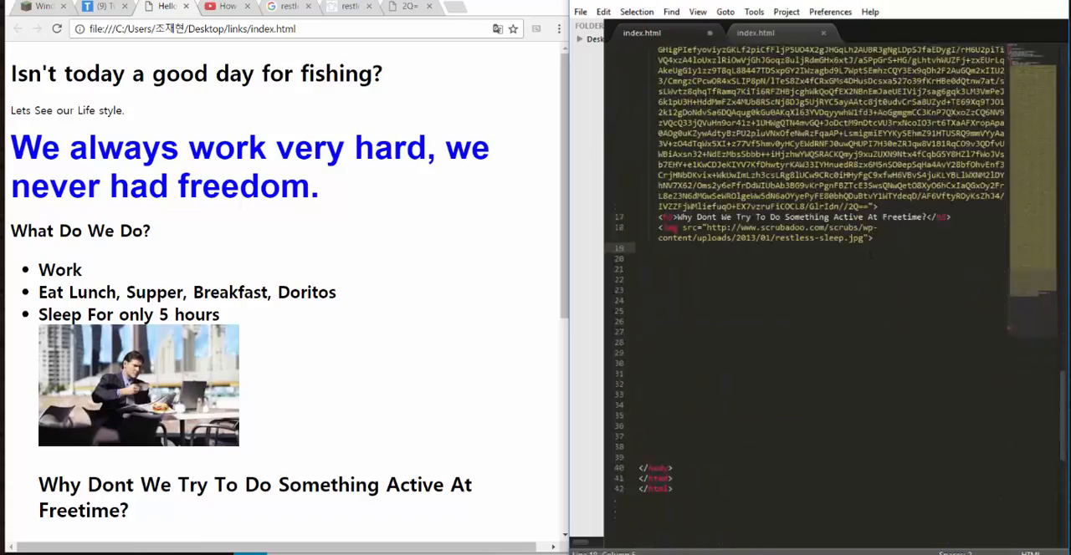
Step: Add size-10 Arial font blocks in blue and purple, each with its letter and closing </font>
{"action": "type", "text": "<font size=\"10\"face=\"arial\"color=\"blue\">"}
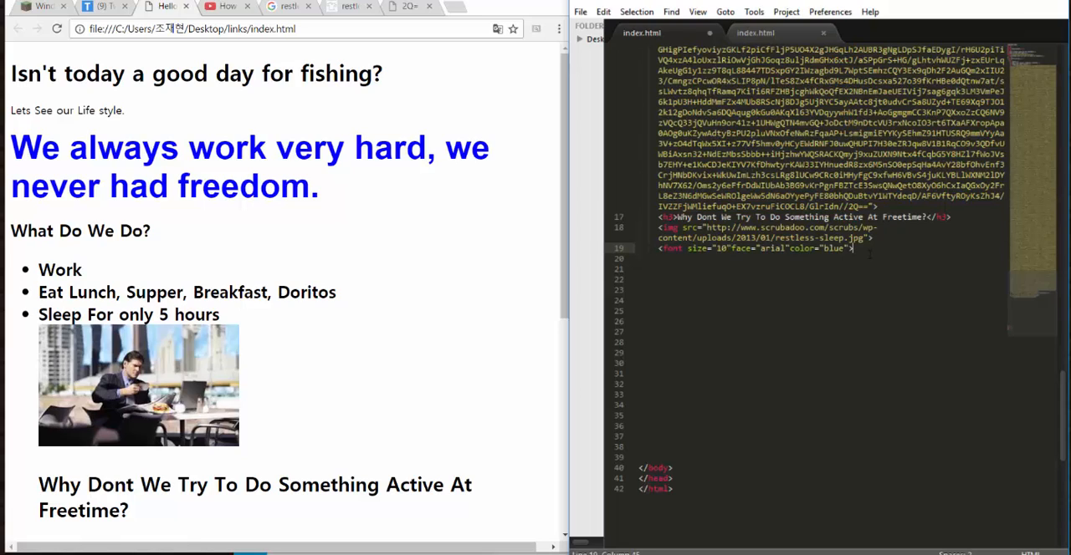
{"action": "key", "text": "enter"}
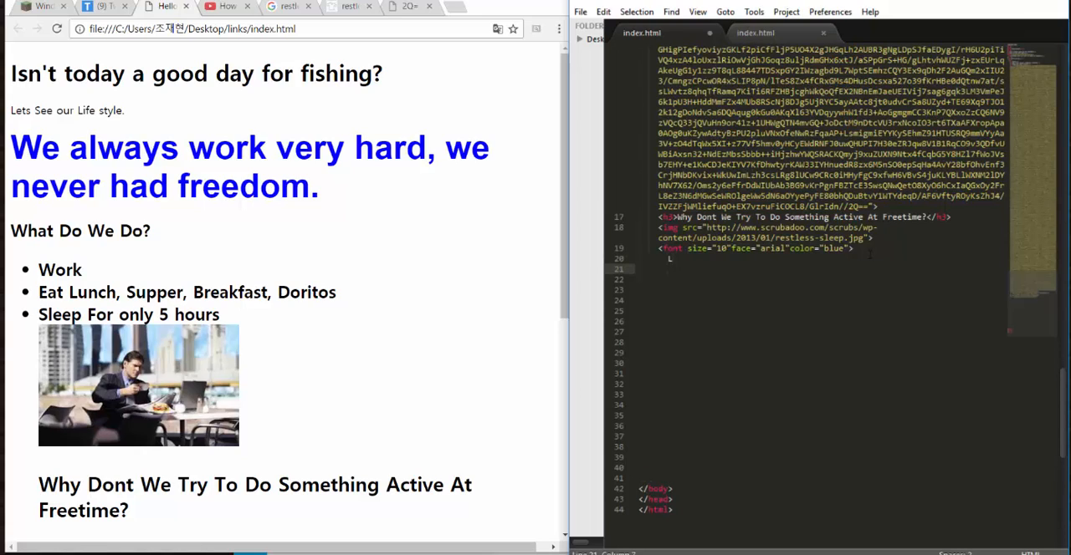
{"action": "type", "text": "</font>"}
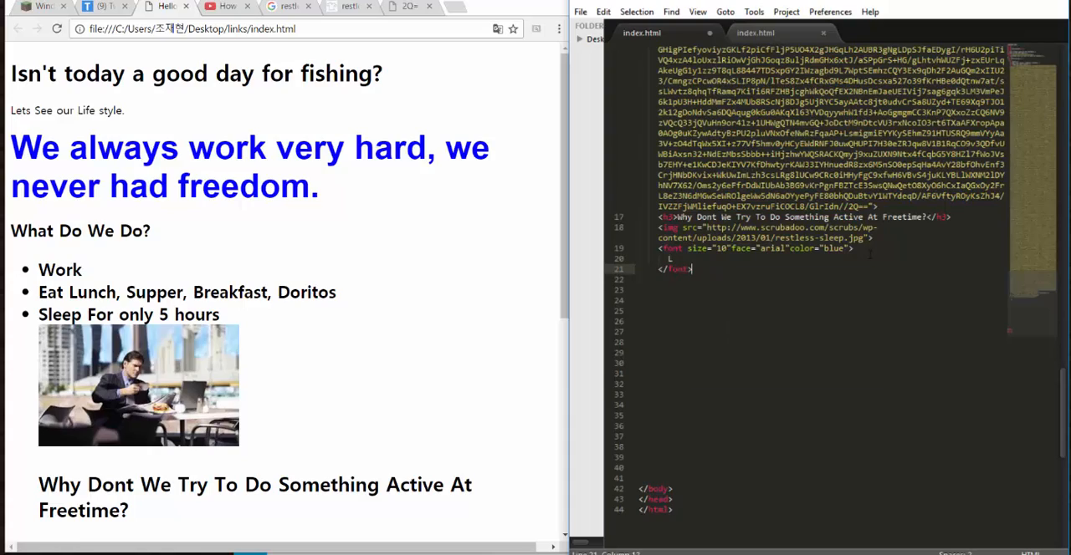
{"action": "scroll", "scroll_direction": "down", "scroll_amount": 3}
{"action": "type", "text": "<font size=\"10\"face=\"arial\"color=\"b\">"}
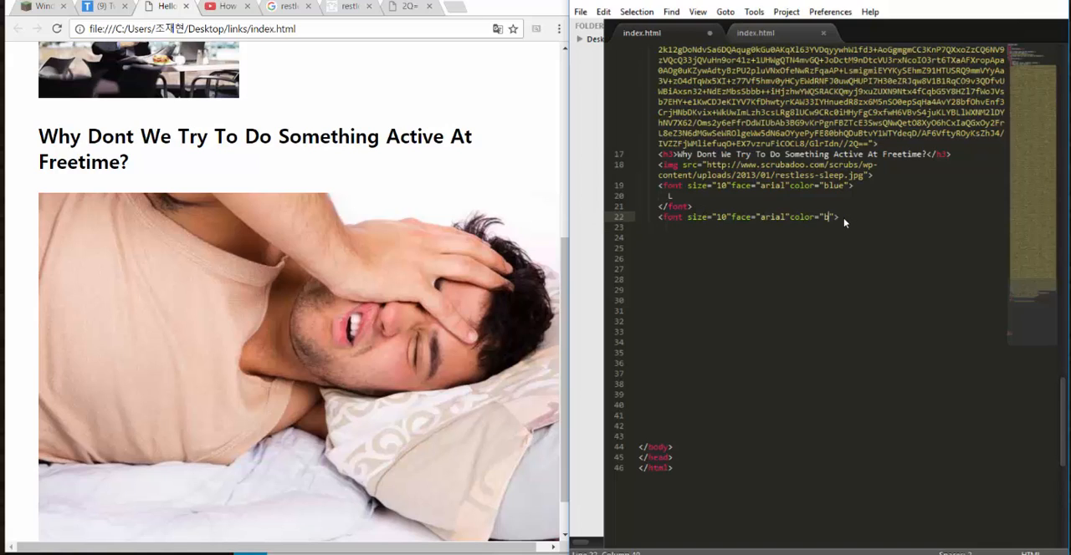
{"action": "type", "text": "Pur"}
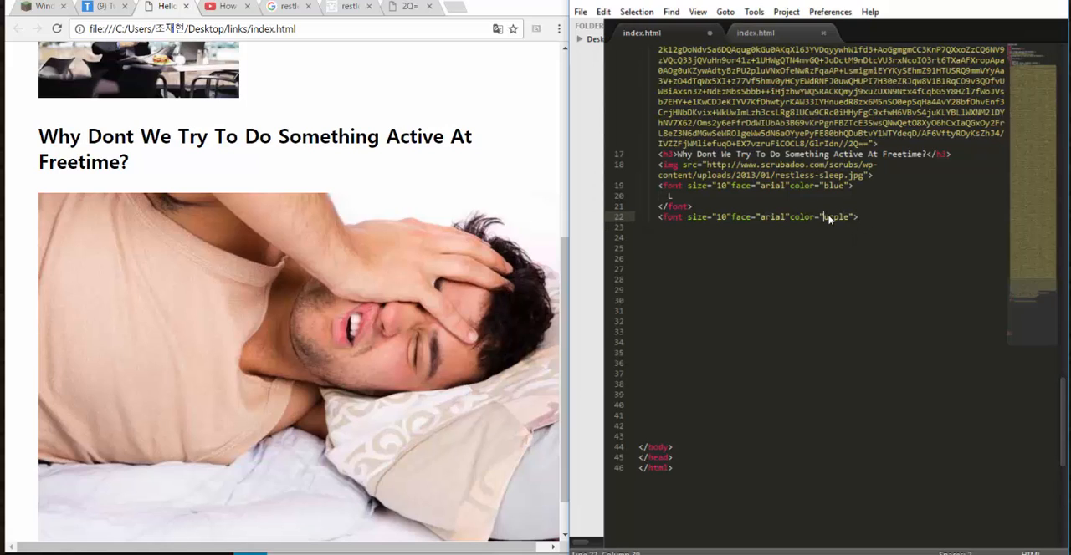
{"action": "key", "text": "enter"}
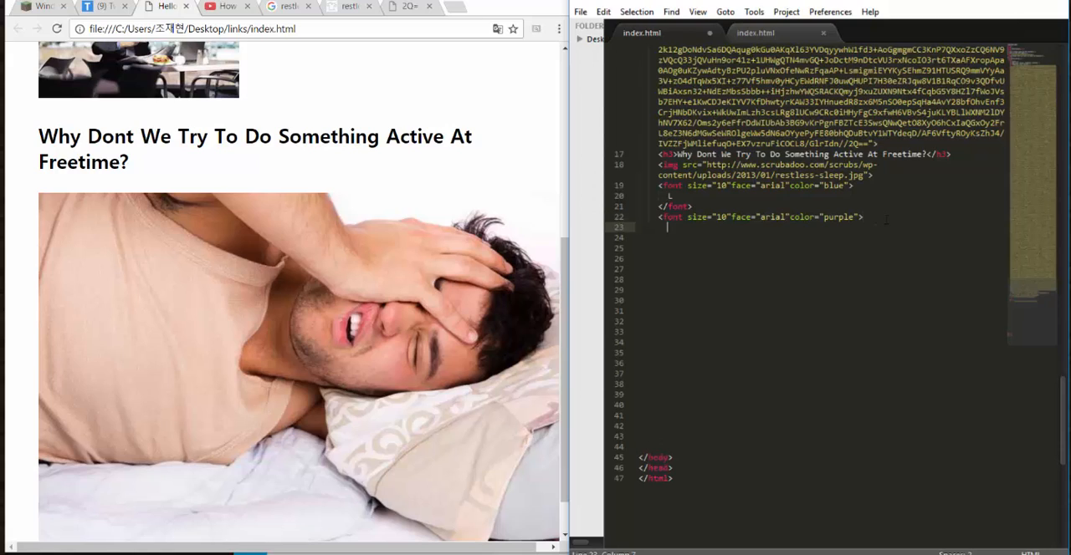
{"action": "type", "text": "a"}
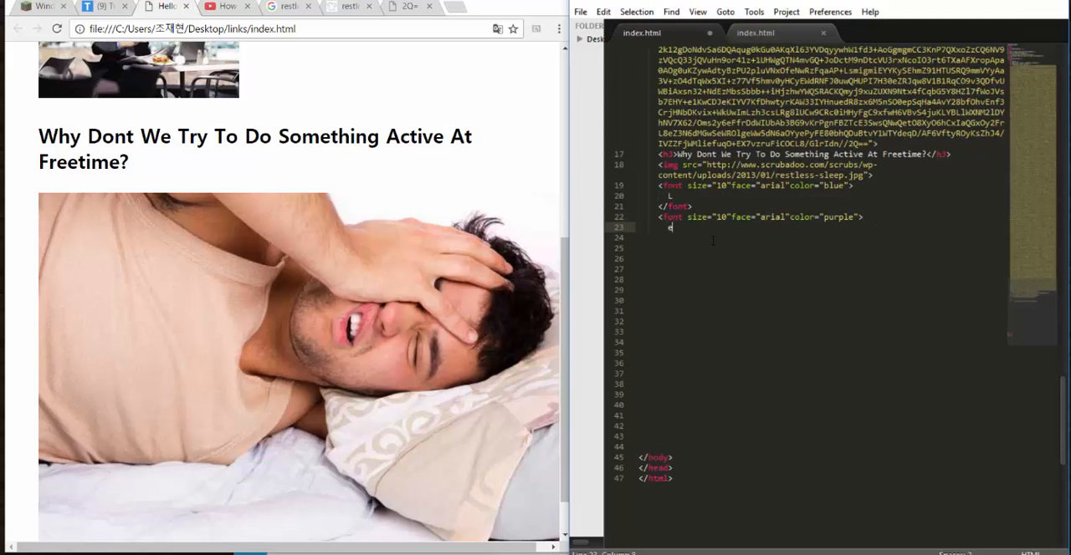
{"action": "type", "text": "a"}
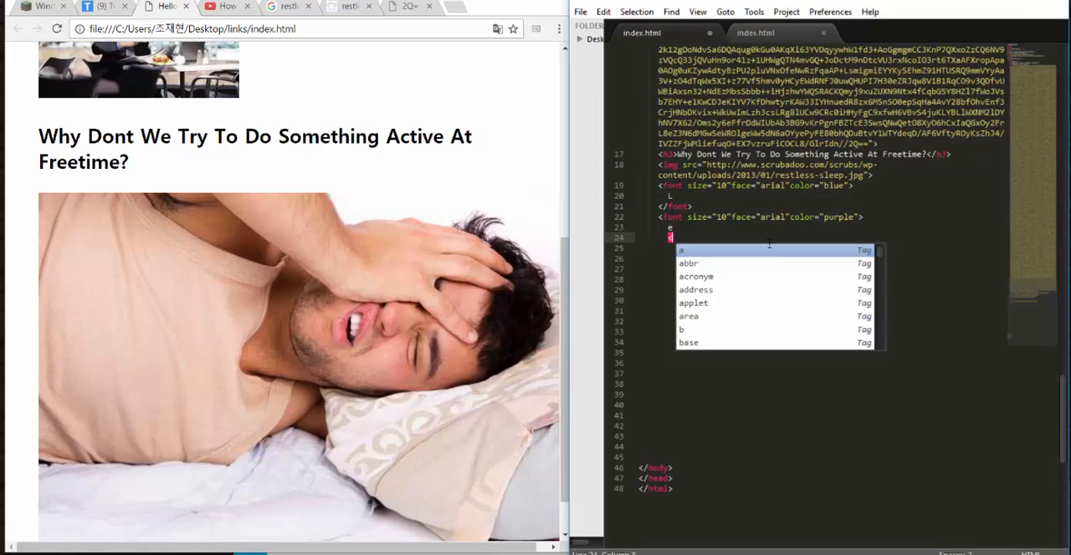
{"action": "type", "text": "/"}
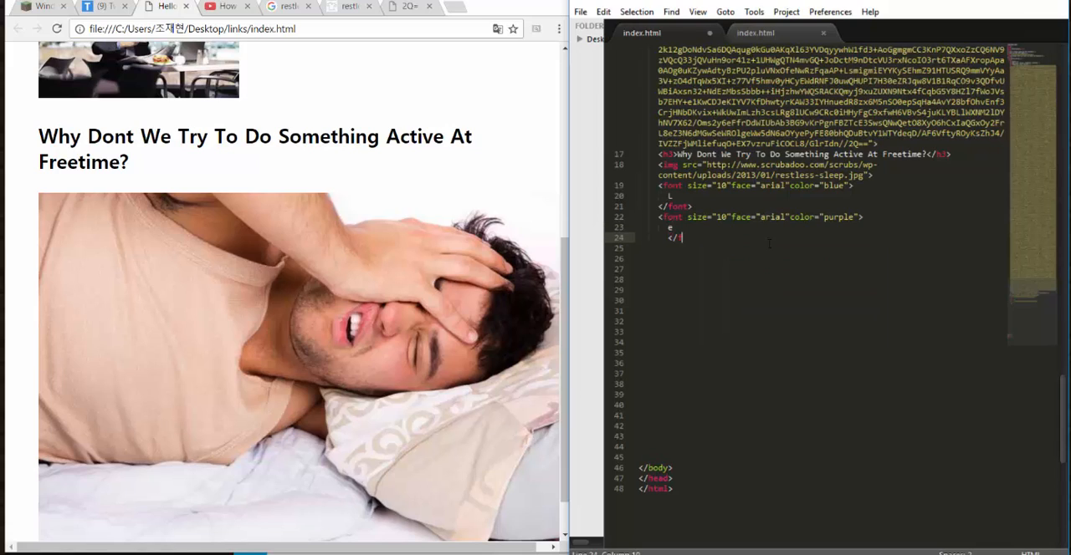
{"action": "type", "text": "font>"}
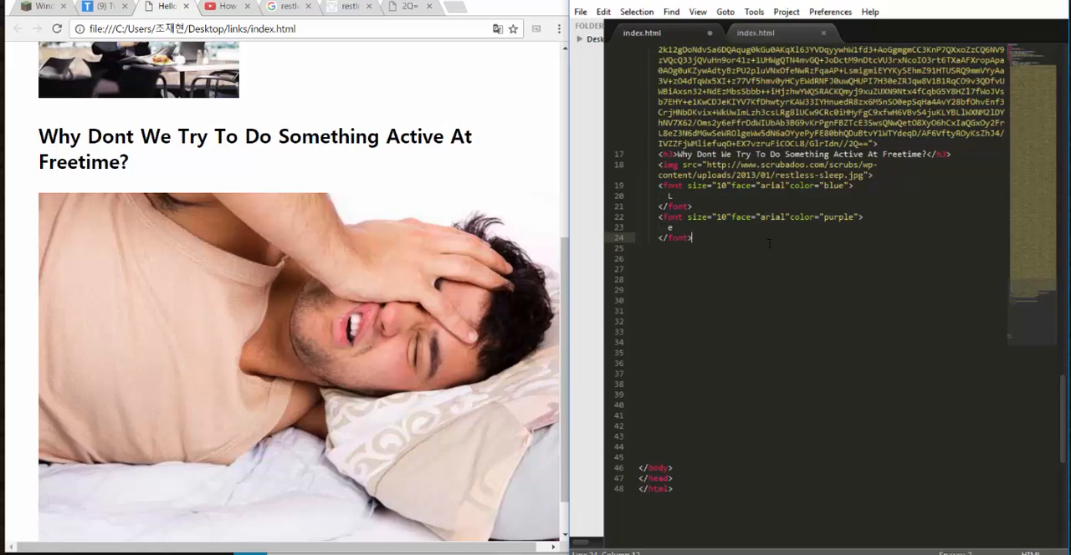
Step: Add the red font block holding t and a black font block, each closed with </font>
{"action": "type", "text": "<font size=\"10\"face=\"arial\"color=\"blue\">"}
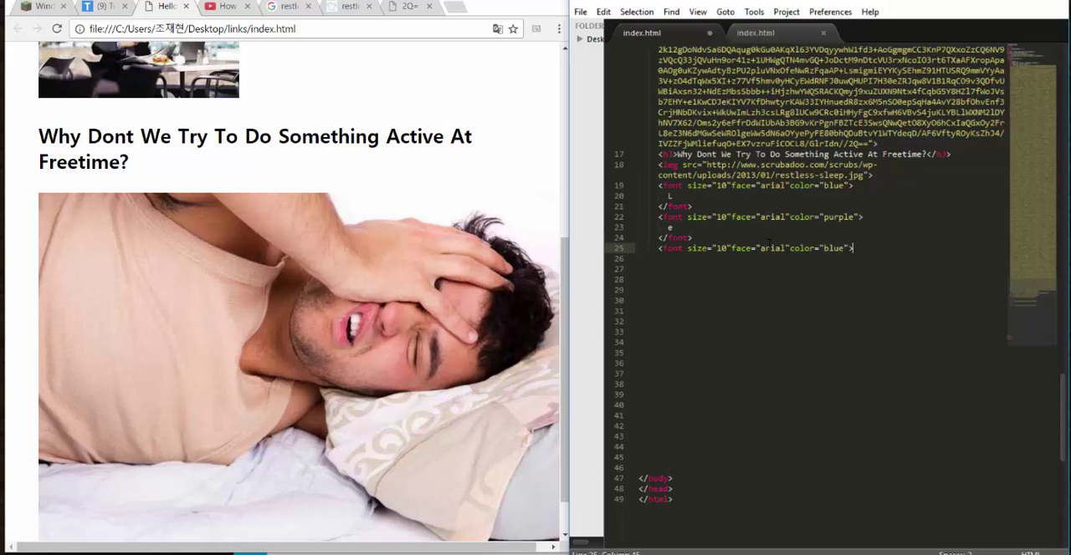
{"action": "key", "text": "Backspace"}
{"action": "type", "text": "red"}
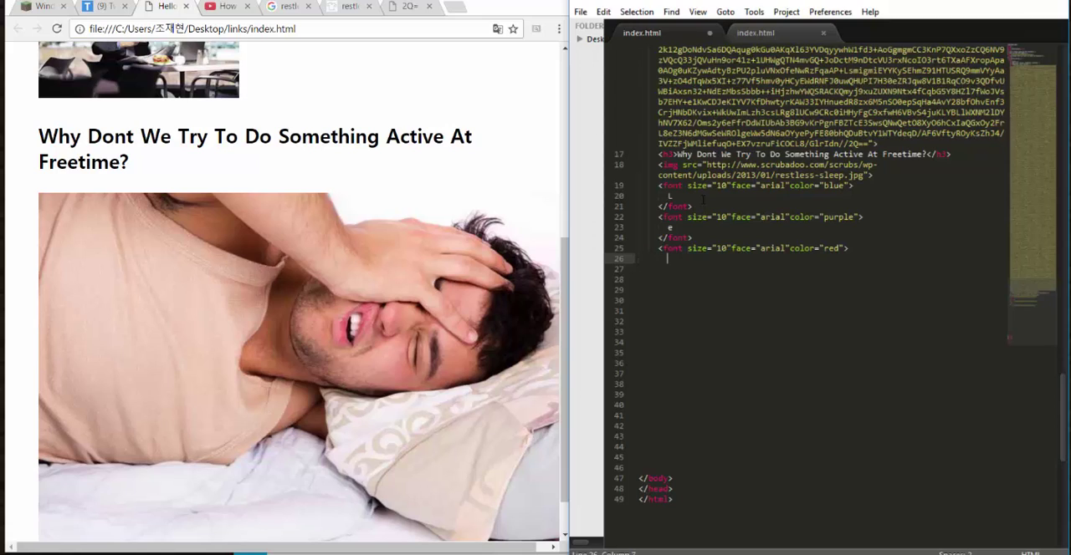
{"action": "type", "text": "t"}
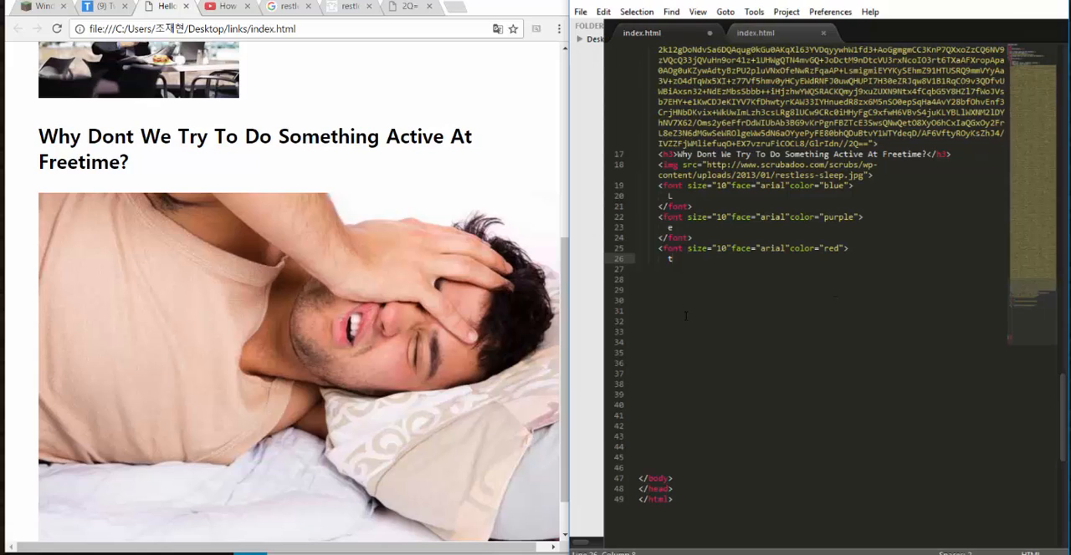
{"action": "key", "text": "enter"}
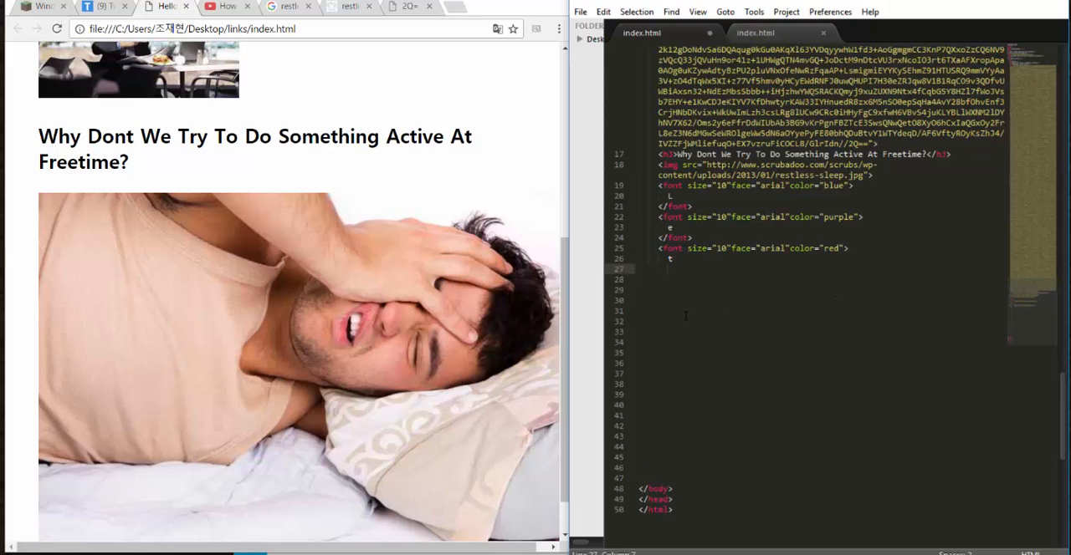
{"action": "type", "text": "</font>"}
{"action": "left_click", "coordinate": [819, 280]}
{"action": "type", "text": "<font size=\"10\"face=\"arial\"color=\"blue\">"}
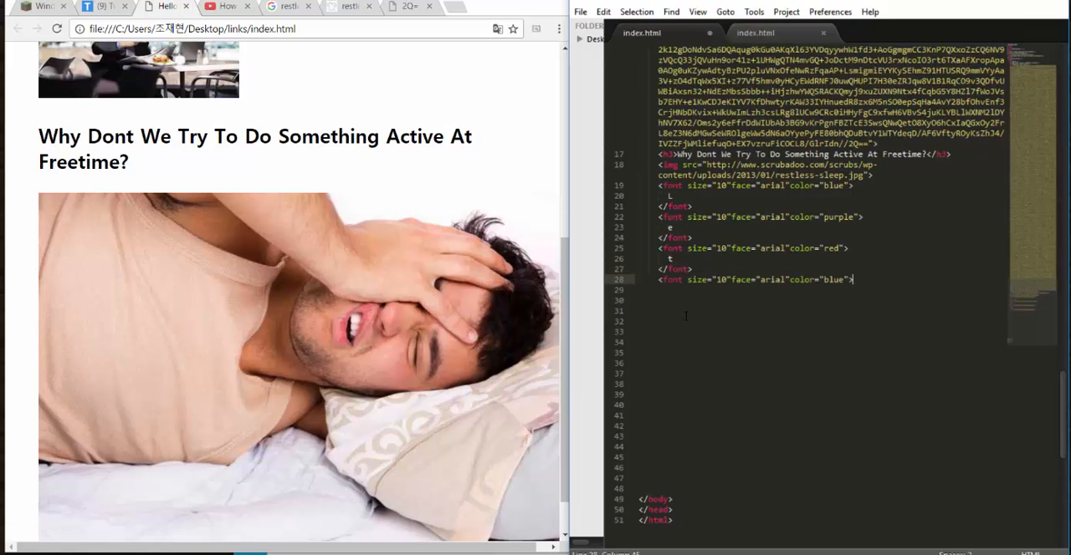
{"action": "key", "text": "enter"}
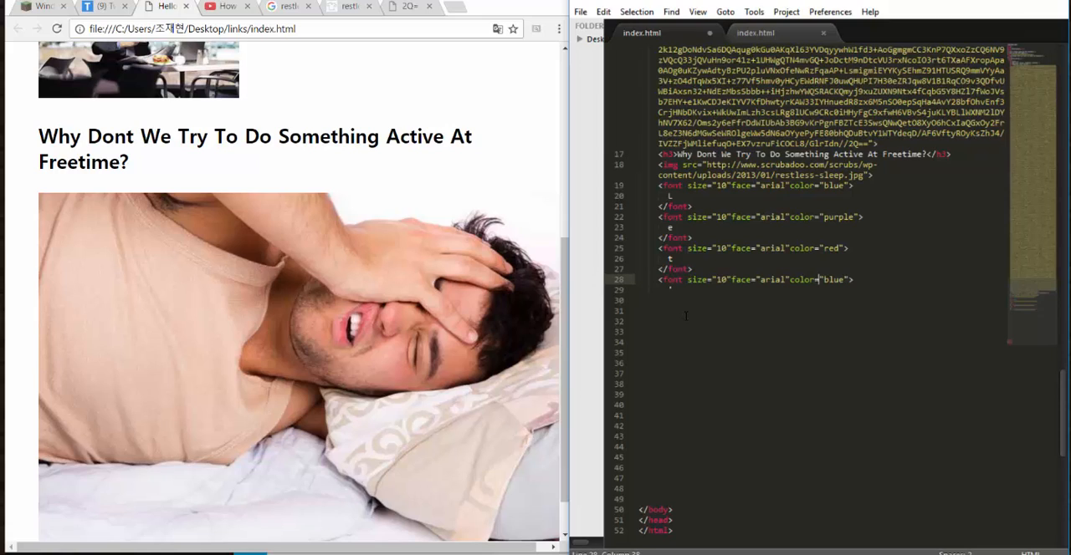
{"action": "key", "text": "Backspace"}
{"action": "type", "text": "a"}
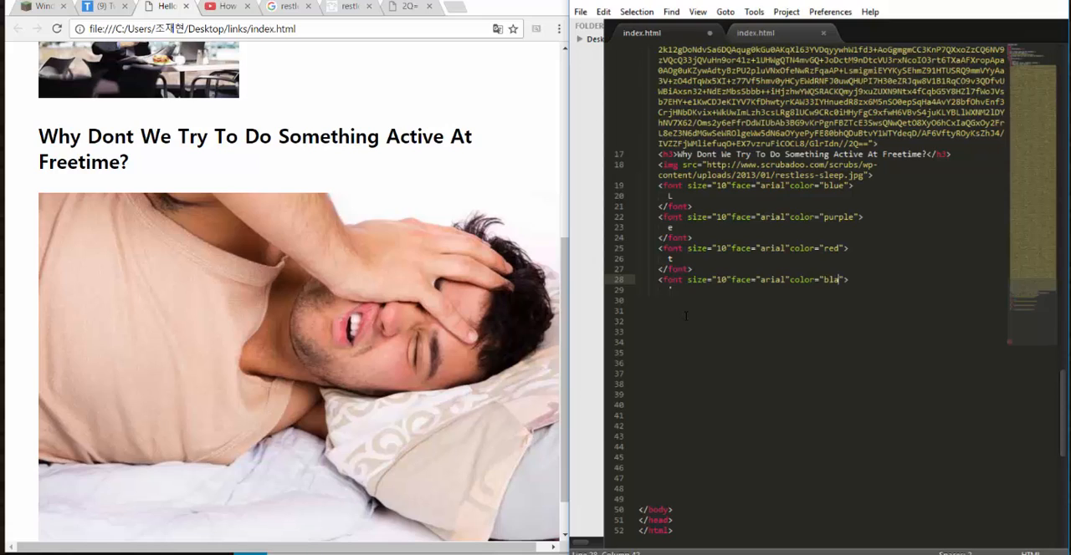
{"action": "type", "text": "ck"}
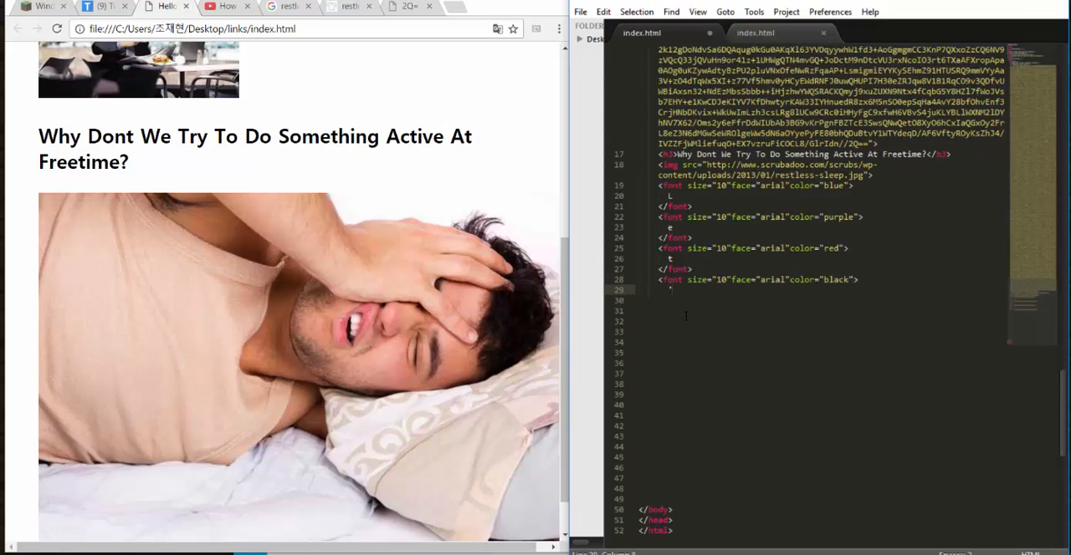
{"action": "type", "text": "/font>"}
{"action": "left_click", "coordinate": [819, 311]}
{"action": "type", "text": "<font size=\"10\"face=\"arial\"color=\"blue\">"}
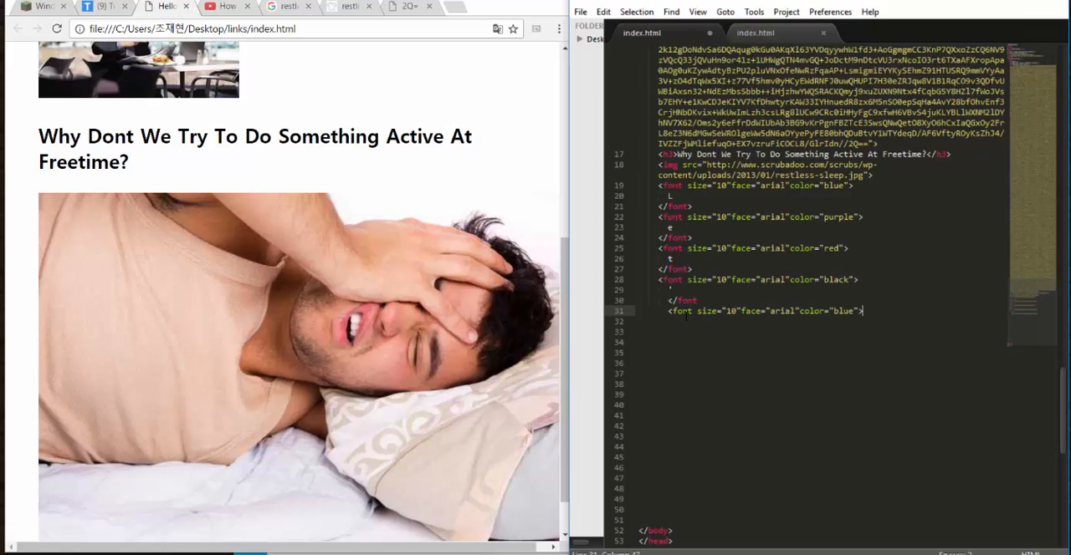
{"action": "key", "text": "backspace"}
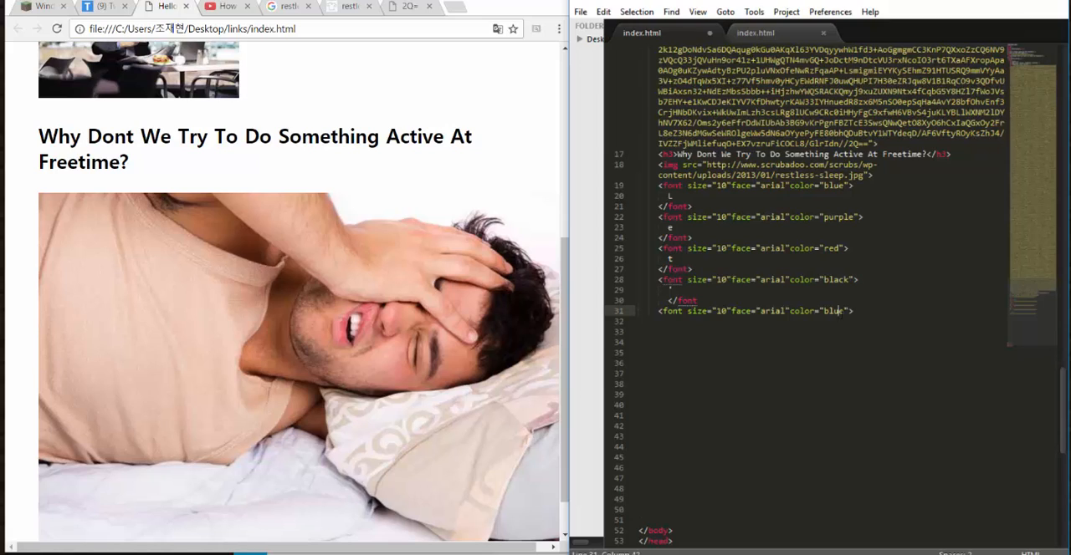
Step: Change the copied tag's colour from blue to orange and put the letter s inside it
{"action": "key", "text": "Backspace"}
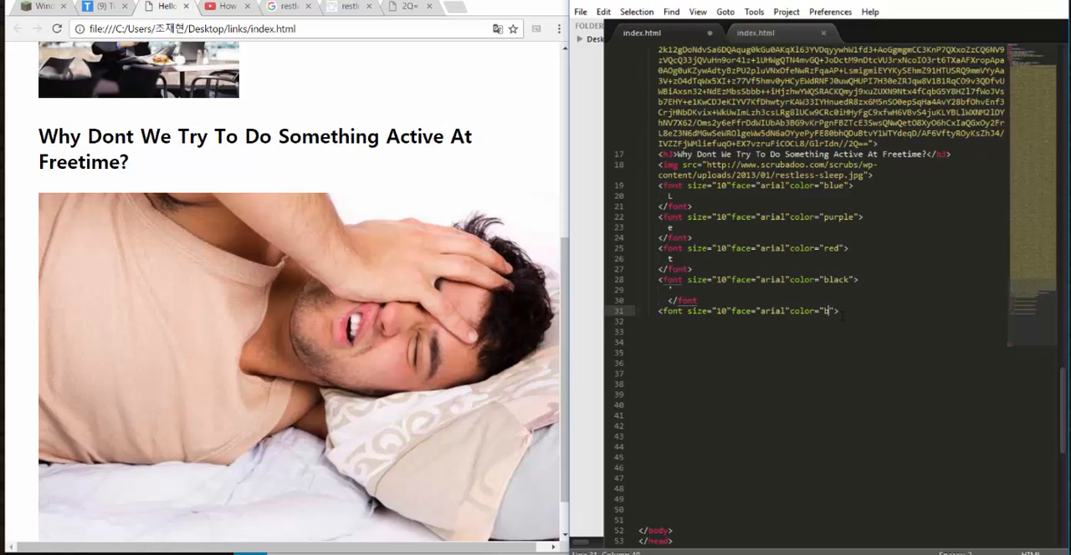
{"action": "type", "text": "orang"}
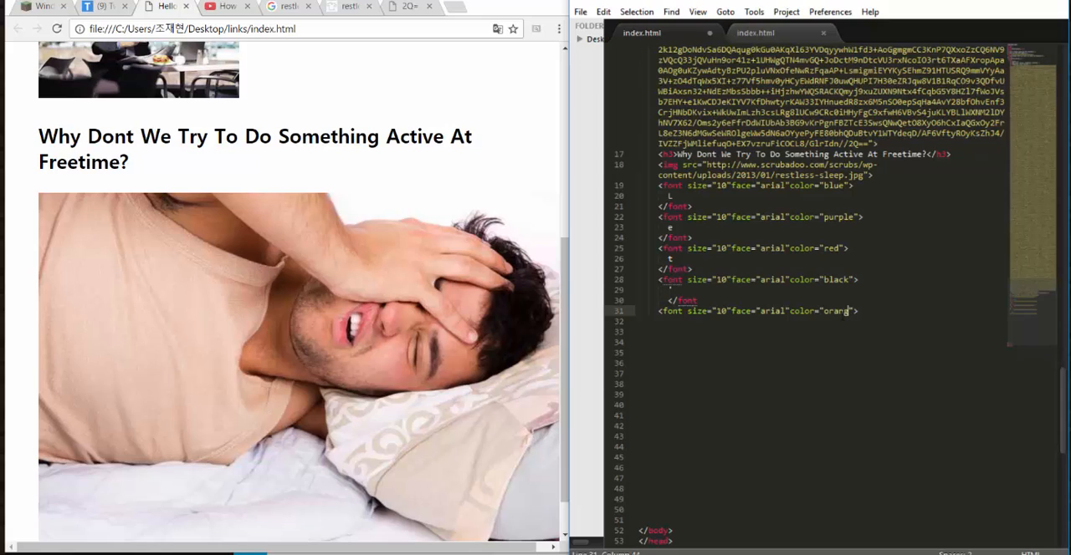
{"action": "type", "text": "e"}
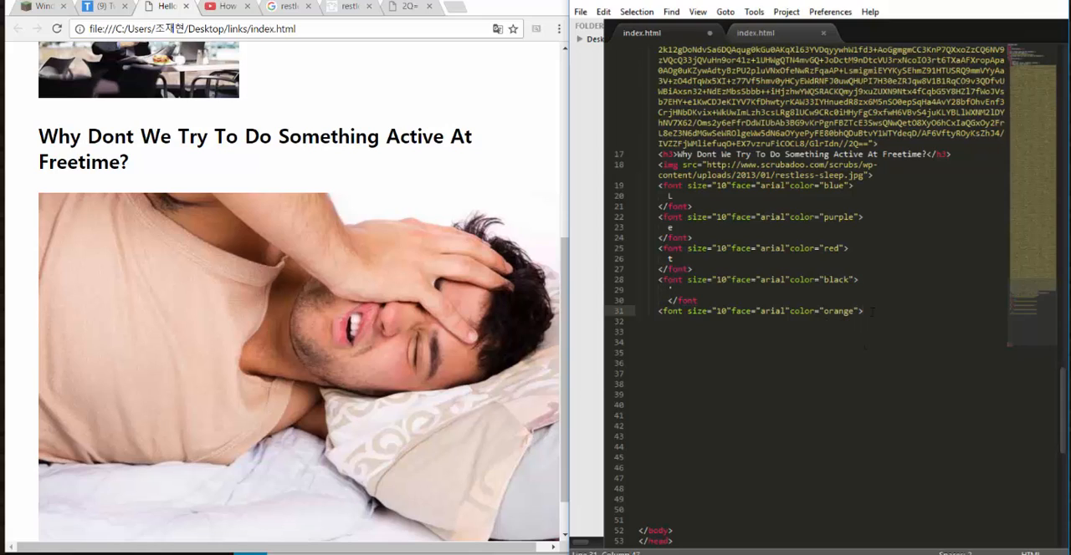
{"action": "type", "text": "s"}
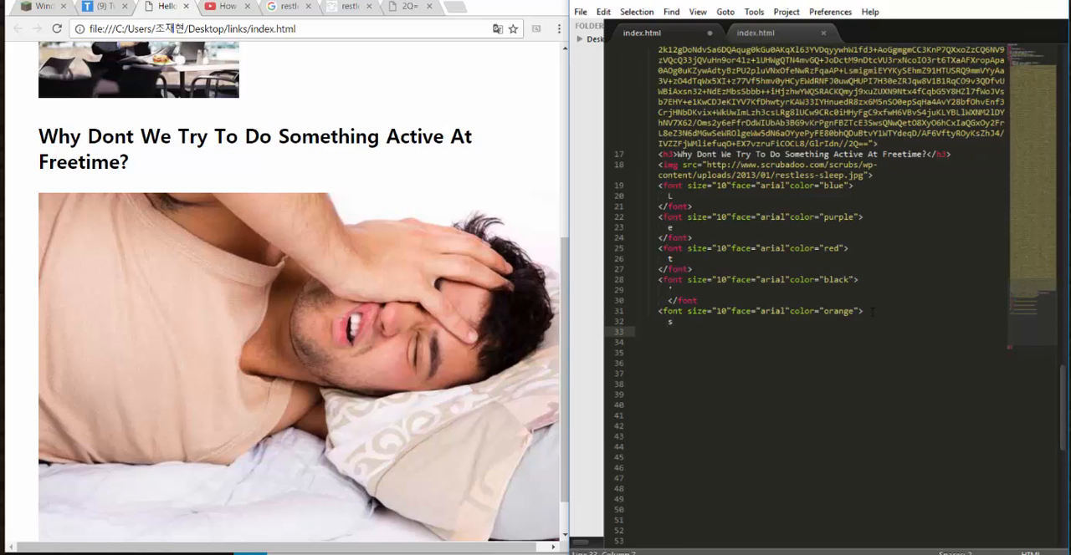
{"action": "mouse_move", "coordinate": [575, 234]}
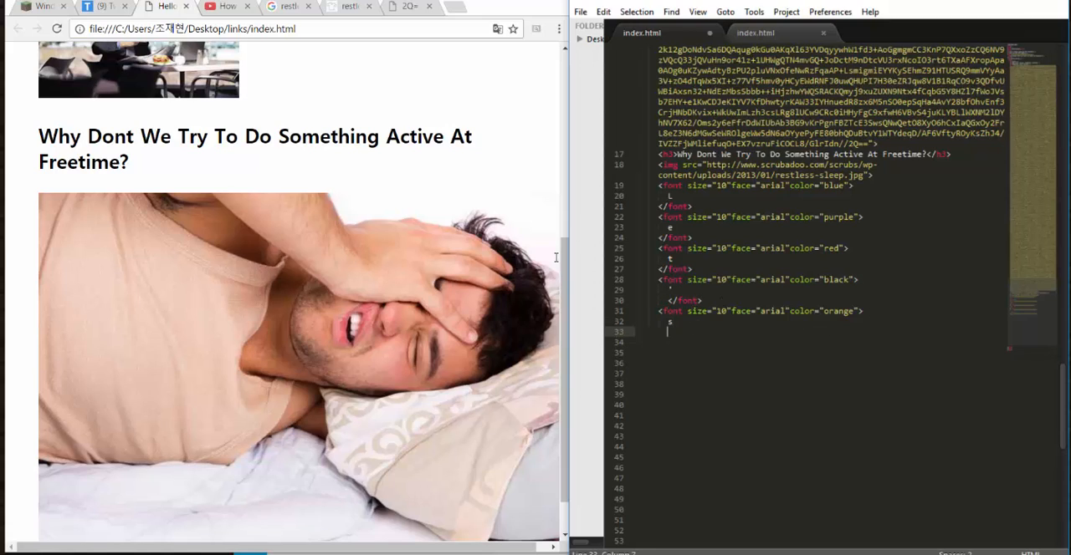
Step: Close the orange block with </font> and start a size-10 Arial font tag coloured yellow
{"action": "type", "text": "<"}
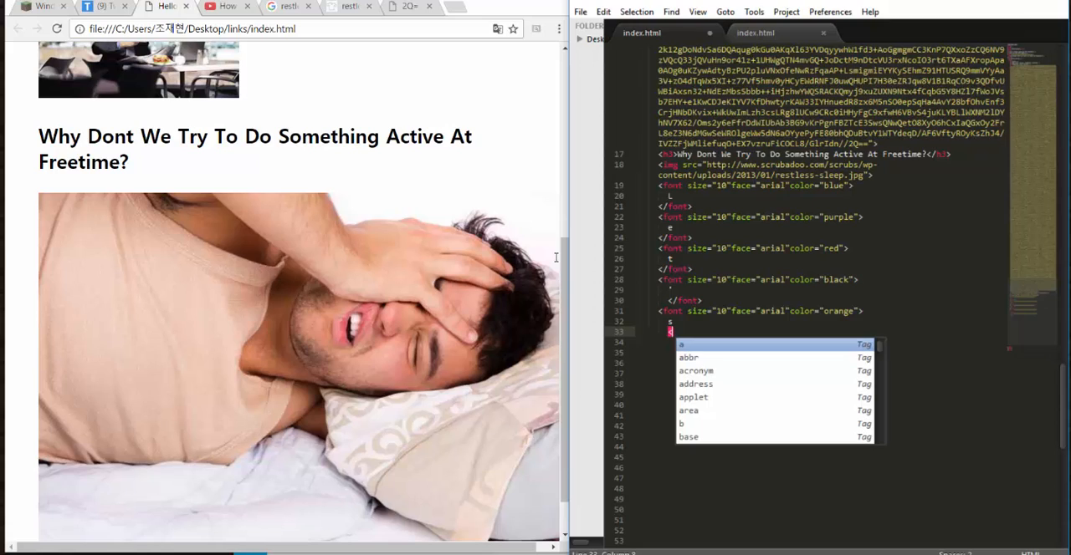
{"action": "type", "text": "/"}
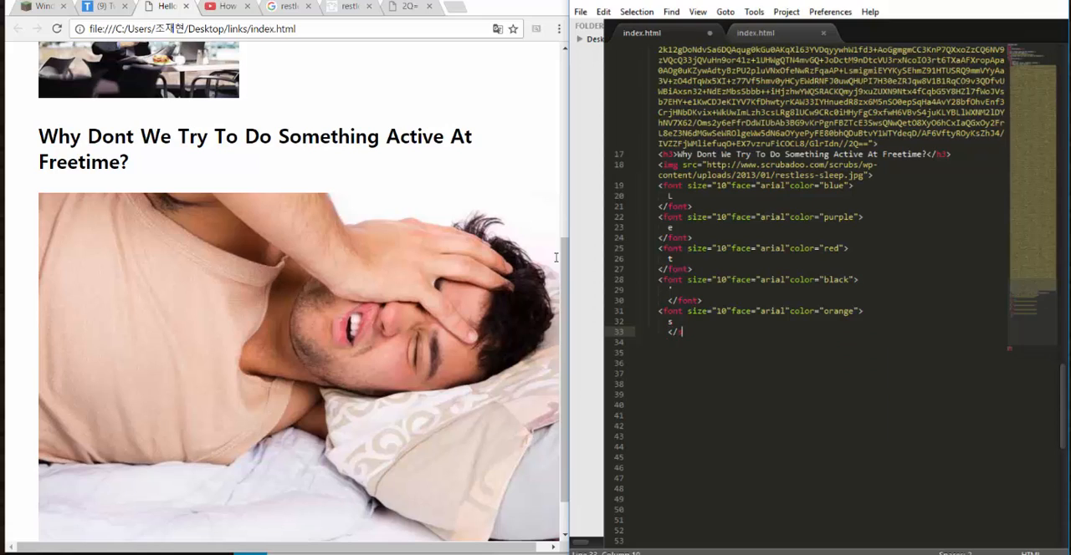
{"action": "type", "text": "font>"}
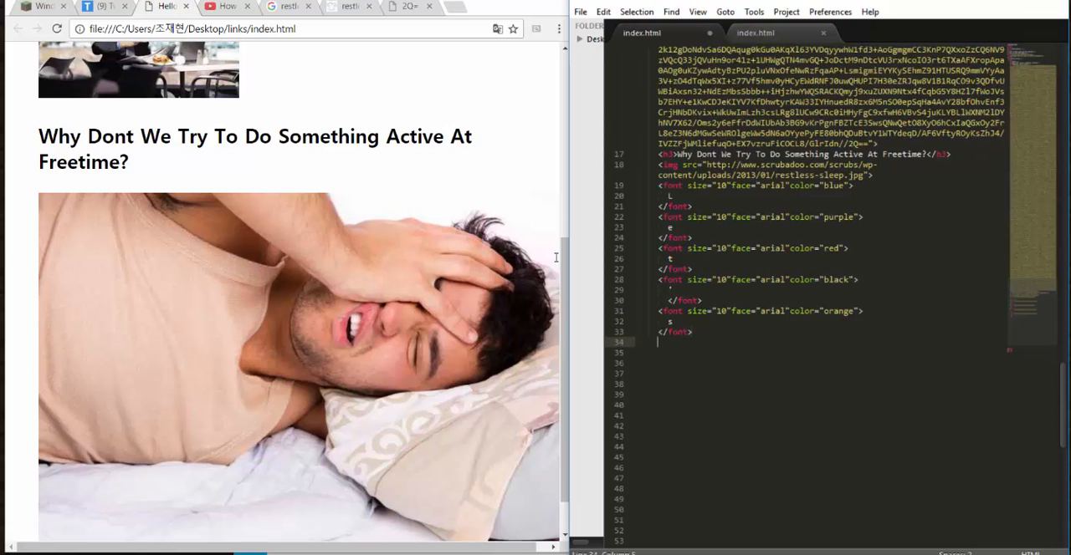
{"action": "type", "text": "<font size=\"10\"face=\"arial\"color=\"blue\">"}
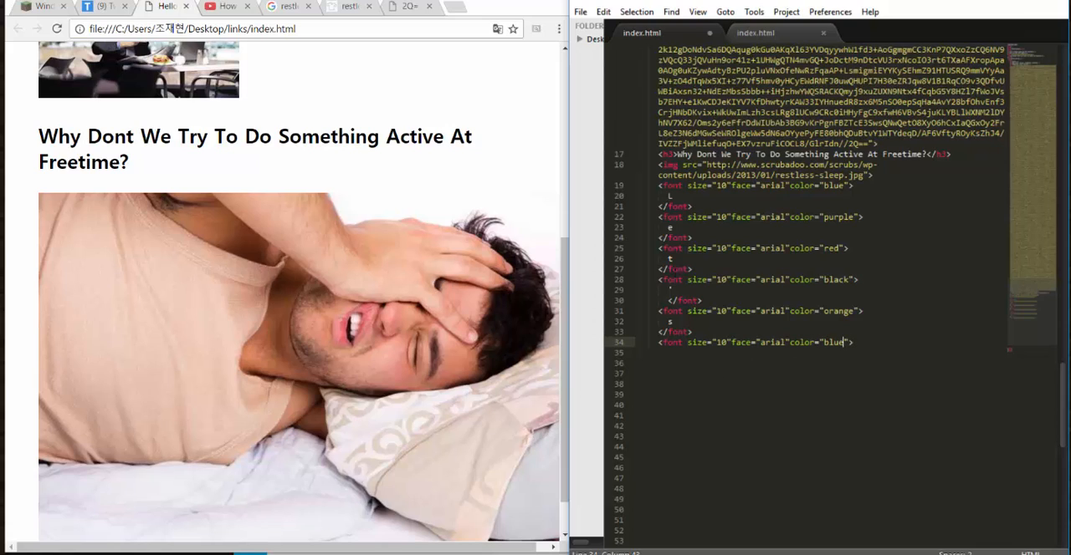
{"action": "type", "text": "yellow"}
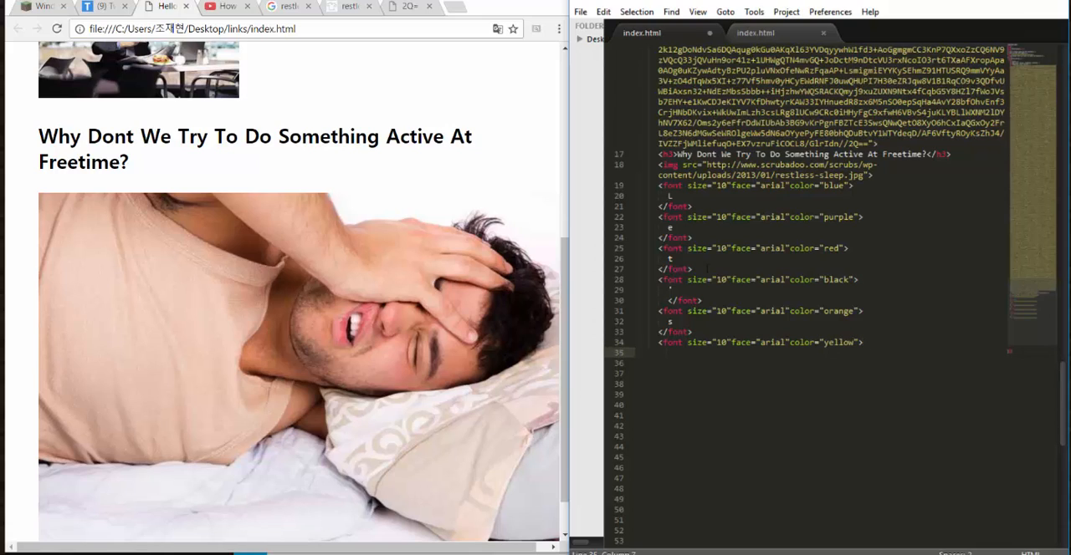
Step: Put PLAY!! in the yellow block, close it with </font>, and add the document's closing tags
{"action": "type", "text": "PLAY"}
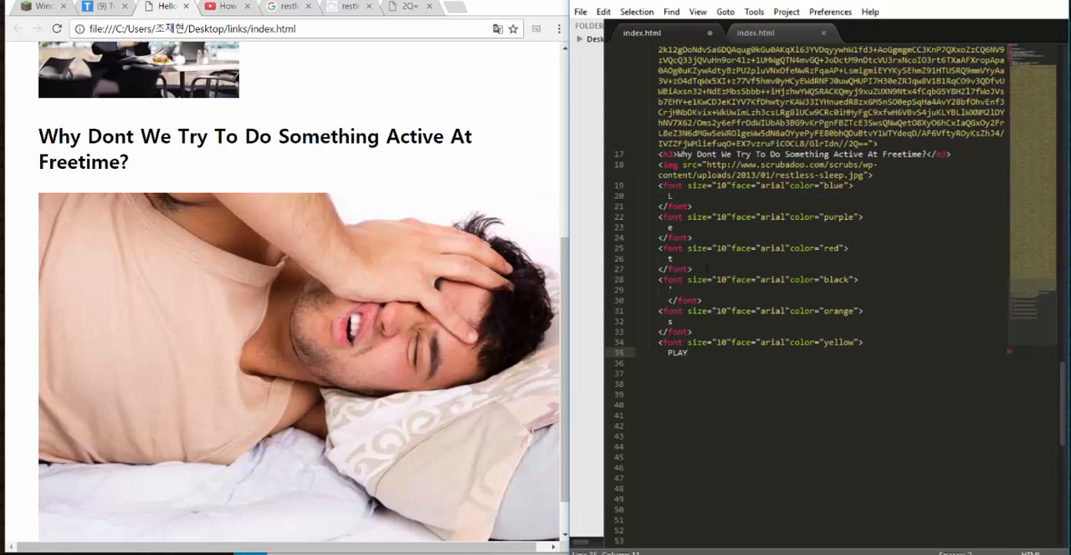
{"action": "type", "text": "!!"}
{"action": "left_click", "coordinate": [830, 363]}
{"action": "type", "text": "</"}
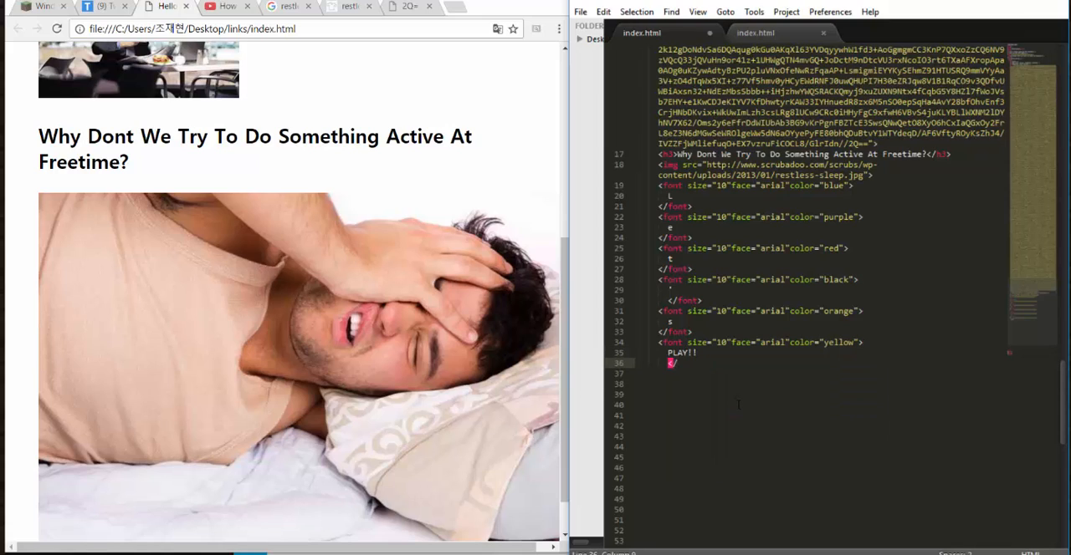
{"action": "type", "text": "font>"}
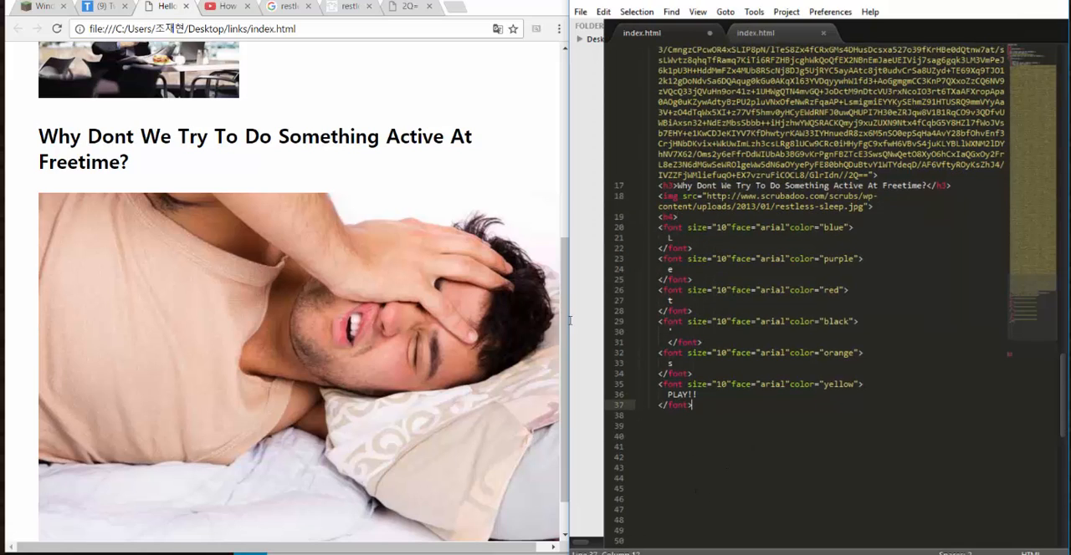
{"action": "type", "text": "<"}
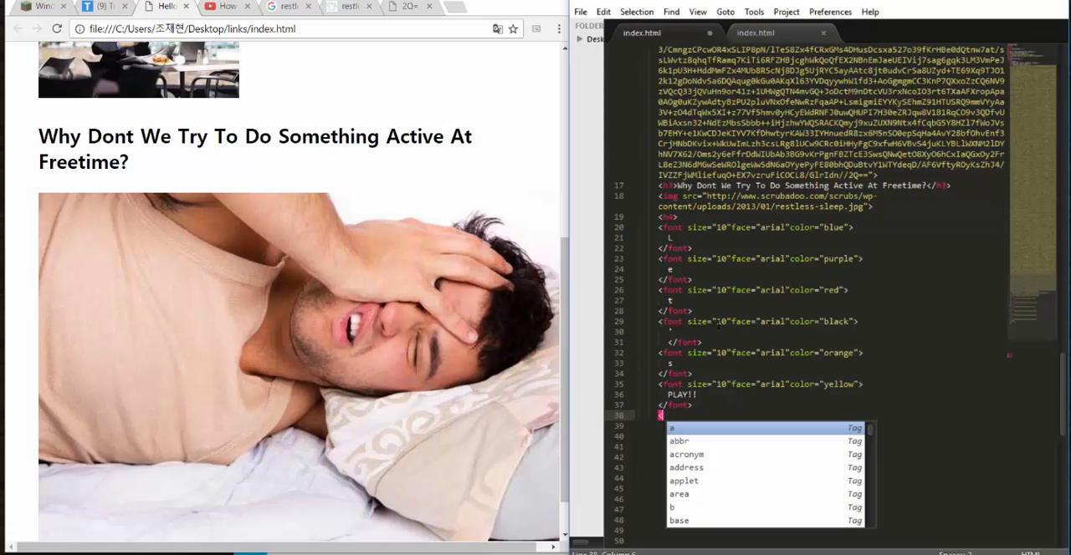
{"action": "type", "text": "h4"}
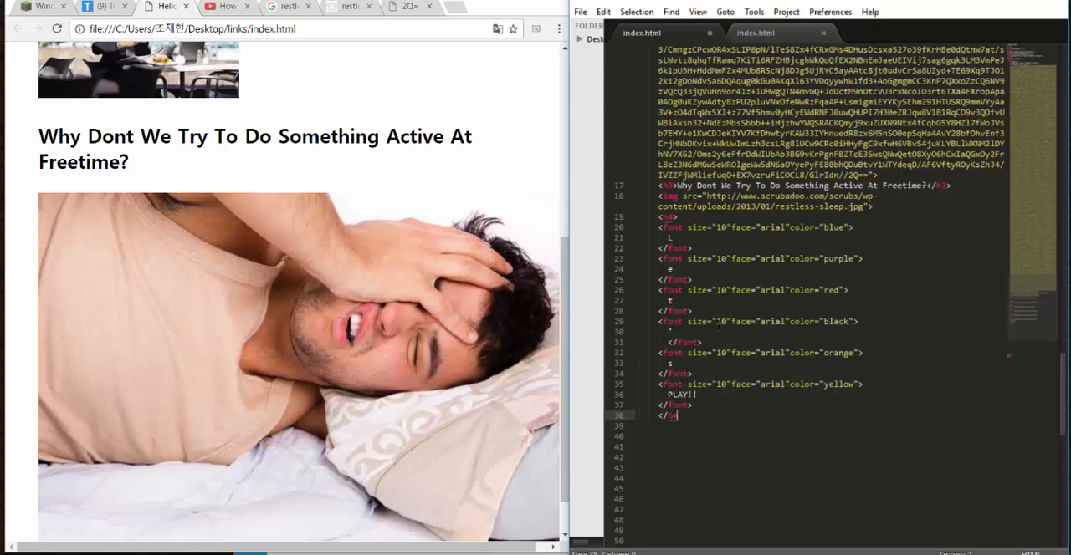
{"action": "scroll", "scroll_direction": "up", "scroll_amount": 3}
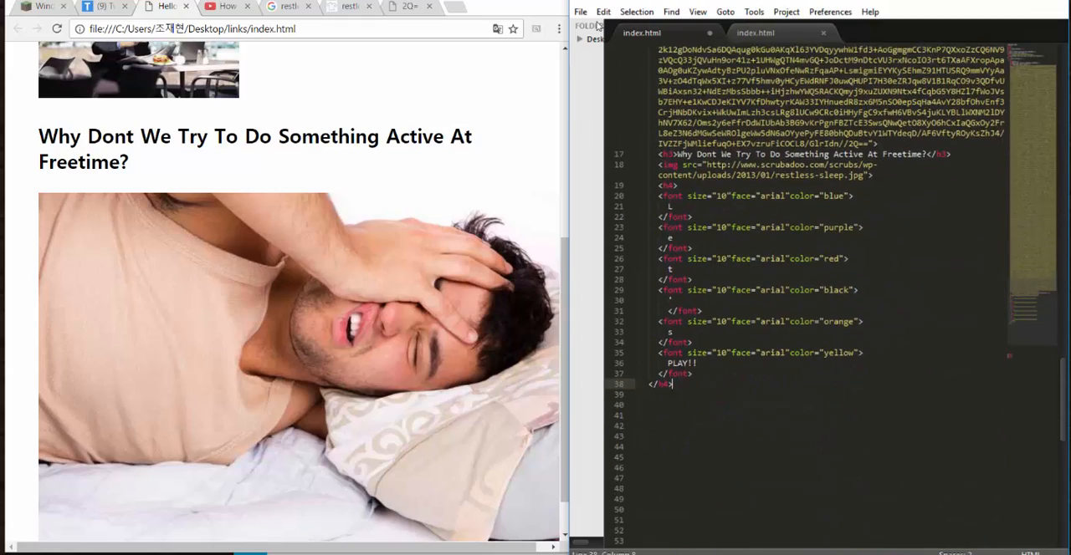
Step: Save index.html via File > Save and preview the multicoloured 'Let's PLAY!!' line in Chrome
{"action": "left_click", "coordinate": [579, 10]}
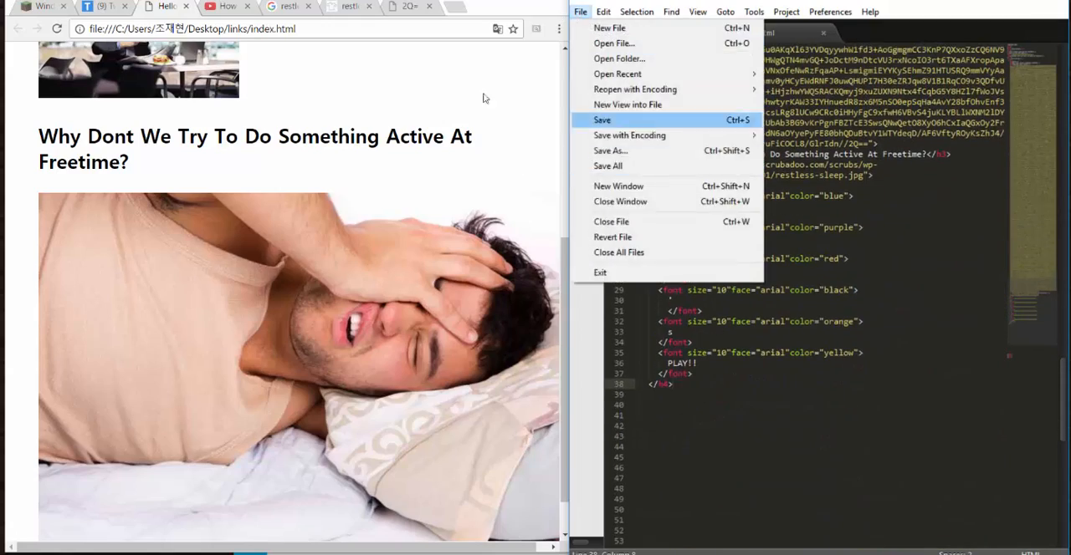
{"action": "left_click", "coordinate": [602, 120]}
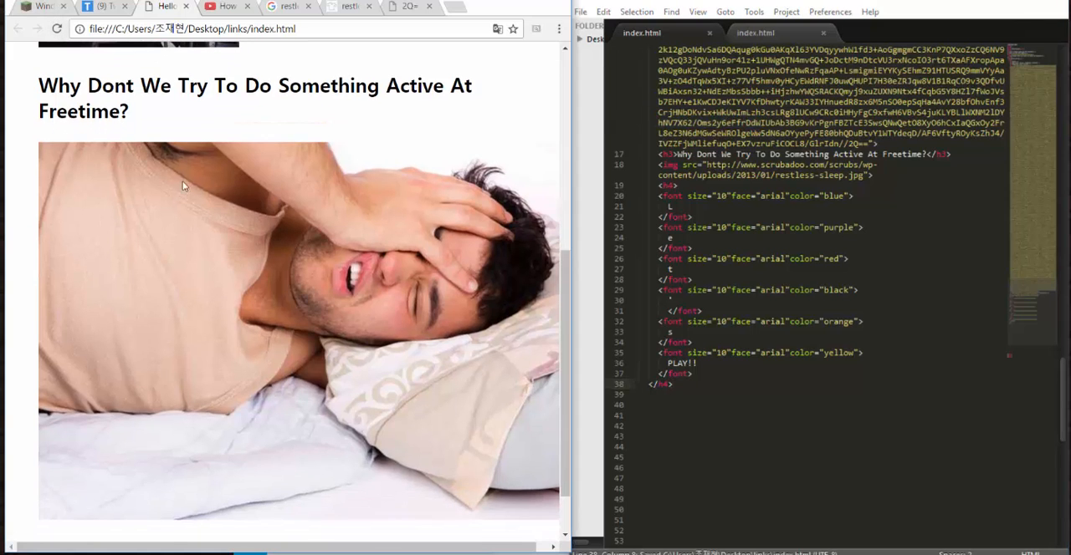
{"action": "scroll", "scroll_direction": "down", "scroll_amount": 3}
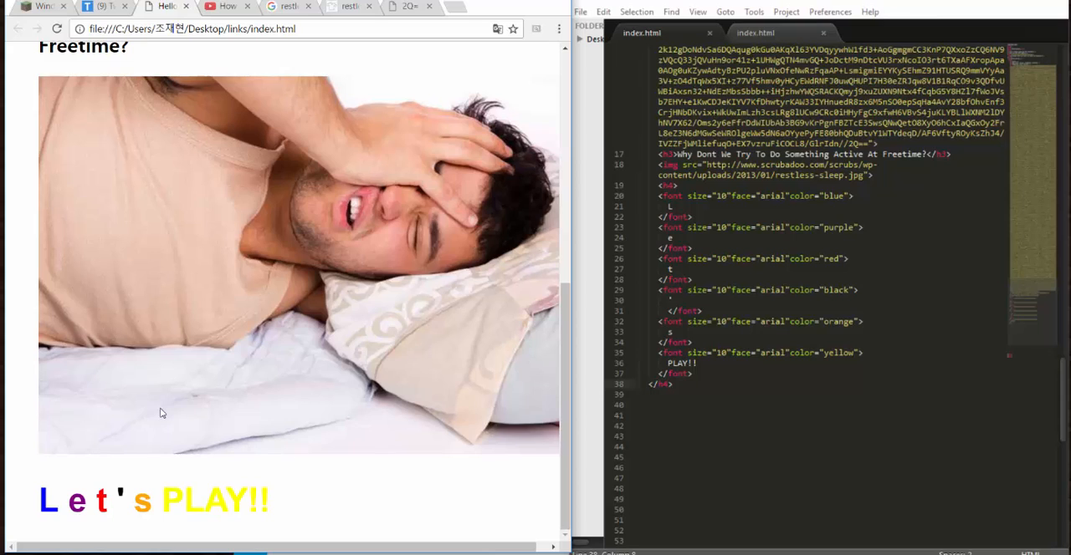
{"action": "mouse_move", "coordinate": [37, 402]}
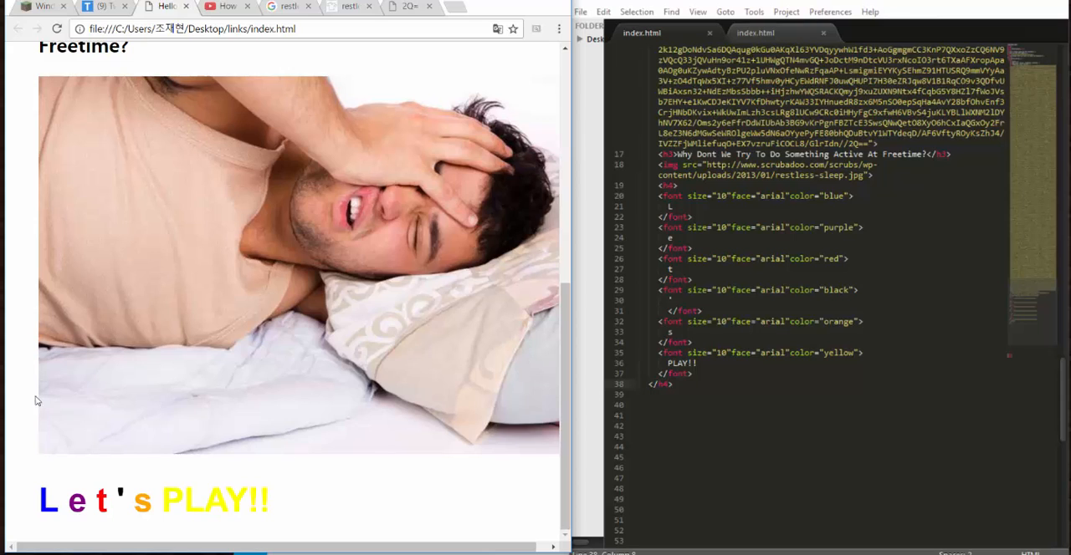
{"action": "mouse_move", "coordinate": [248, 207]}
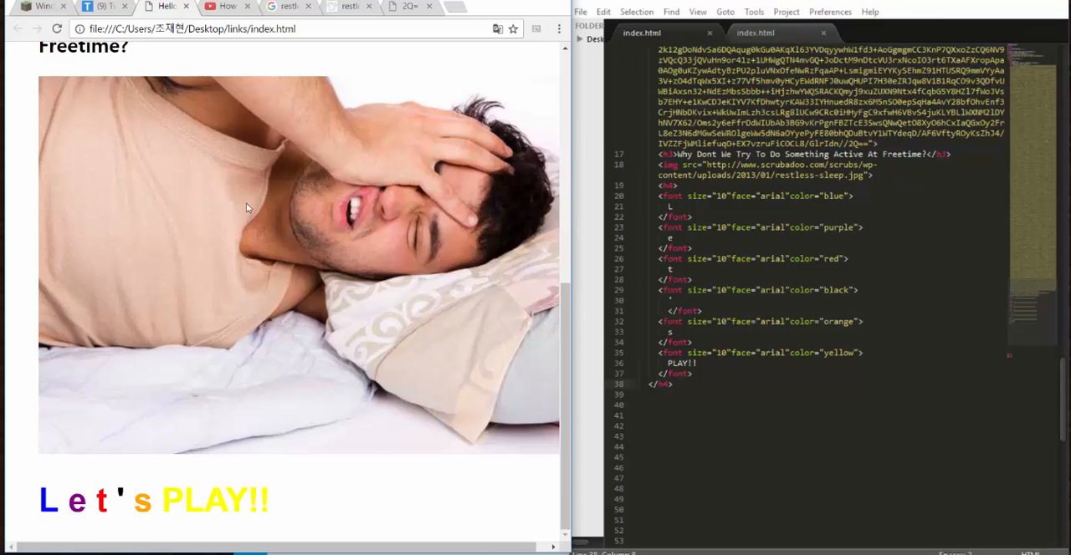
{"action": "scroll", "scroll_direction": "up", "scroll_amount": 3}
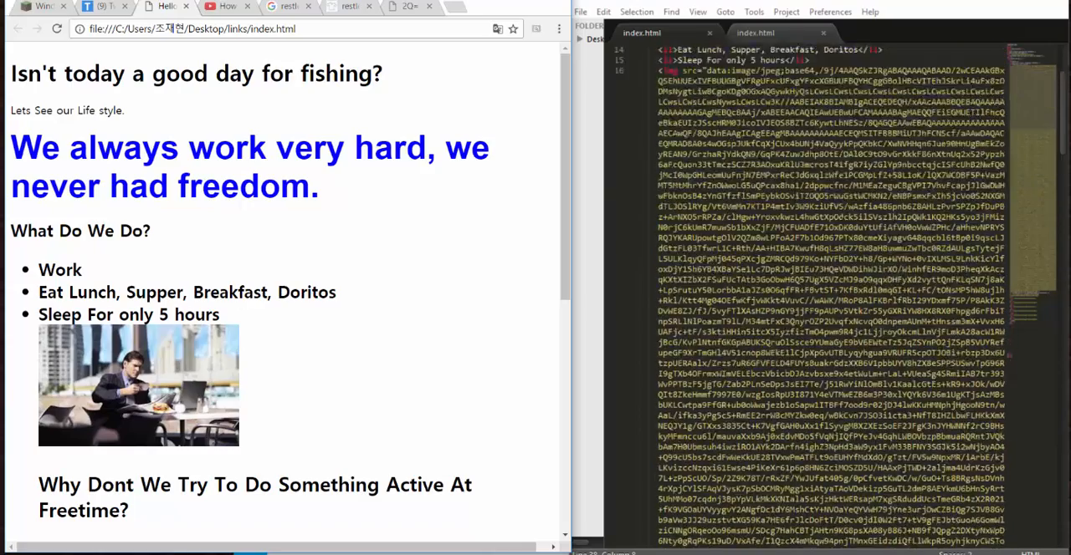
{"action": "scroll", "scroll_direction": "up", "scroll_amount": 3}
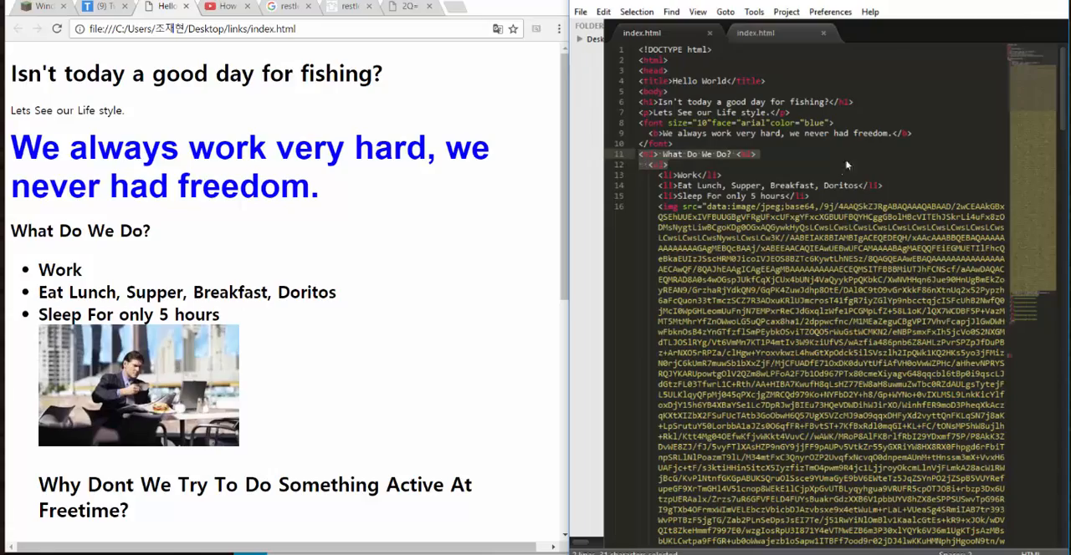
{"action": "scroll", "scroll_direction": "down", "scroll_amount": 3}
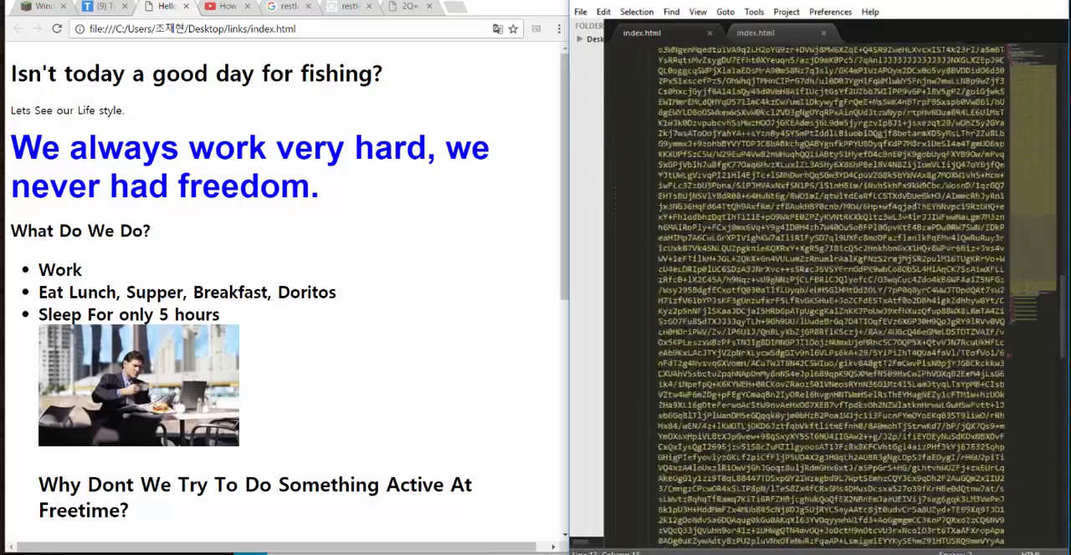
{"action": "scroll", "scroll_direction": "down", "scroll_amount": 3}
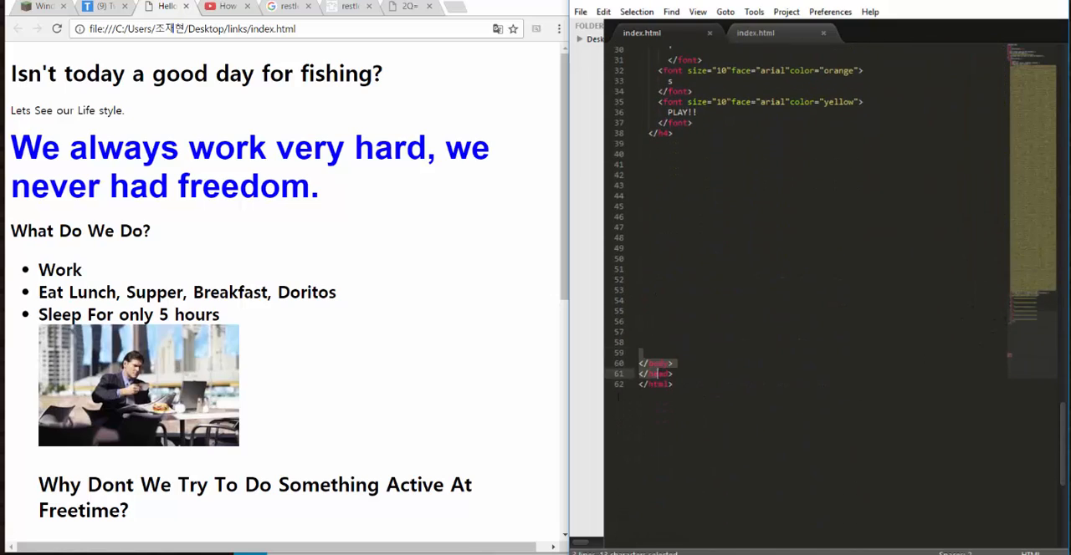
{"action": "scroll", "scroll_direction": "up", "scroll_amount": 3}
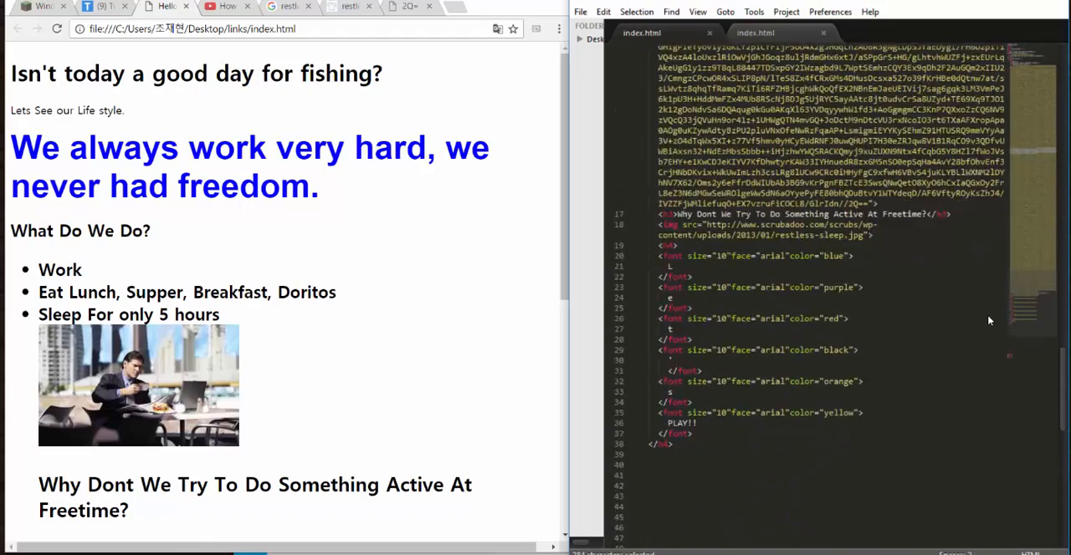
{"action": "scroll", "scroll_direction": "down", "scroll_amount": 3}
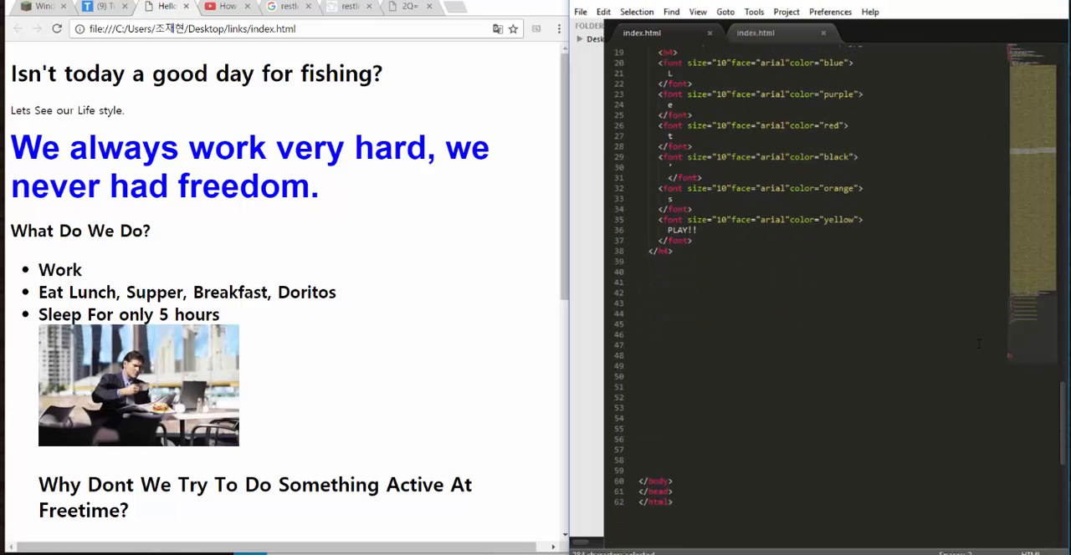